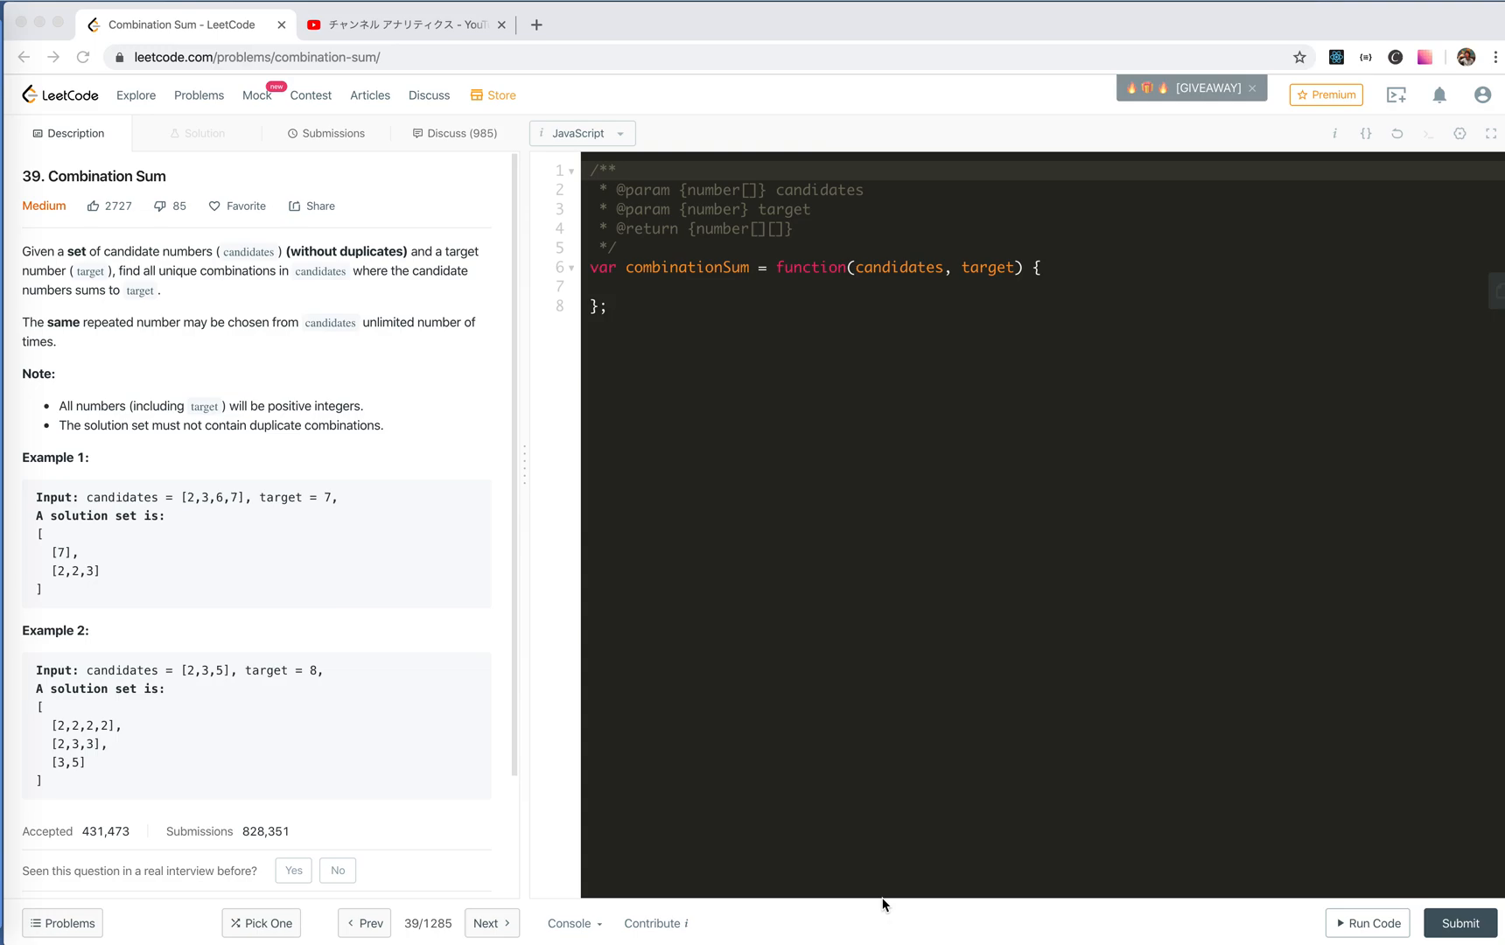
{"action": "mouse_move", "coordinate": [220, 271]}
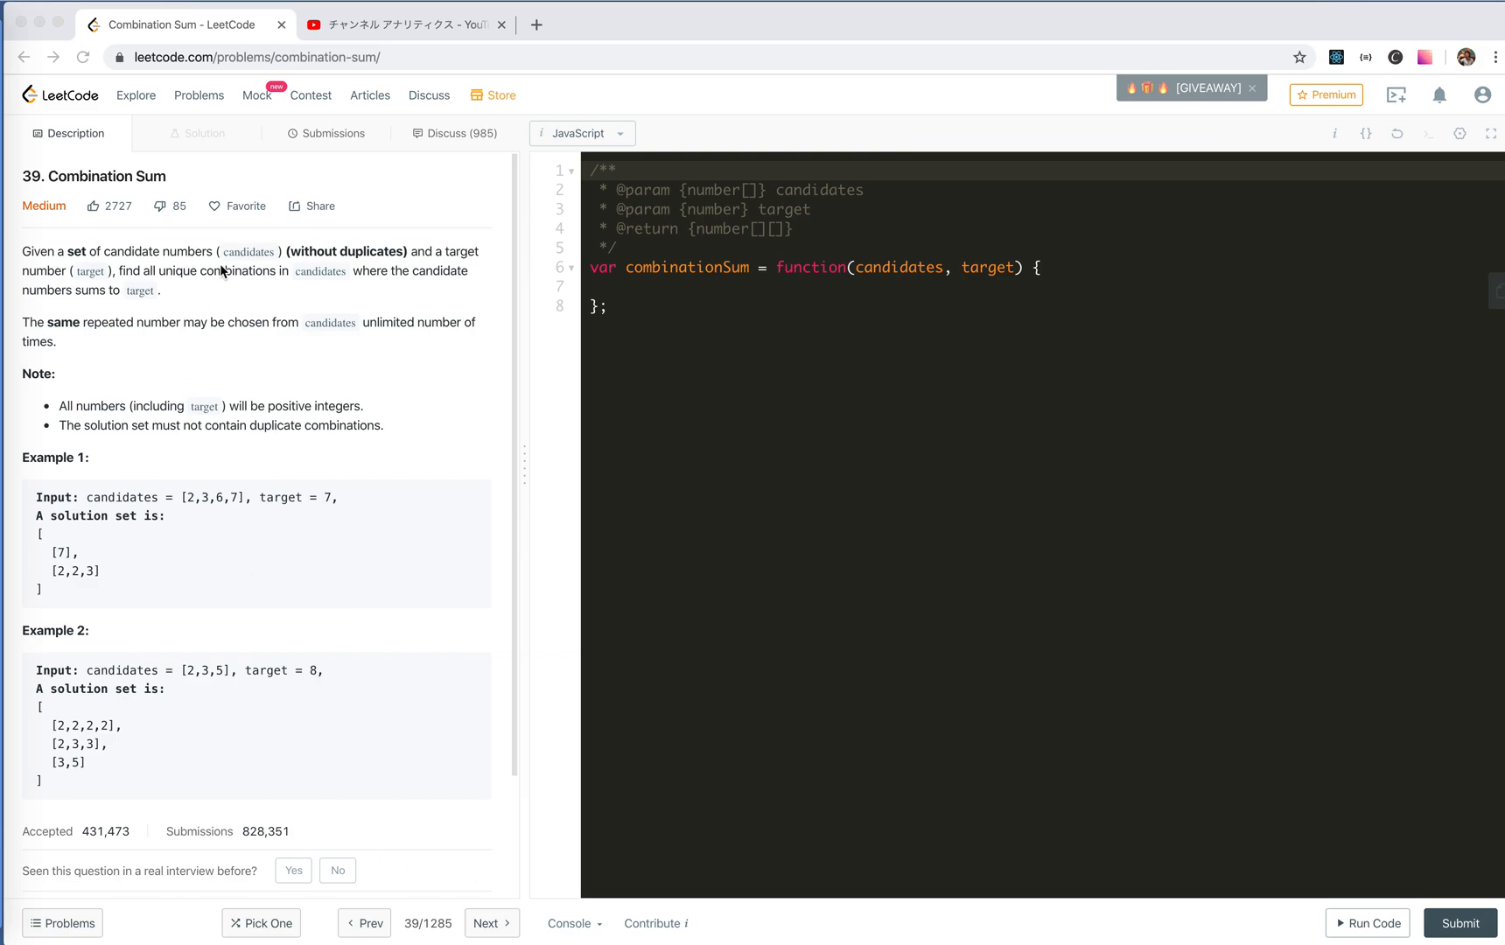
{"action": "mouse_move", "coordinate": [236, 269]}
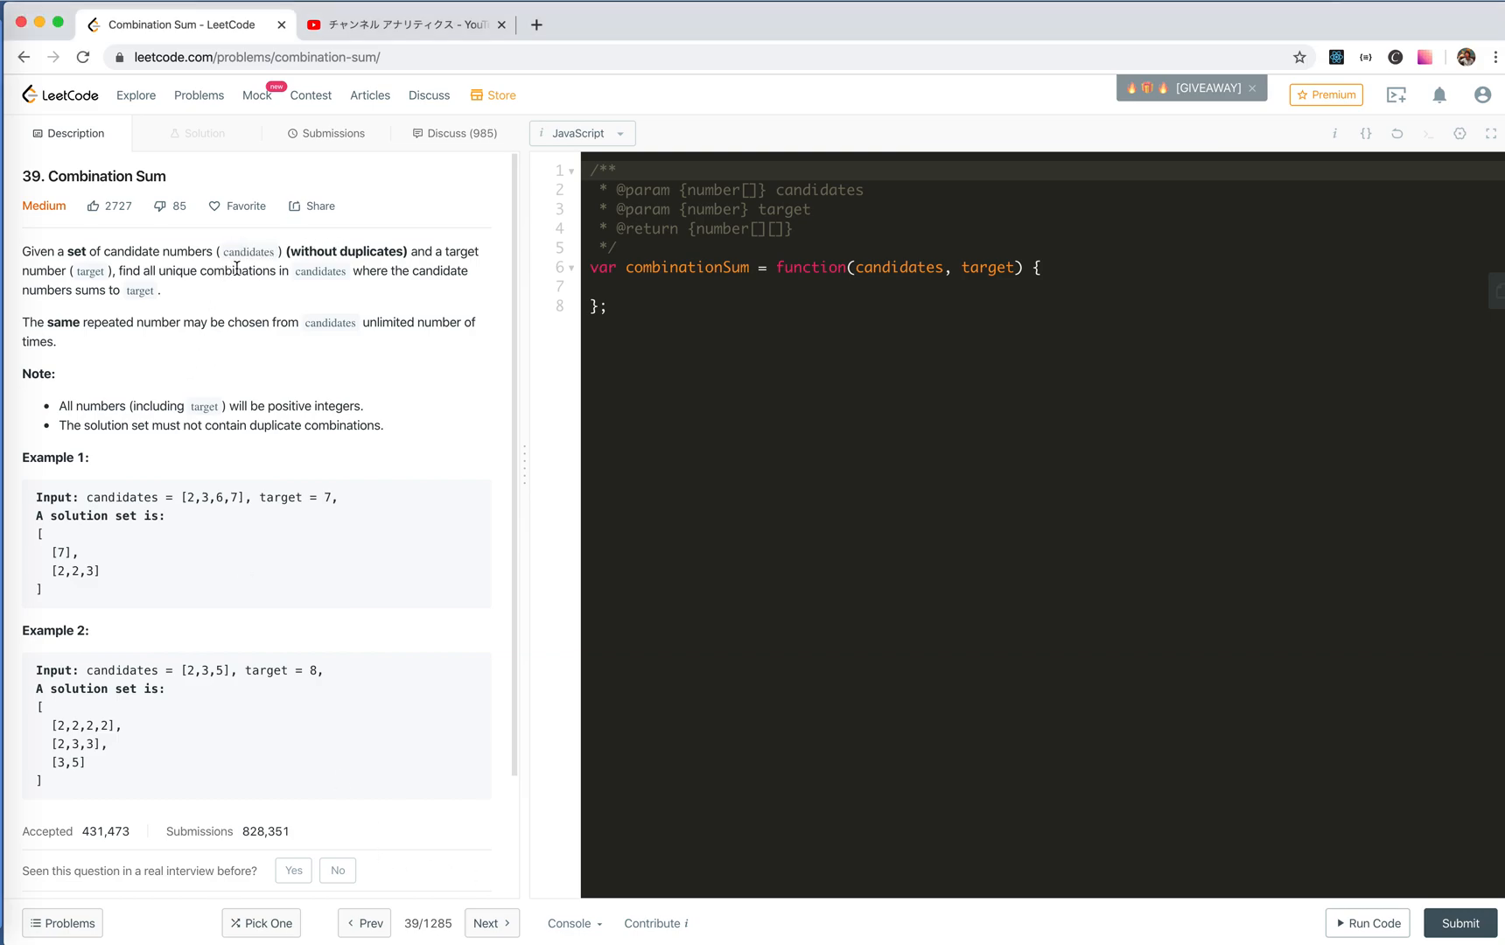
Step: Review the problem description, highlighting target and the Example 1 candidates
{"action": "double_click", "coordinate": [84, 269]}
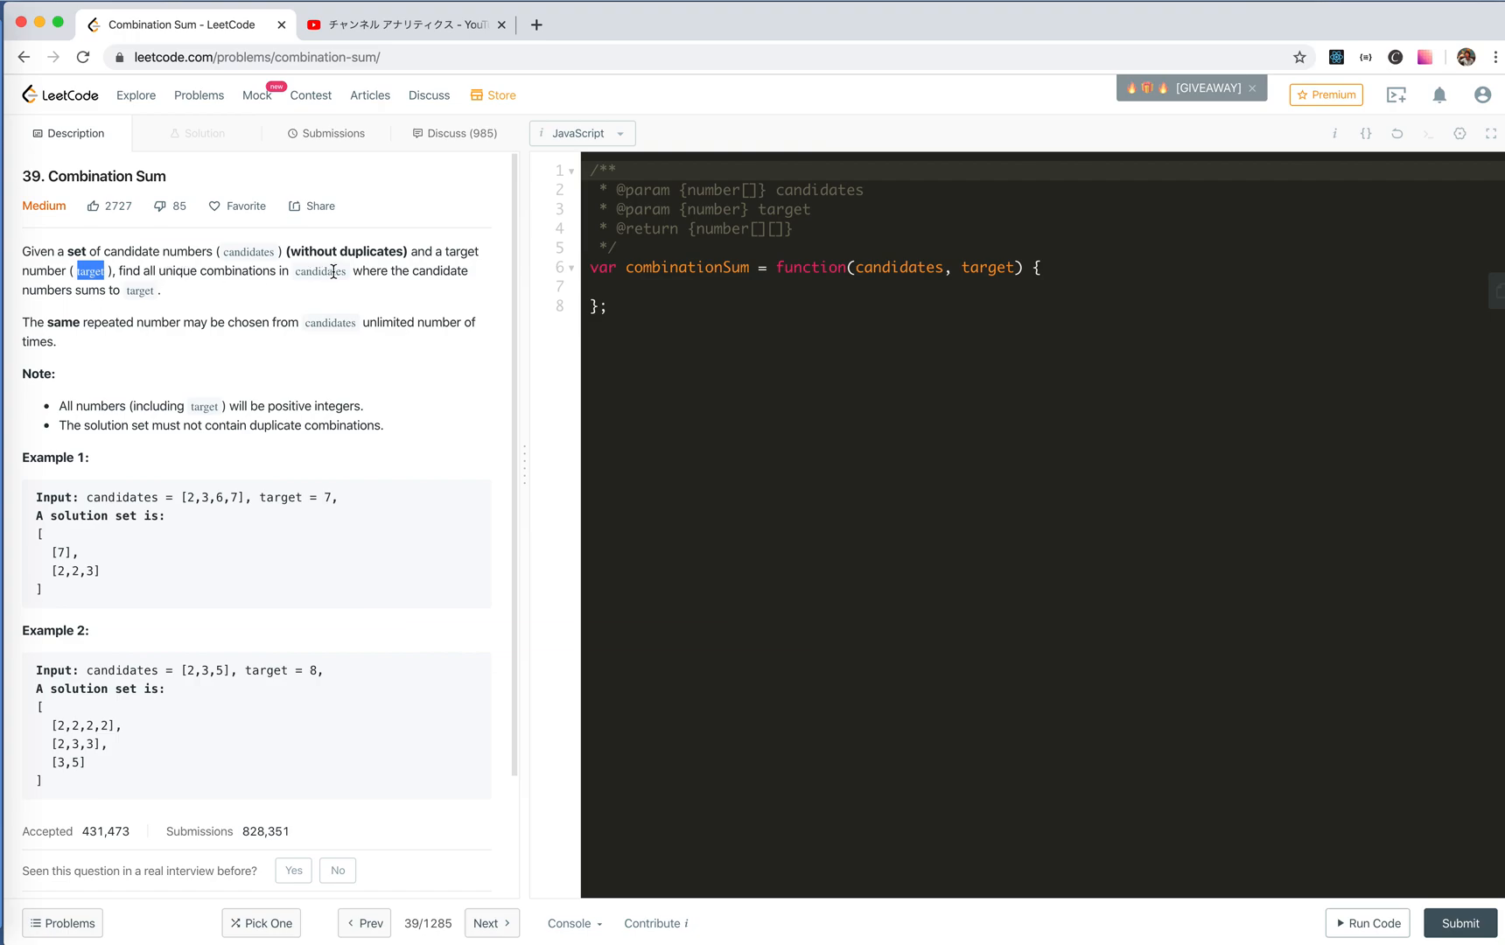
{"action": "mouse_move", "coordinate": [156, 304]}
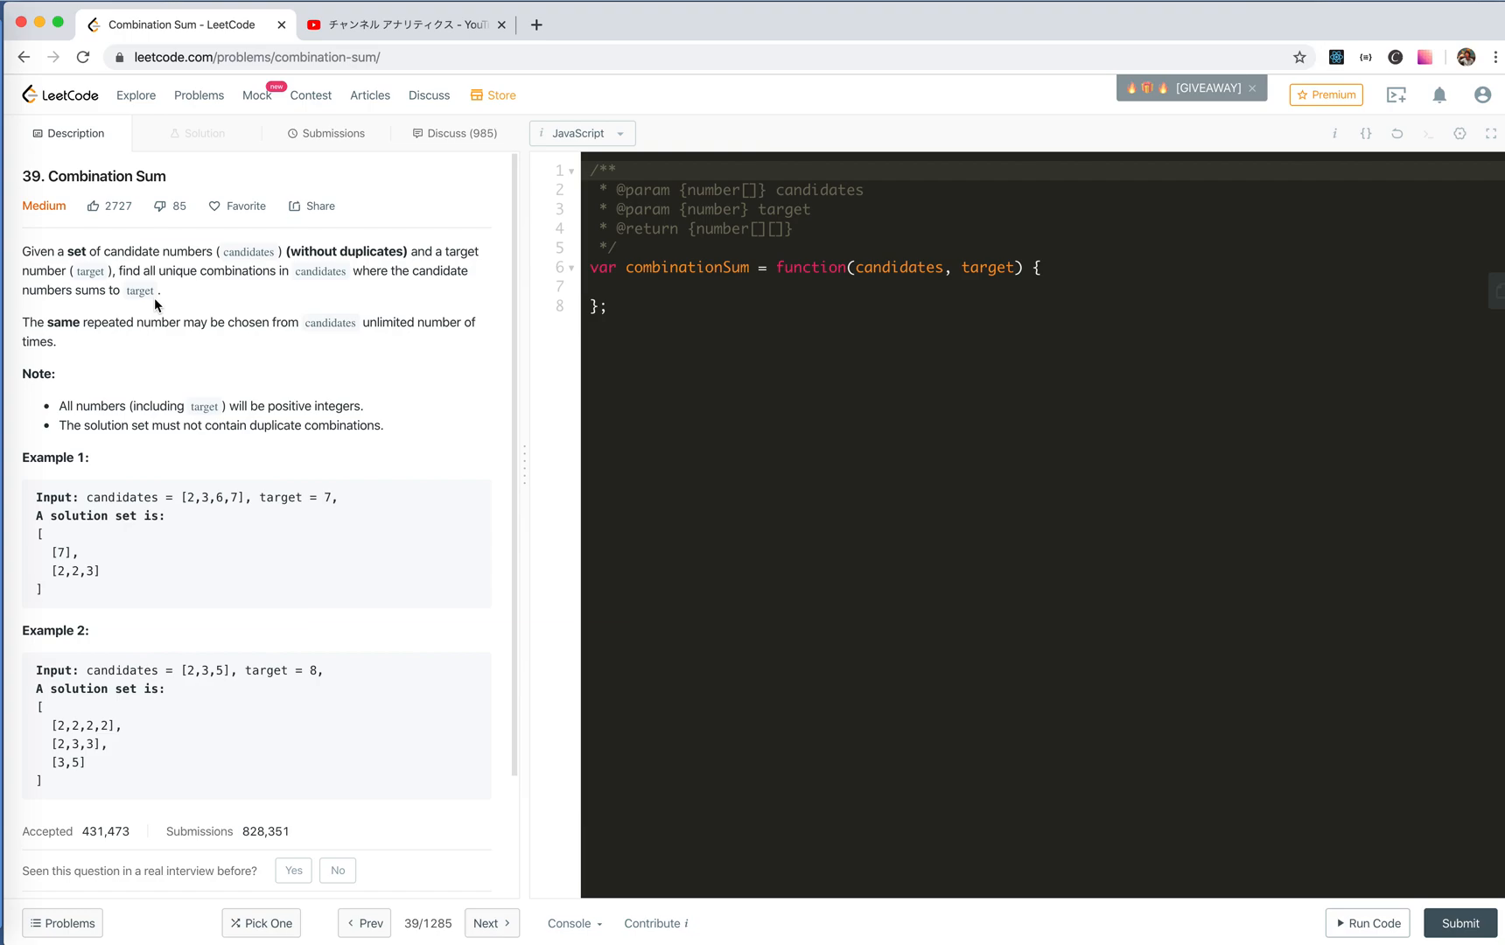
{"action": "mouse_move", "coordinate": [109, 327]}
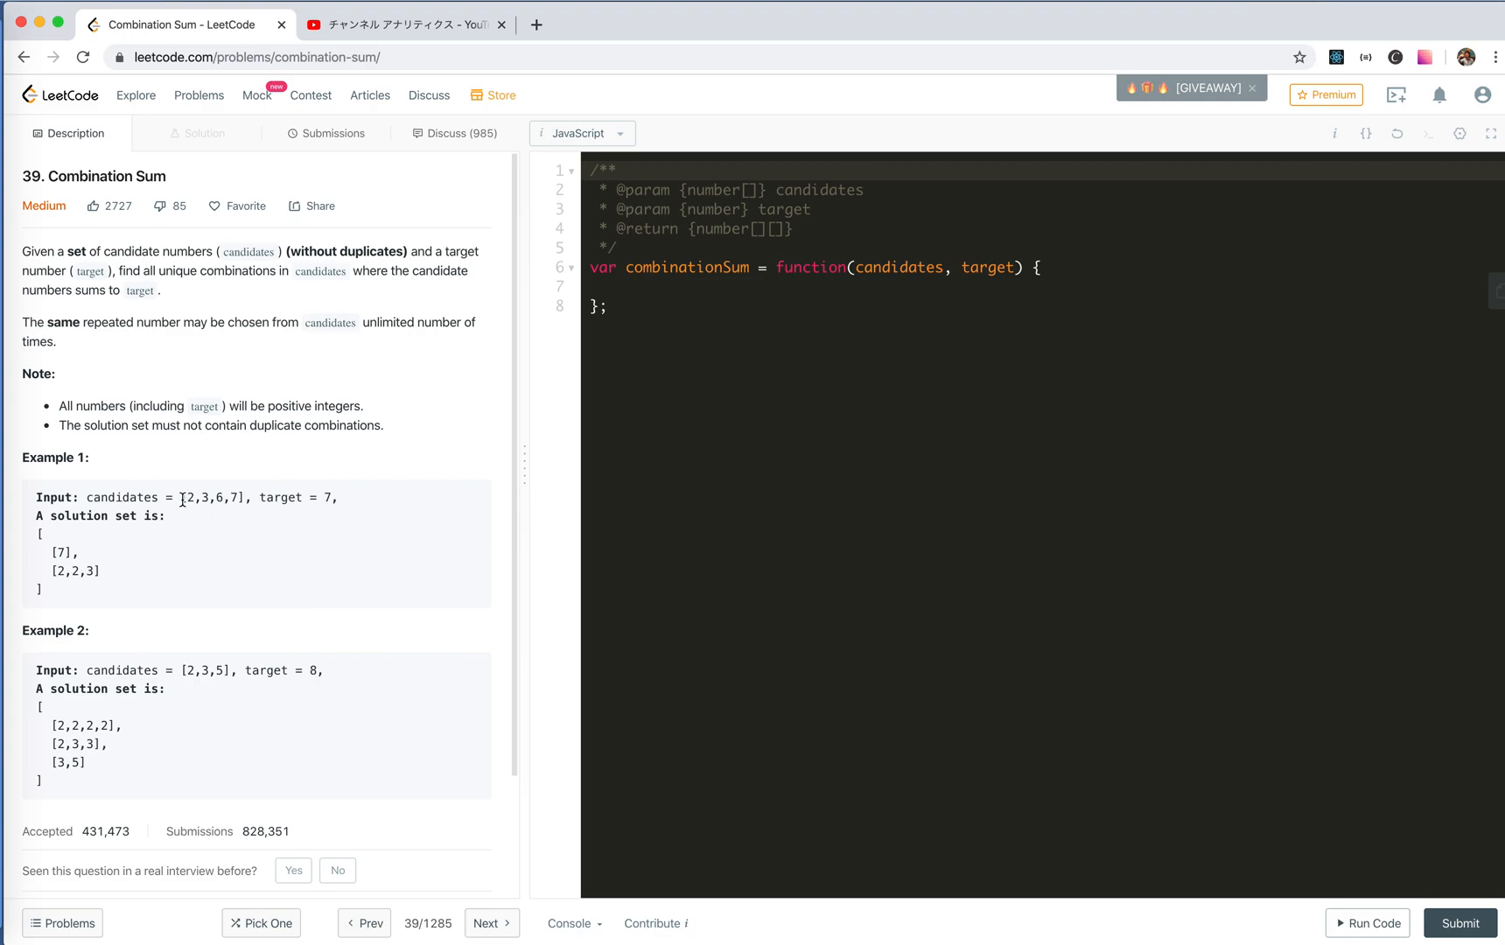
{"action": "left_click_drag", "start_coordinate": [182, 496], "coordinate": [239, 497]}
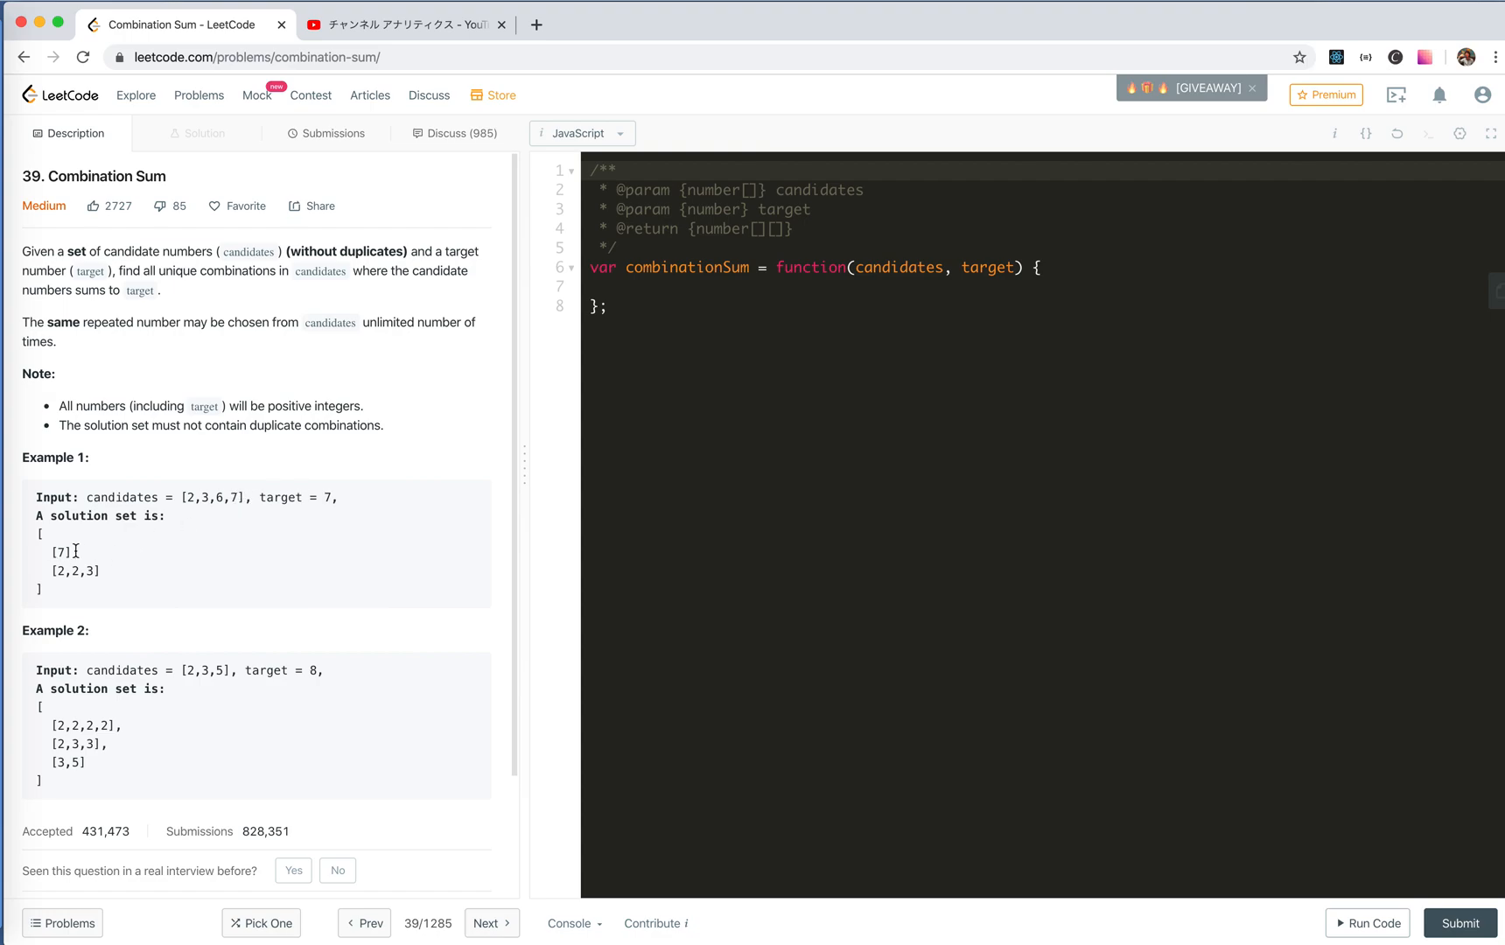
{"action": "double_click", "coordinate": [75, 570]}
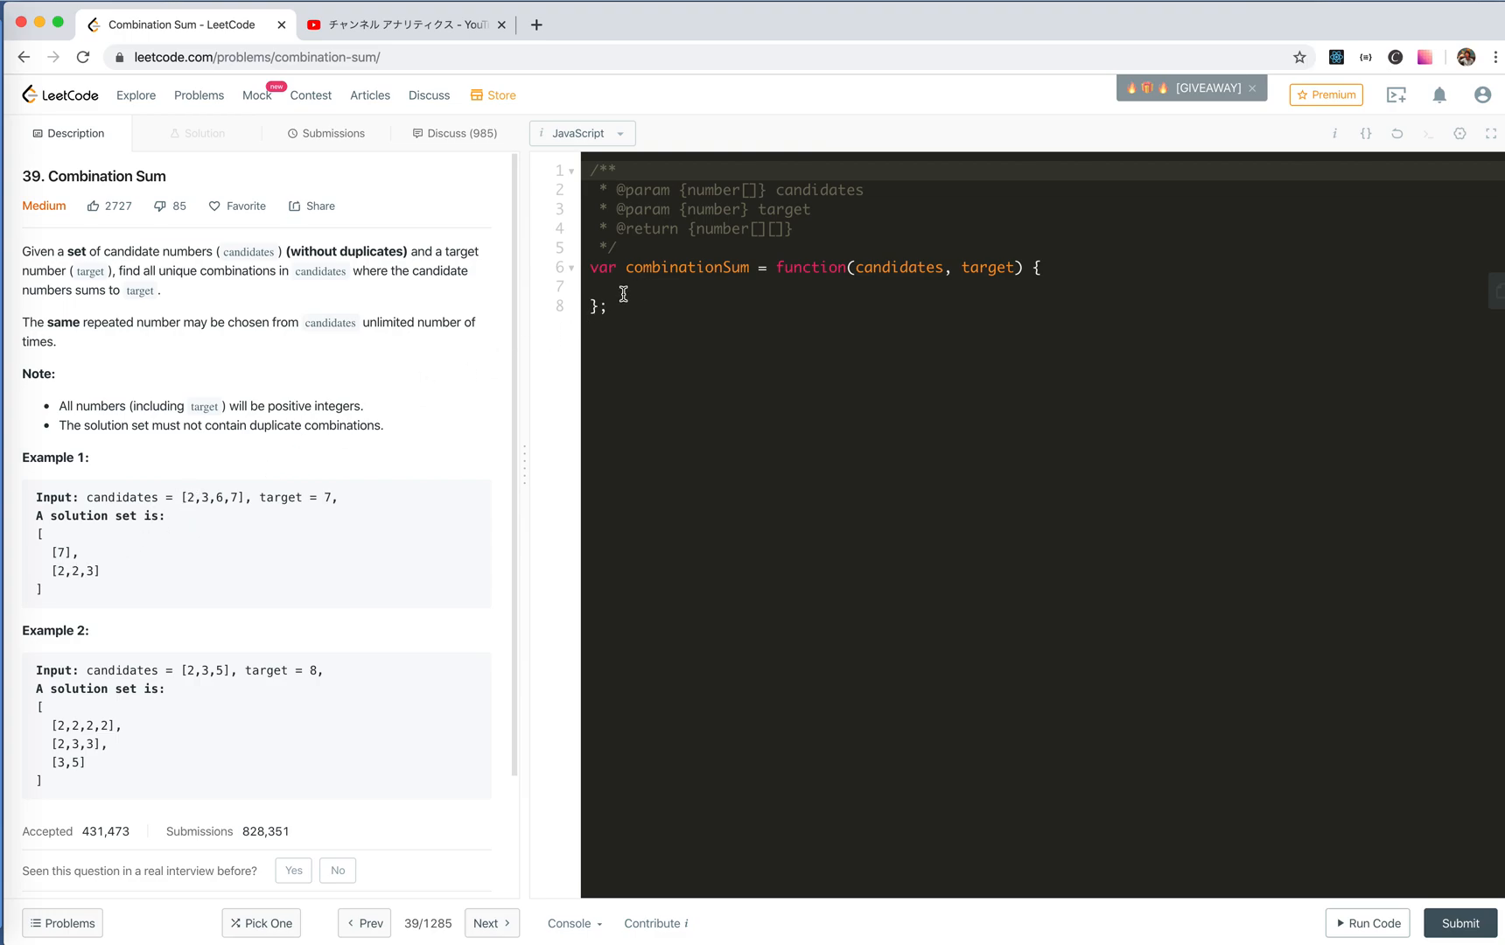
{"action": "mouse_move", "coordinate": [266, 523]}
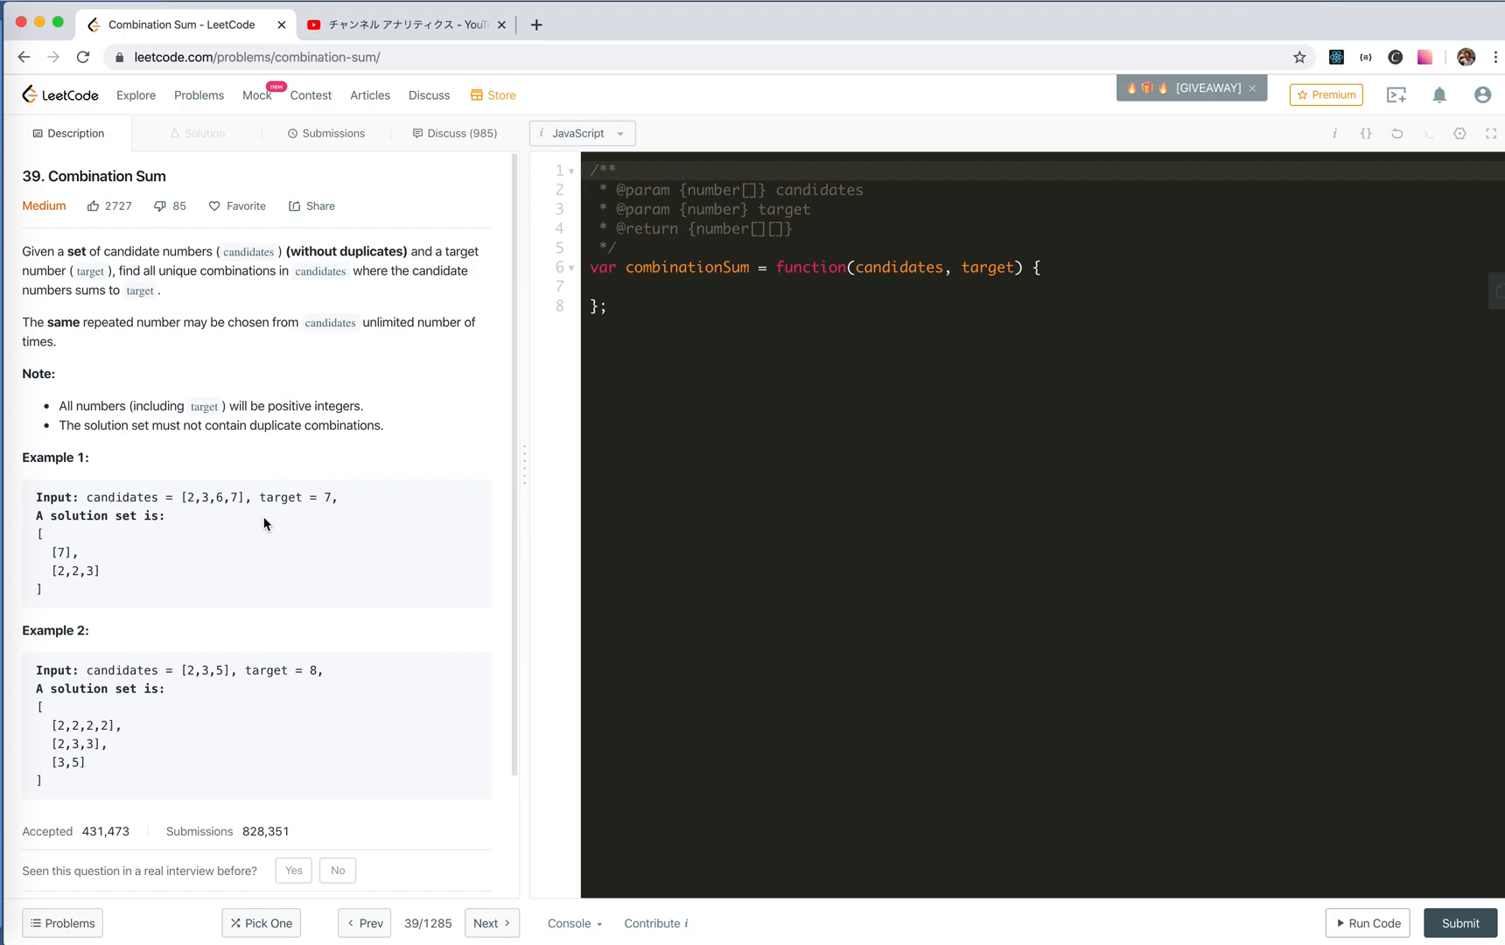
{"action": "mouse_move", "coordinate": [263, 523]}
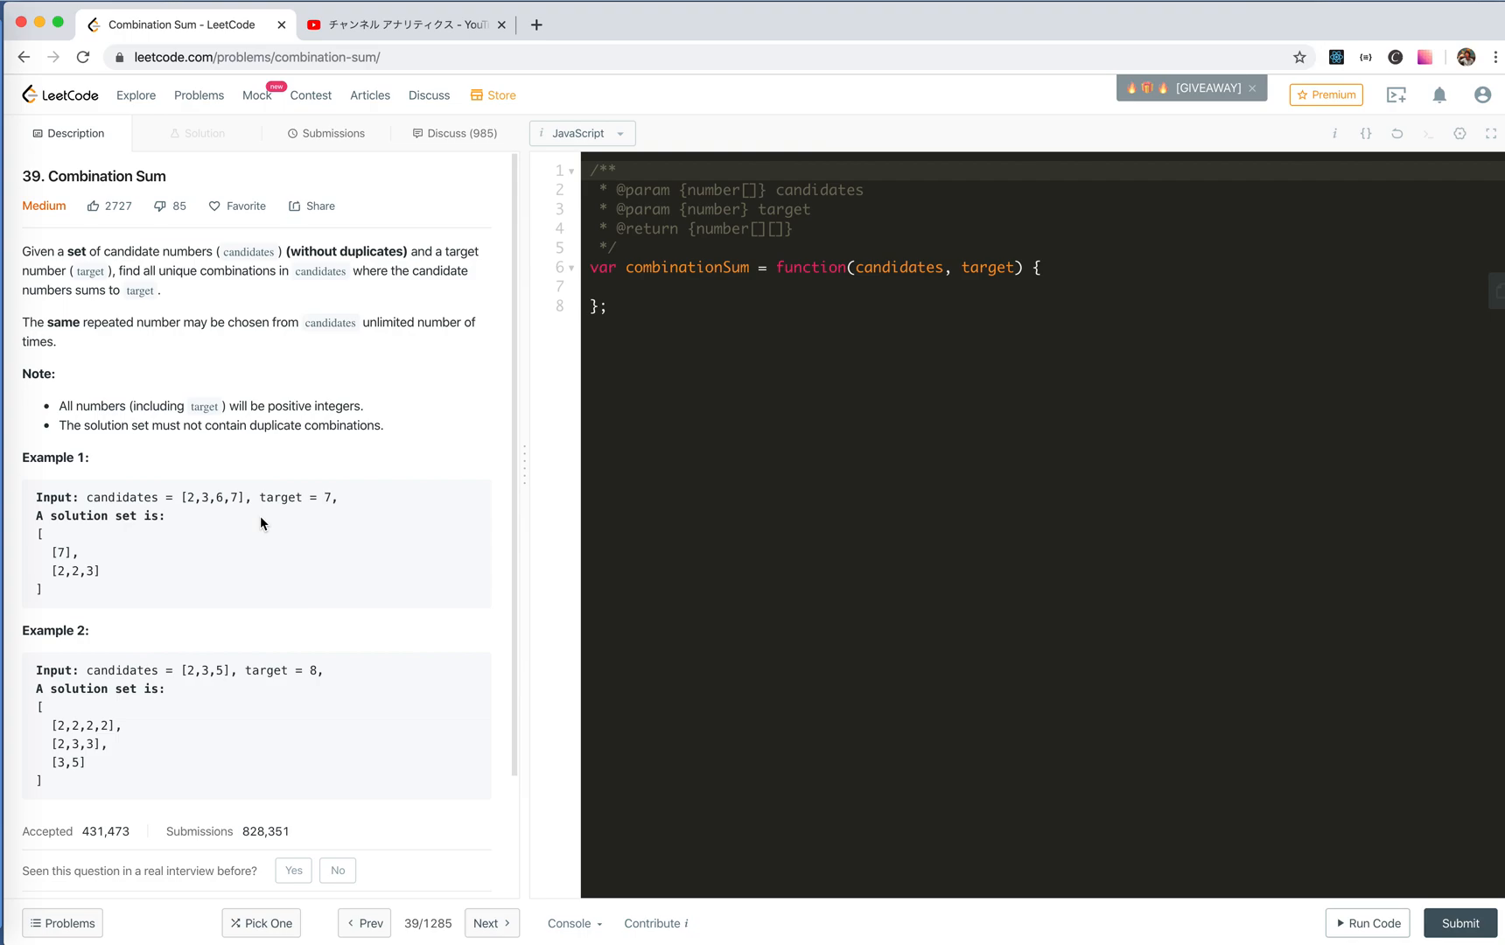
Step: Add the comment '// Brute Force => 2^n' inside the combinationSum body
{"action": "left_click", "coordinate": [703, 286]}
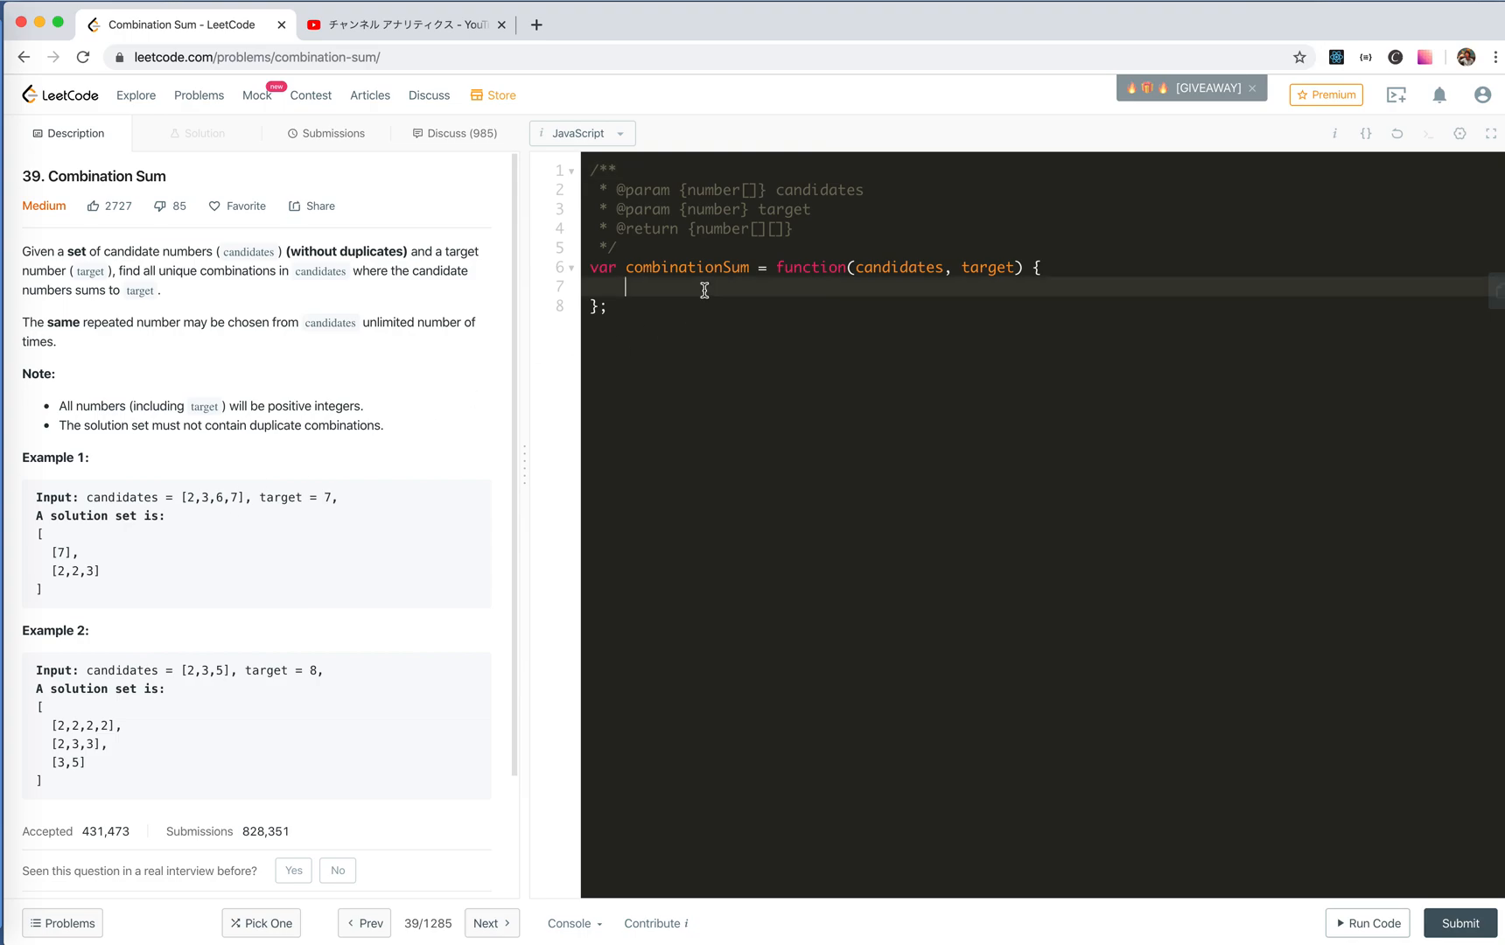
{"action": "type", "text": "// Brute"}
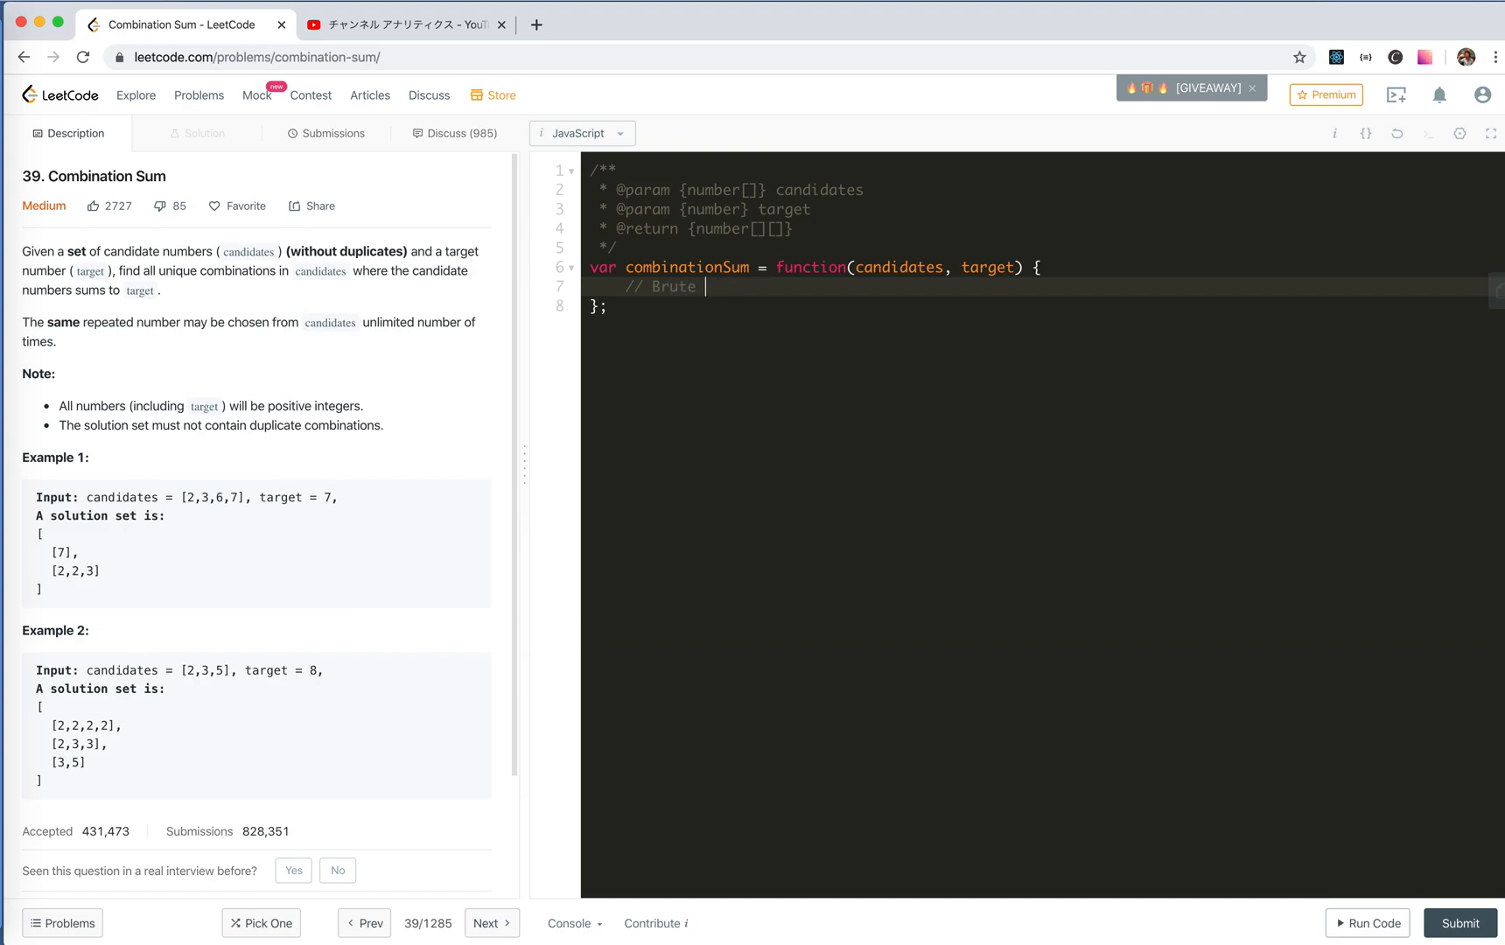
{"action": "type", "text": "Force =>"}
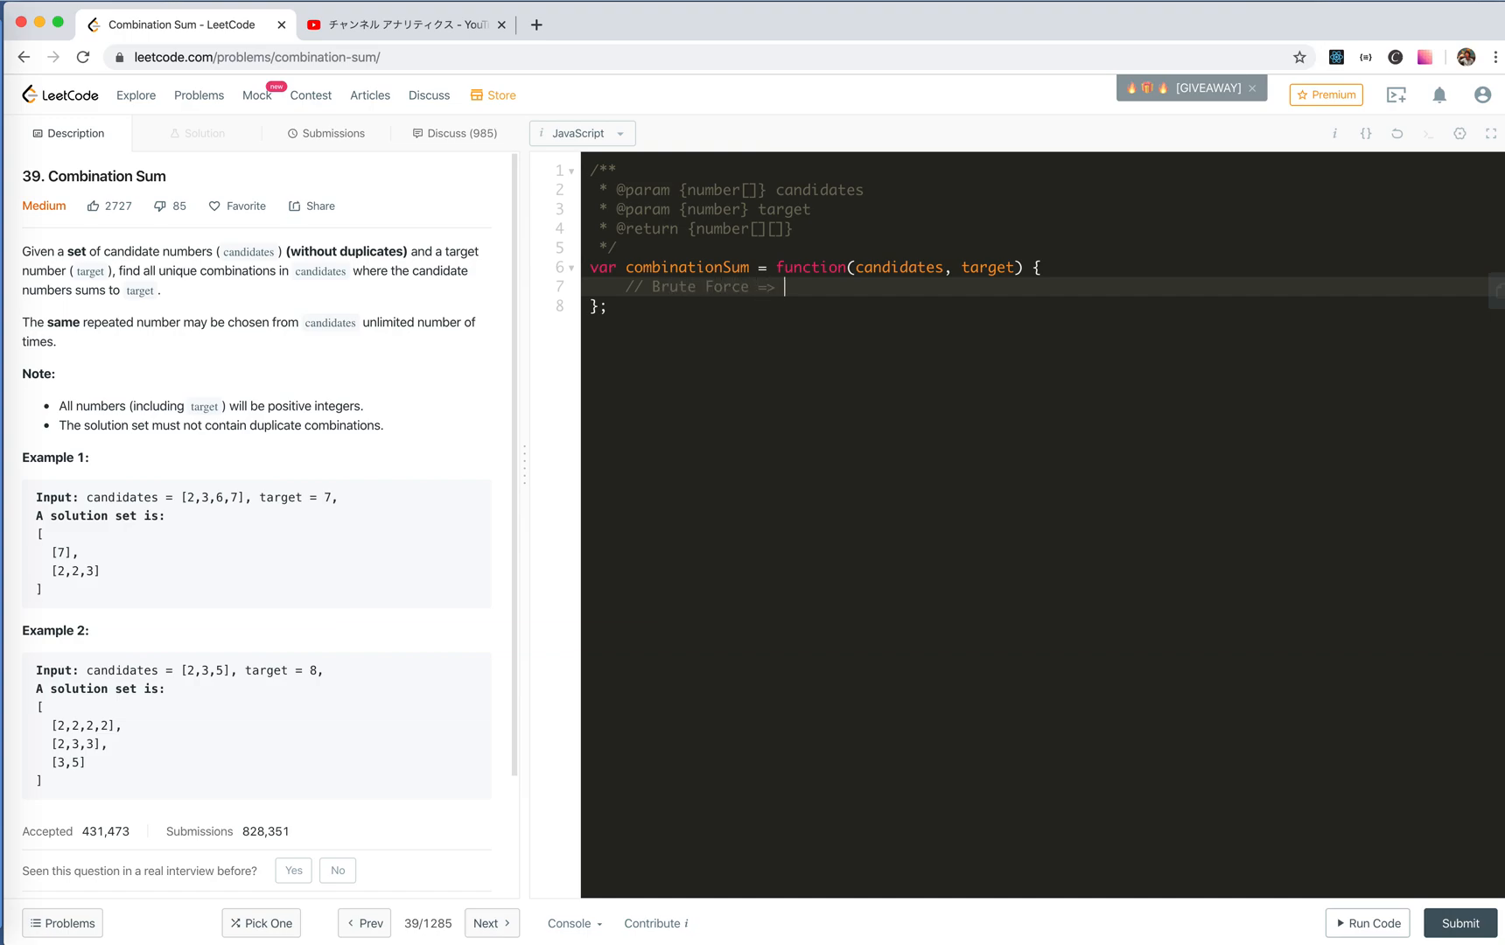
{"action": "type", "text": "2^"}
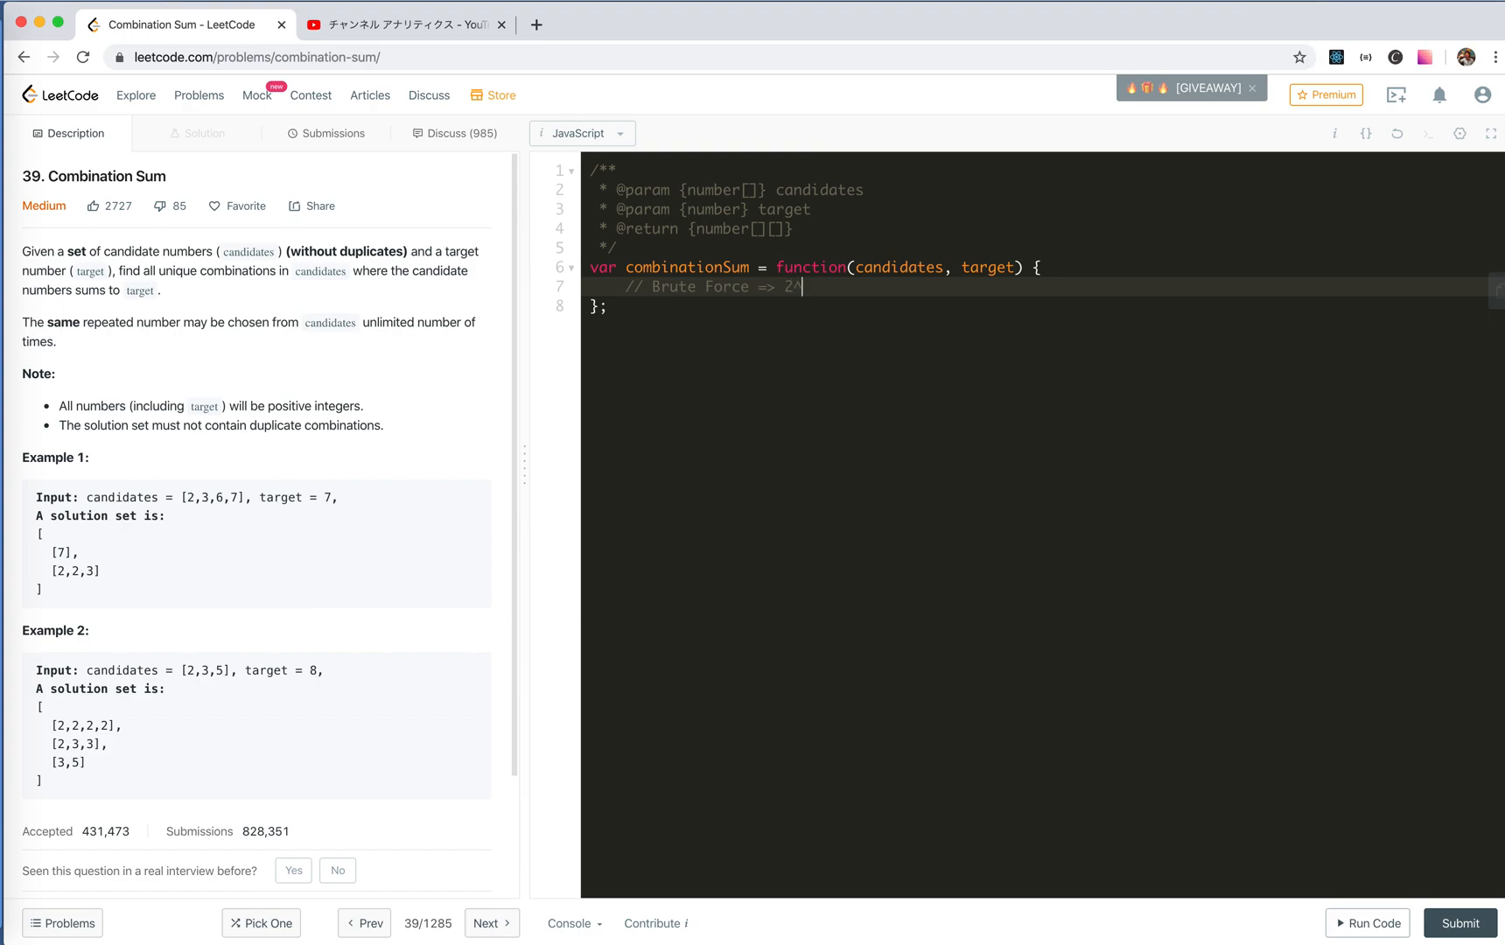
{"action": "type", "text": "n"}
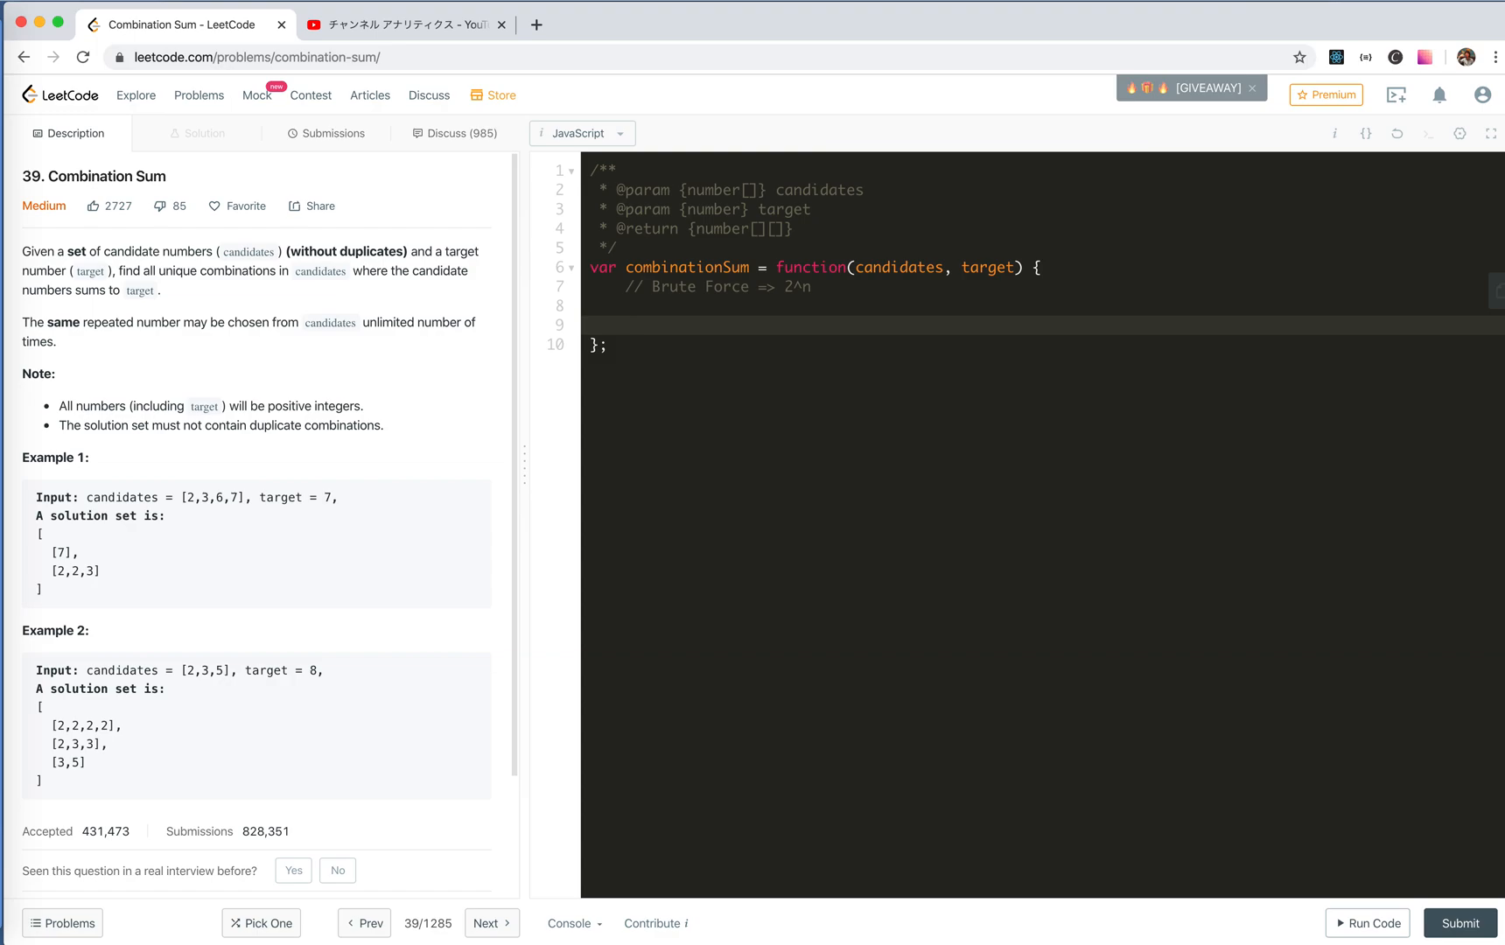
{"action": "left_click", "coordinate": [626, 324]}
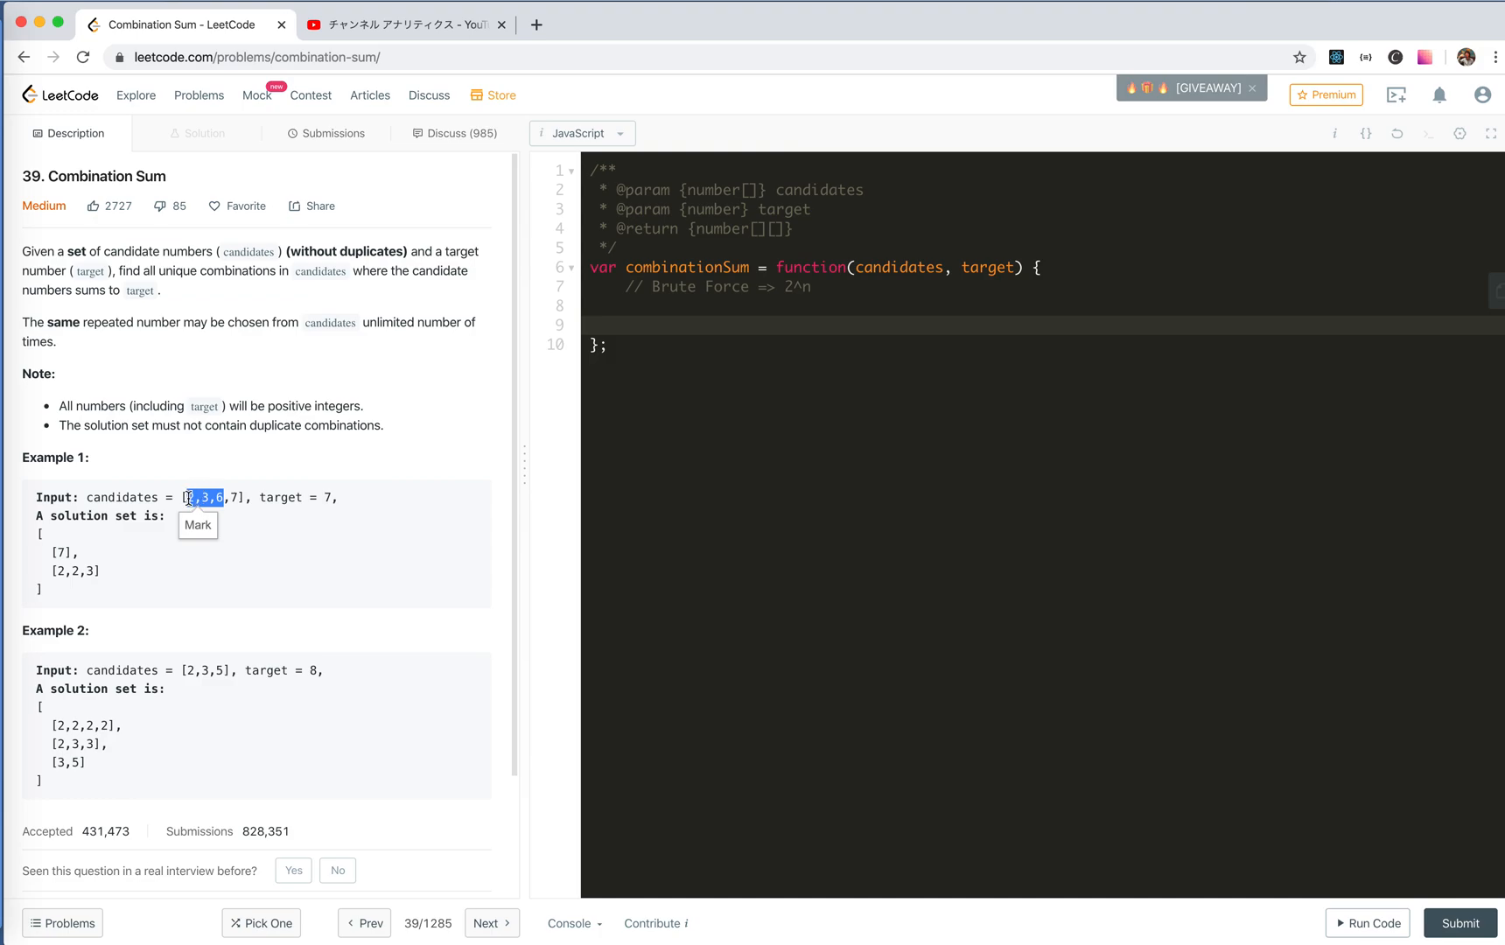
{"action": "left_click", "coordinate": [231, 497]}
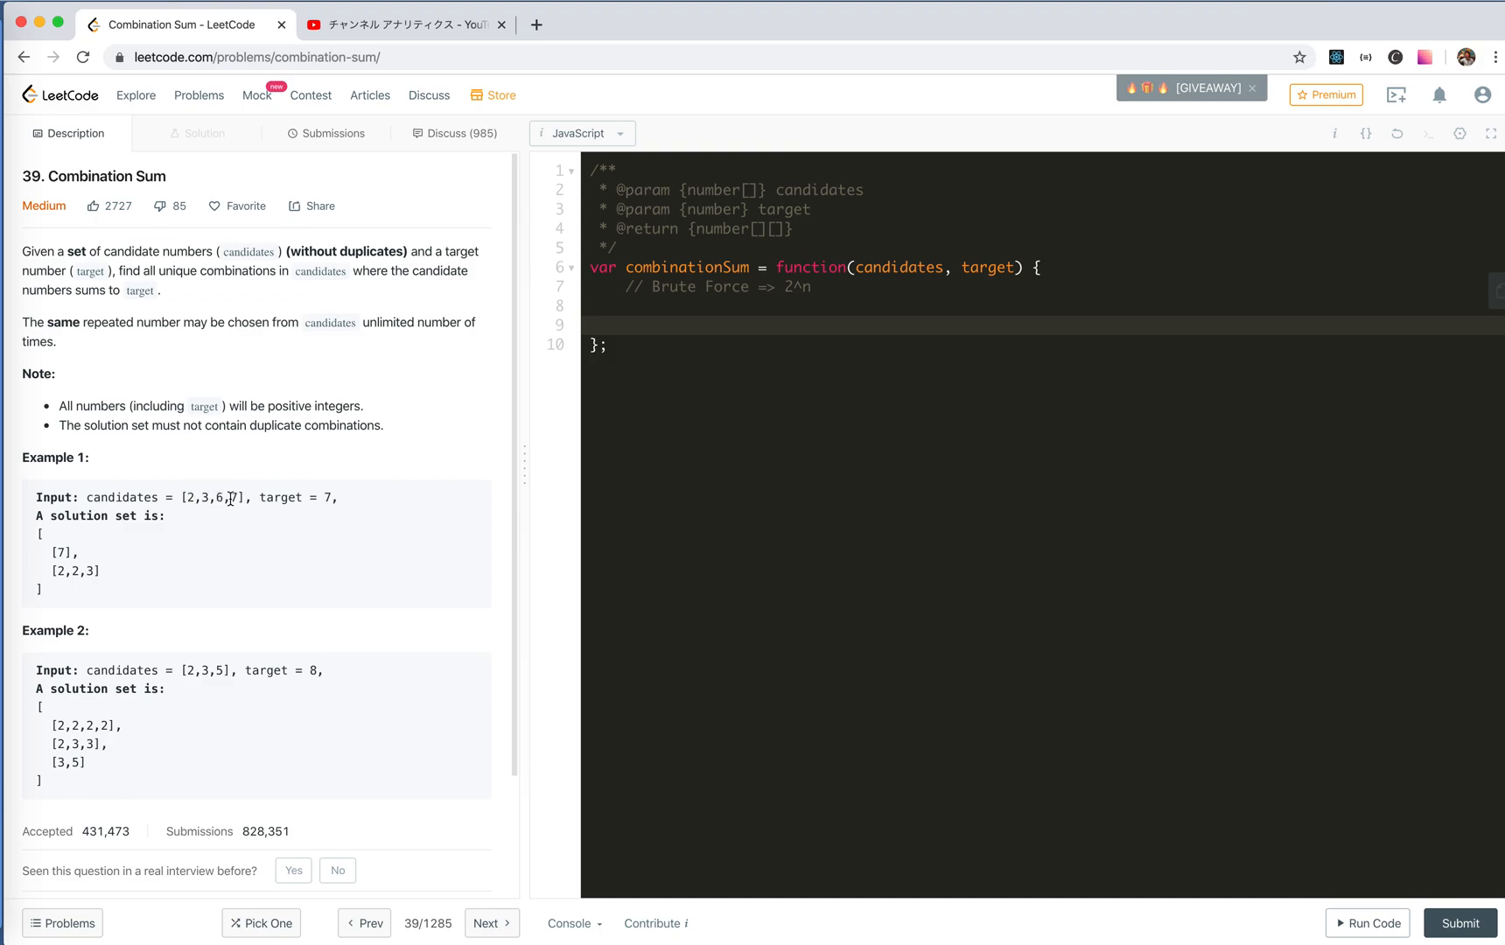
{"action": "double_click", "coordinate": [195, 497]}
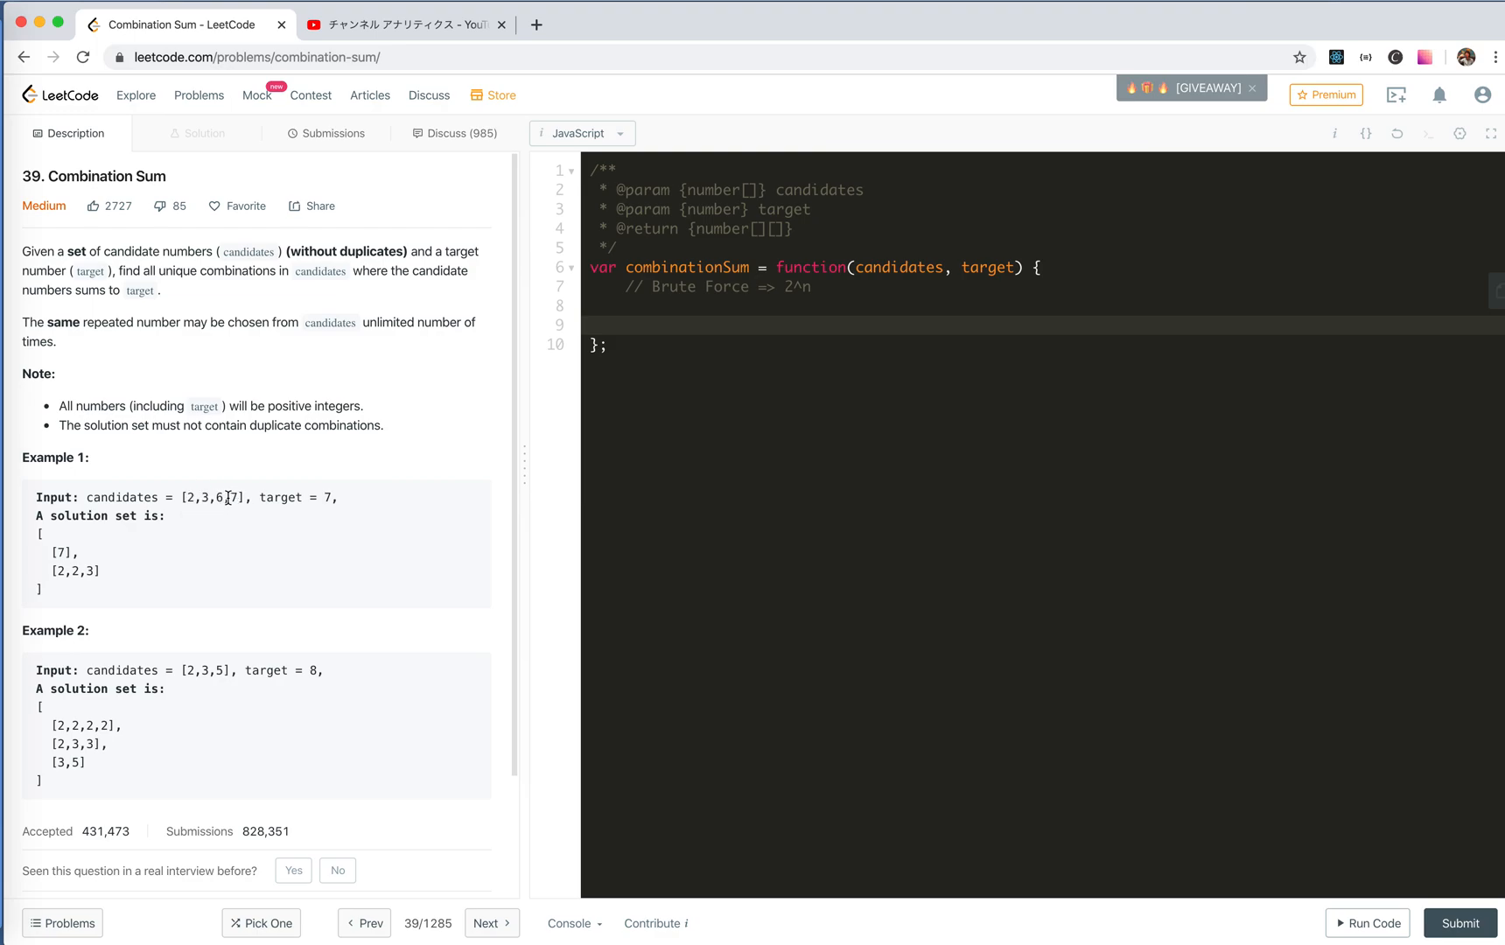
Step: Write candidates.sort((a, b) => a - b) followed by a '// Back Tracking' comment
{"action": "left_click", "coordinate": [659, 305]}
{"action": "type", "text": "."}
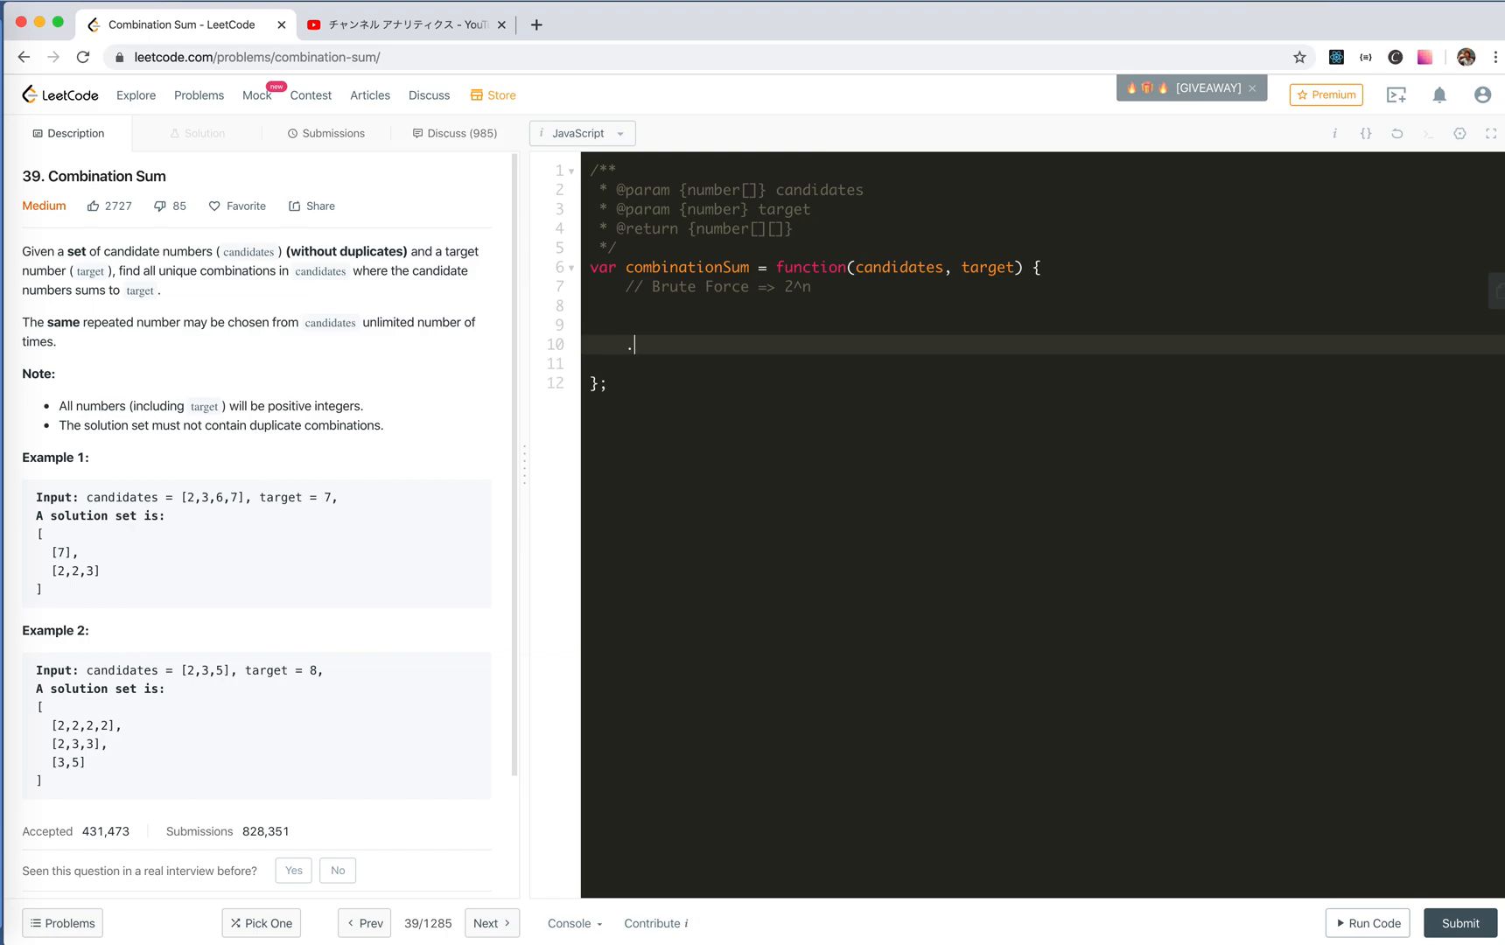
{"action": "type", "text": "ca"}
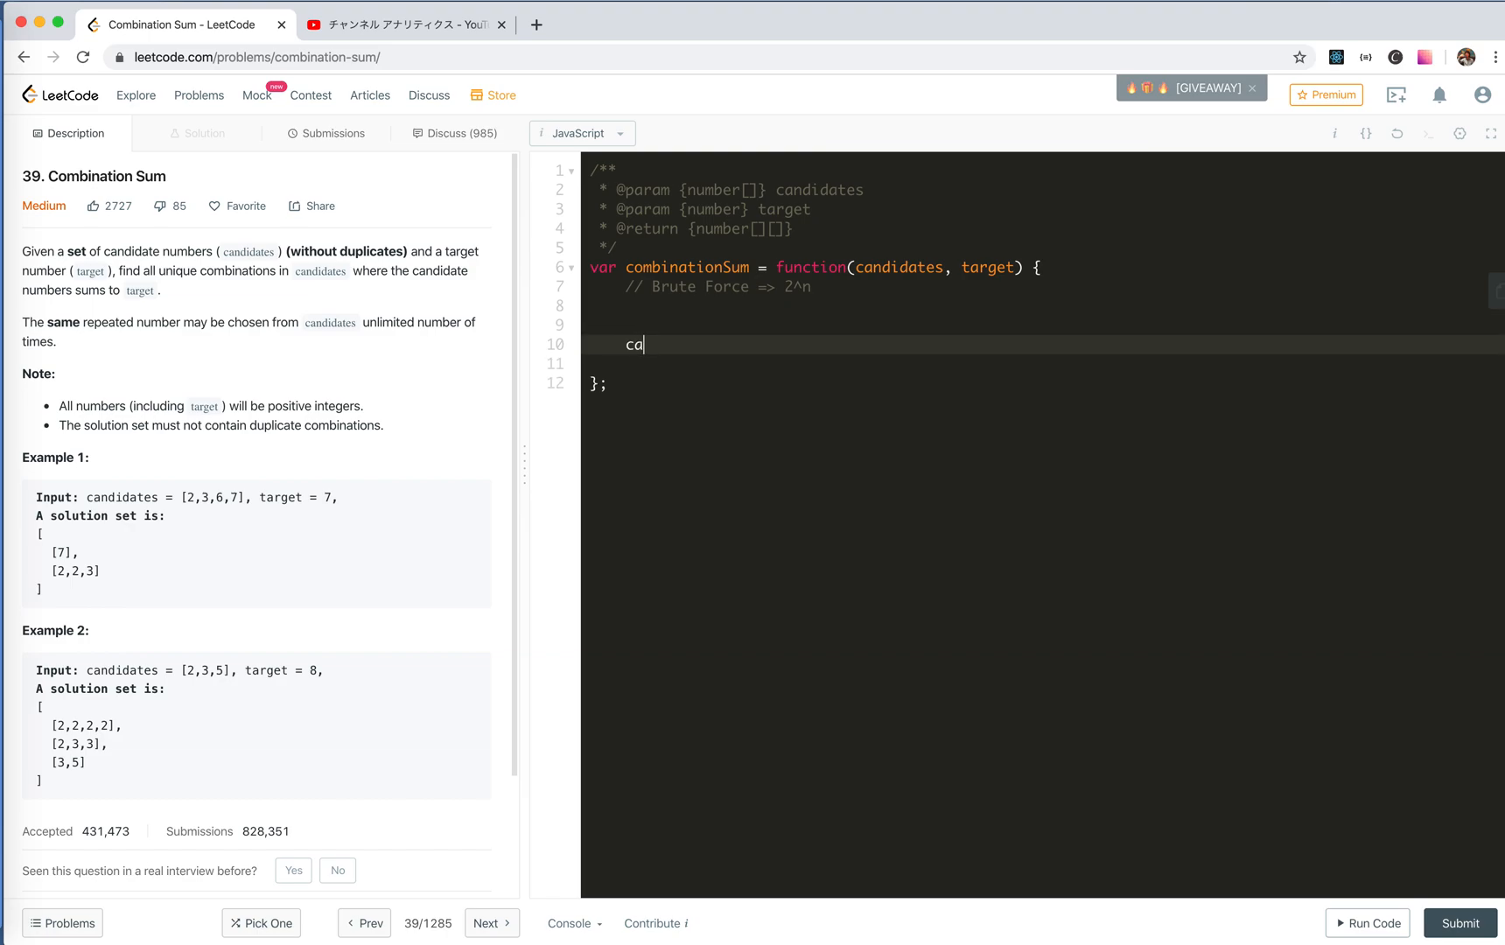
{"action": "type", "text": "ndid"}
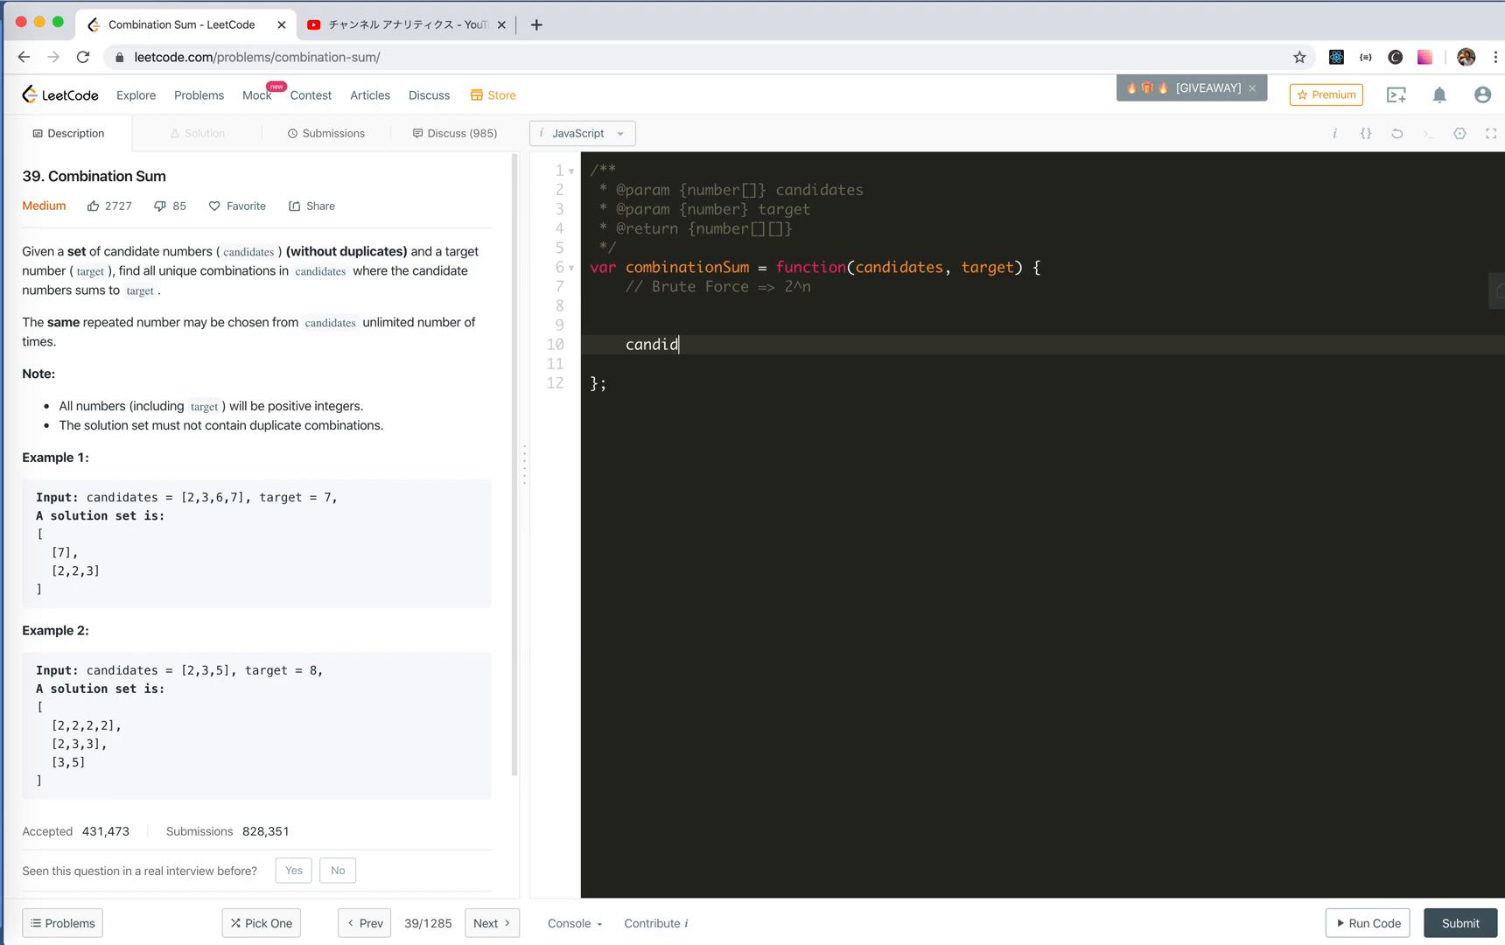
{"action": "type", "text": "ates."}
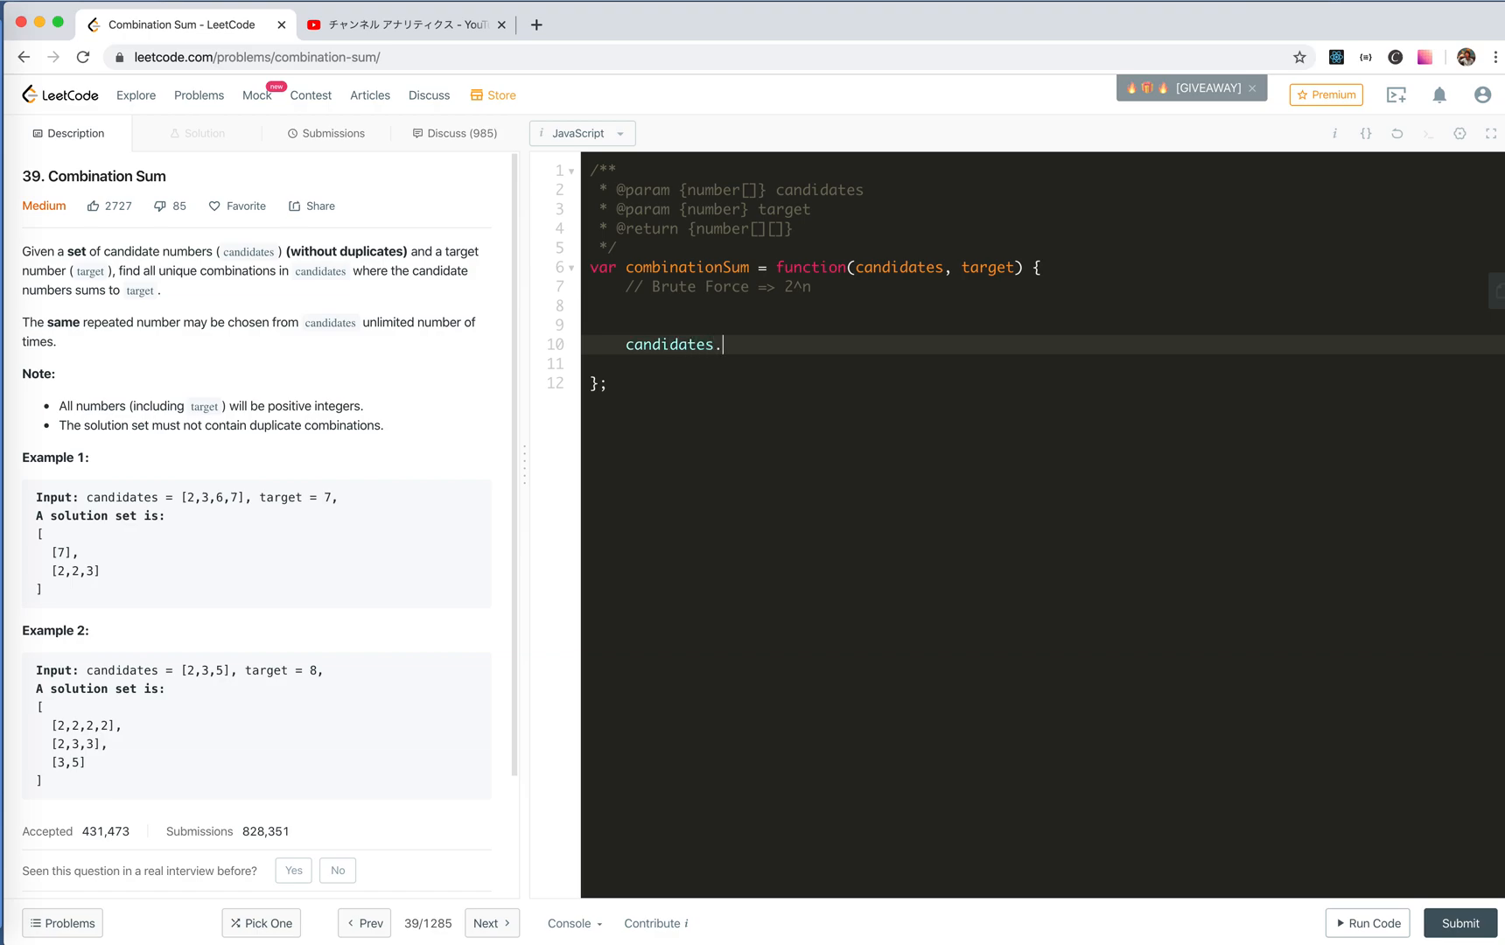
{"action": "type", "text": "sort()"}
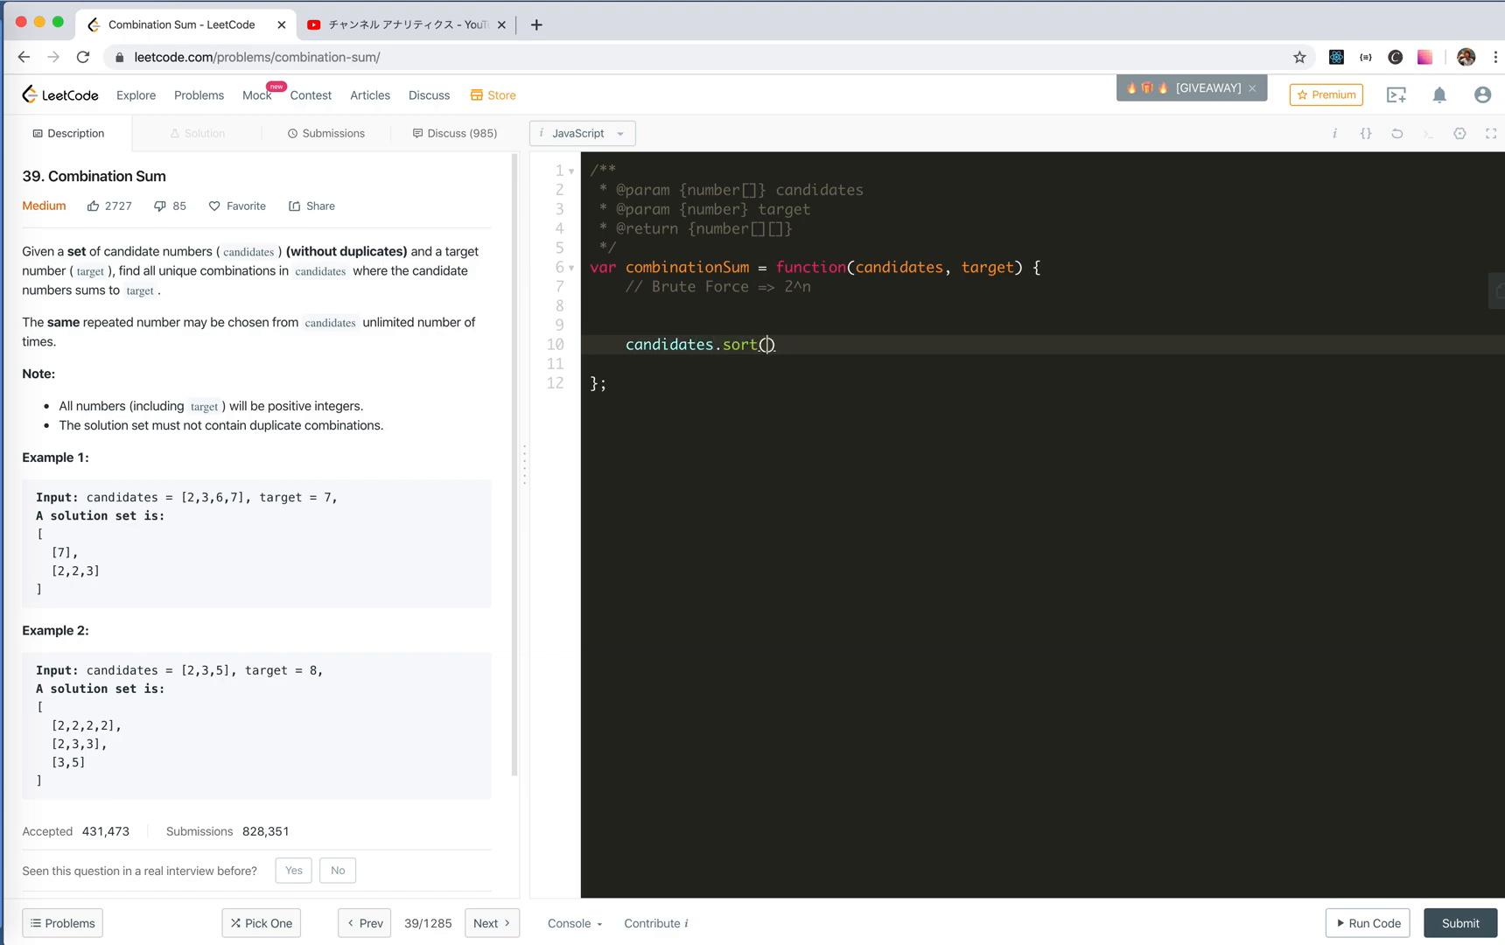
{"action": "type", "text": "(a, b) => a"}
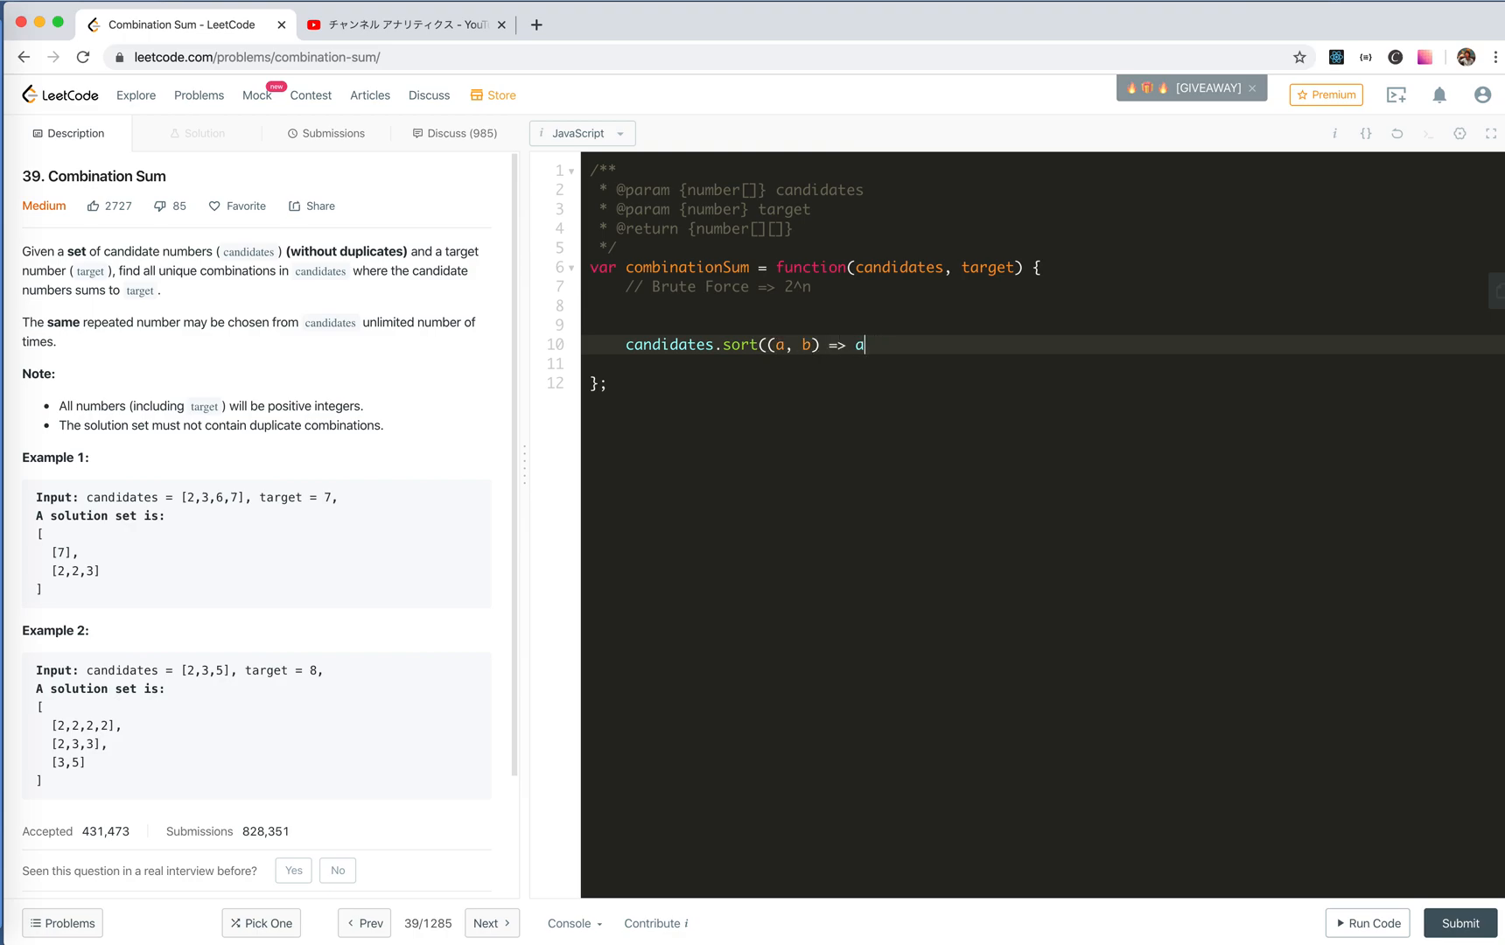
{"action": "type", "text": "- b)"}
{"action": "type", "text": "//"}
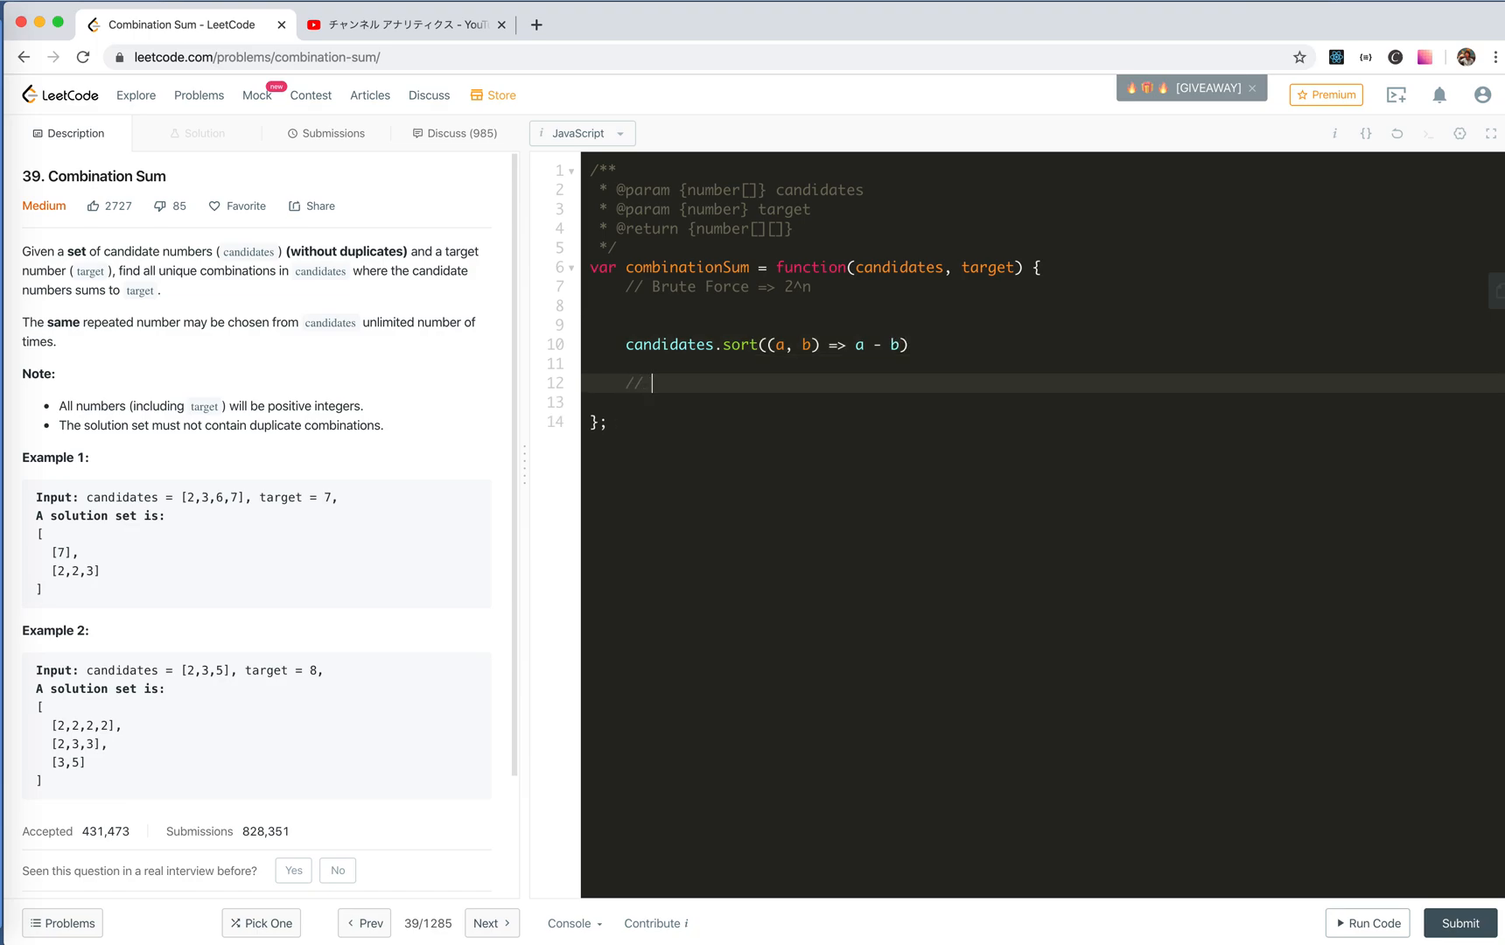
{"action": "type", "text": "Back Tracking"}
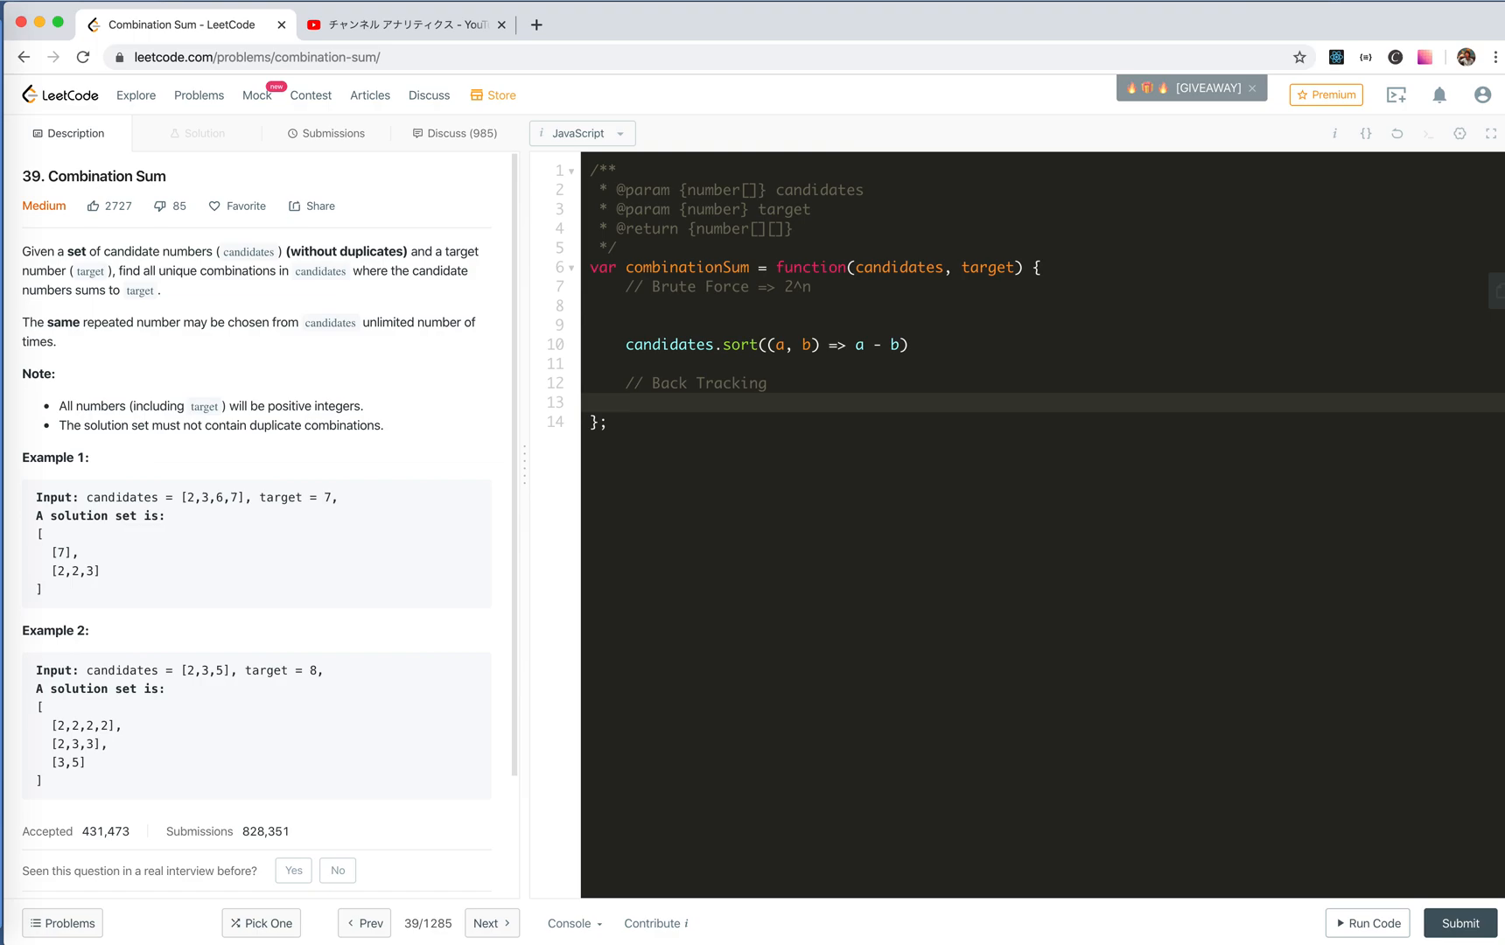
{"action": "mouse_move", "coordinate": [62, 547]}
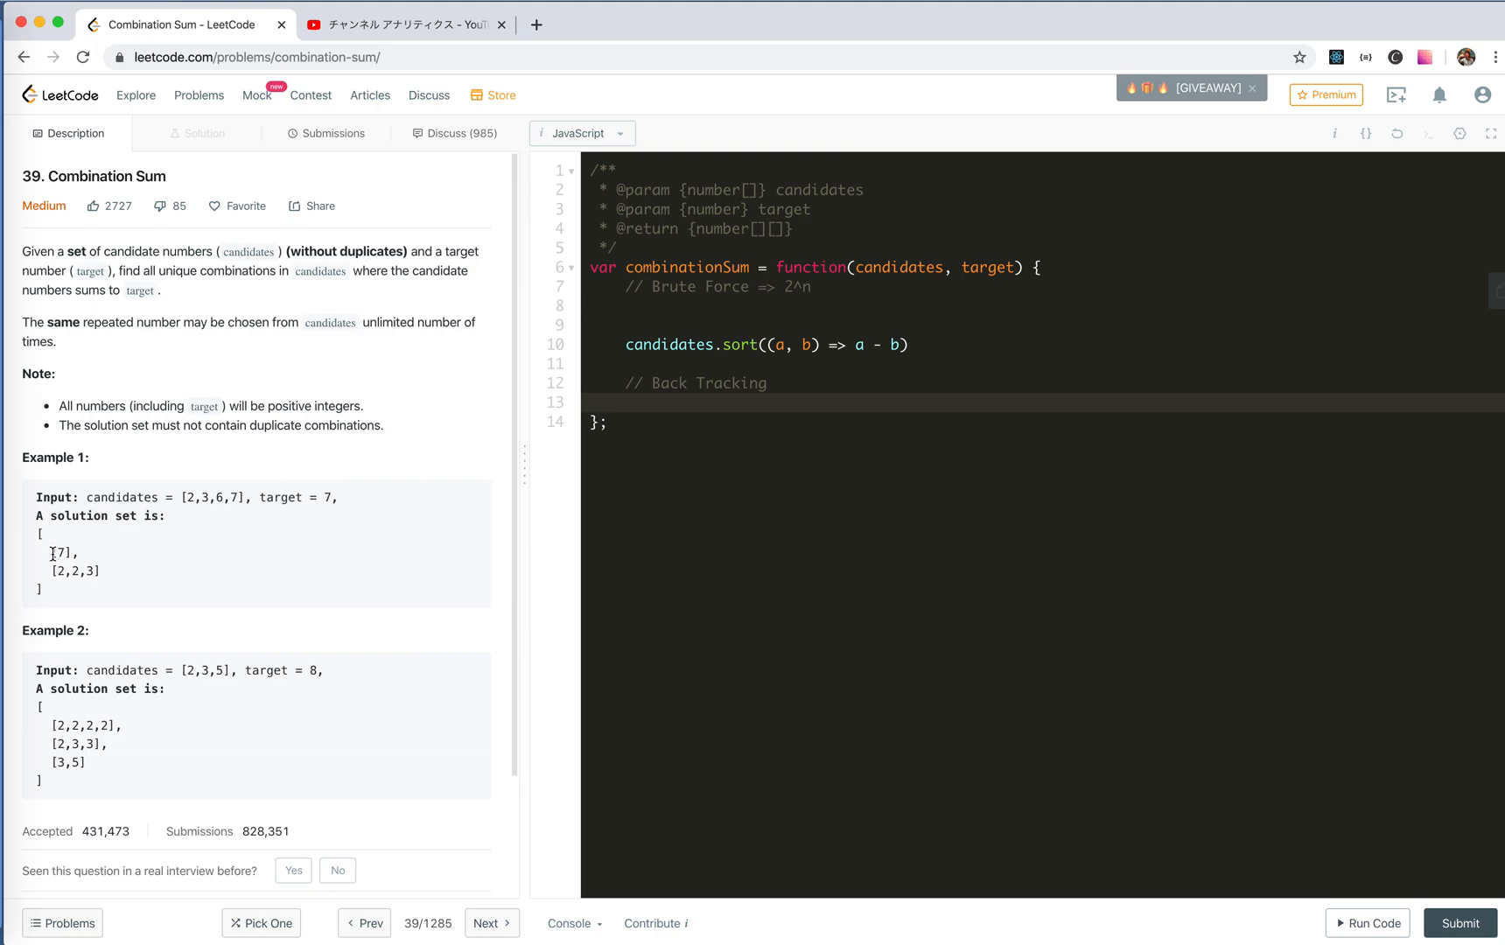
Step: Declare the const walk = (temp) => { } helper and call it with walk([])
{"action": "double_click", "coordinate": [57, 553]}
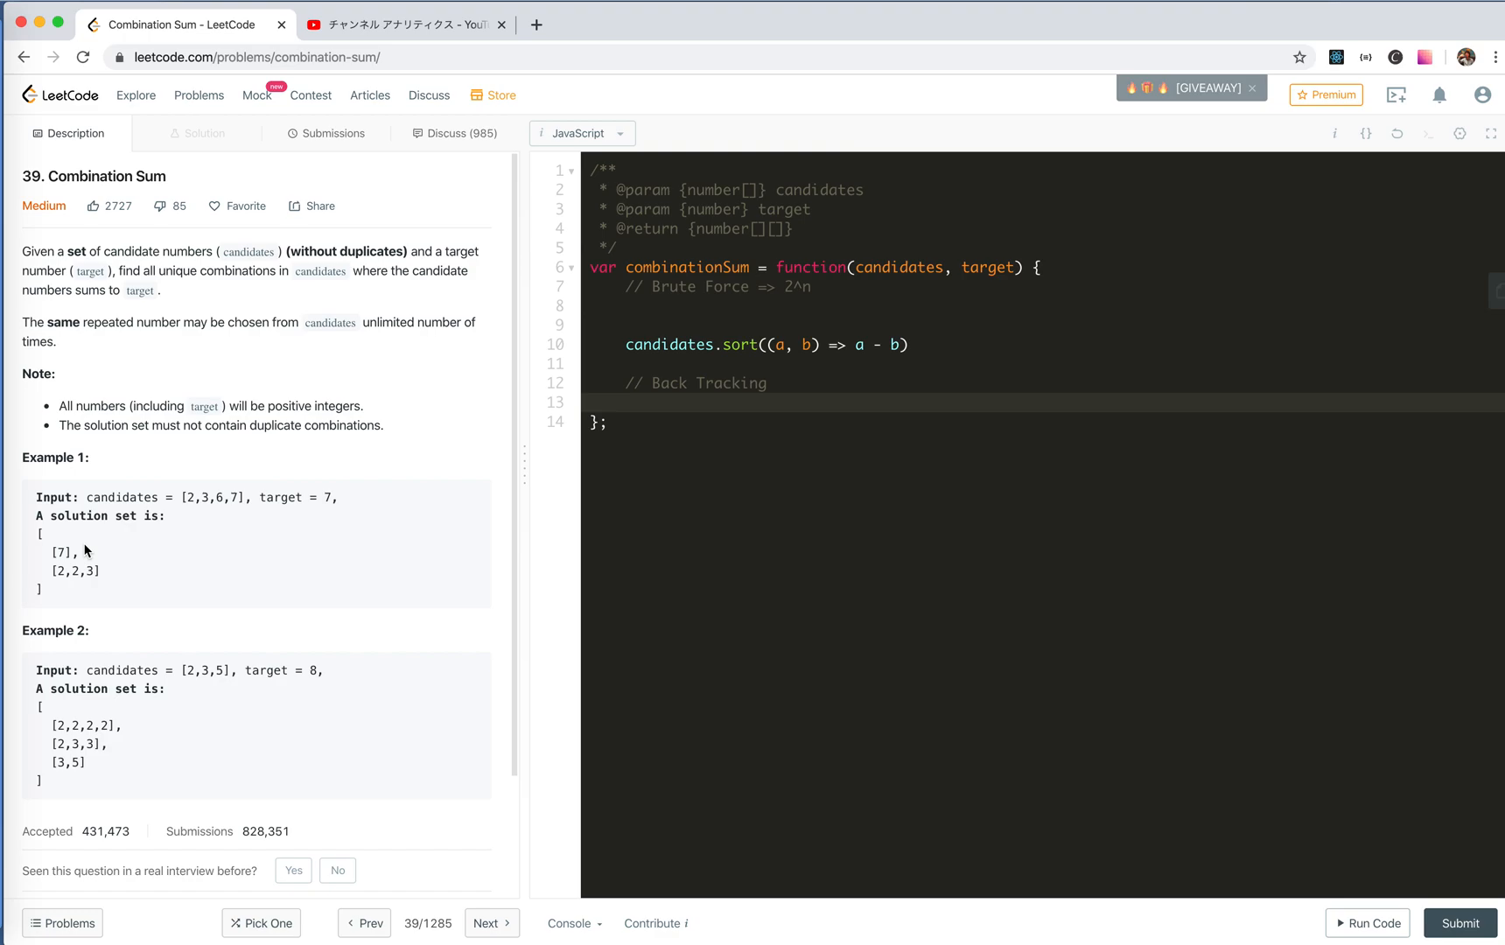
{"action": "left_click", "coordinate": [630, 402]}
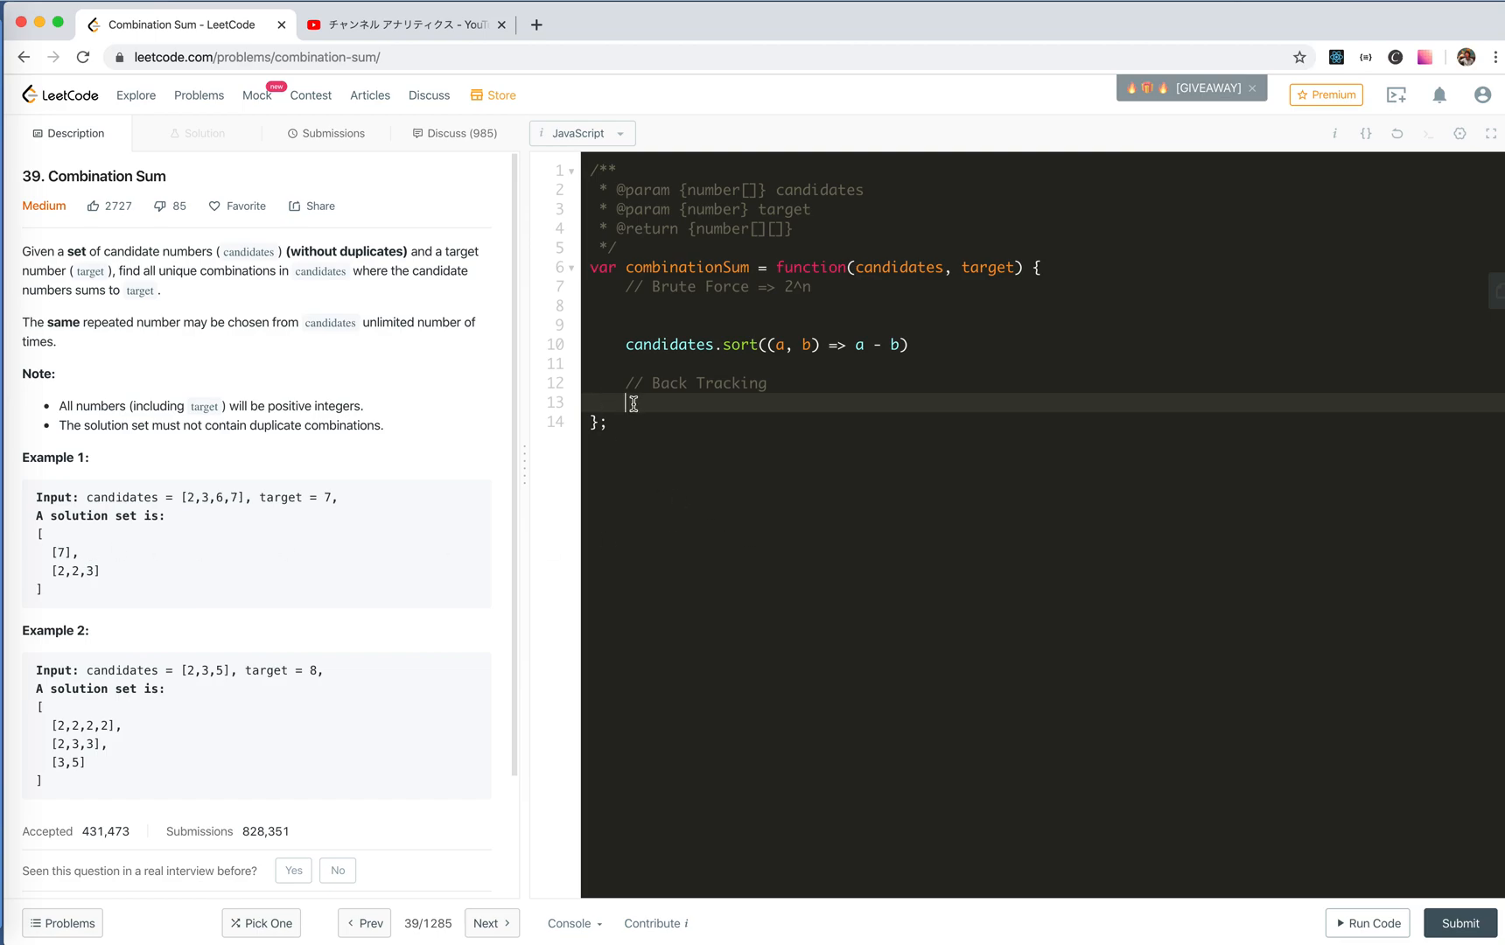
{"action": "type", "text": "const"}
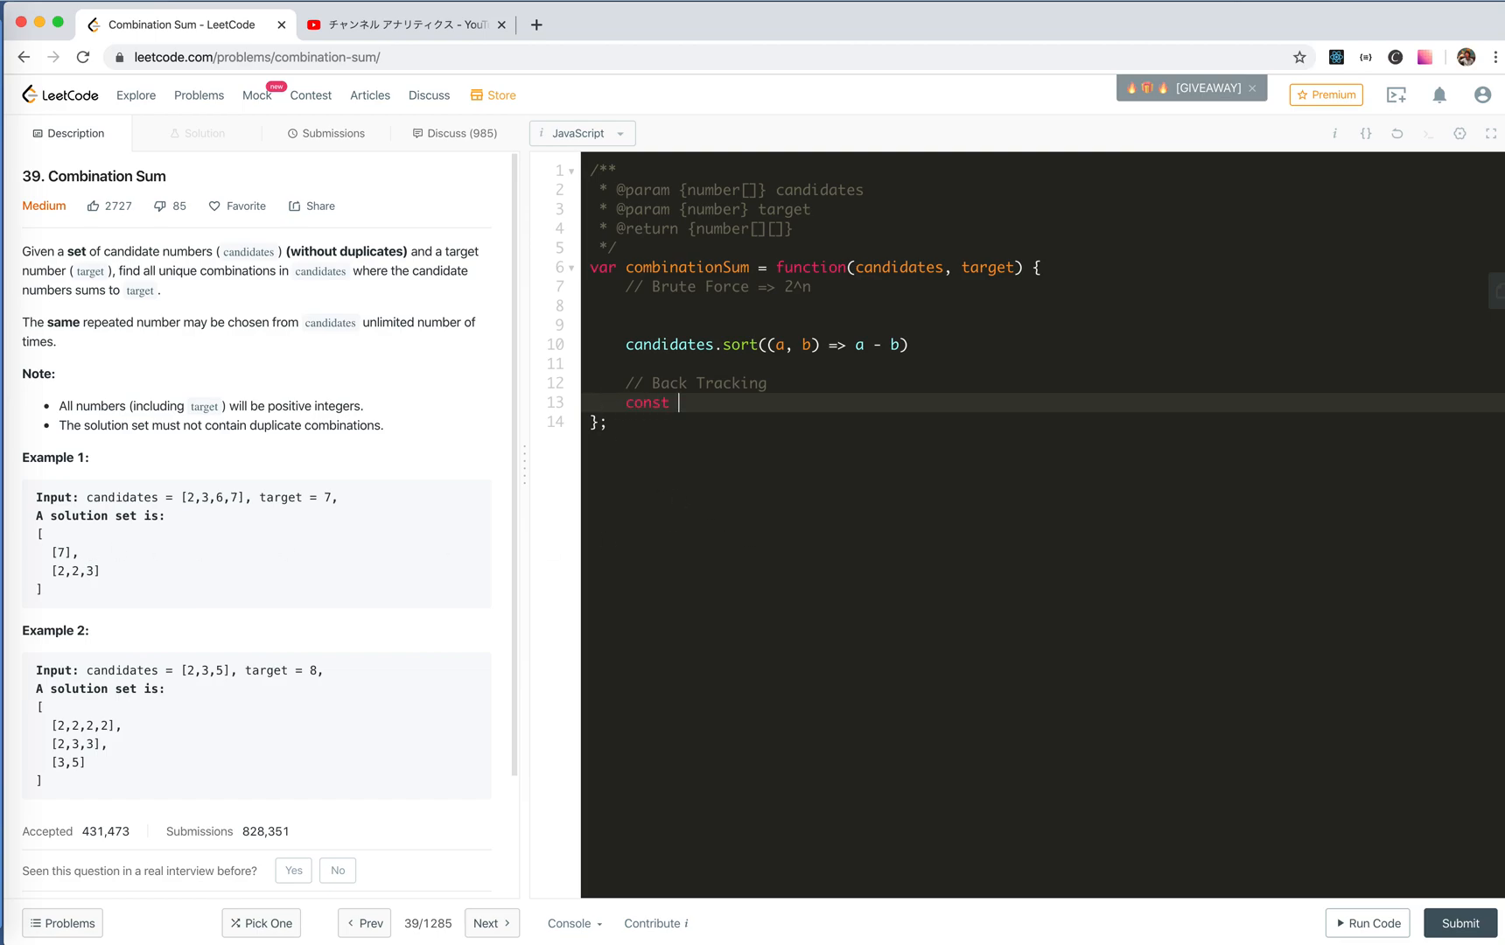
{"action": "type", "text": "wa"}
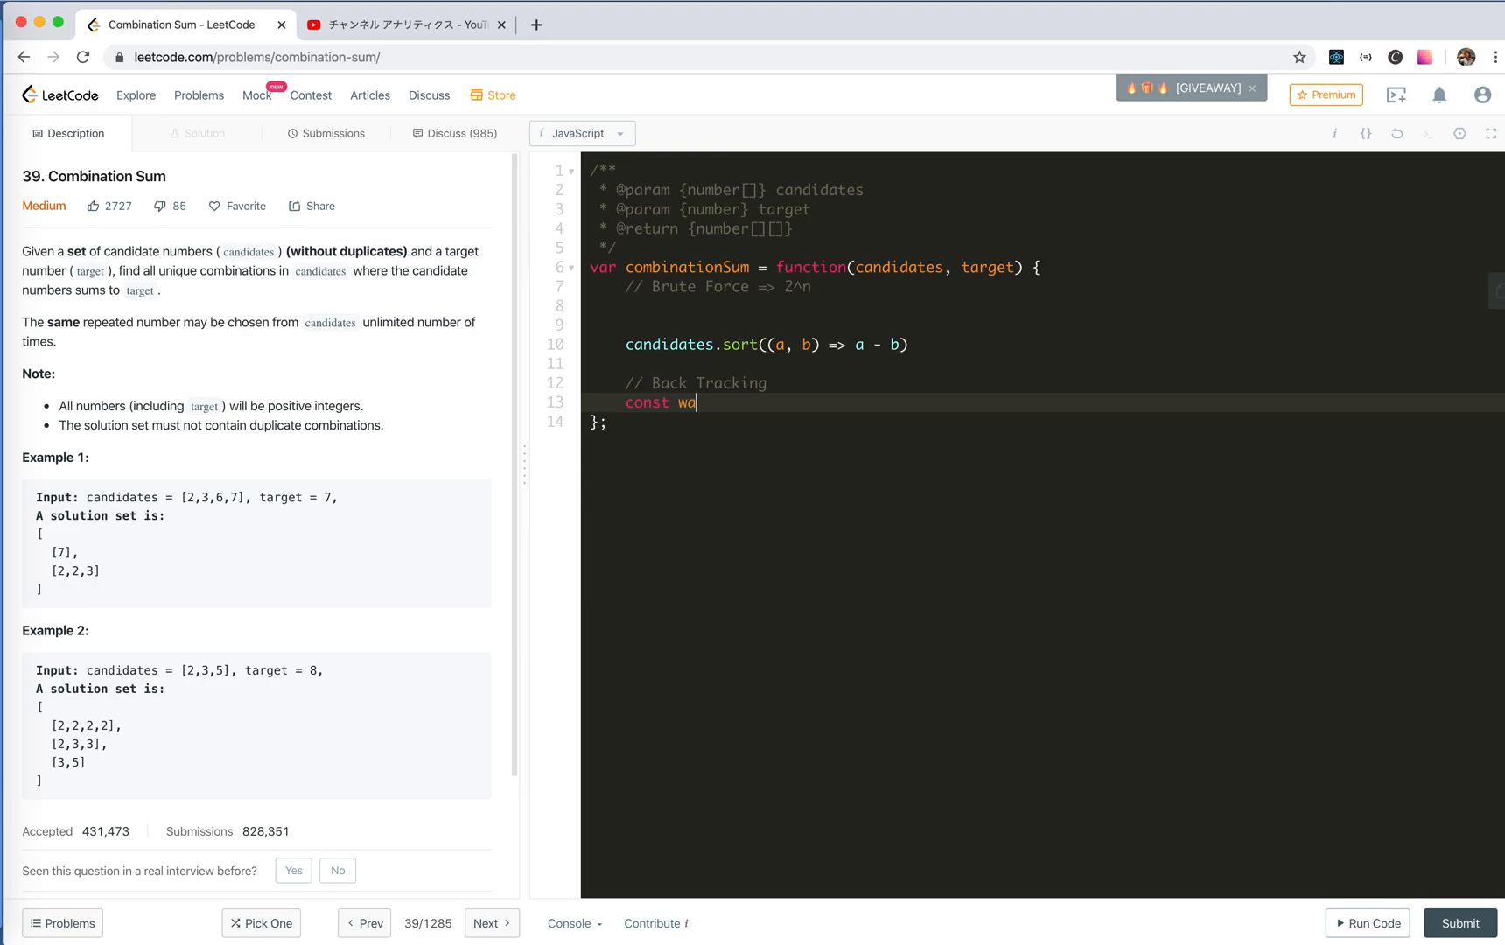
{"action": "type", "text": "lk = ()"}
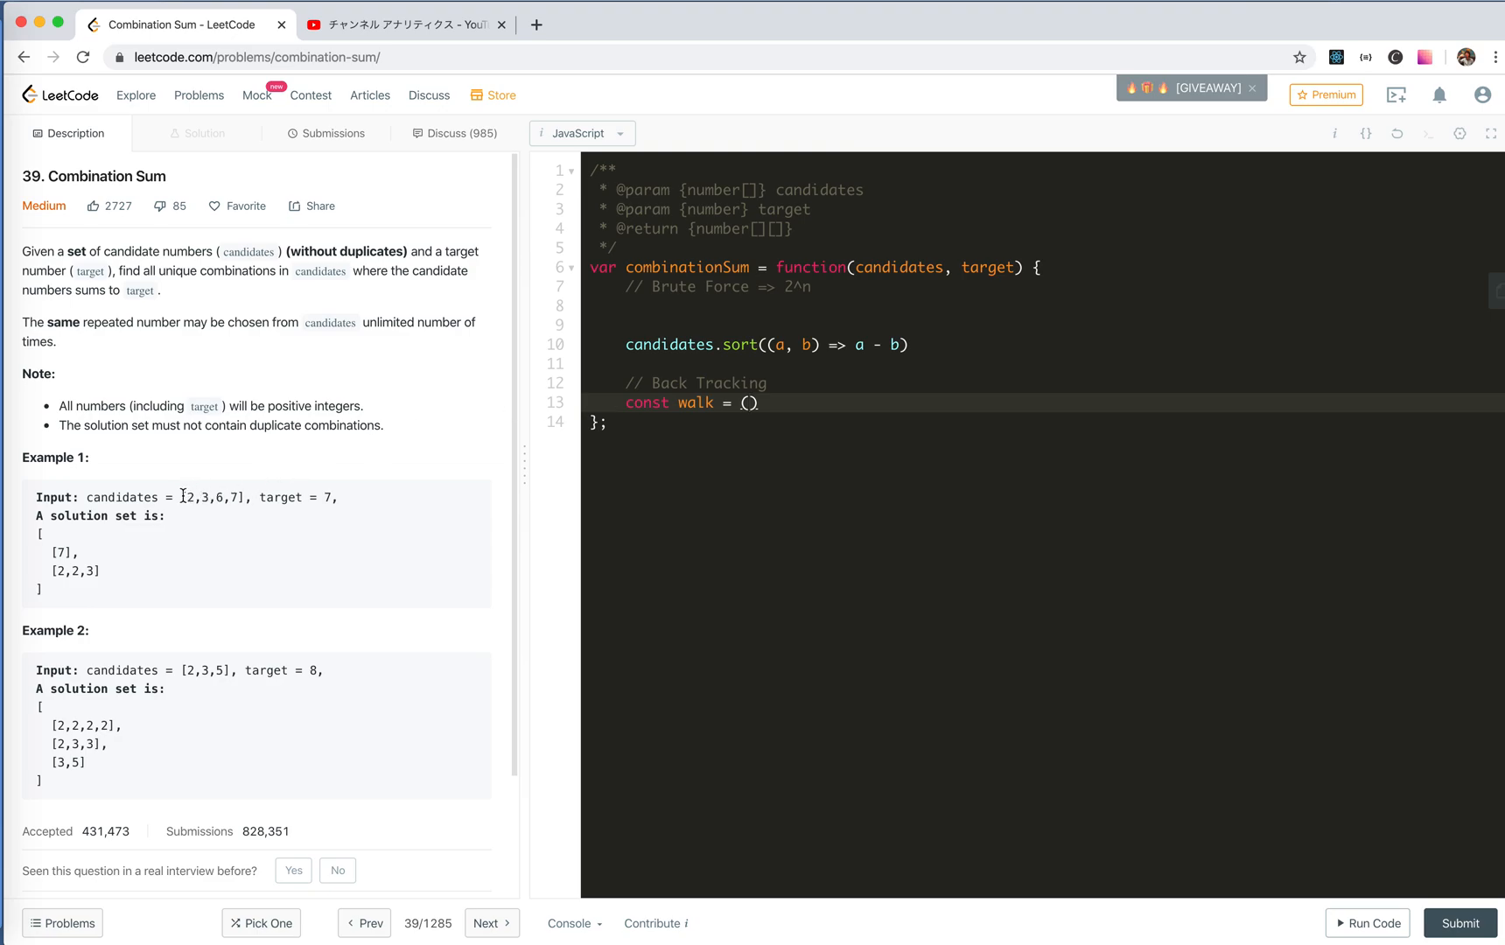
{"action": "left_click_drag", "start_coordinate": [182, 497], "coordinate": [243, 497]}
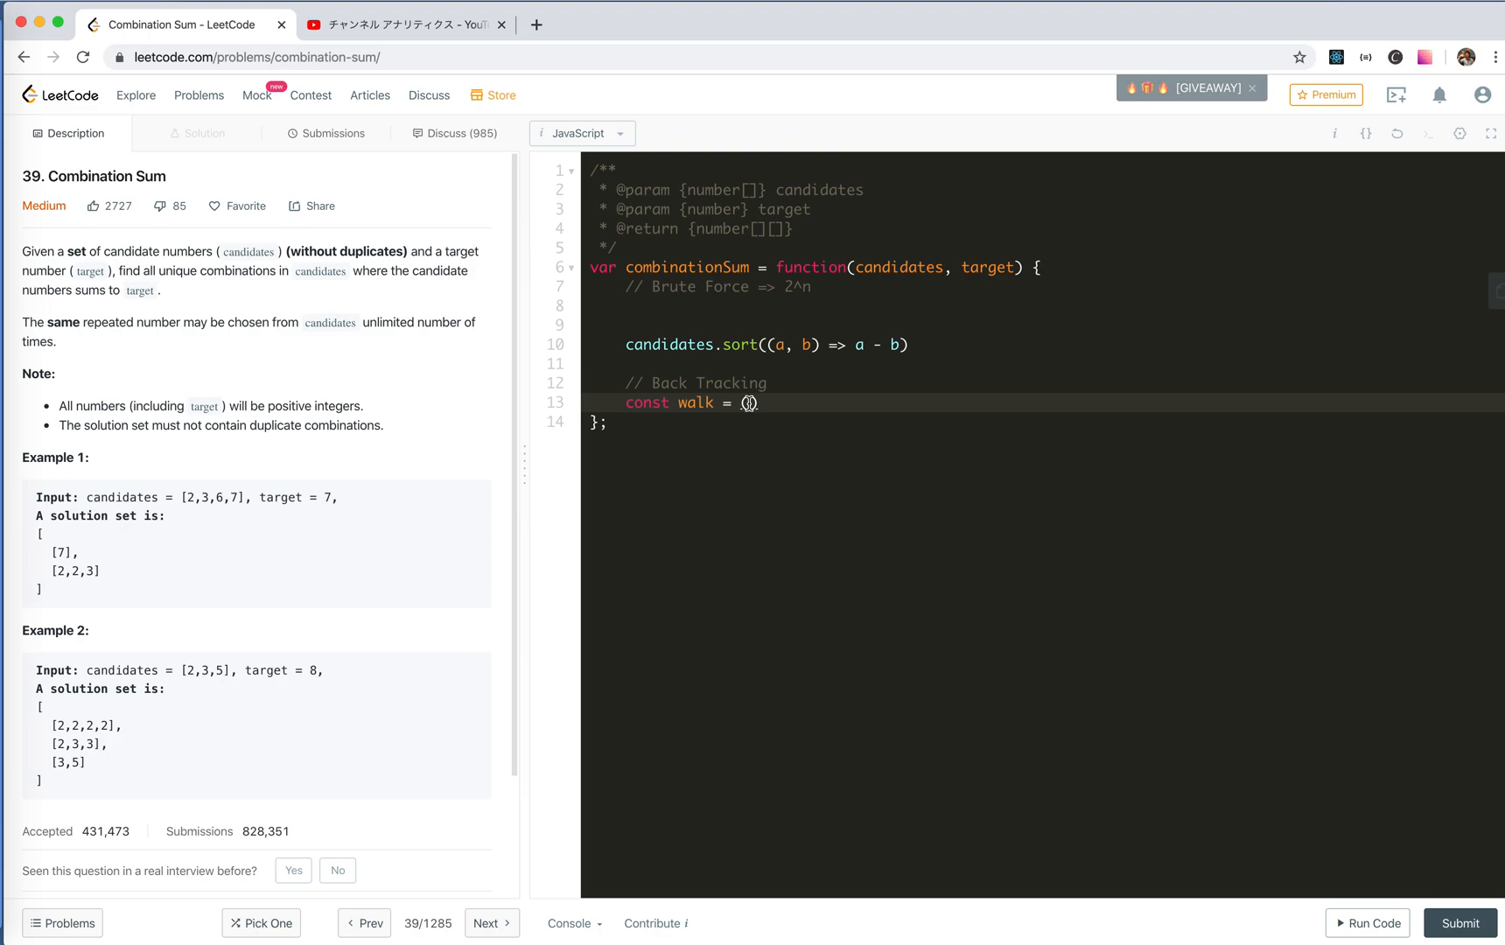
{"action": "type", "text": "te"}
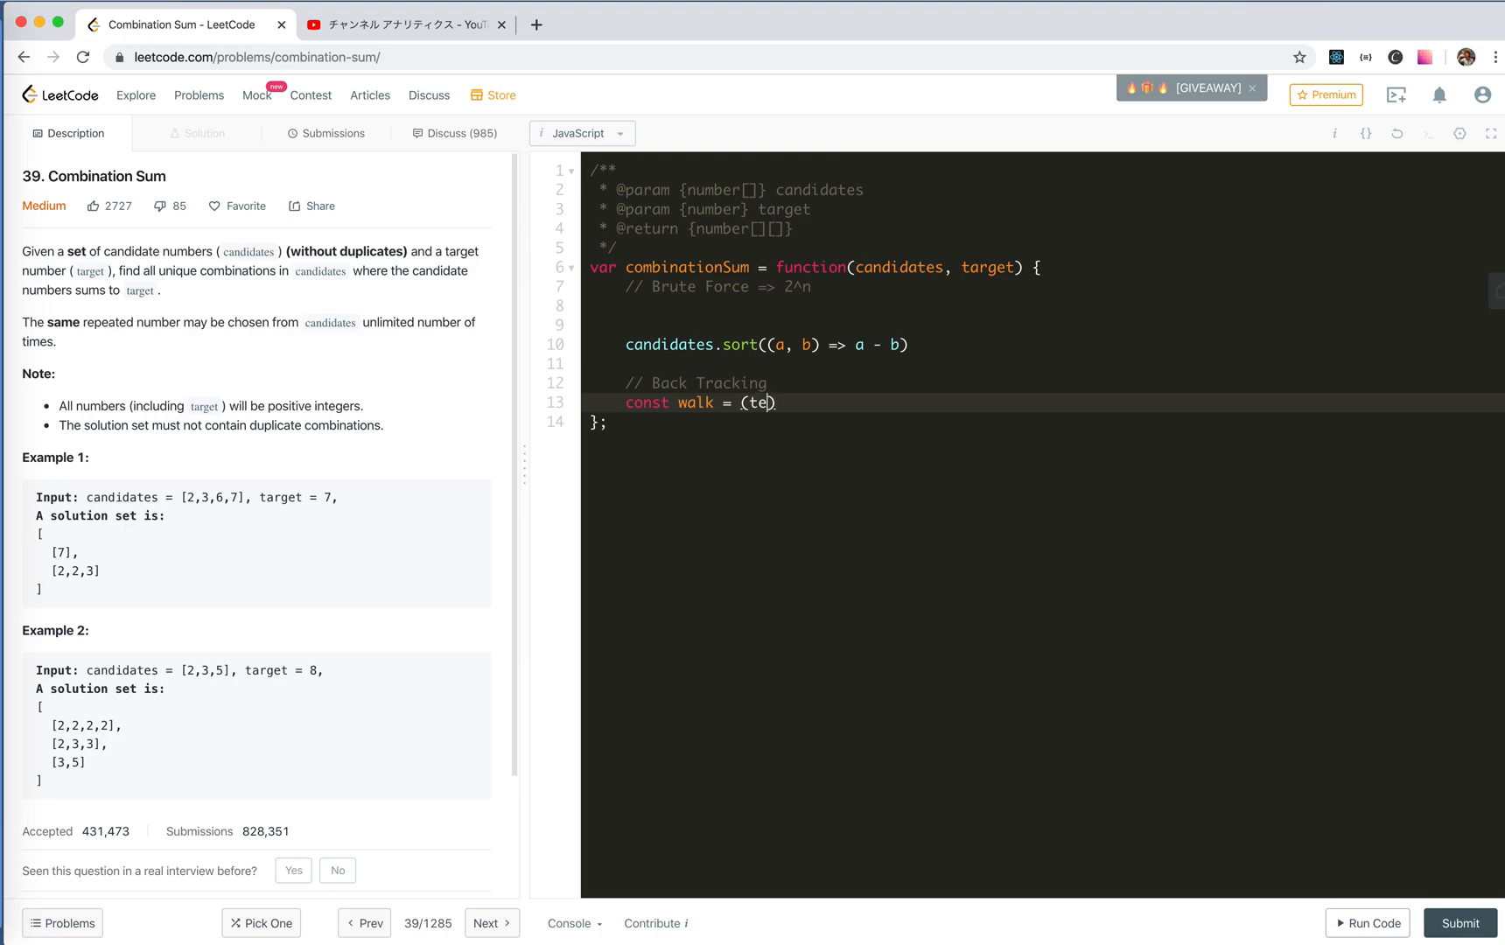
{"action": "type", "text": "mp"}
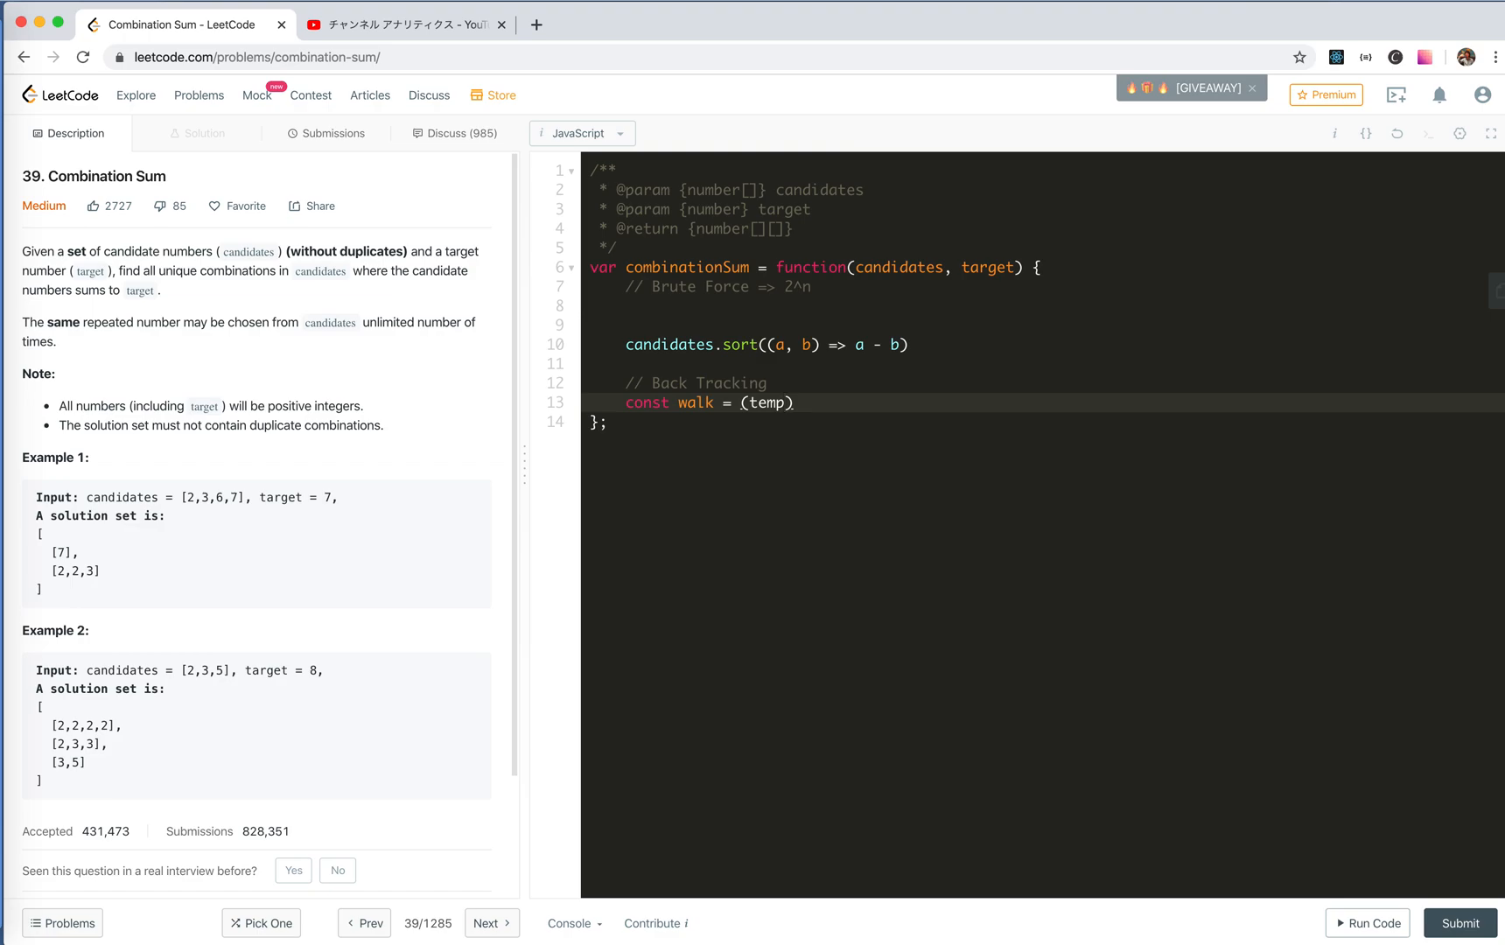
{"action": "type", "text": "=> {"}
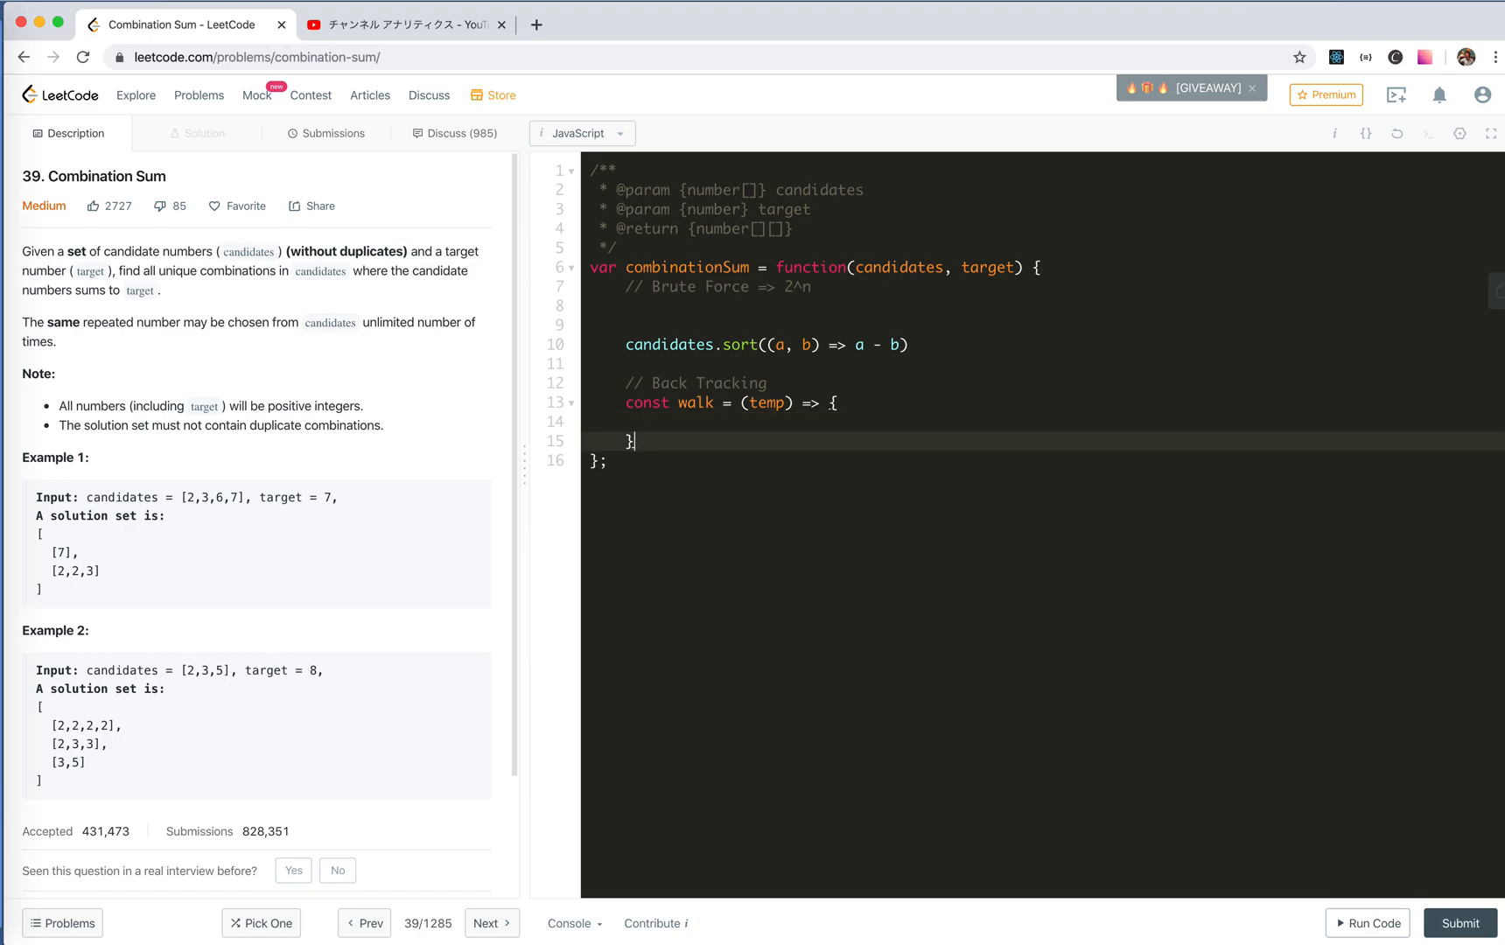
{"action": "type", "text": "walk"}
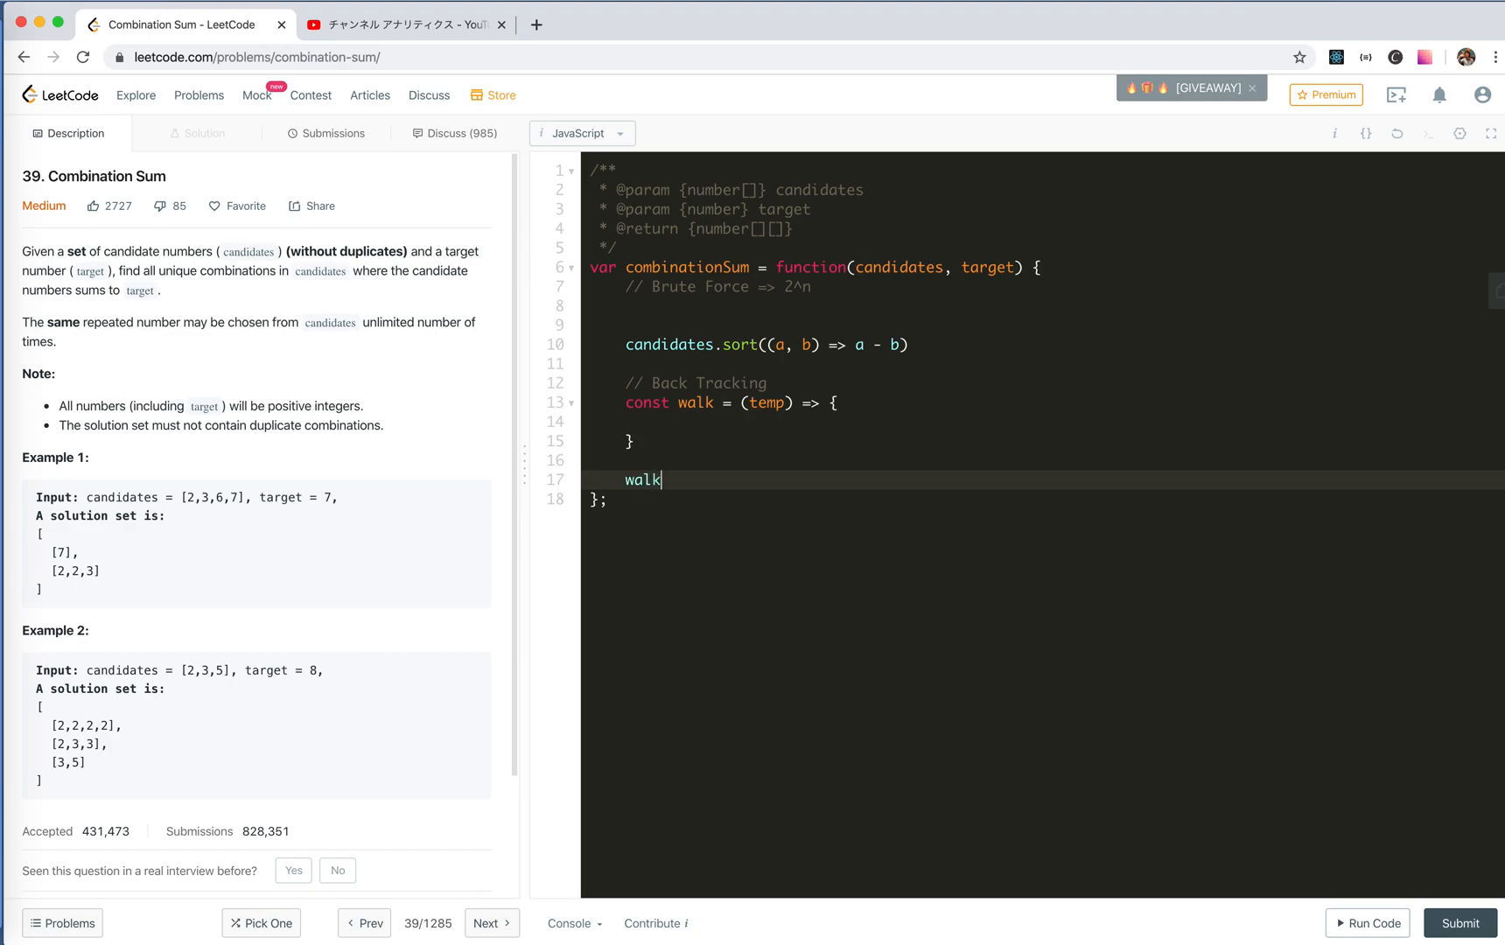
{"action": "type", "text": "([]"}
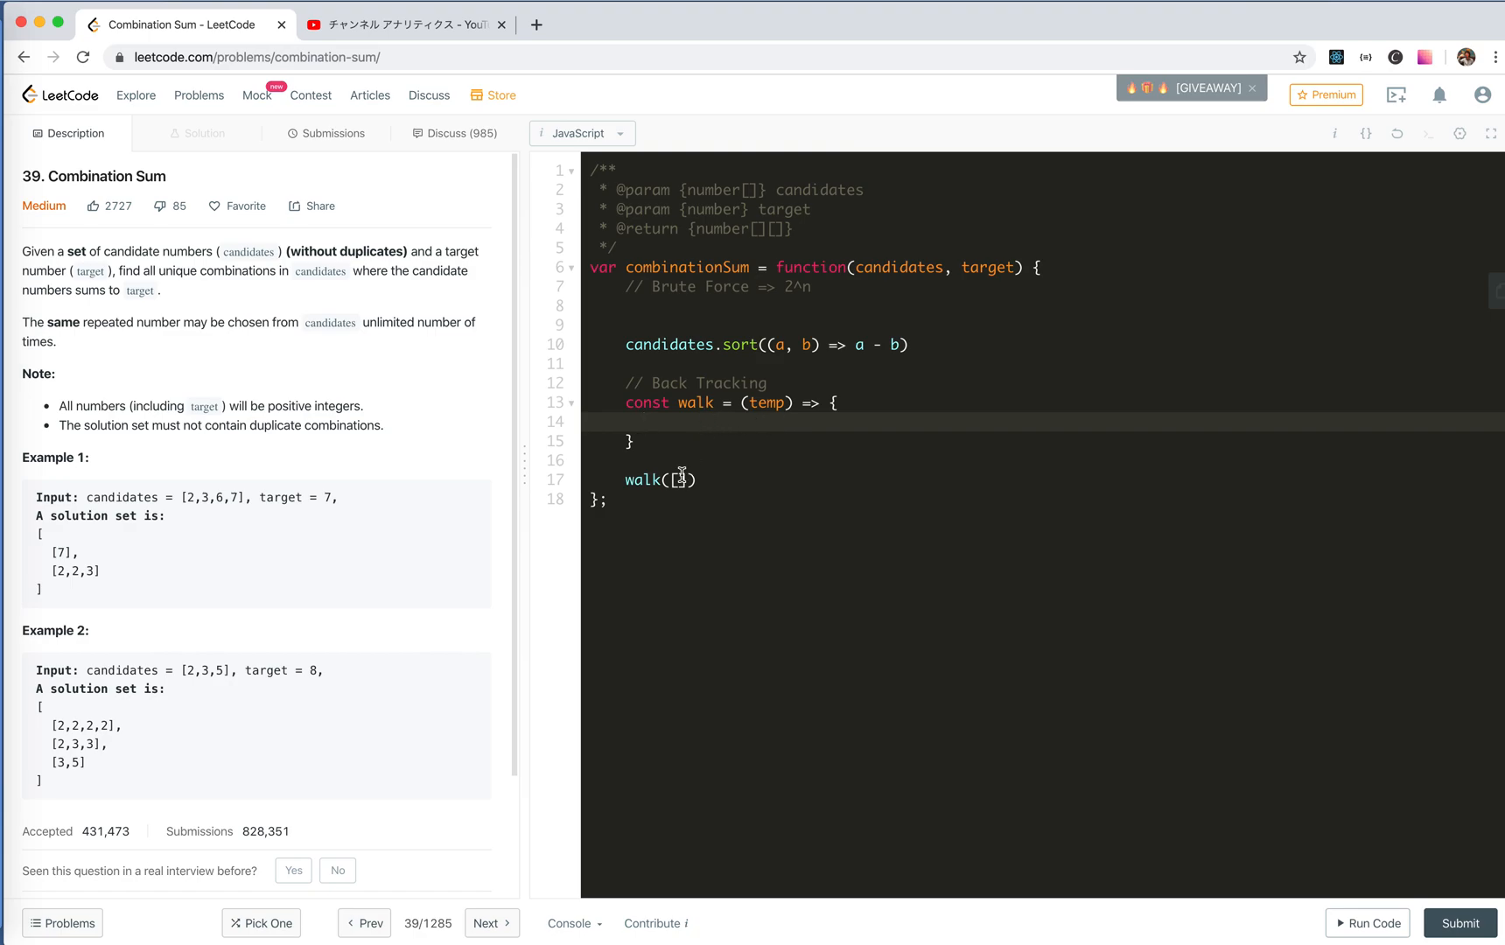
{"action": "mouse_move", "coordinate": [665, 429]}
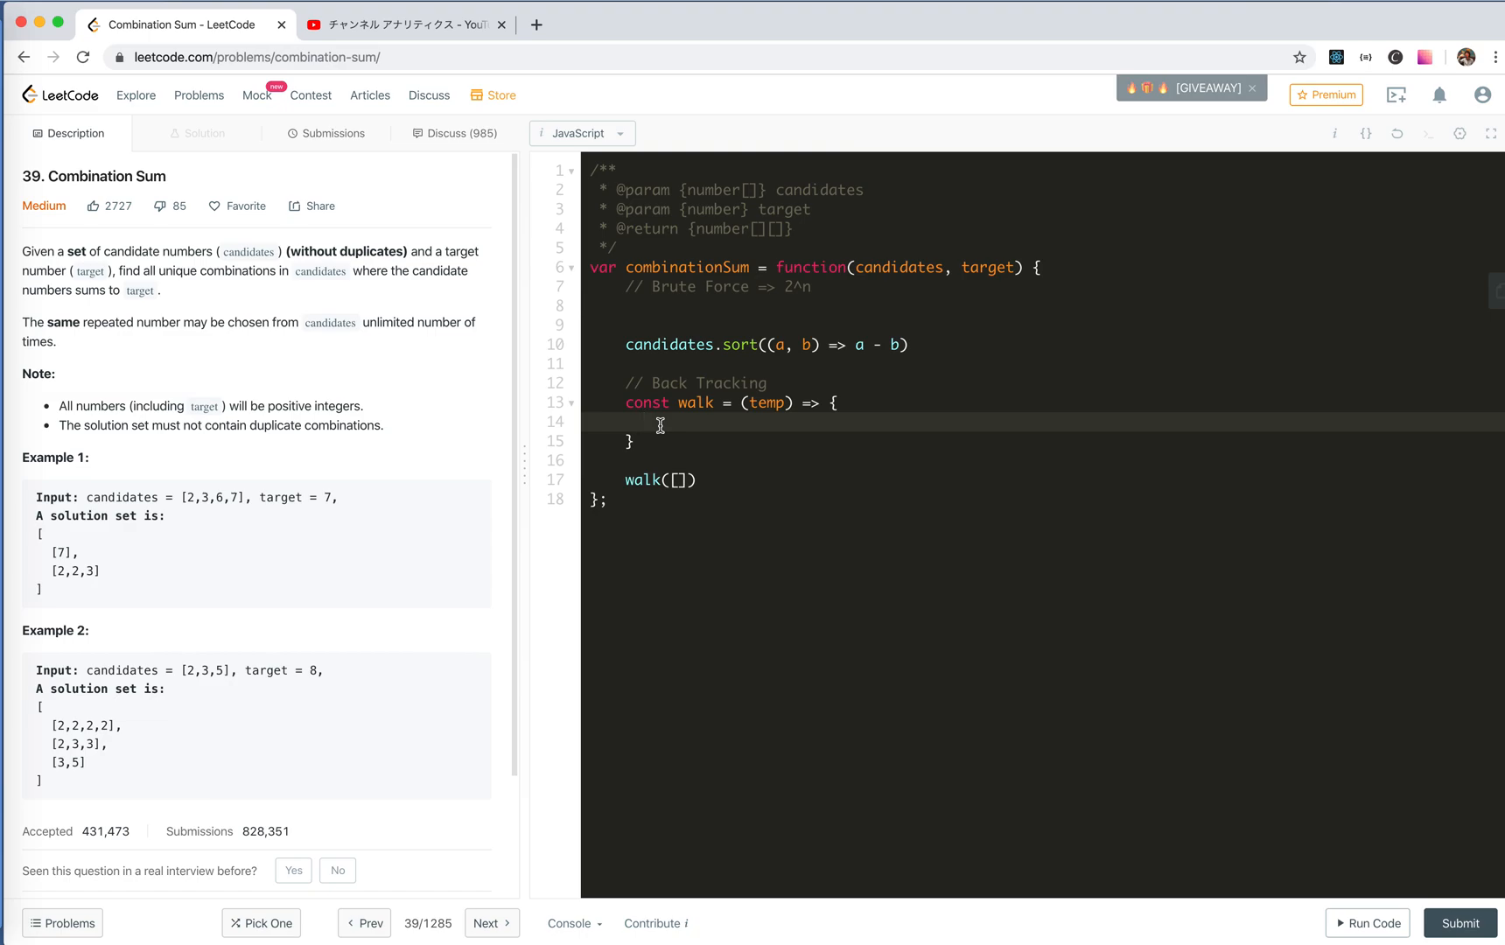
Step: Add a sum parameter, call walk(0, []), and check if (sum === target) under a condition comment
{"action": "type", "text": "// check"}
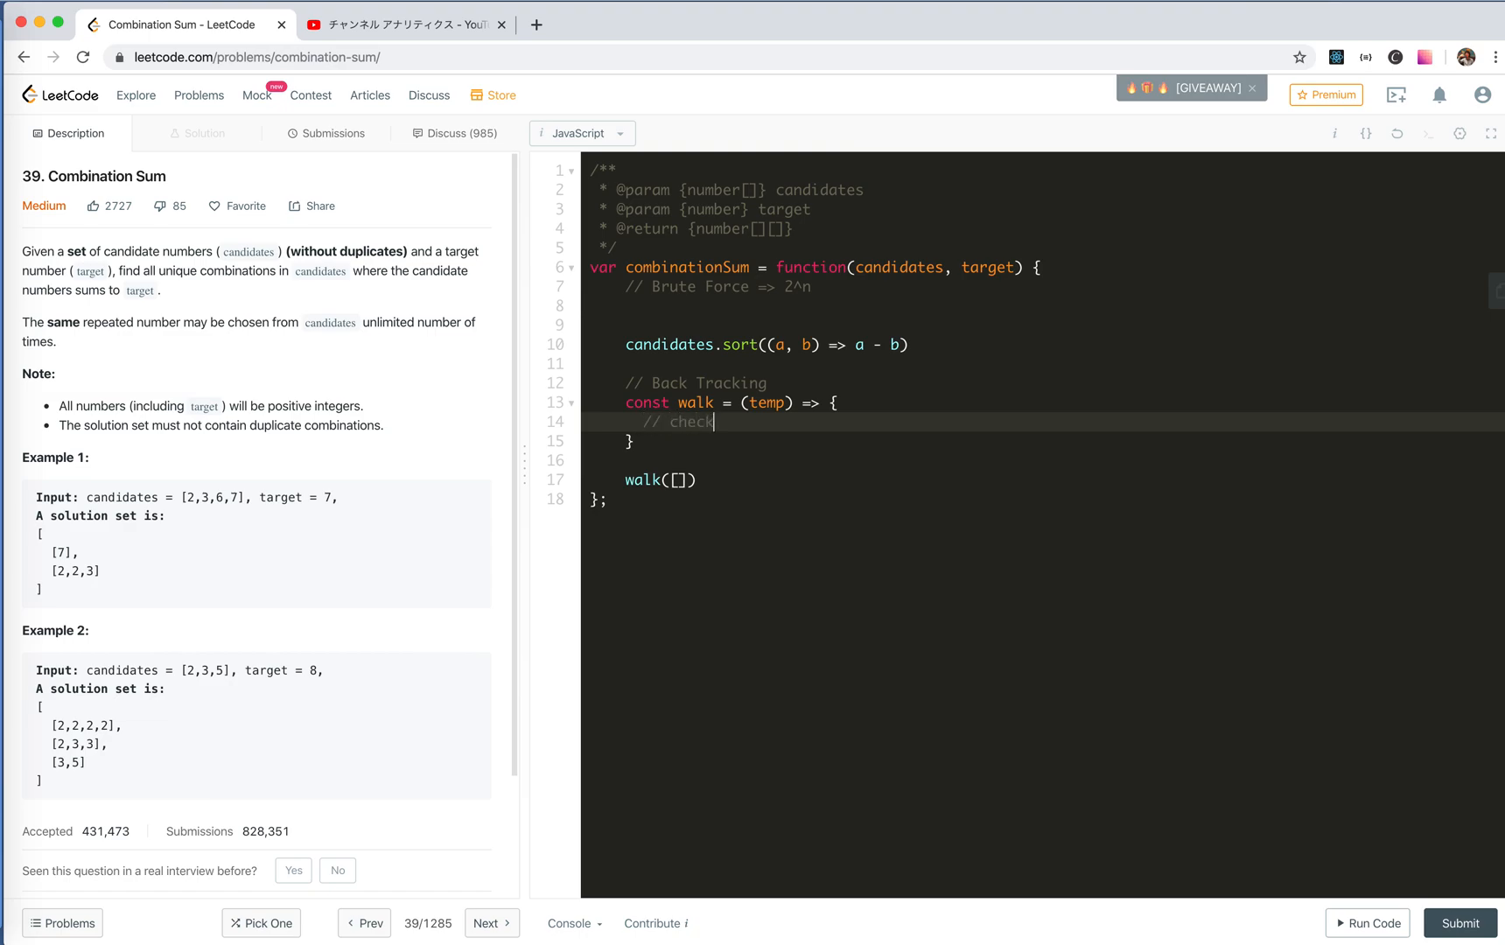
{"action": "type", "text": "if it d"}
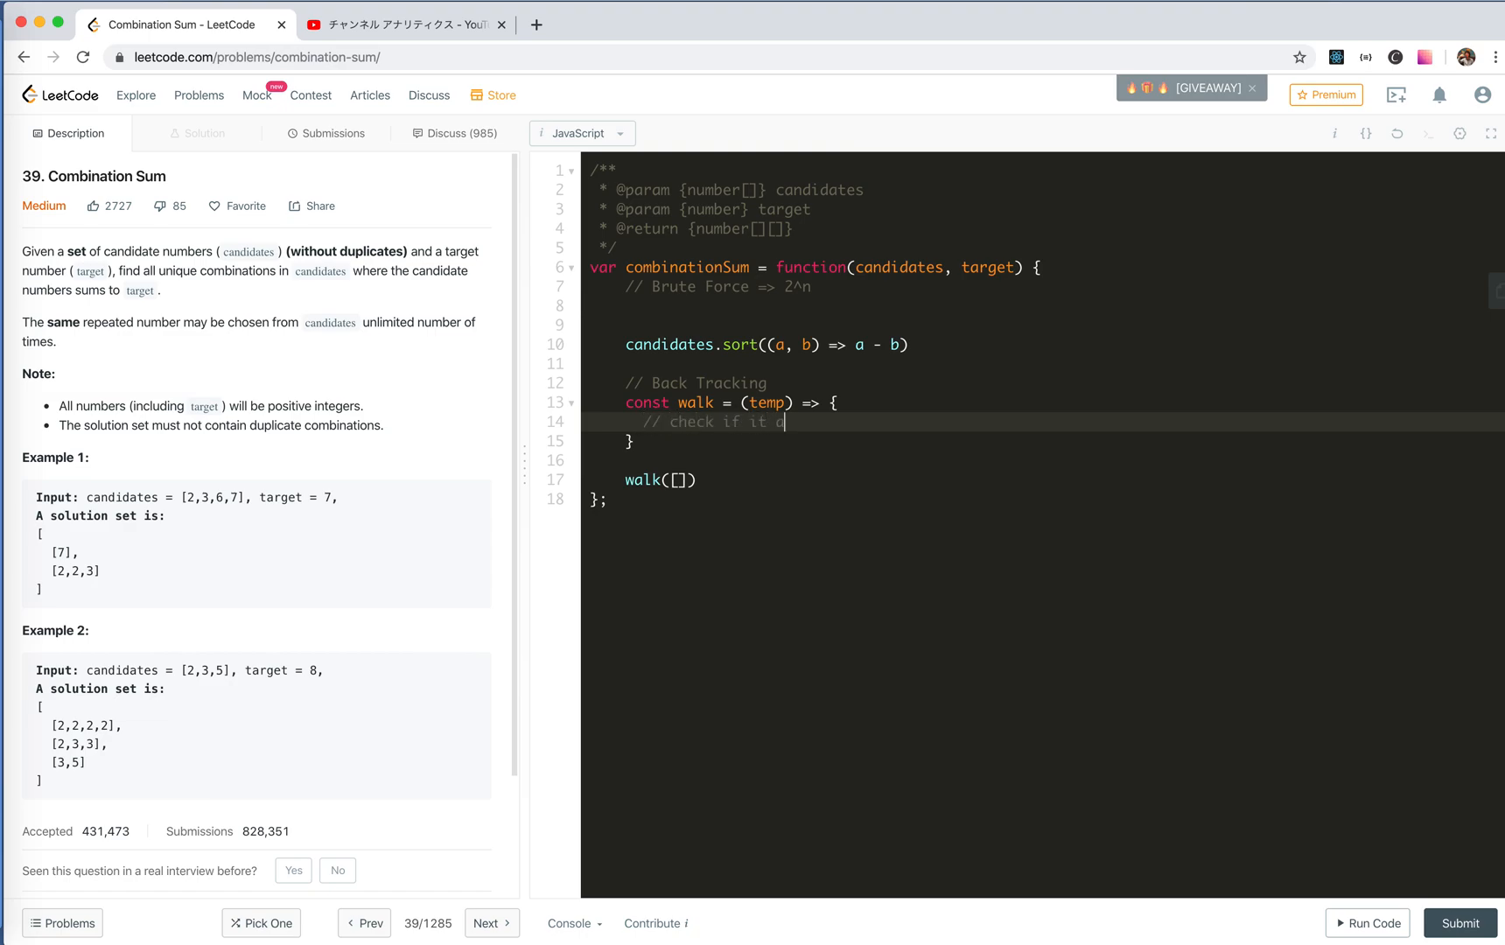
{"action": "type", "text": "satisf"}
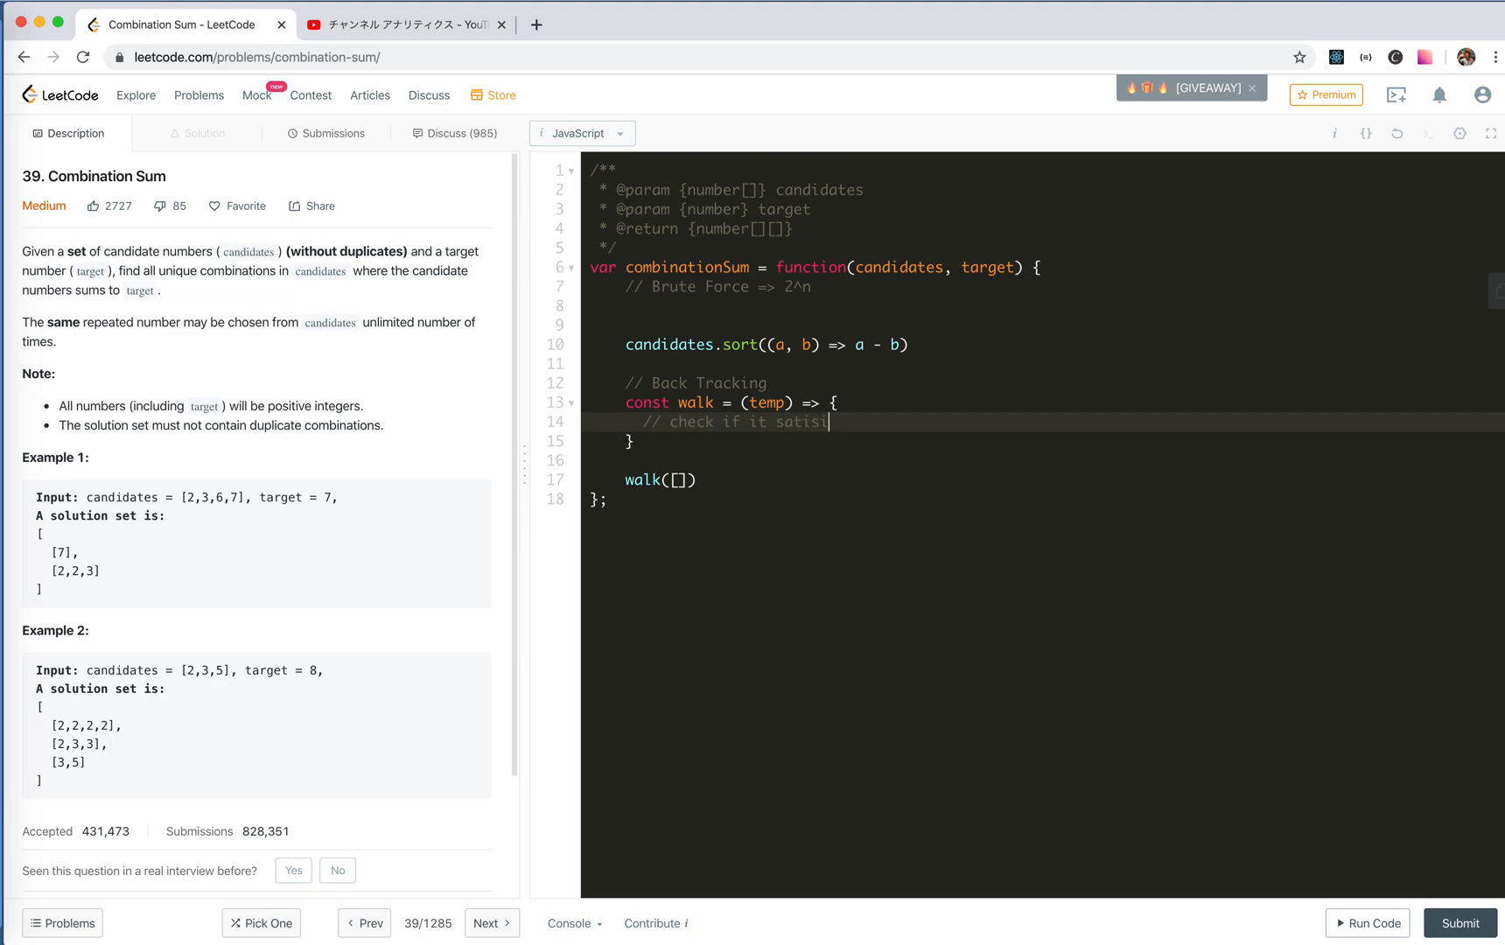
{"action": "type", "text": "fy the"}
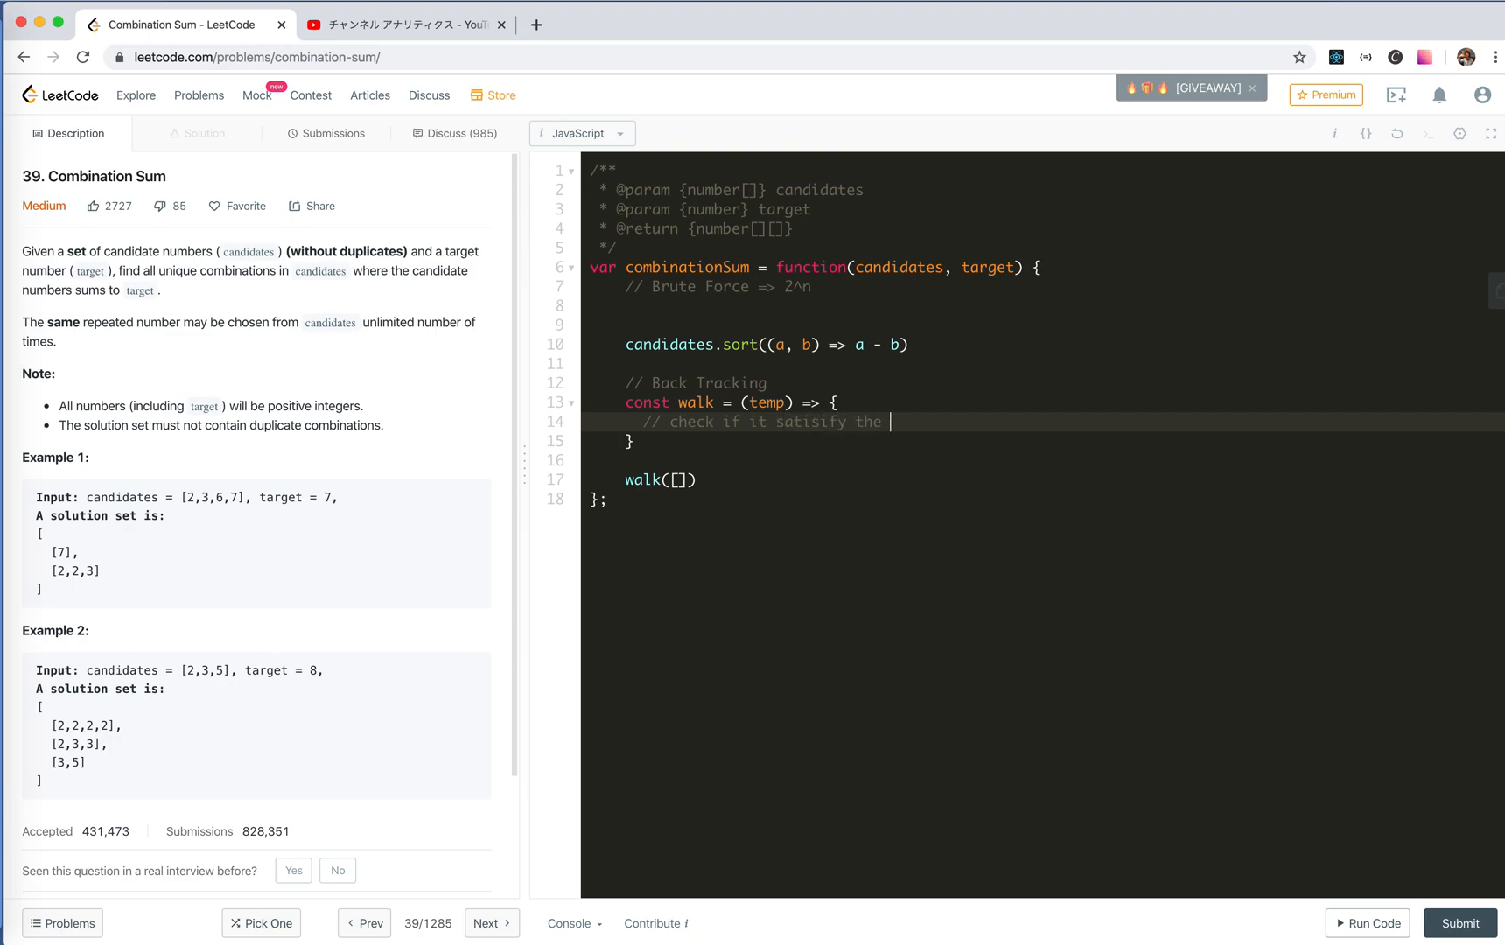
{"action": "type", "text": "condition"}
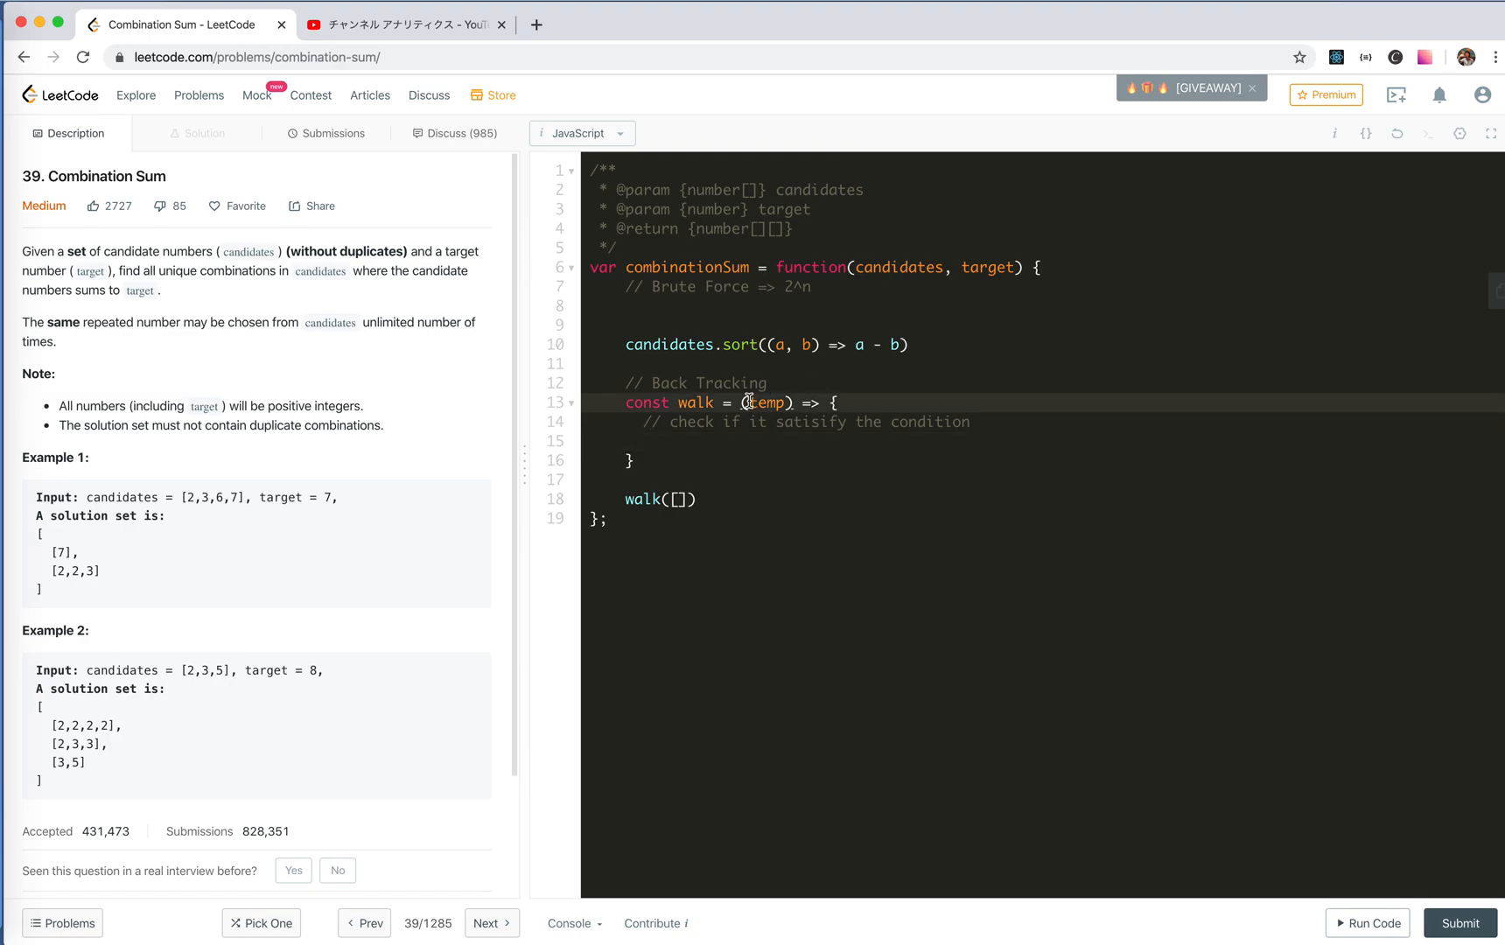
{"action": "type", "text": "sum,"}
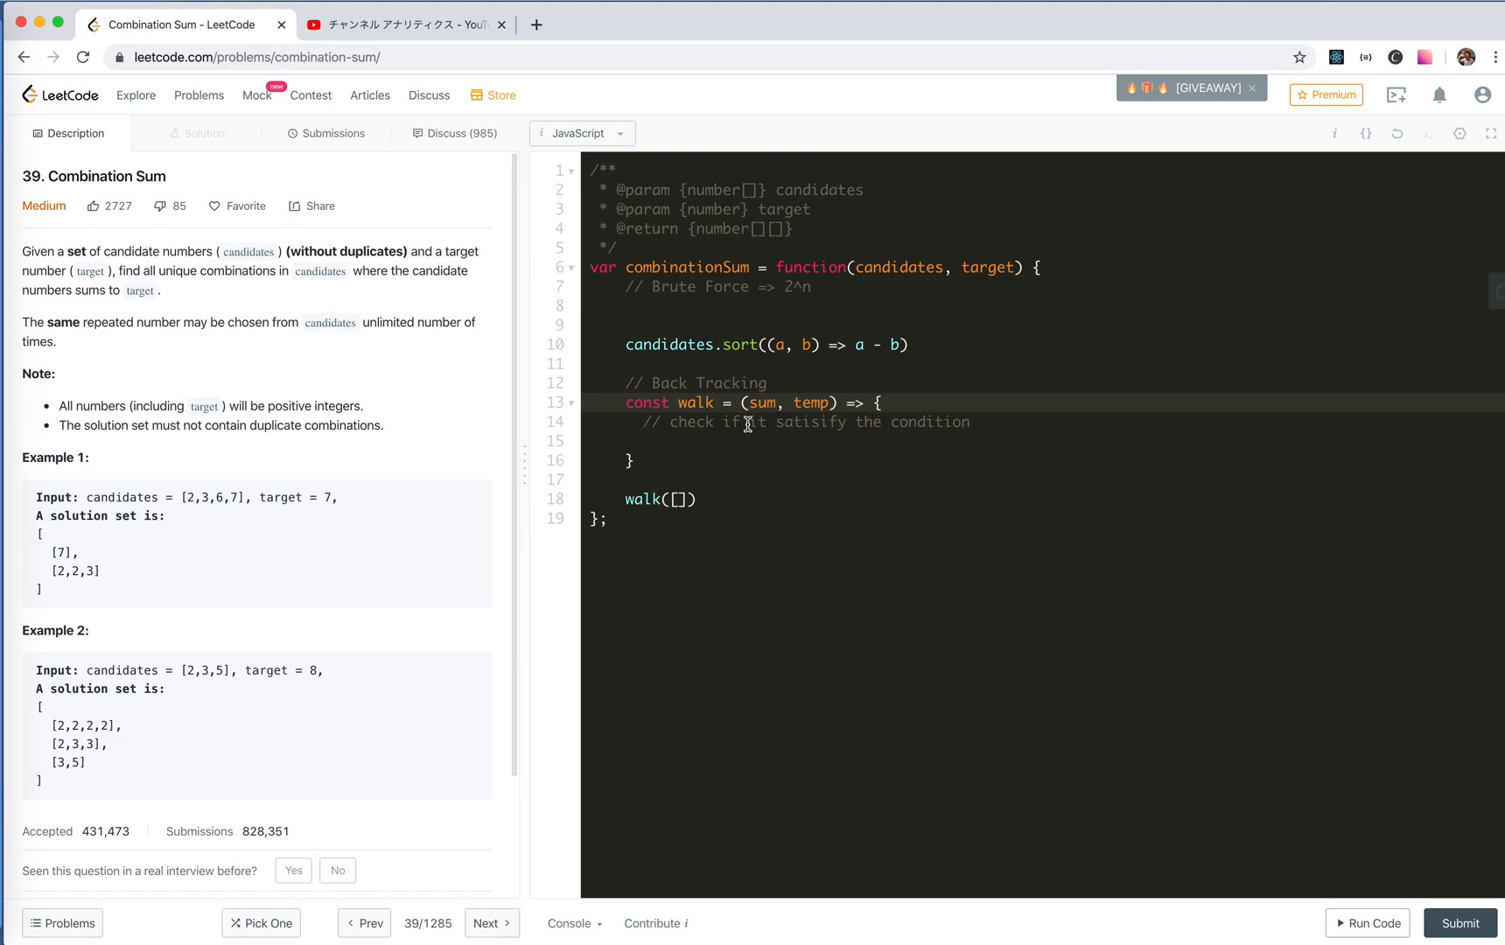
{"action": "type", "text": "0,"}
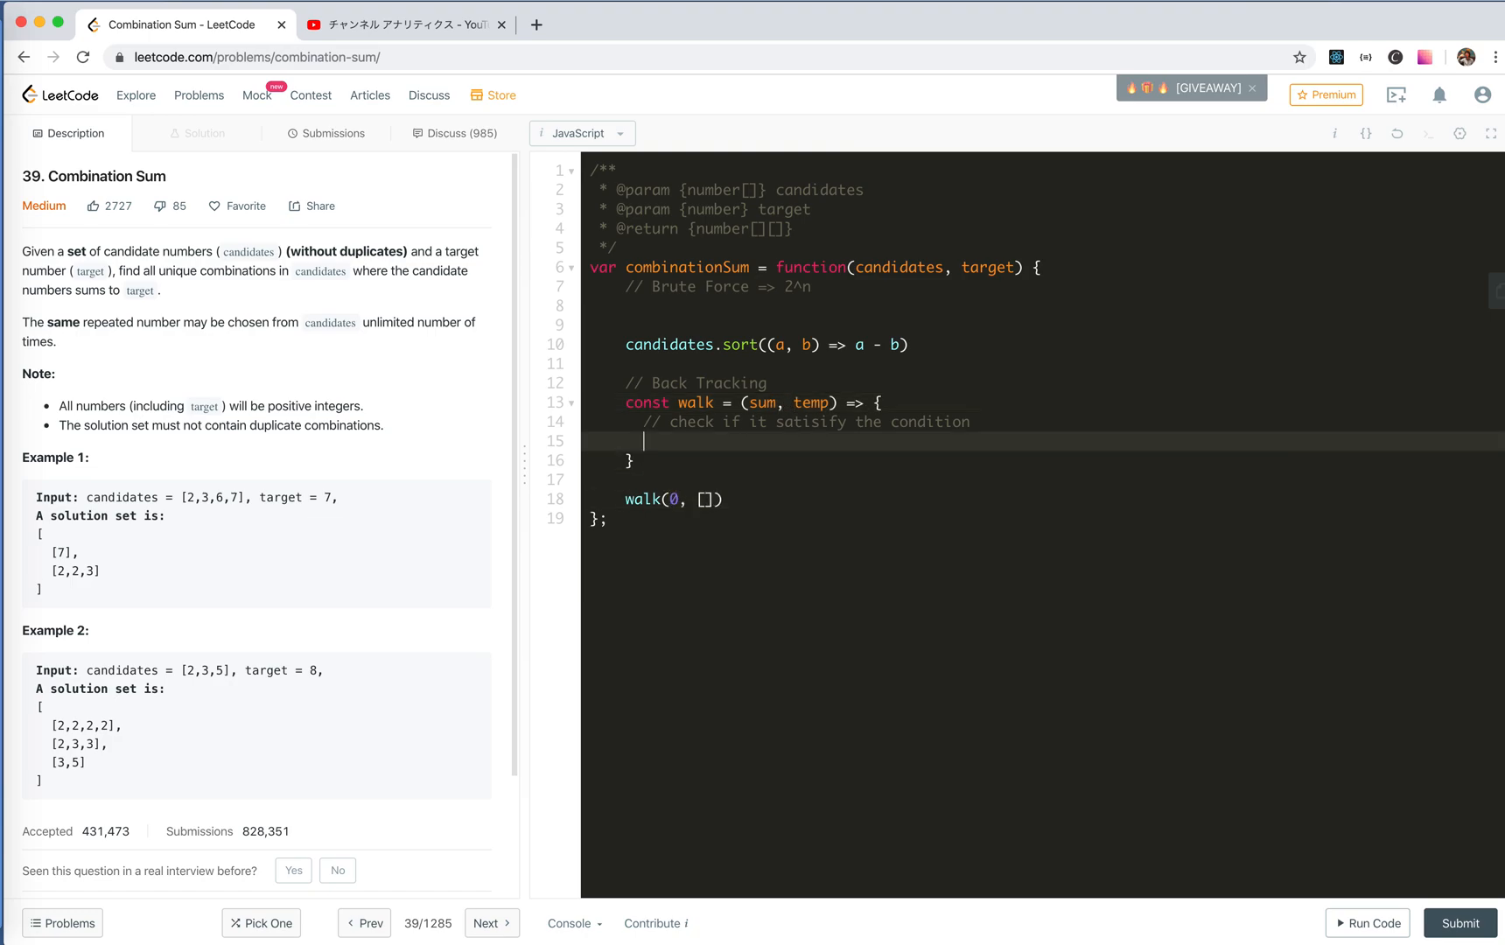
{"action": "type", "text": "if ()"}
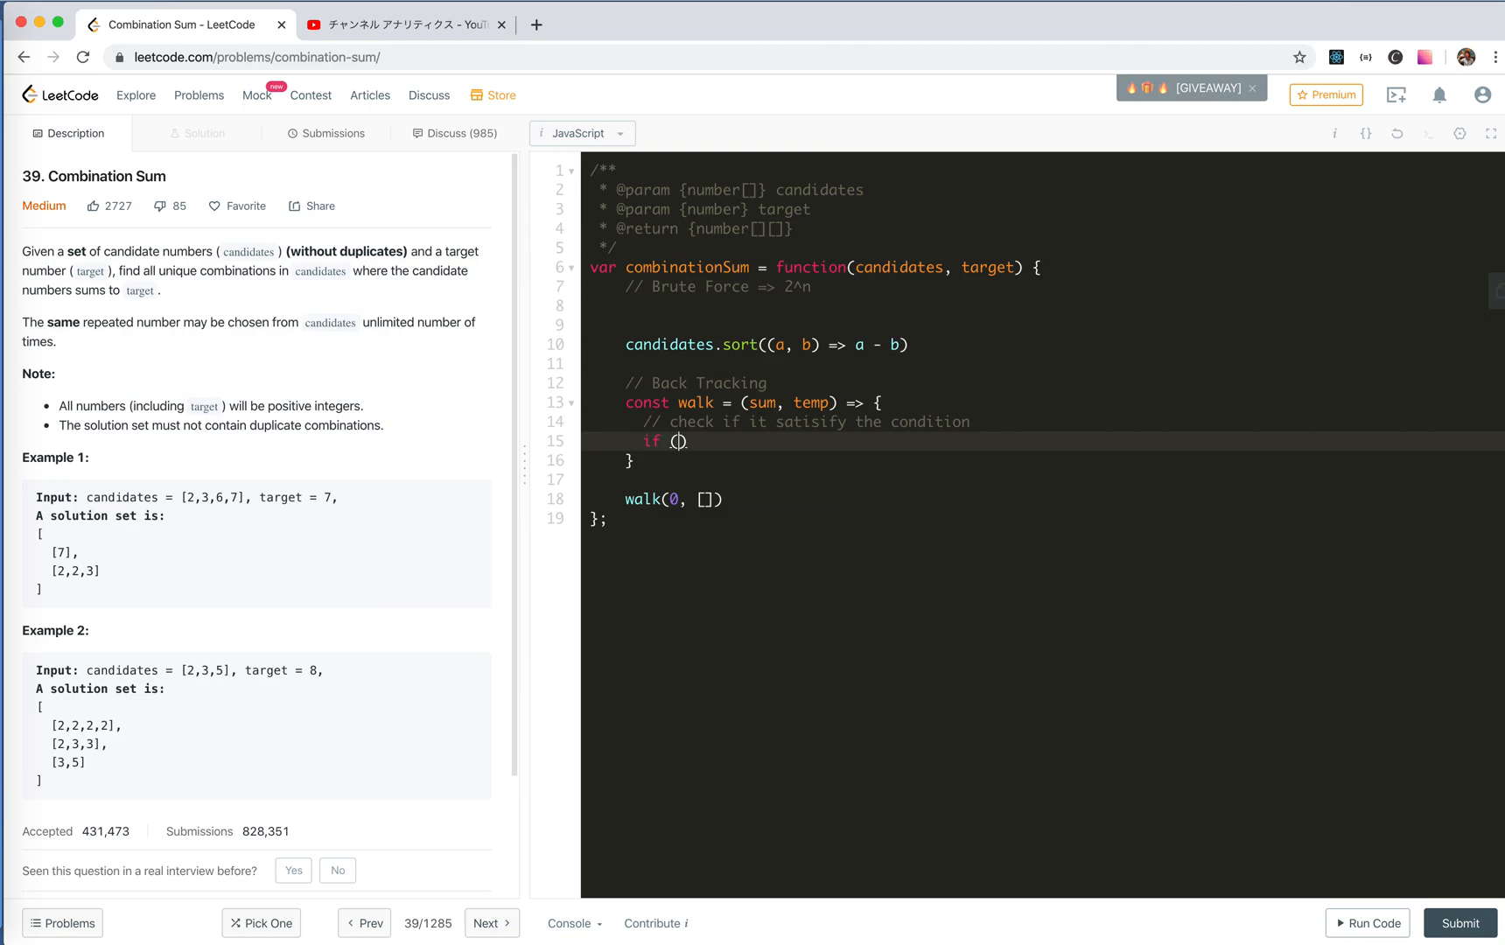
{"action": "type", "text": "sum ==="}
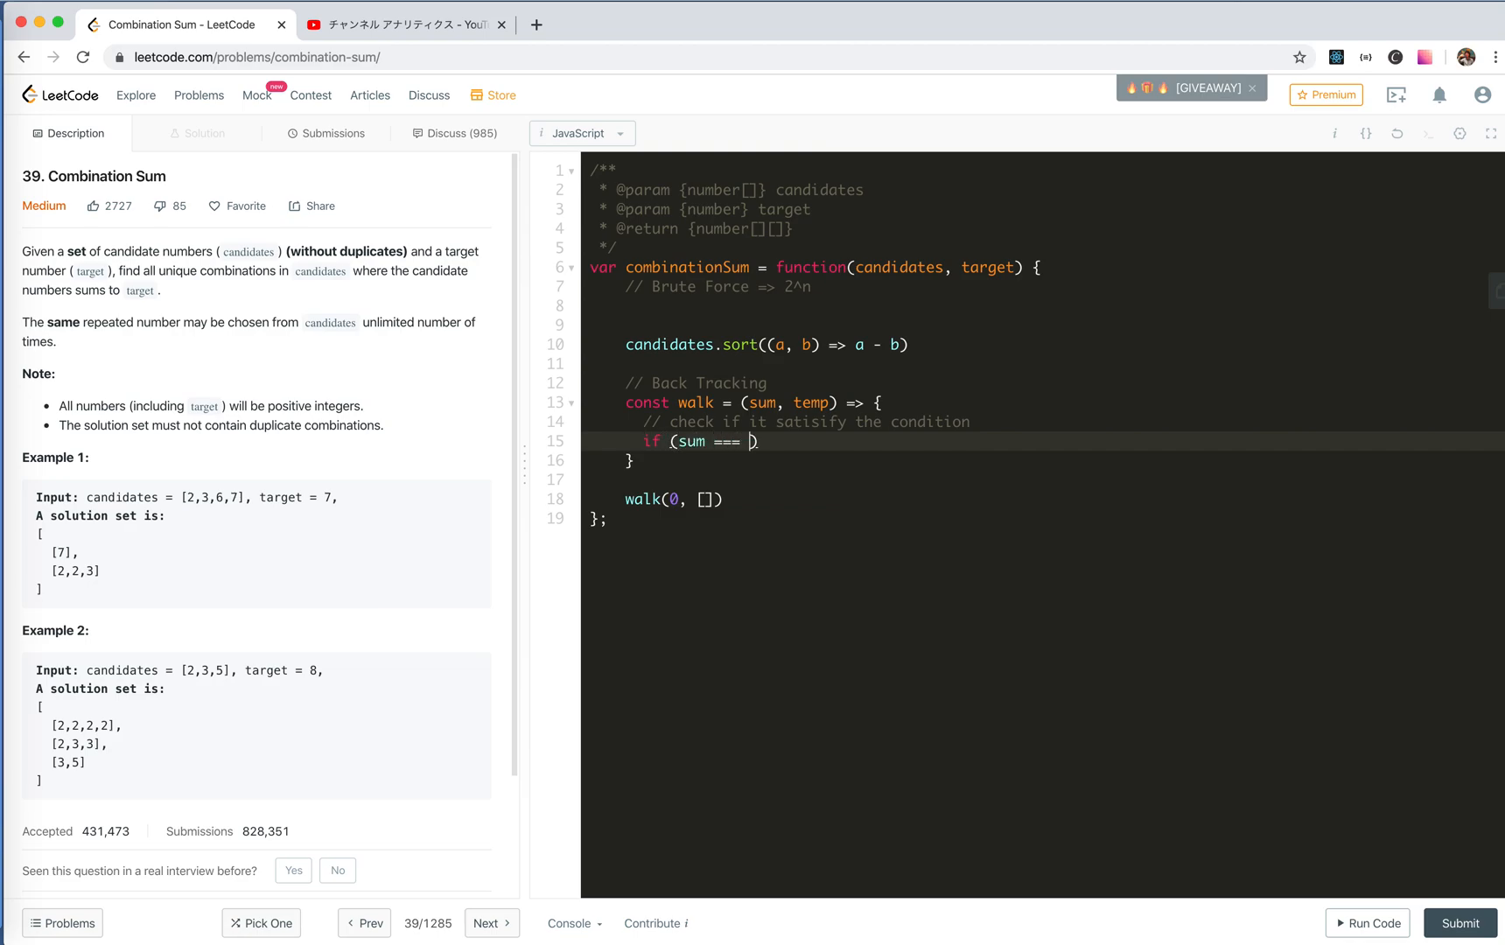
{"action": "type", "text": "target) {}"}
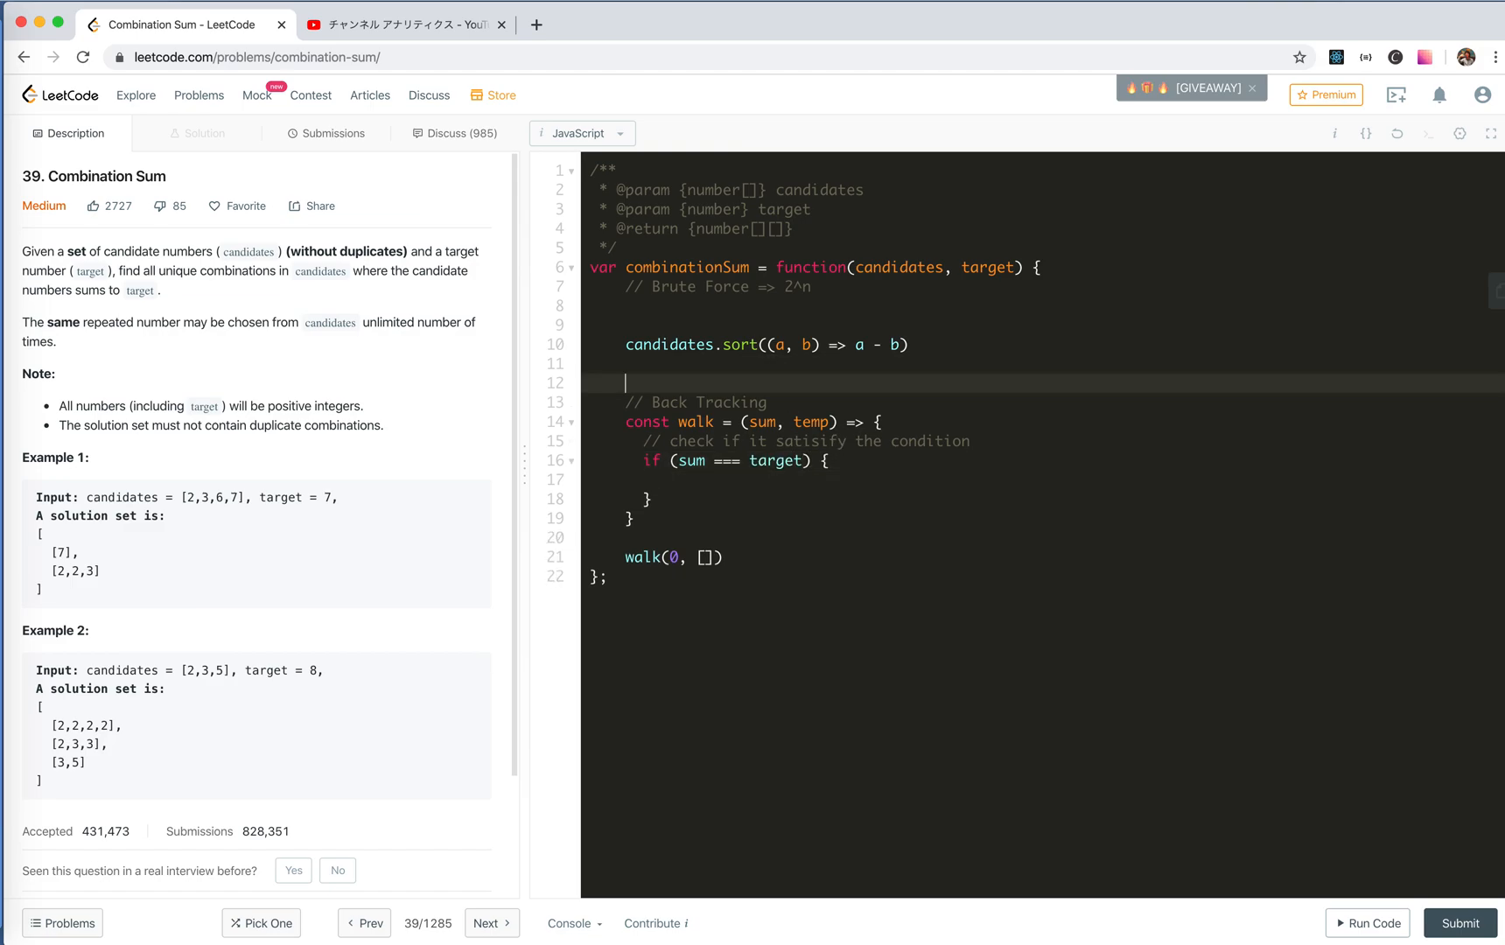
Step: Create const result = [], push temp into it on a target match, and return false
{"action": "type", "text": "const result = ["}
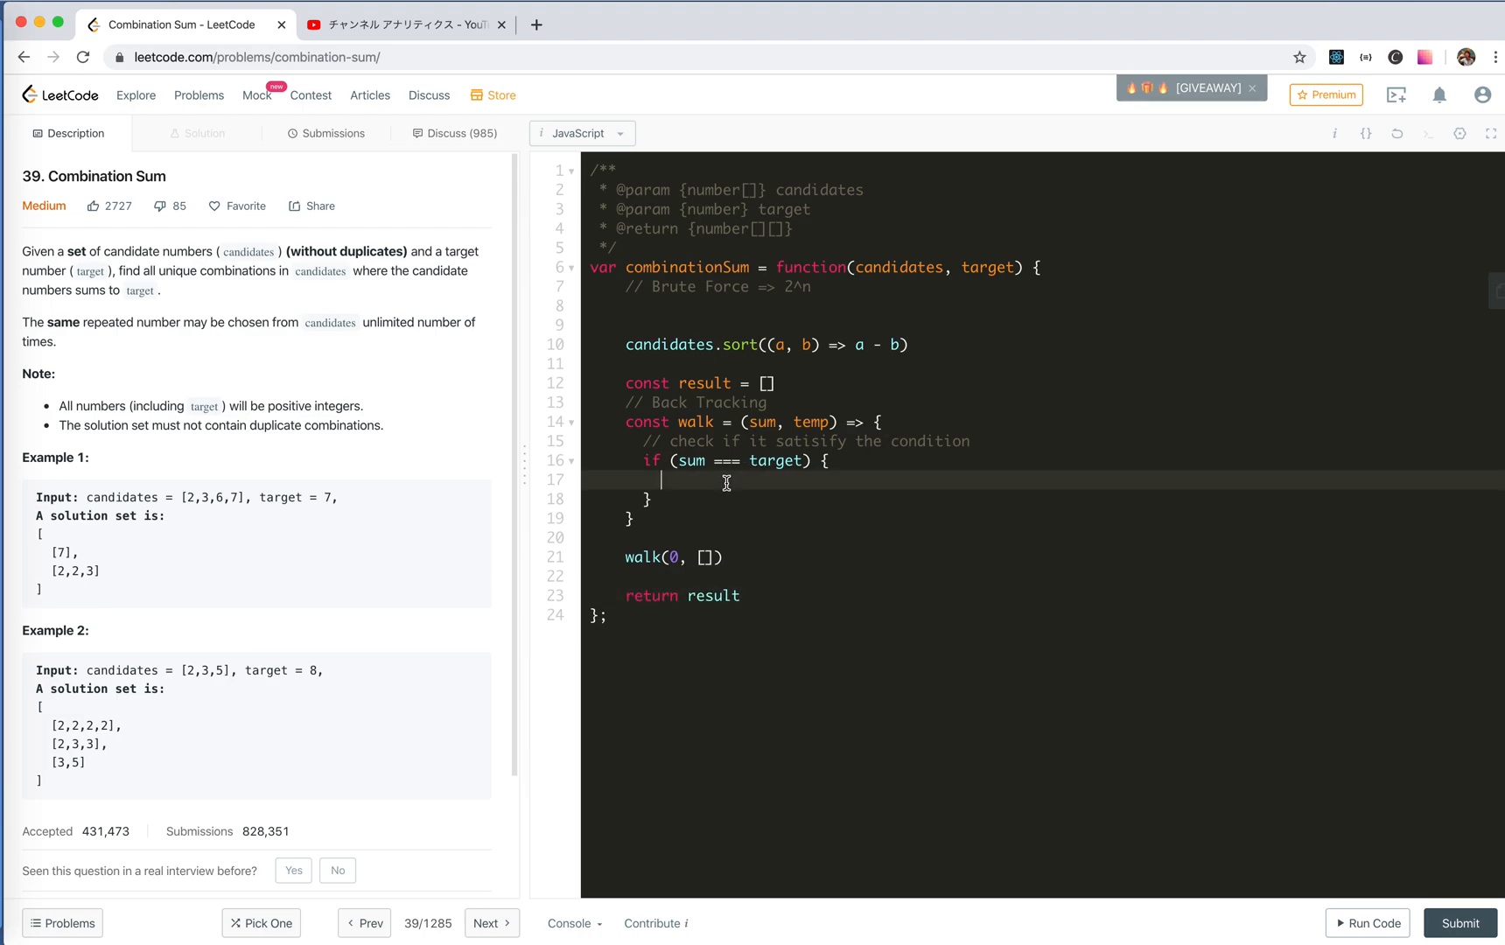
{"action": "type", "text": "result.pu"}
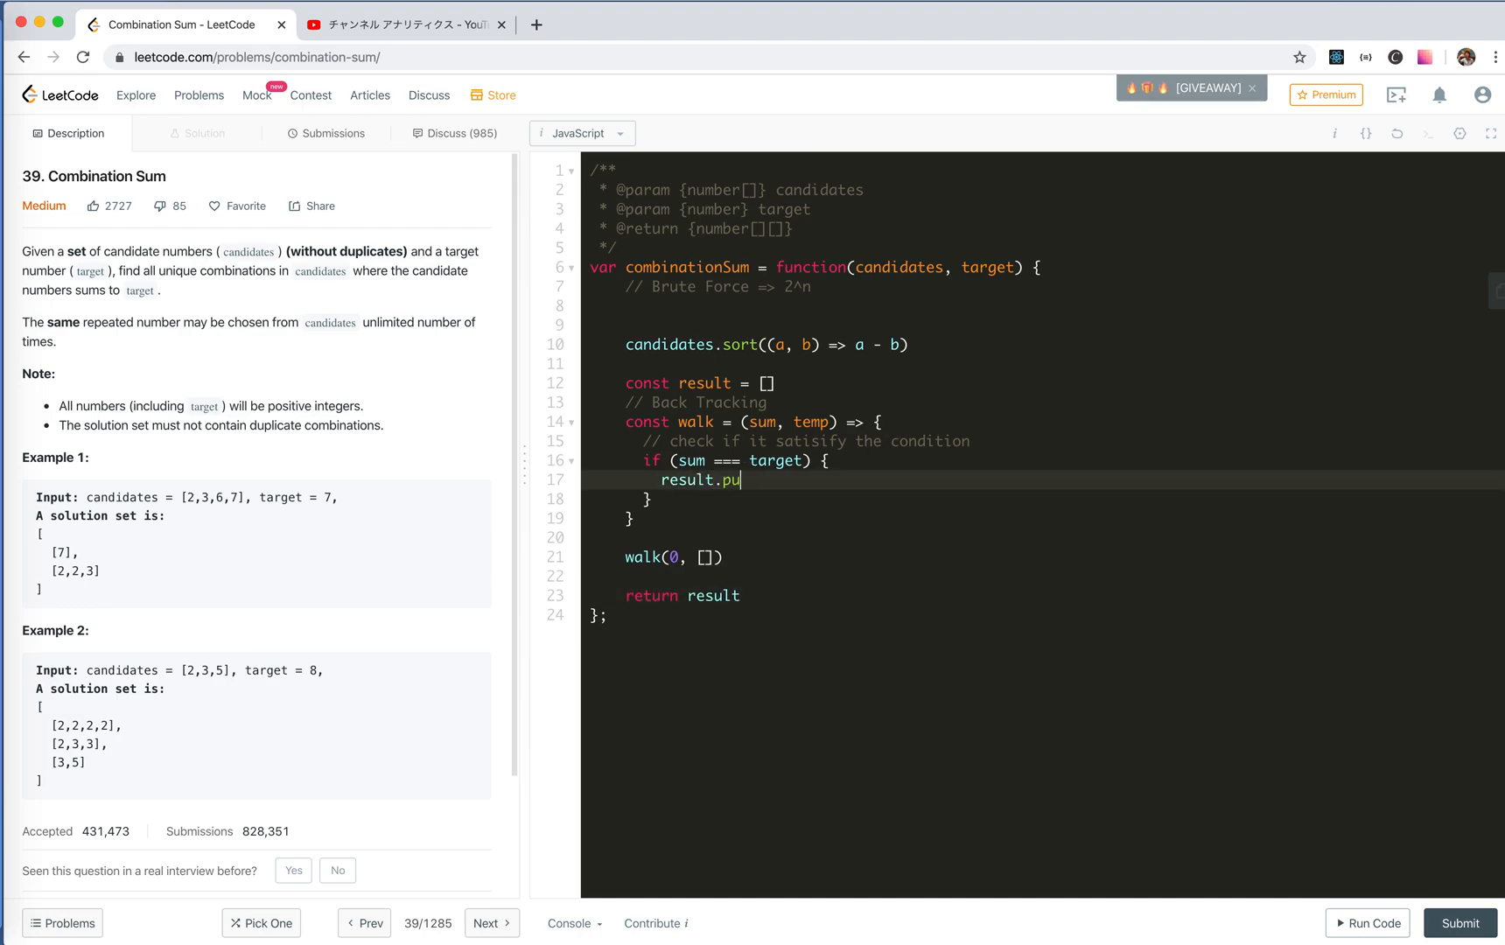
{"action": "type", "text": "sh()"}
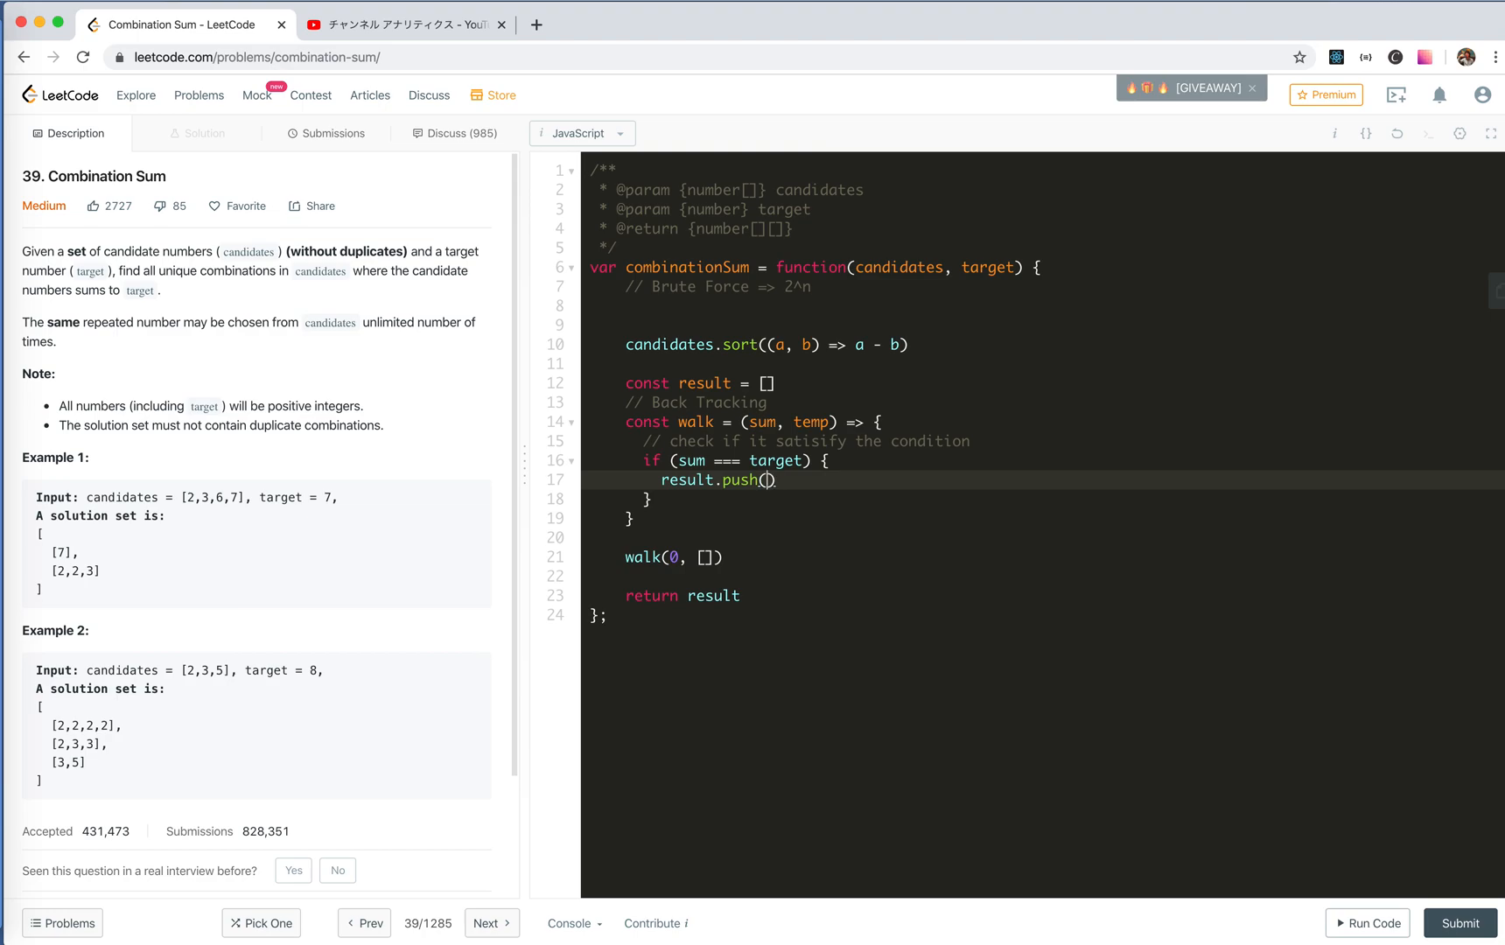
{"action": "type", "text": "temp"}
{"action": "type", "text": "return"}
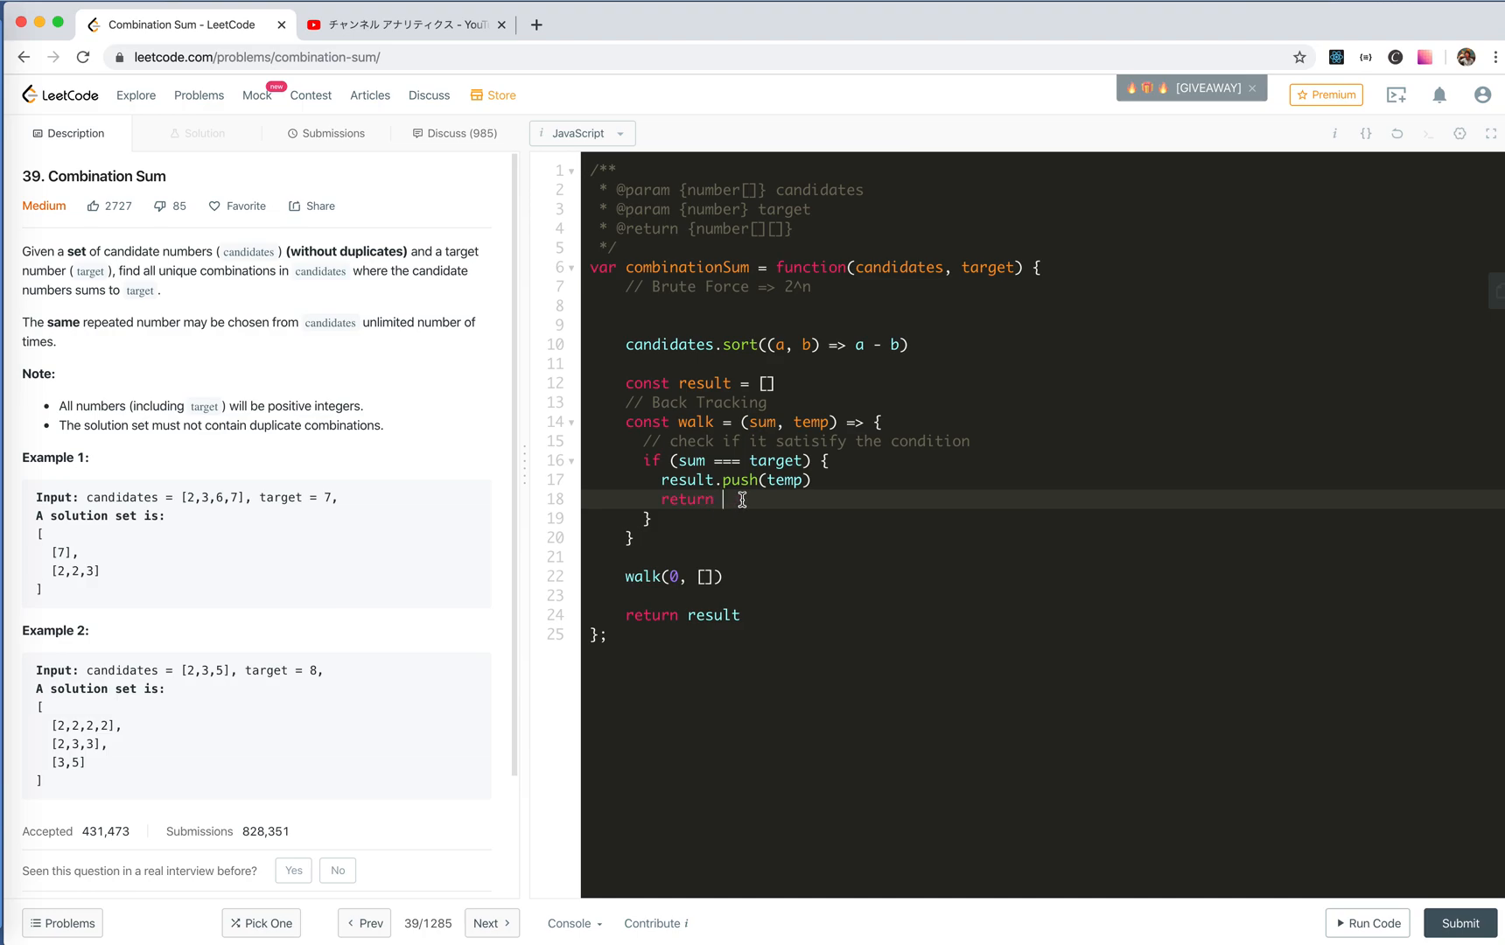
{"action": "type", "text": "false"}
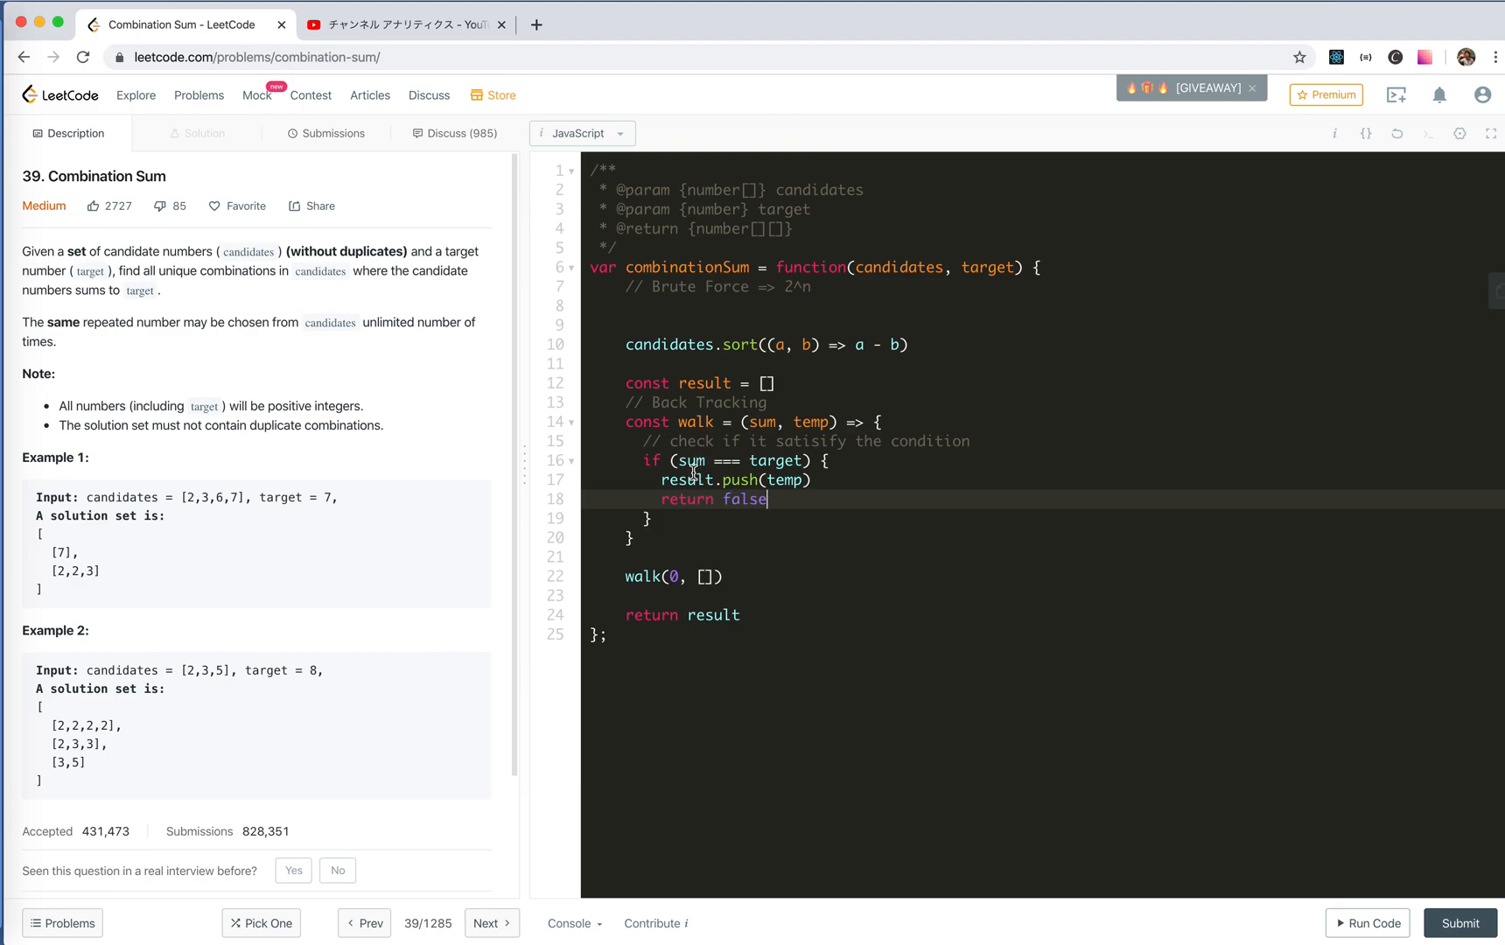
{"action": "mouse_move", "coordinate": [710, 474]}
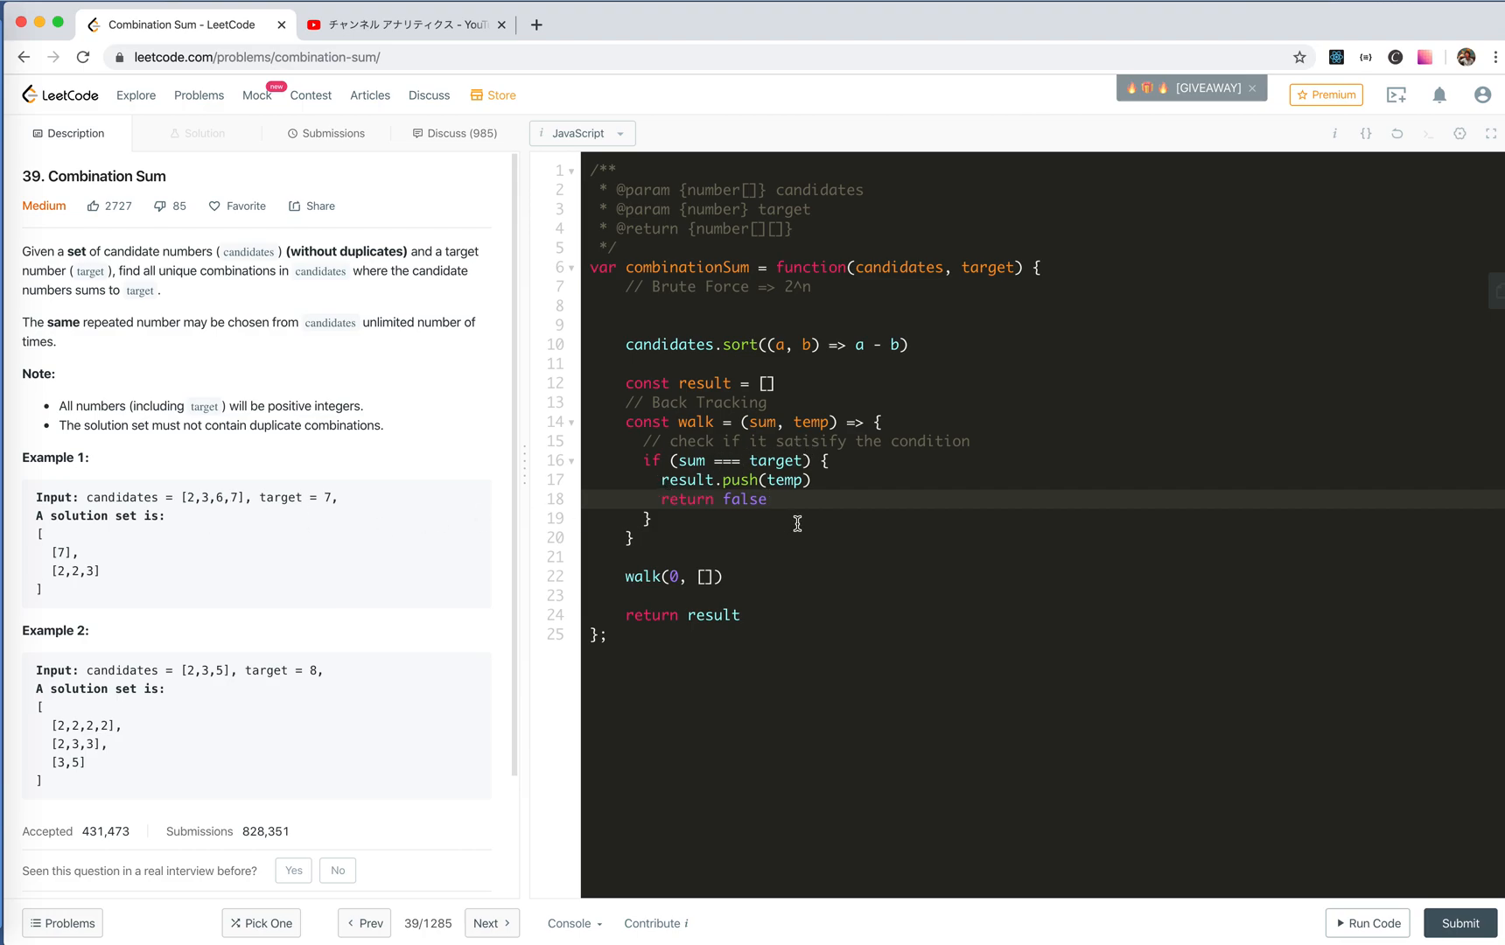
{"action": "mouse_move", "coordinate": [822, 480]}
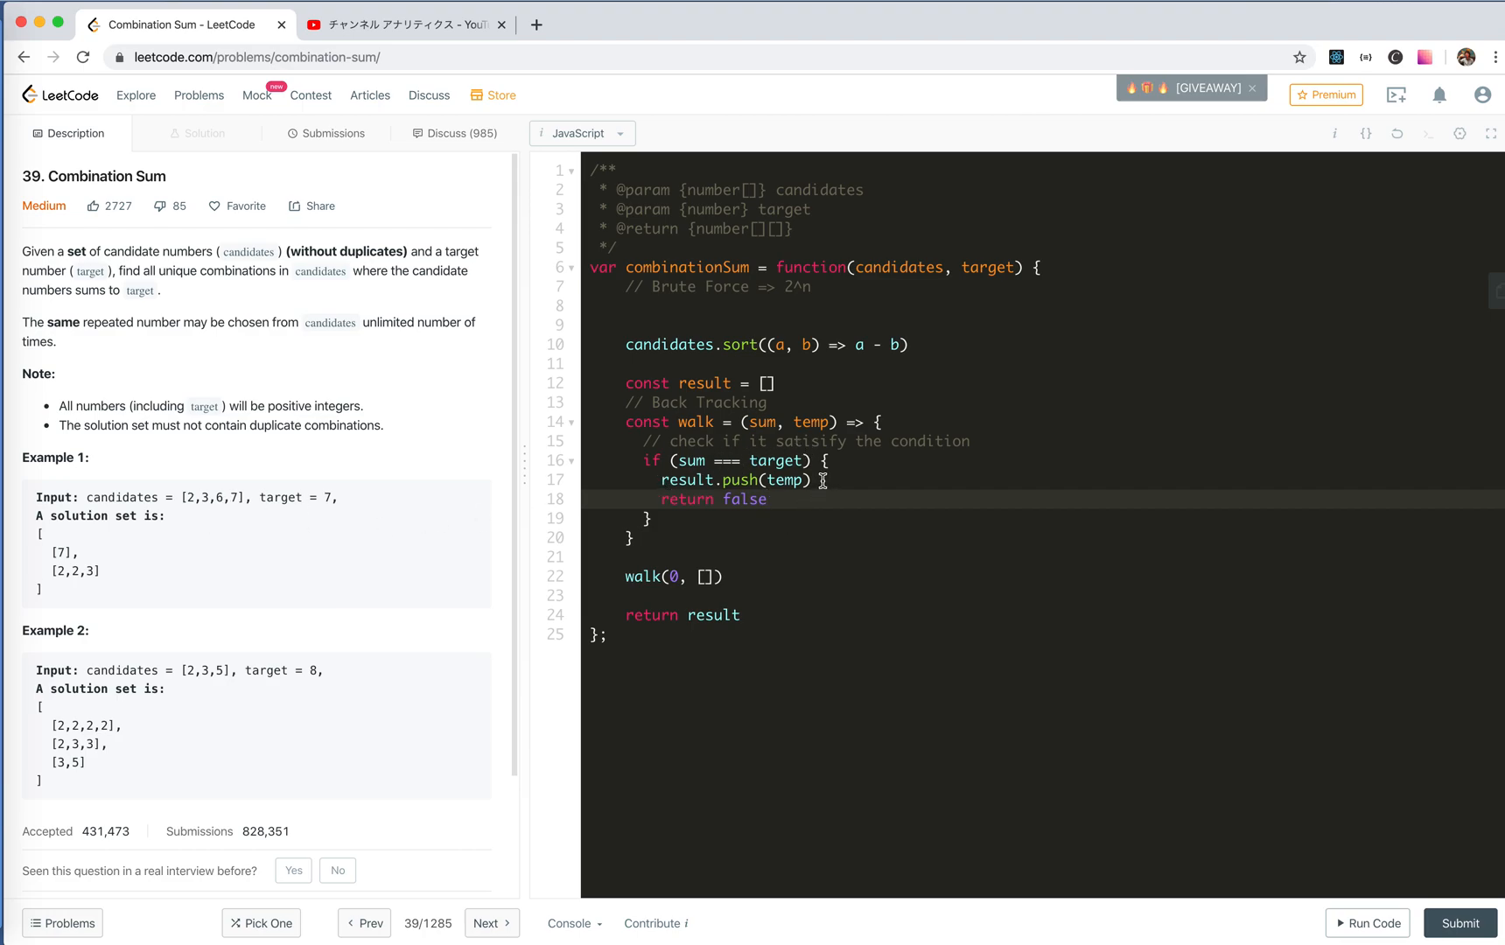
{"action": "mouse_move", "coordinate": [801, 441]}
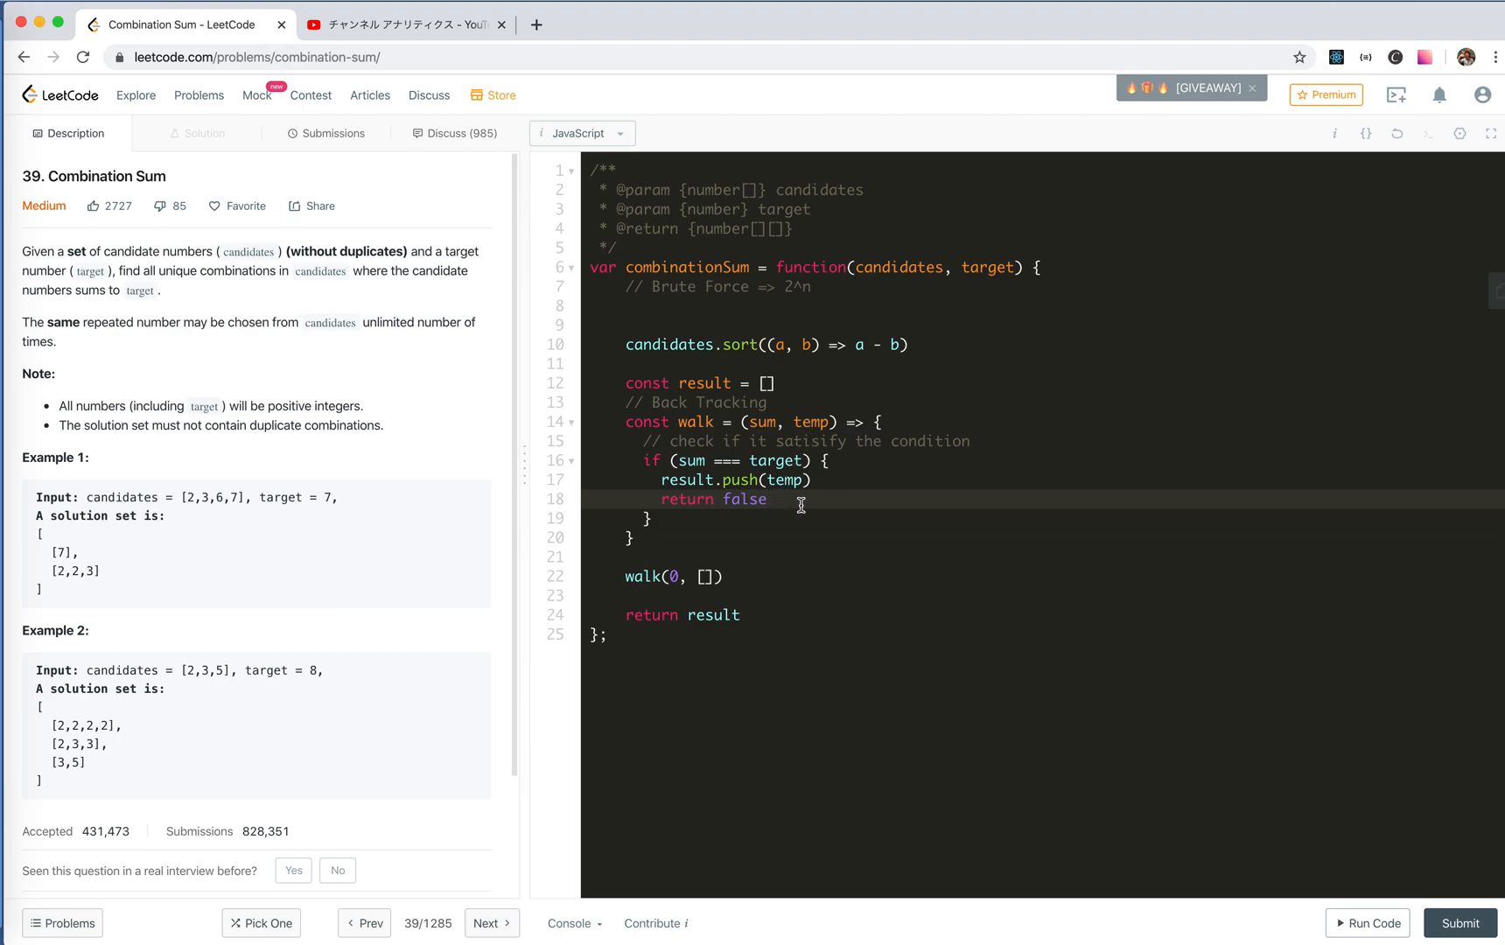
{"action": "left_click", "coordinate": [776, 499]}
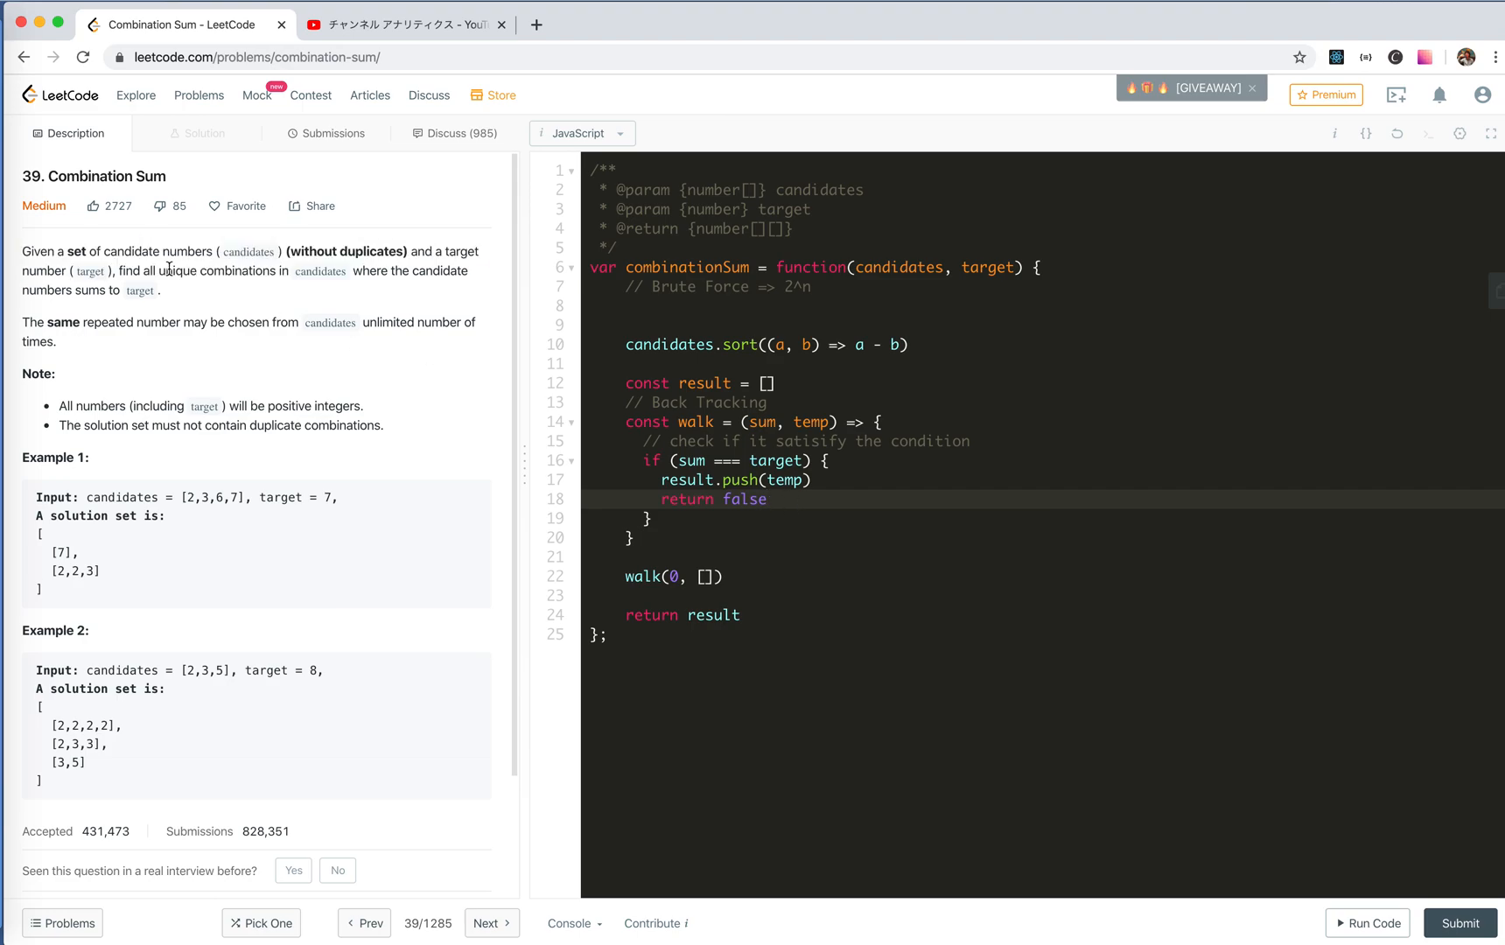
{"action": "mouse_move", "coordinate": [210, 420]}
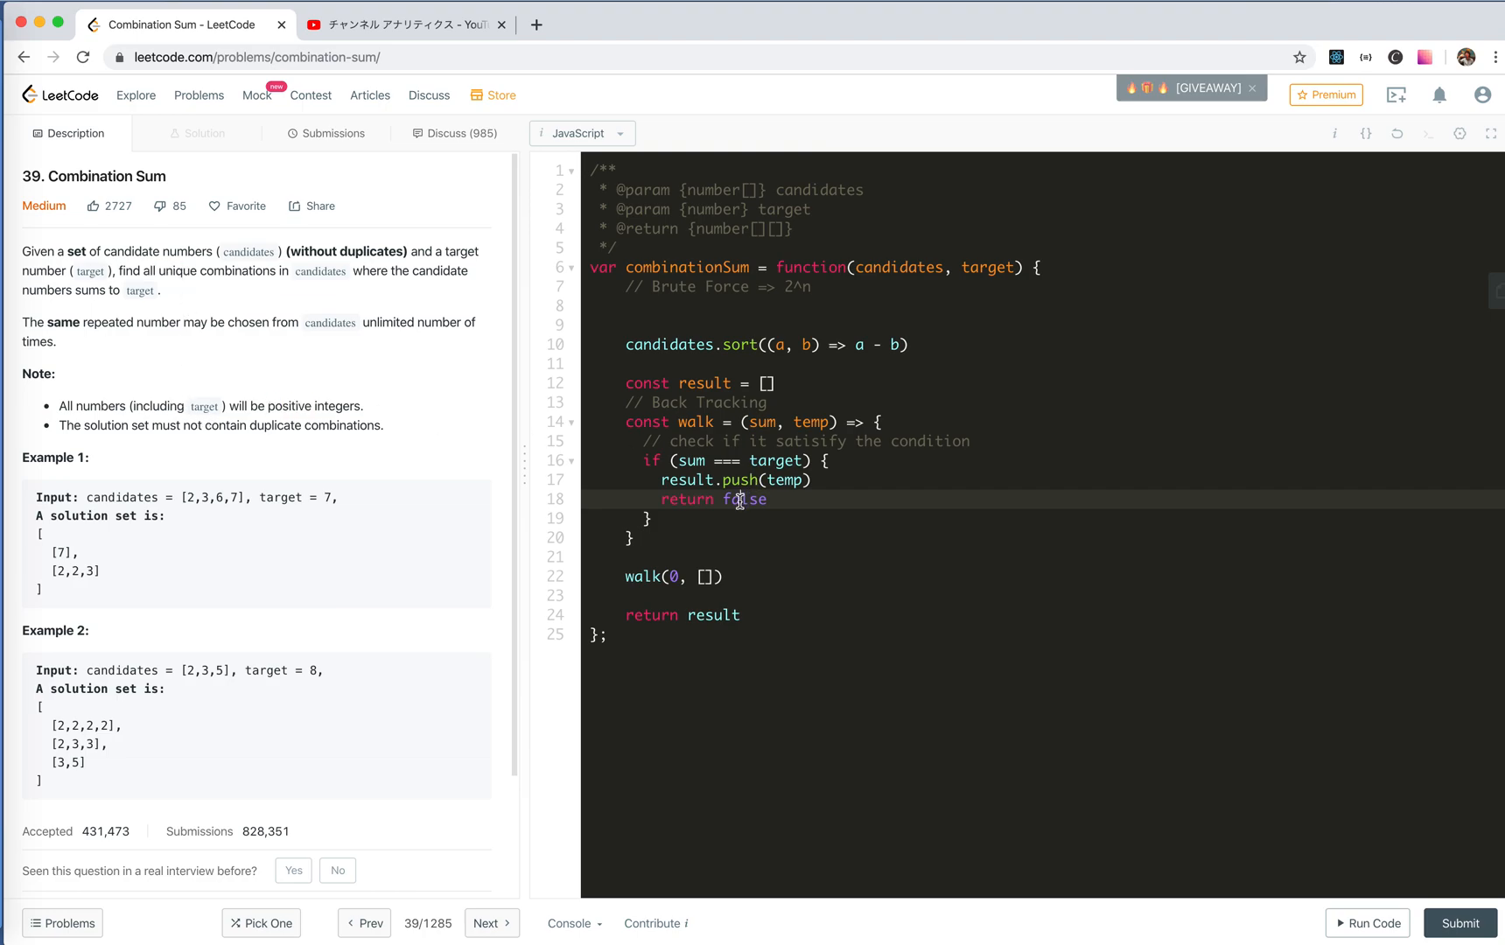
Step: Add the comment '// if not, we could add more numbers in it' below the if block
{"action": "type", "text": "//"}
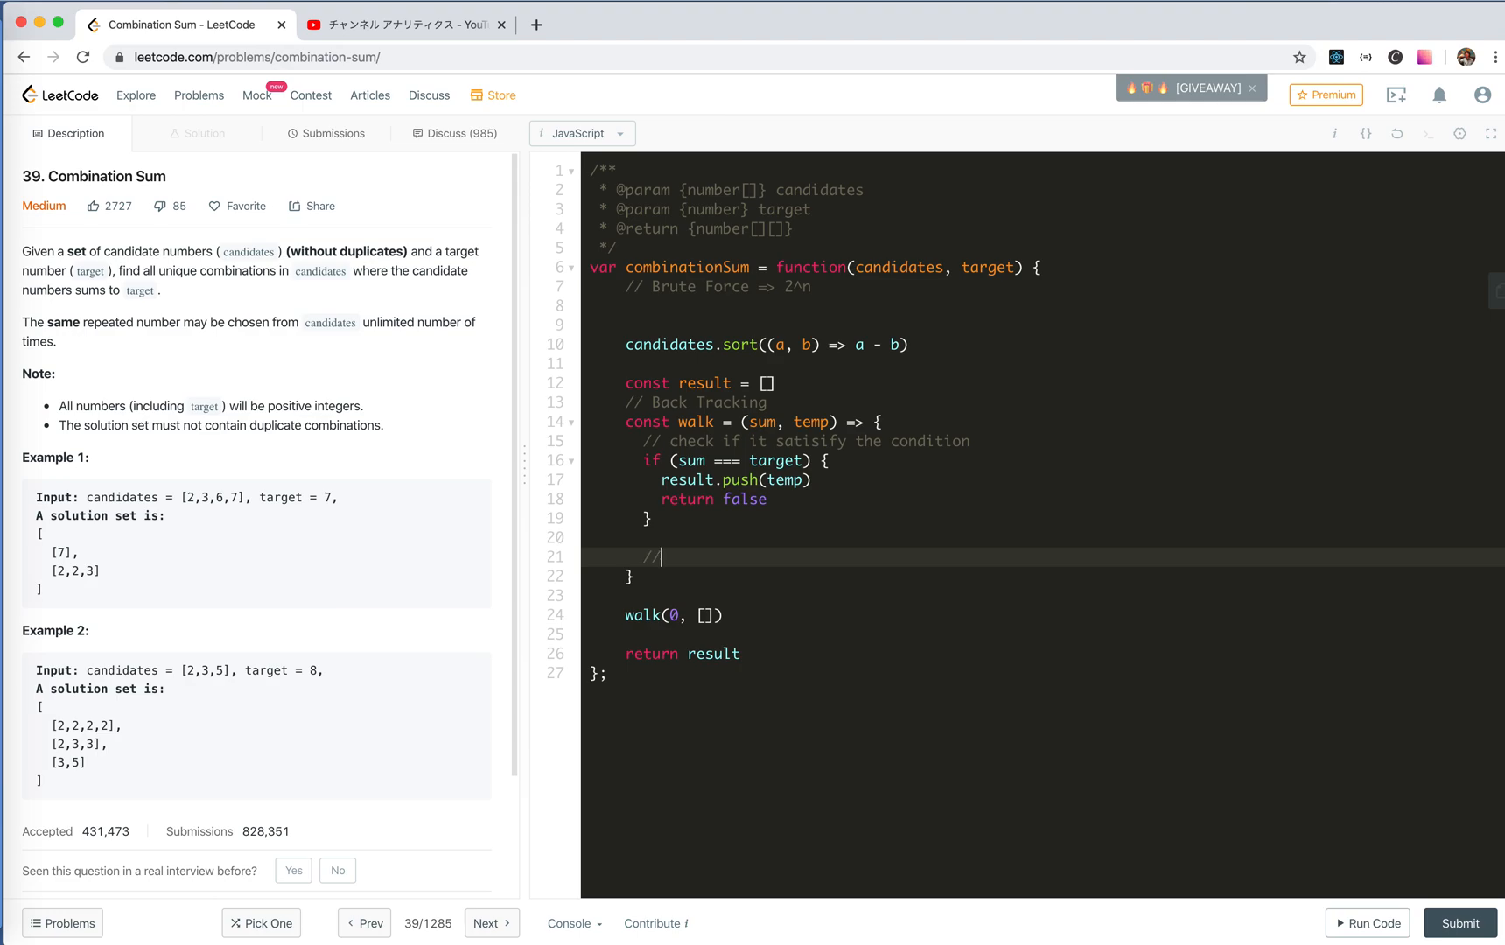
{"action": "type", "text": "if not, we"}
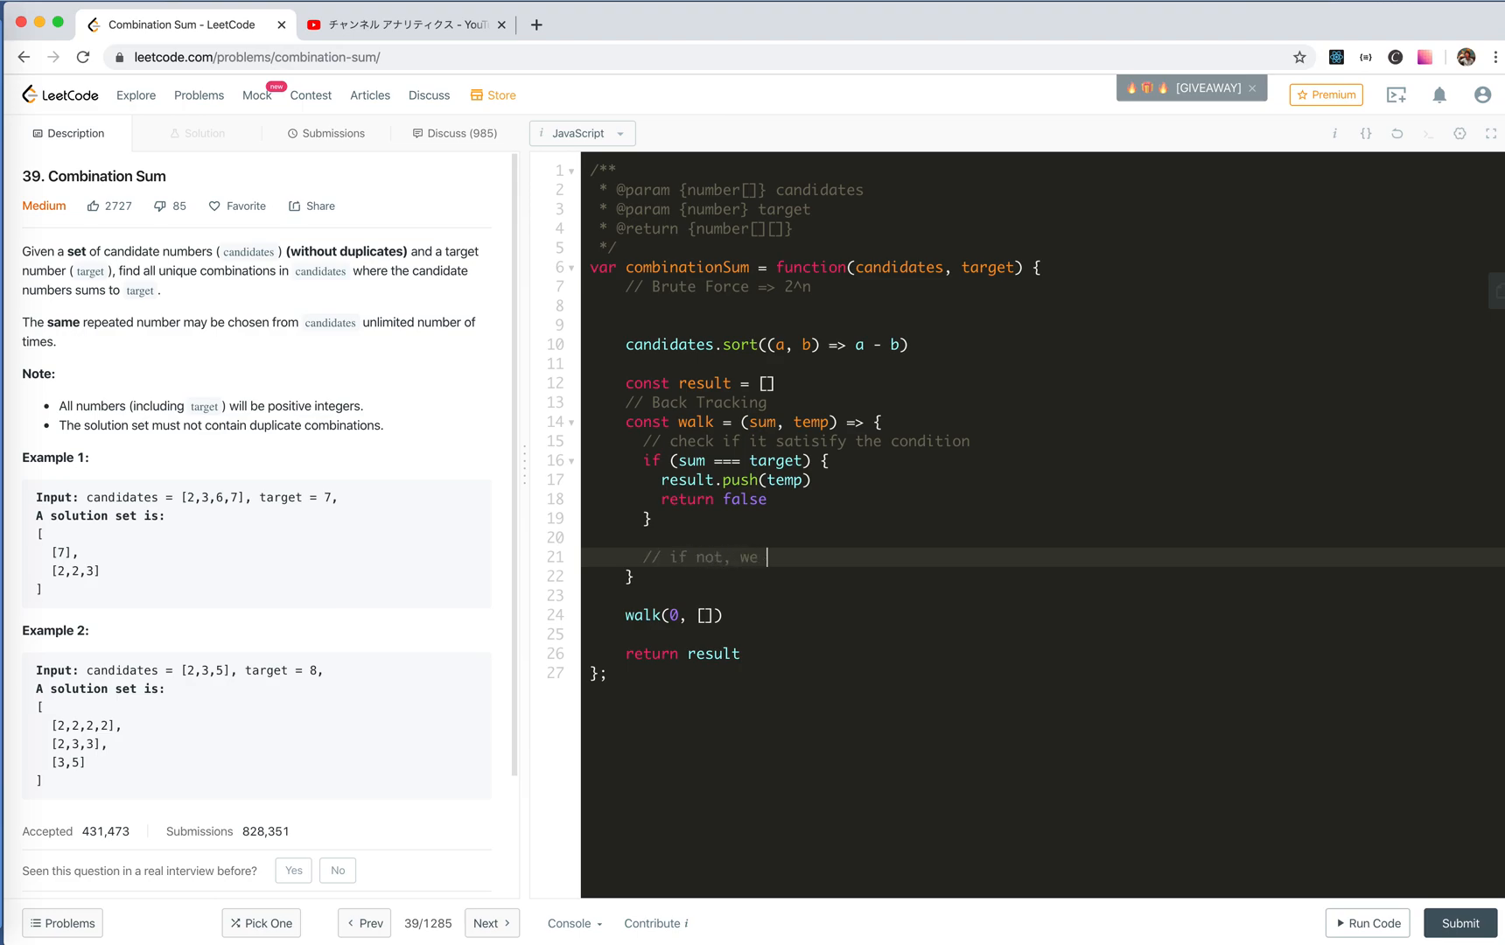
{"action": "type", "text": "could add"}
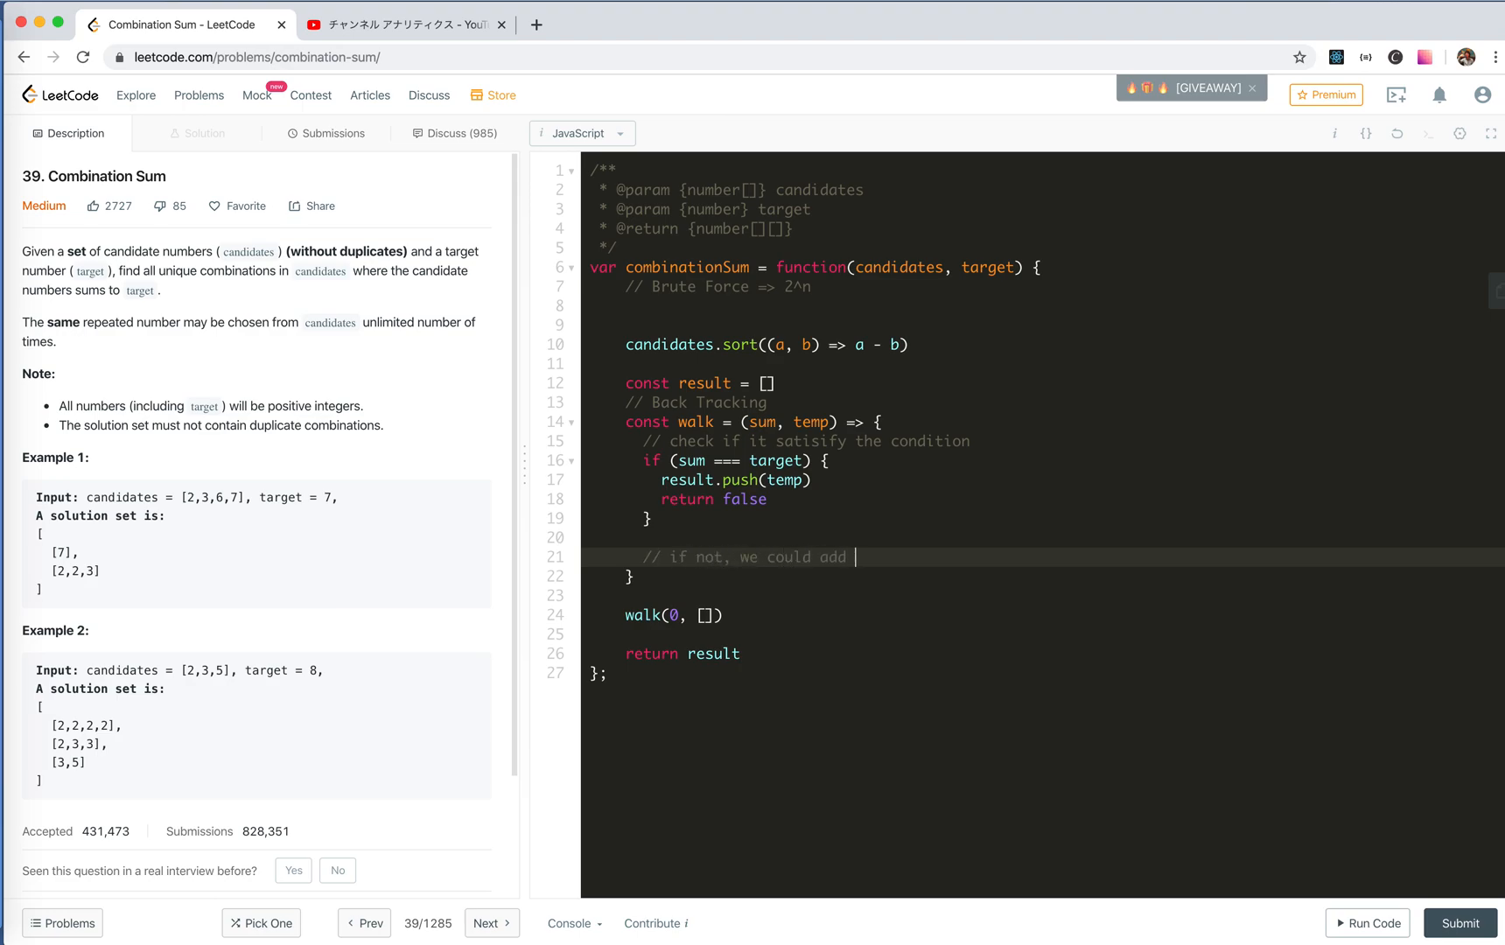
{"action": "type", "text": "more numbers in it"}
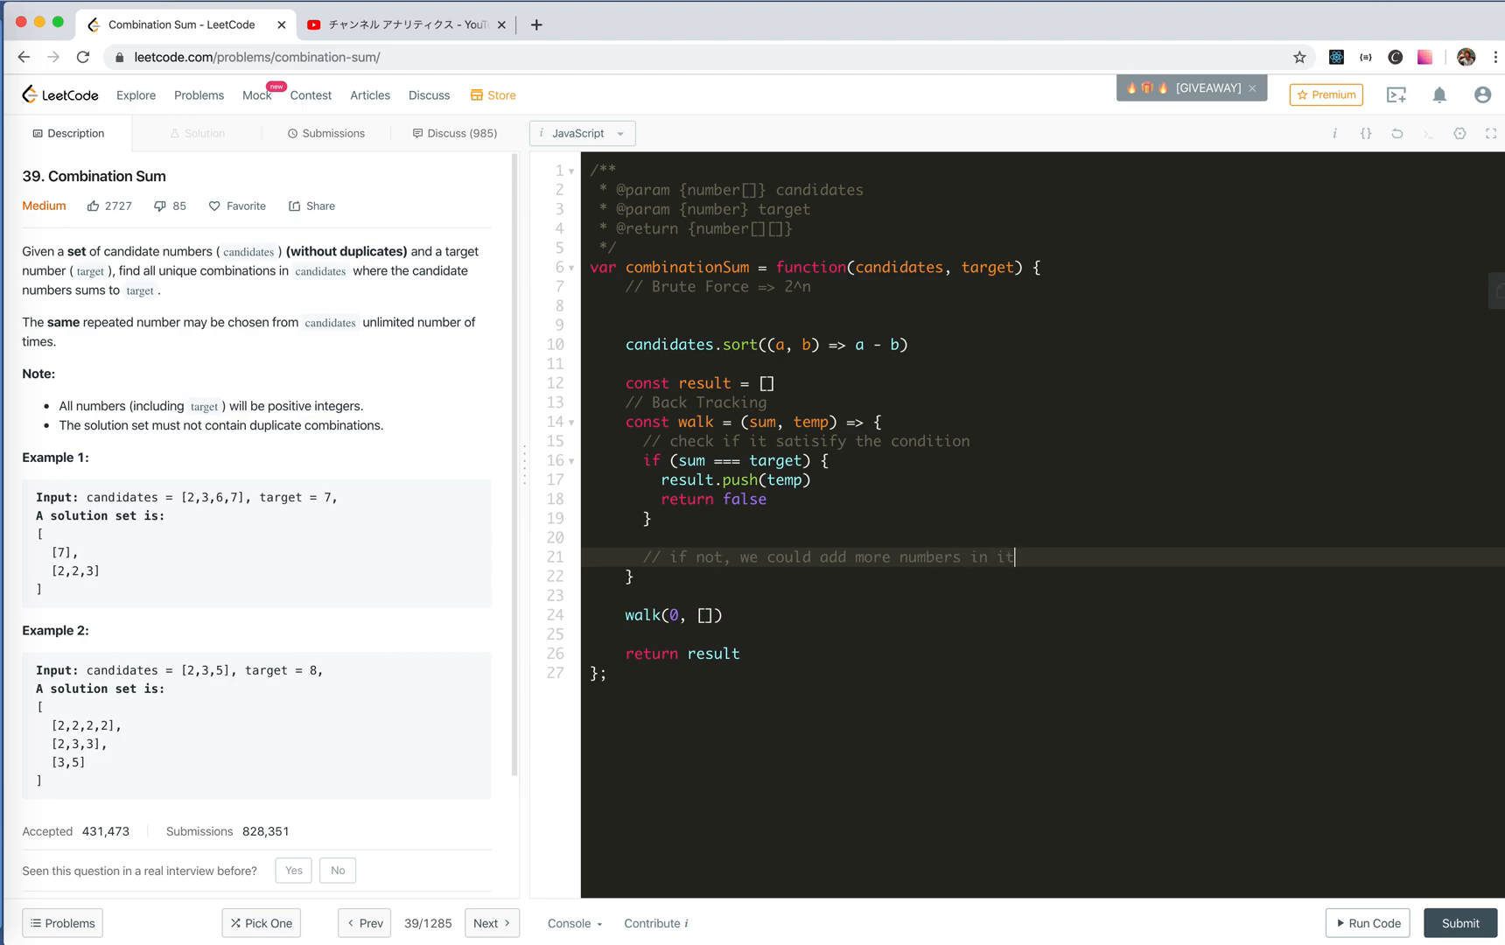
{"action": "key", "text": "Enter"}
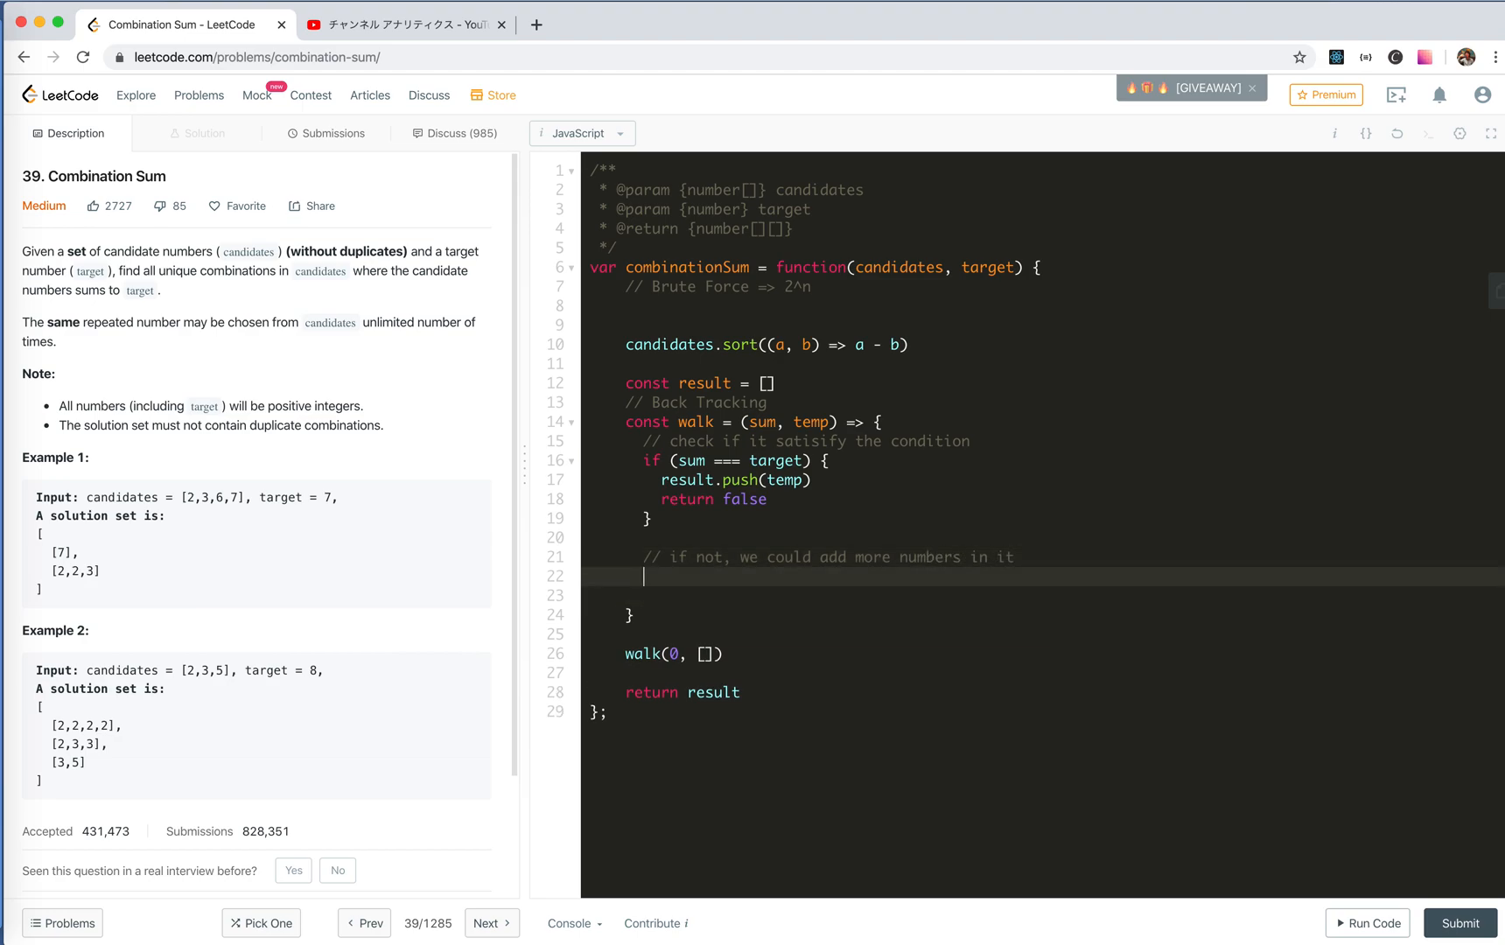
Step: Write a for loop over candidates reading each entry into const num = candidates[i]
{"action": "type", "text": "for (let i ="}
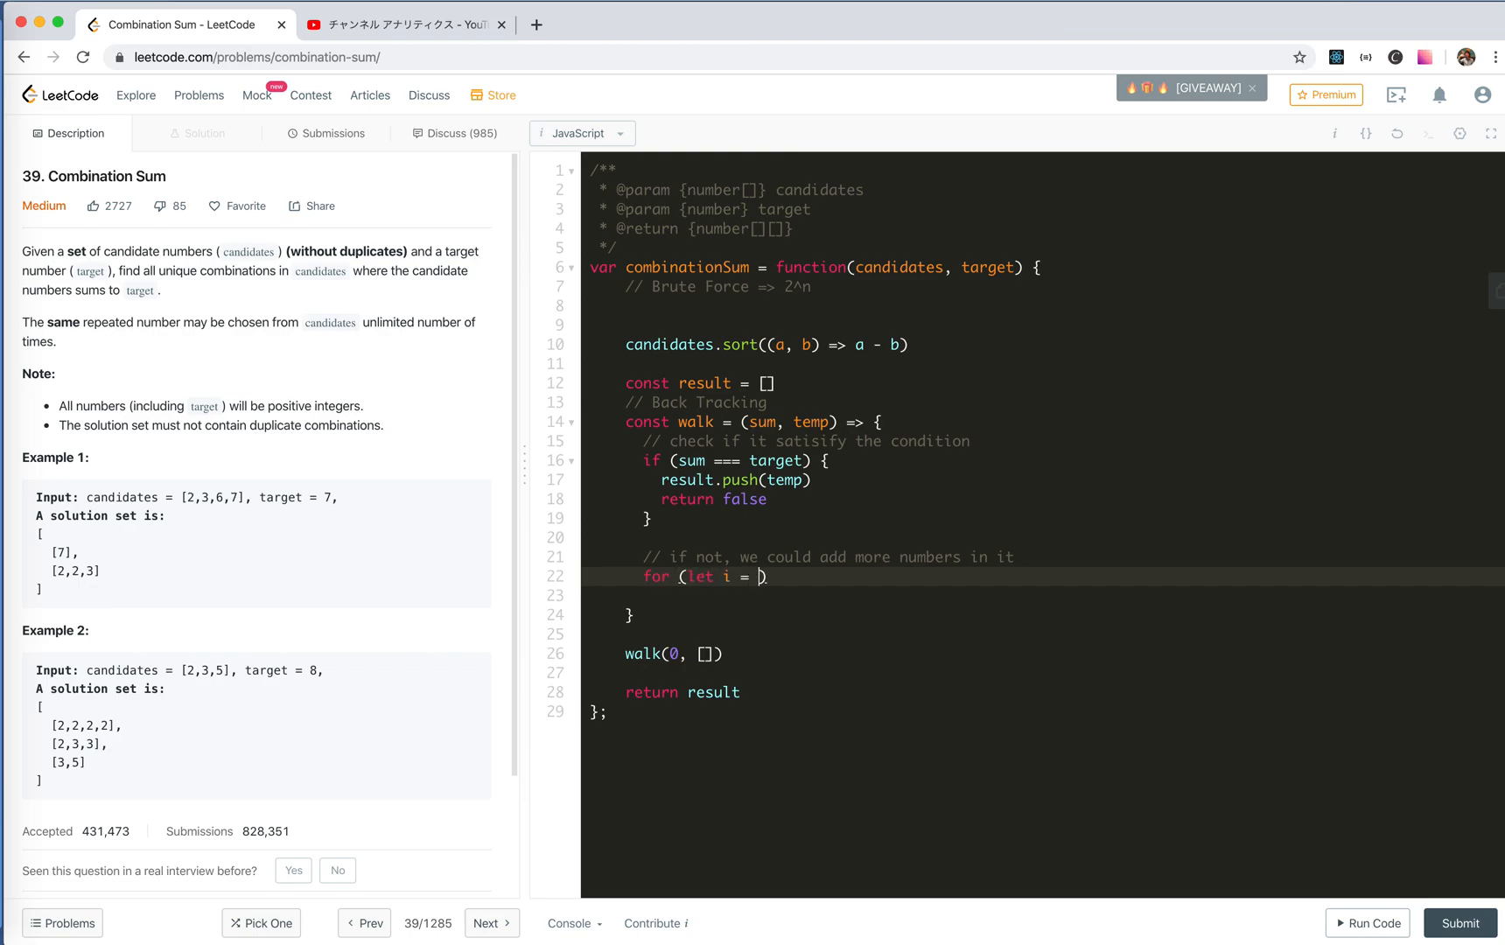
{"action": "type", "text": "0; i <"}
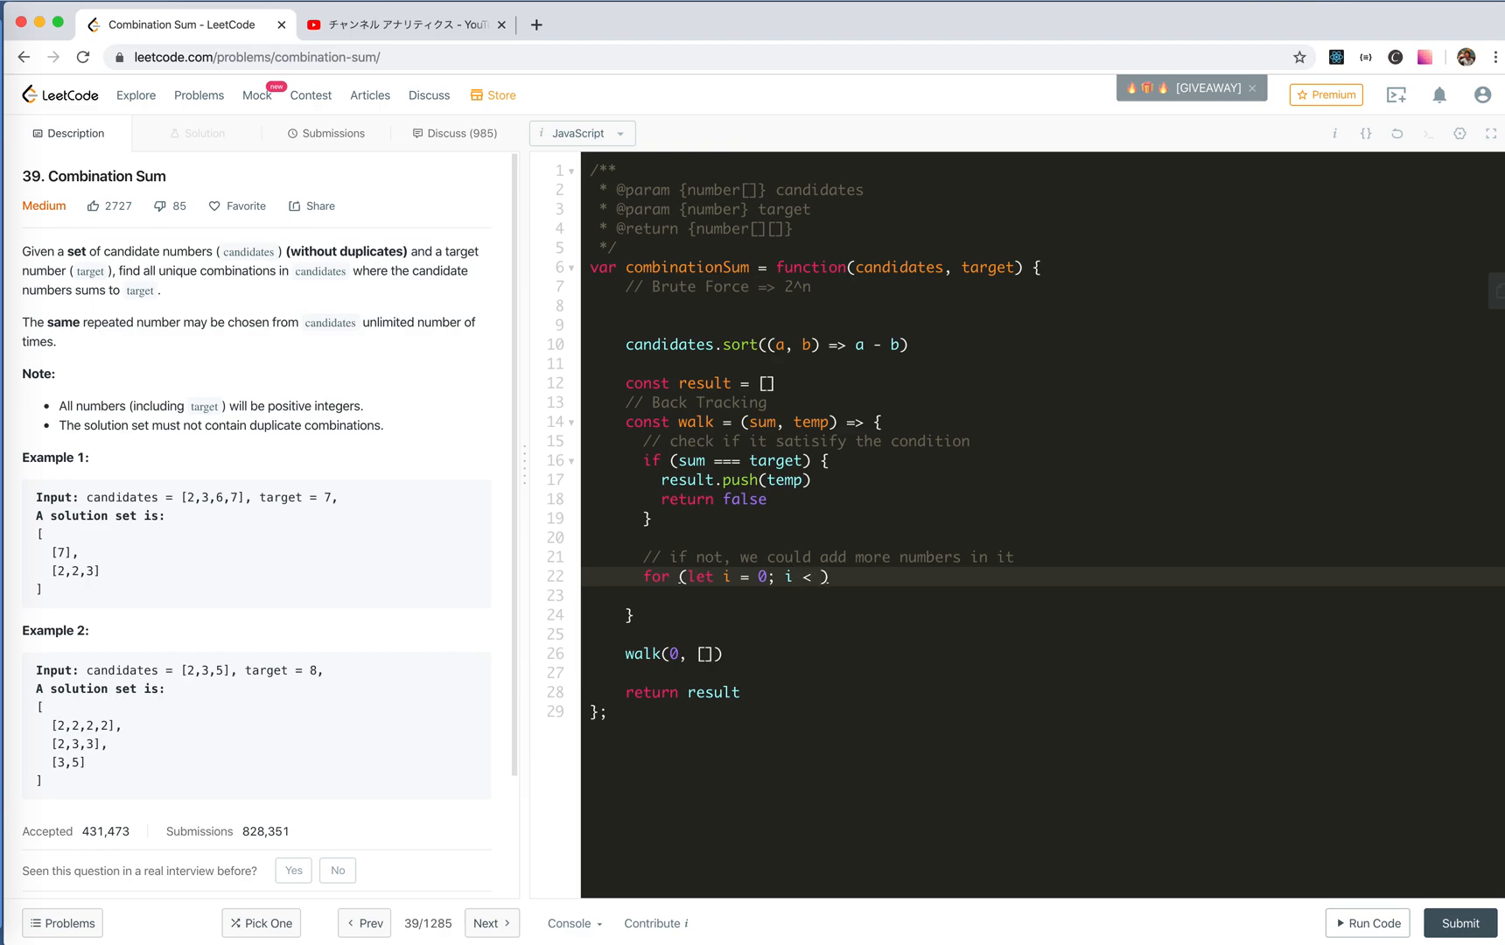
{"action": "type", "text": "candidates.length; i++"}
{"action": "type", "text": "const num"}
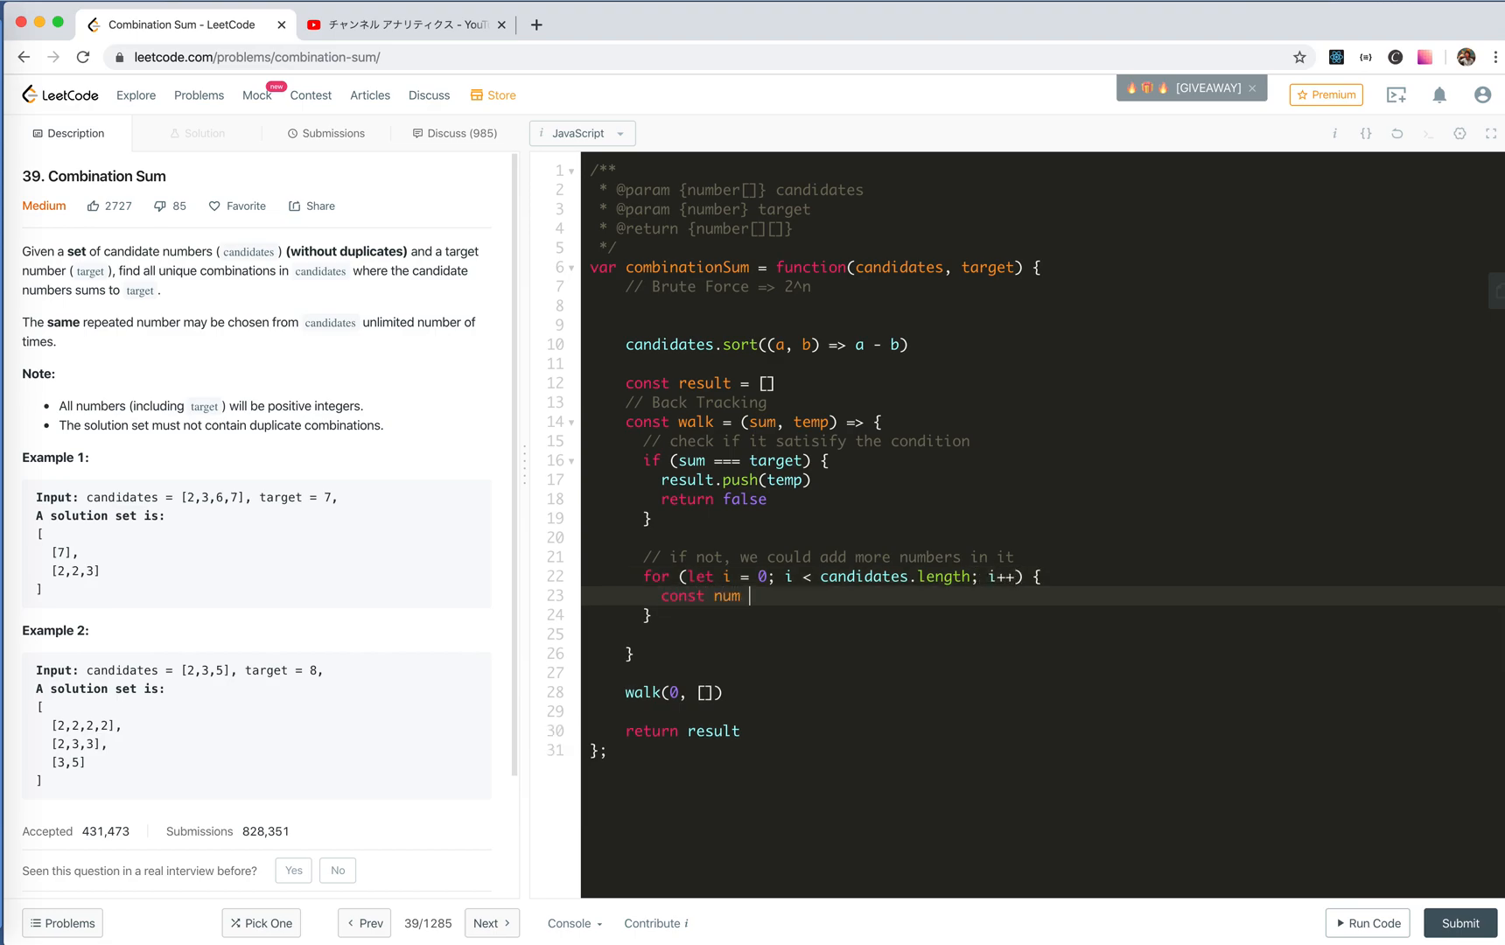
{"action": "type", "text": "= candidates[i]"}
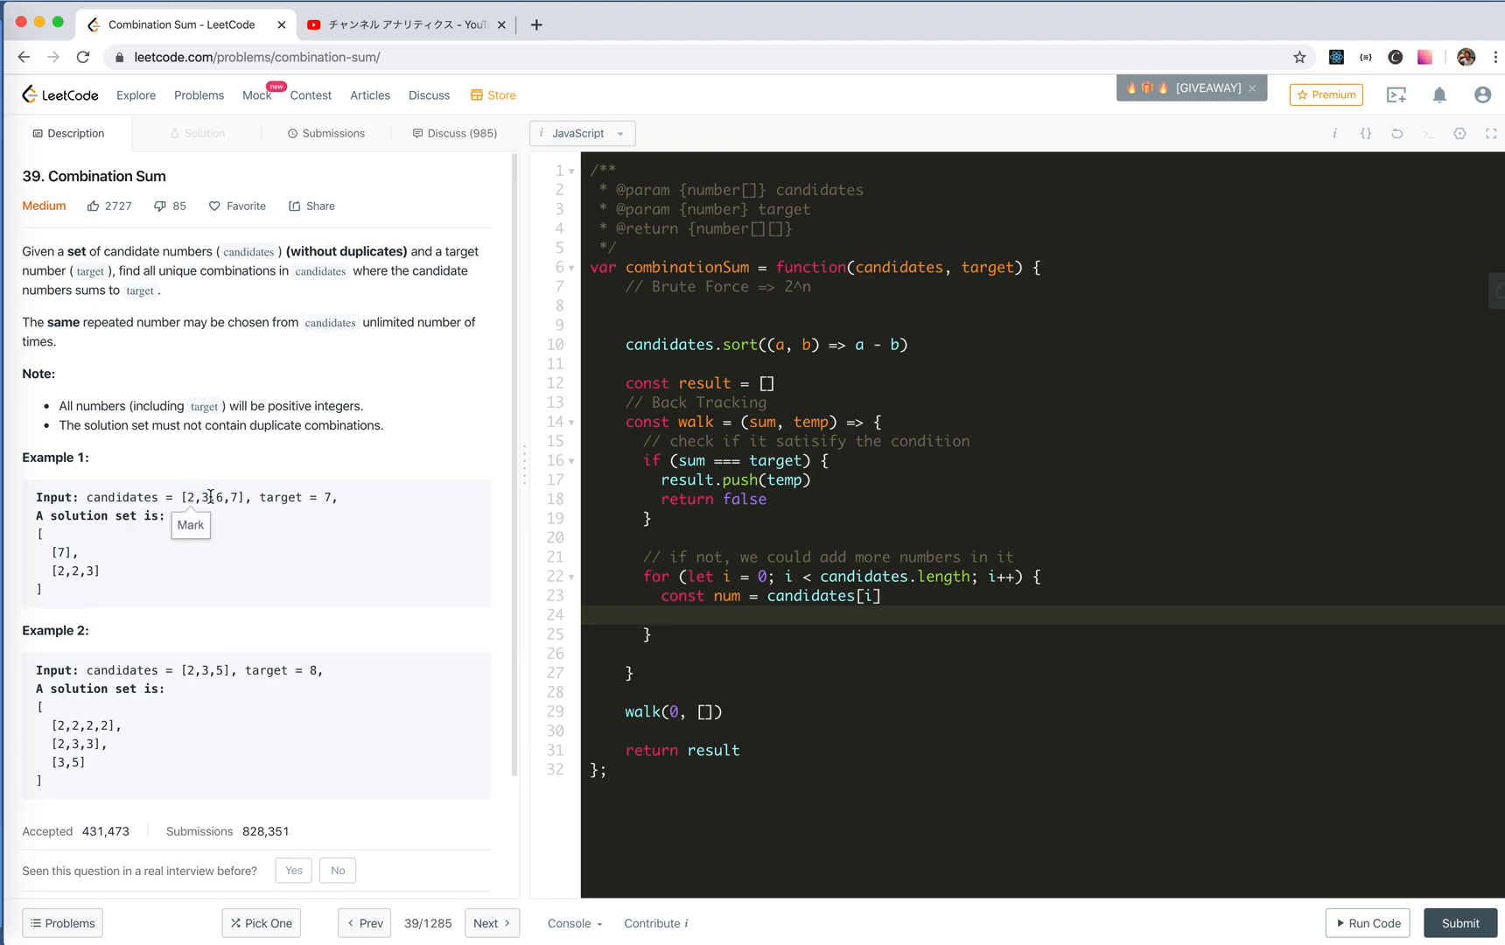
{"action": "double_click", "coordinate": [200, 497]}
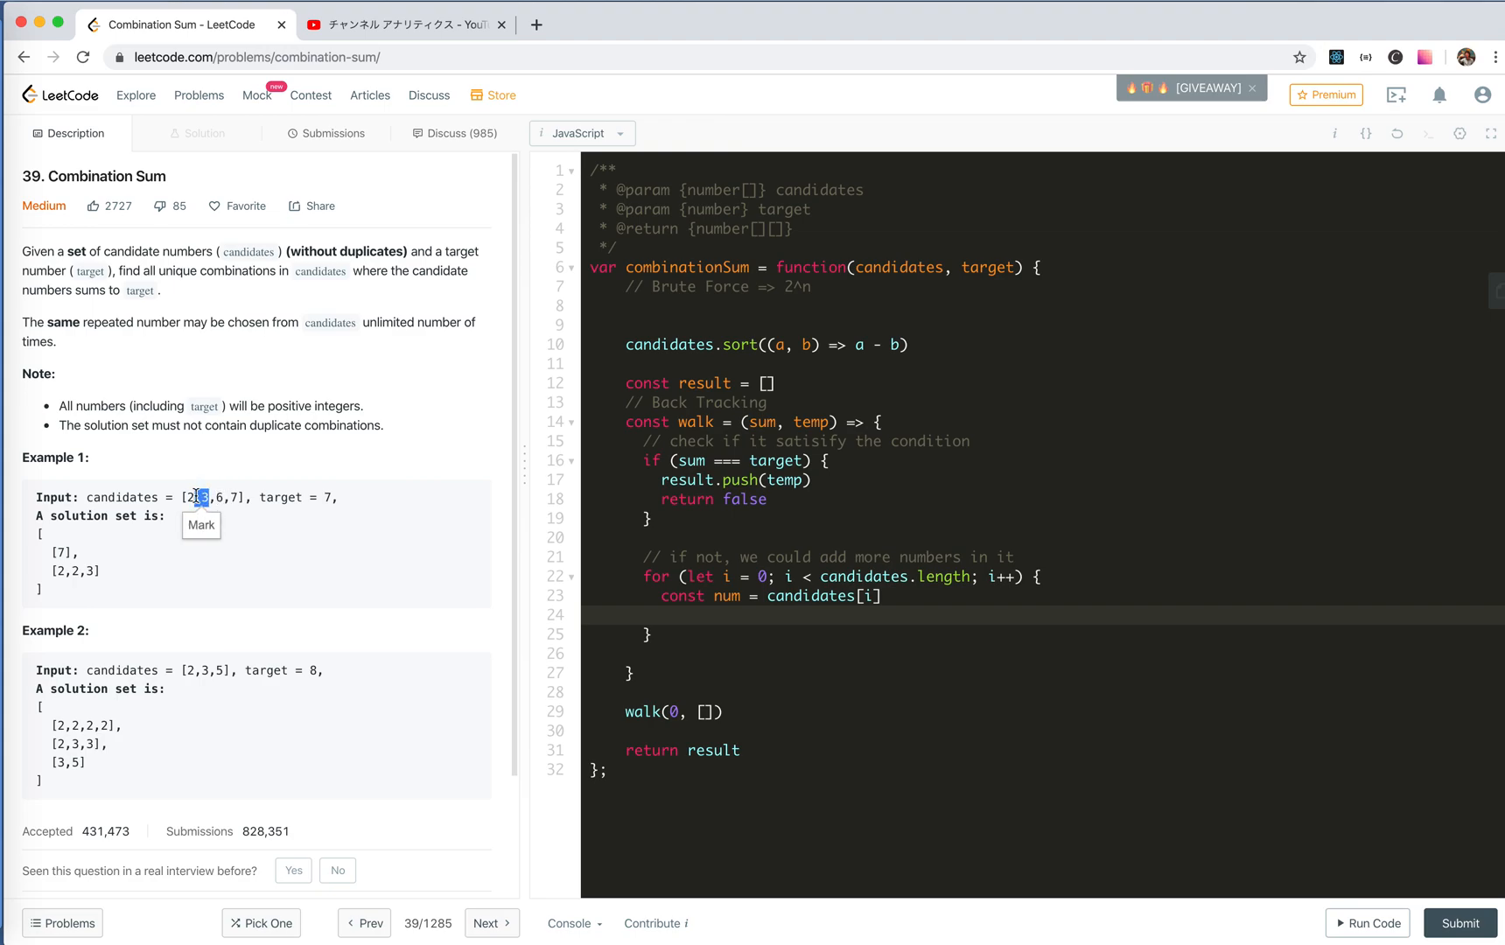
{"action": "left_click_drag", "start_coordinate": [194, 496], "coordinate": [235, 496]}
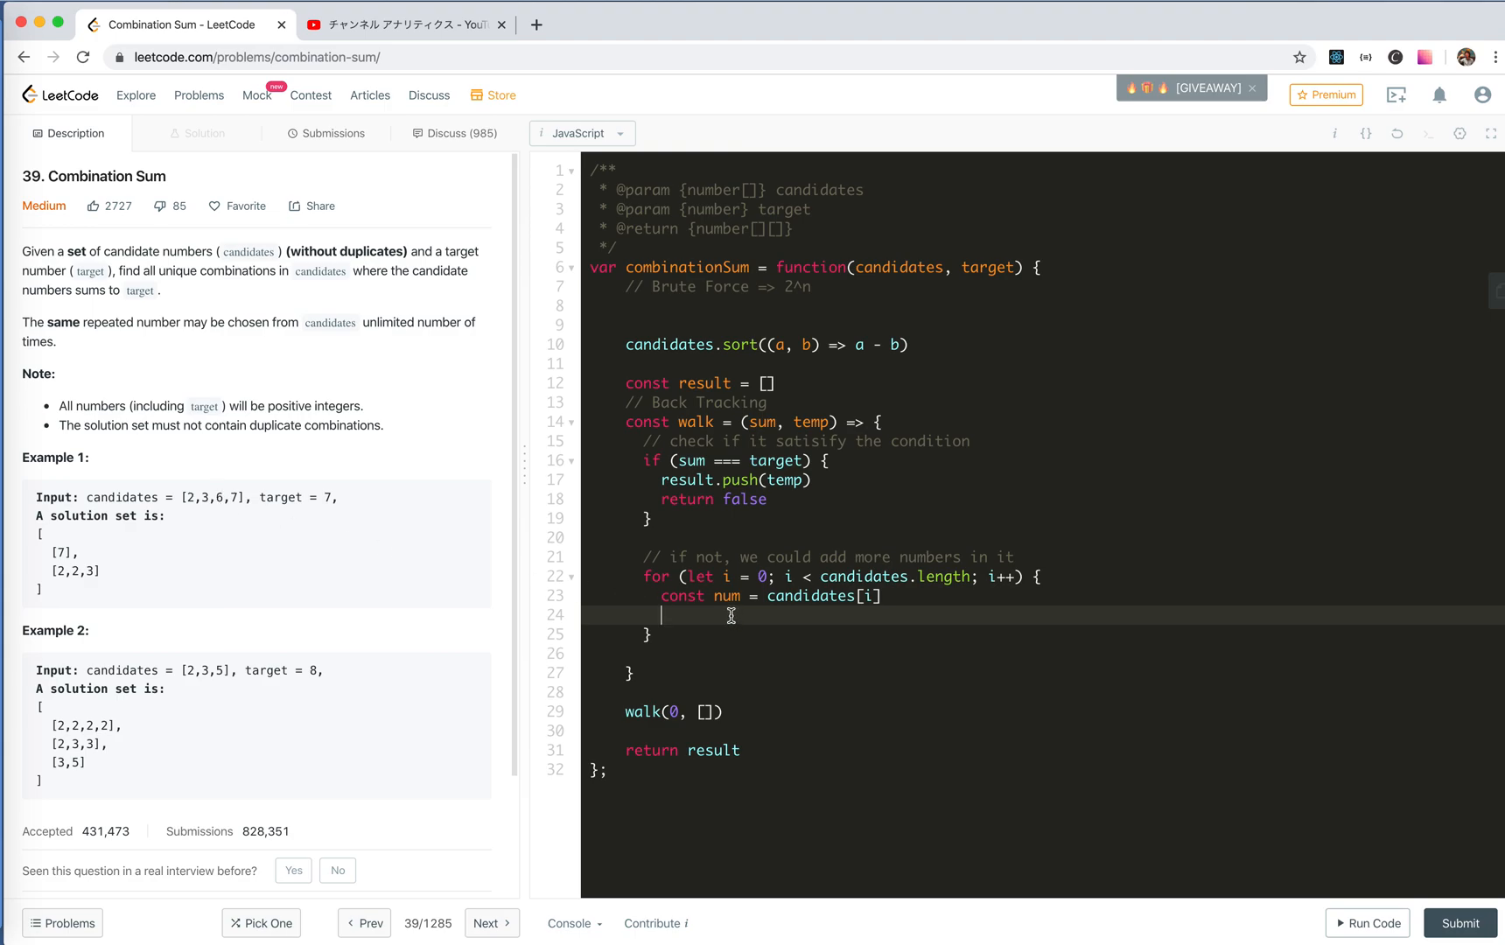
Step: Store const shouldTerminate = walk(sum + num, temp.concat(num)) inside the loop
{"action": "type", "text": "i"}
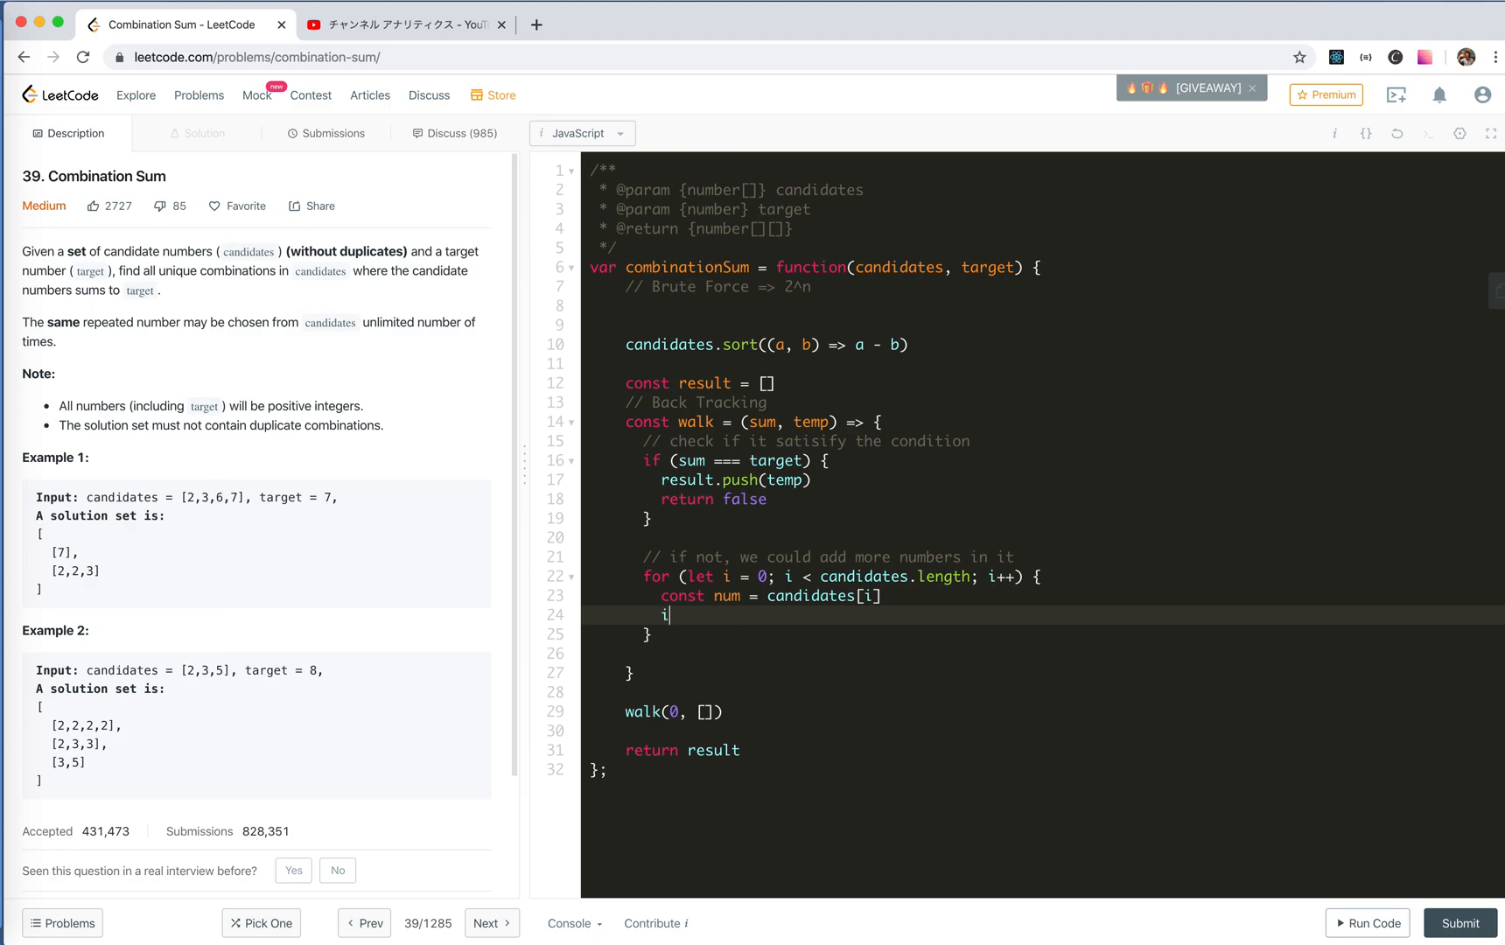
{"action": "key", "text": "Backspace"}
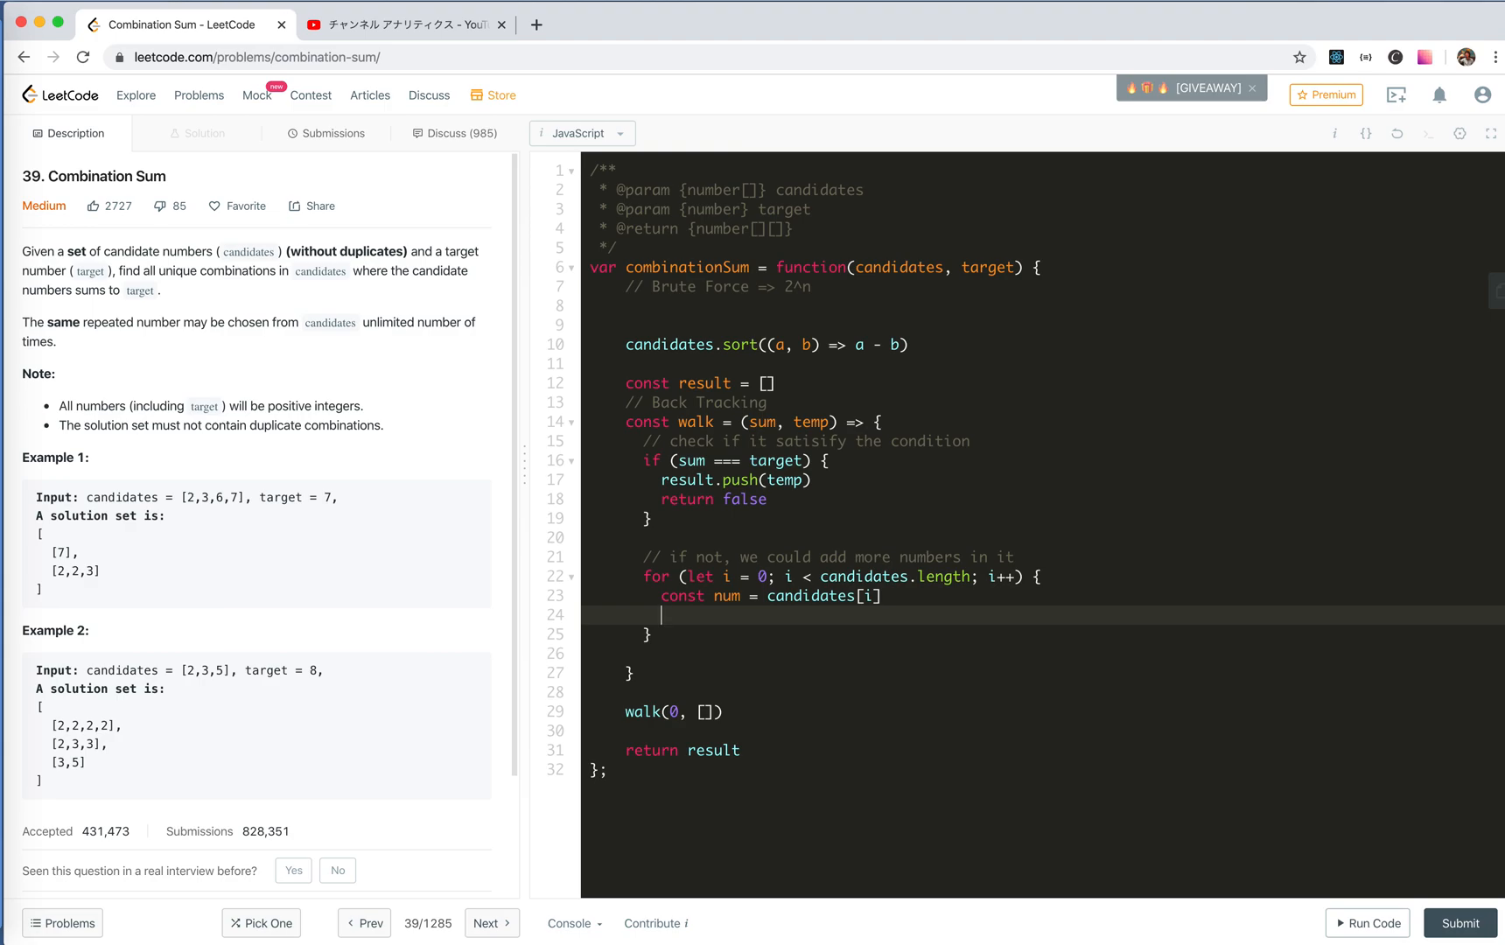
{"action": "type", "text": "const"}
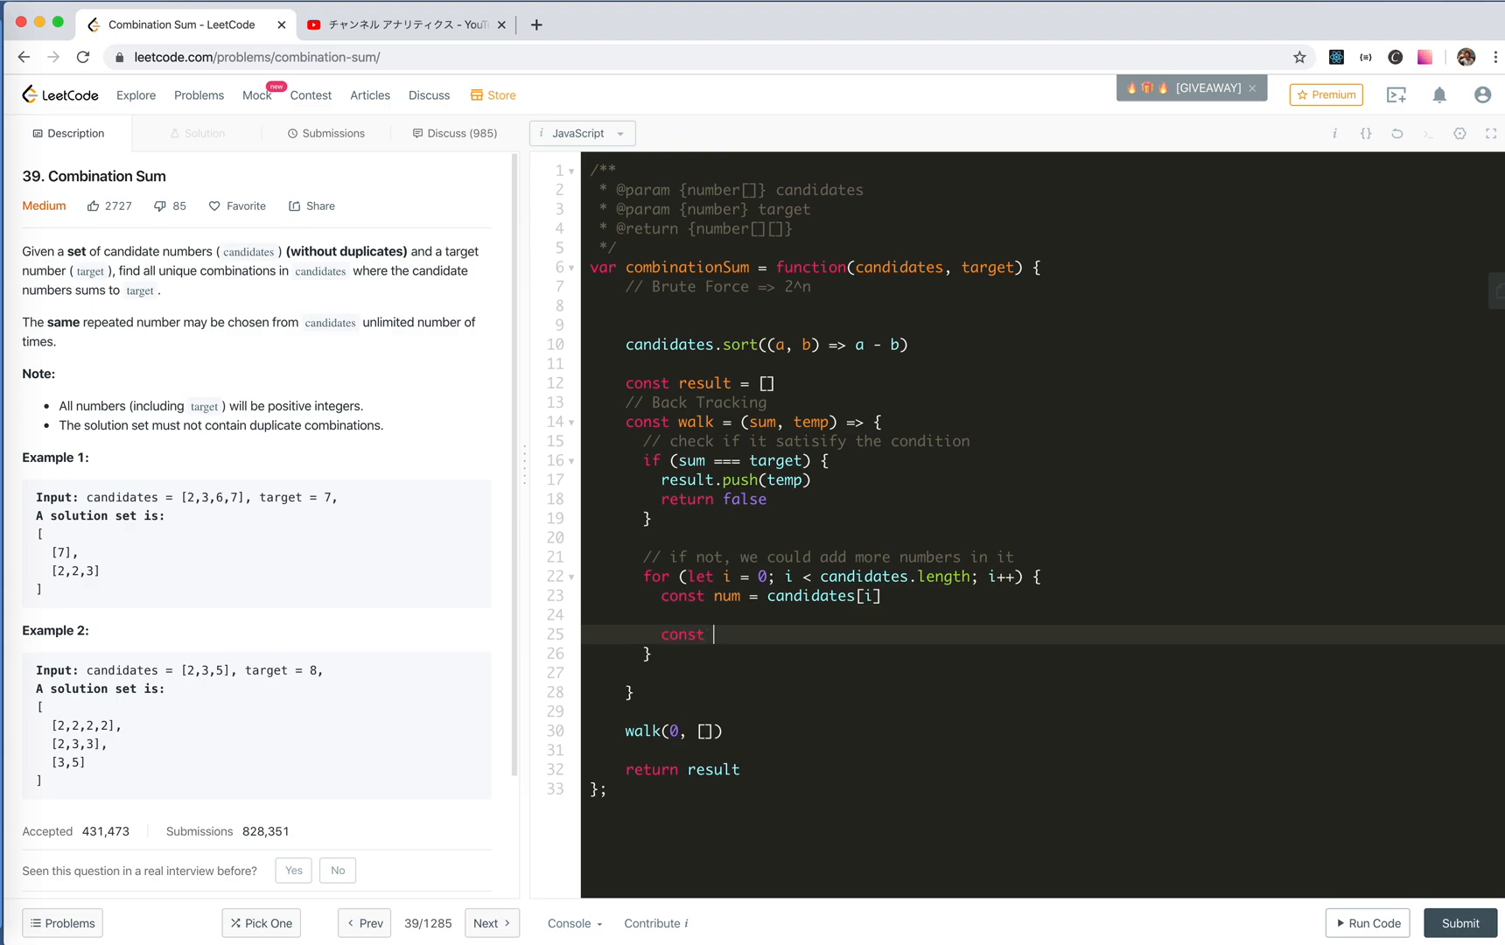
{"action": "type", "text": "checked"}
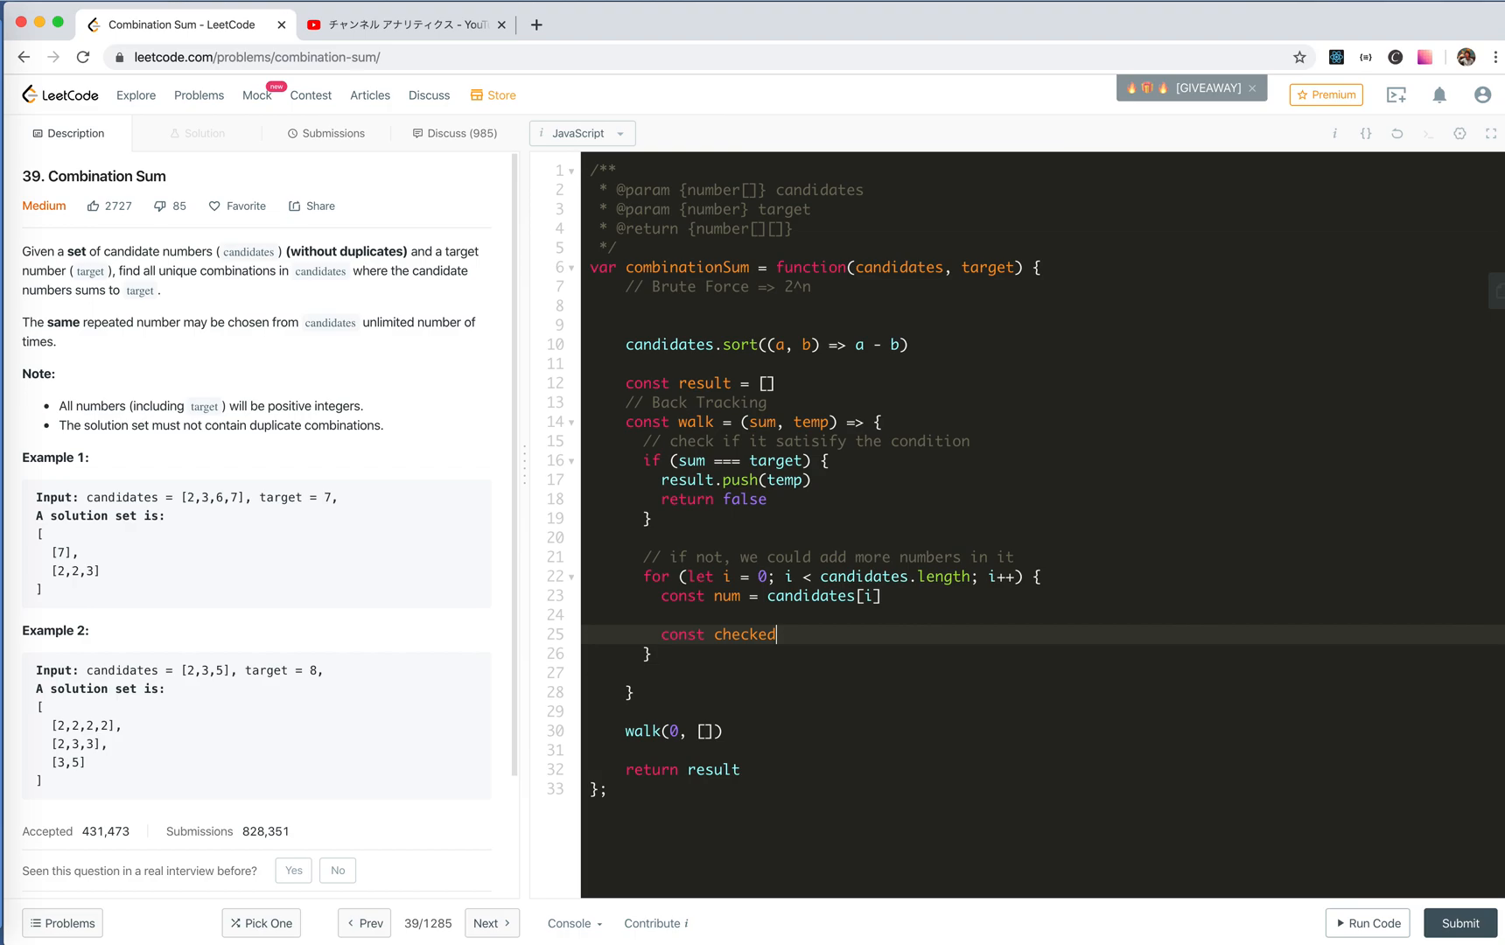
{"action": "key", "text": "Backspace"}
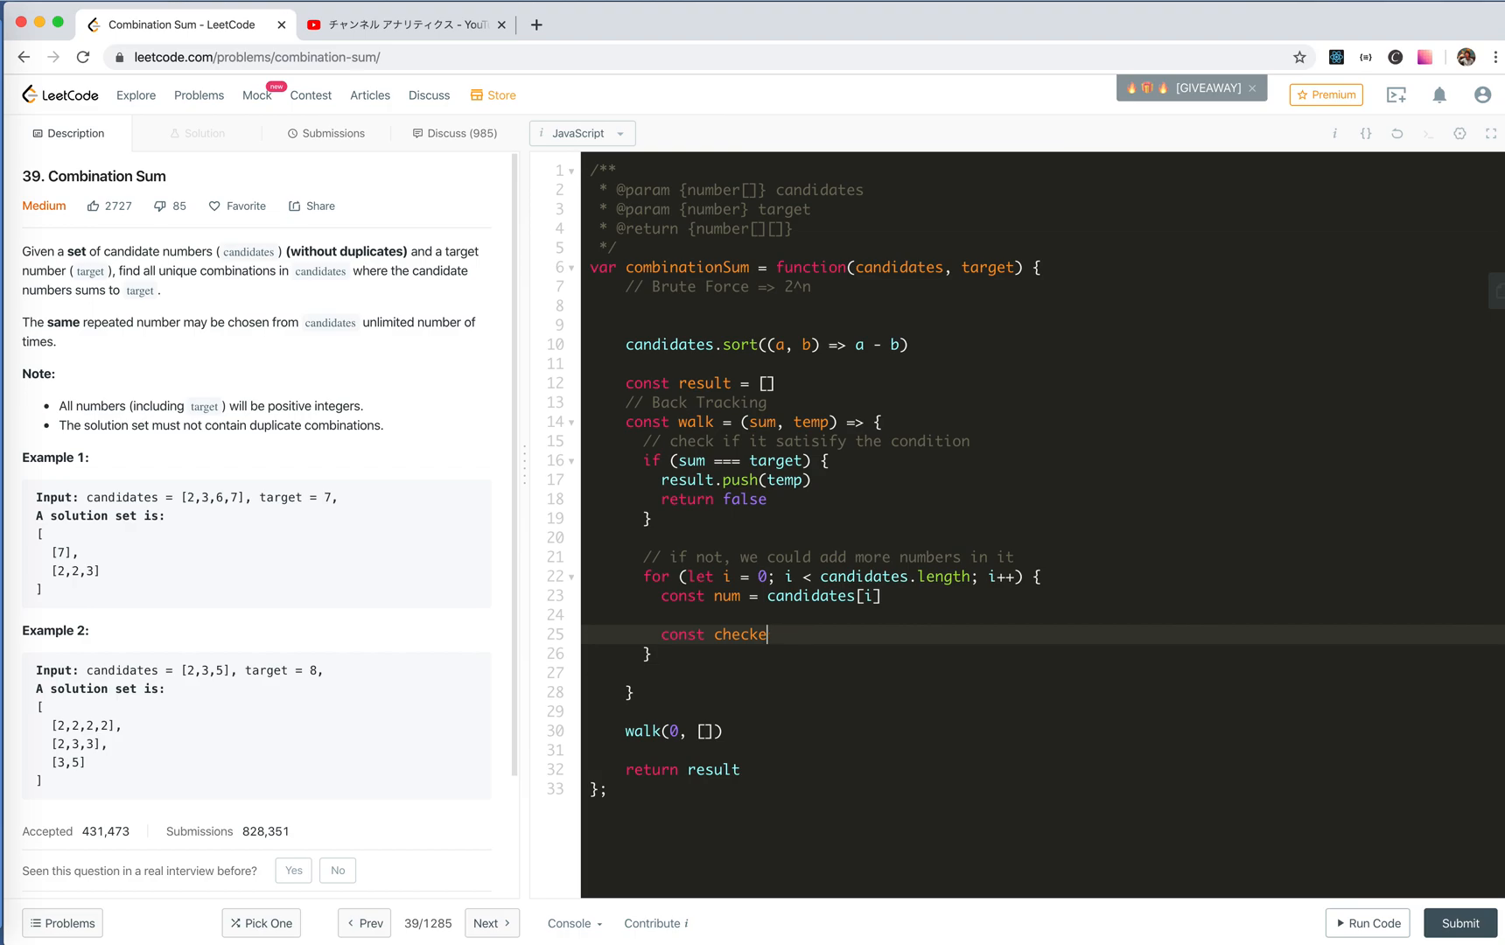
{"action": "type", "text": "shoul"}
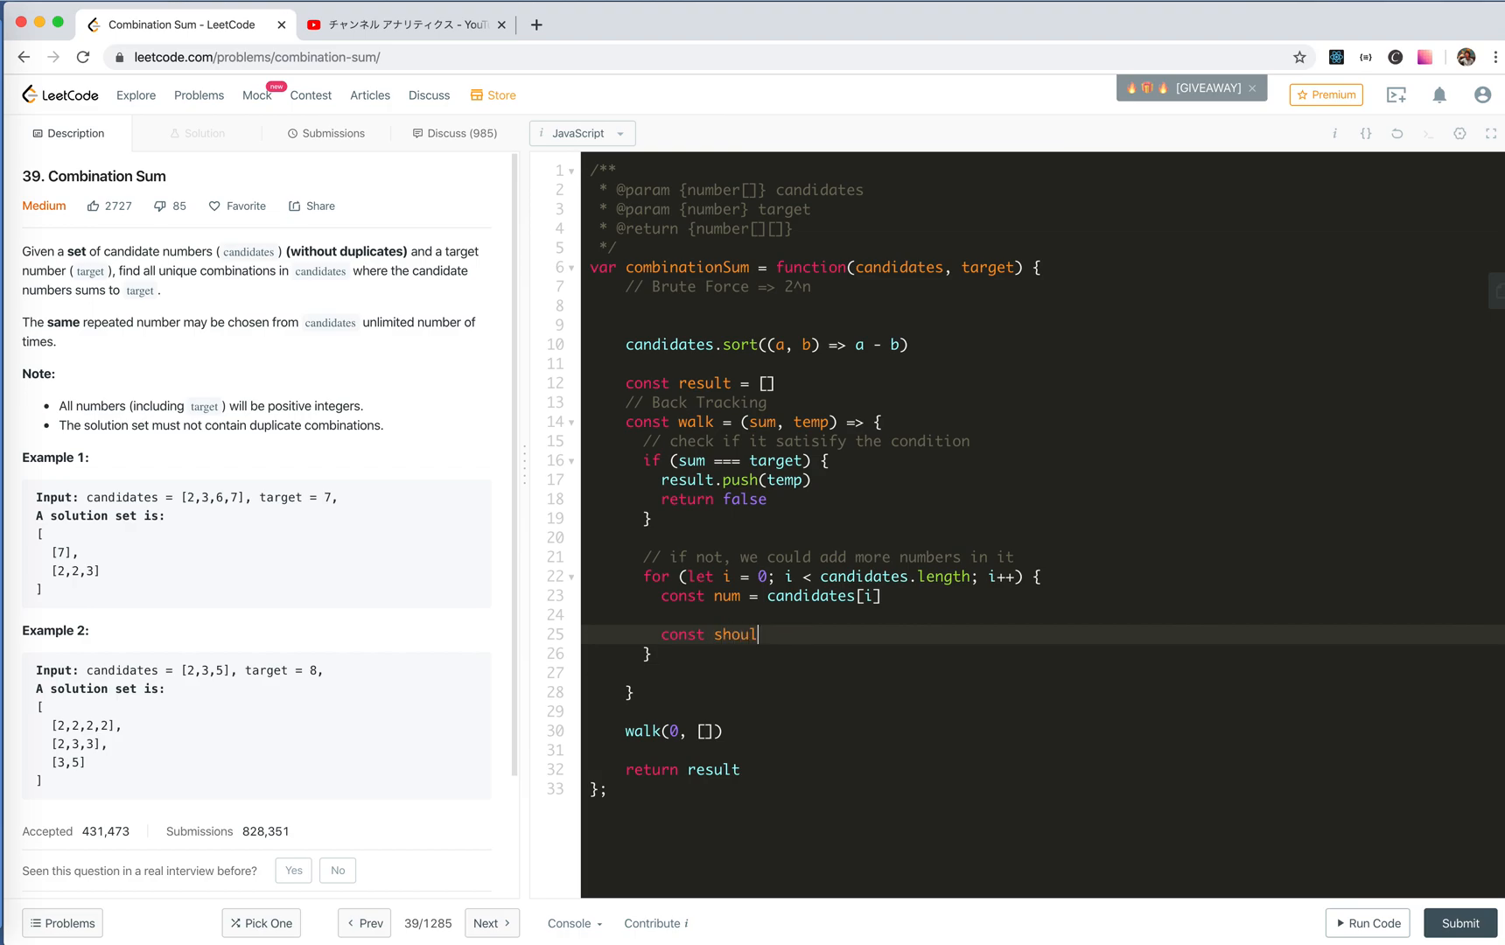
{"action": "type", "text": "dTerm"}
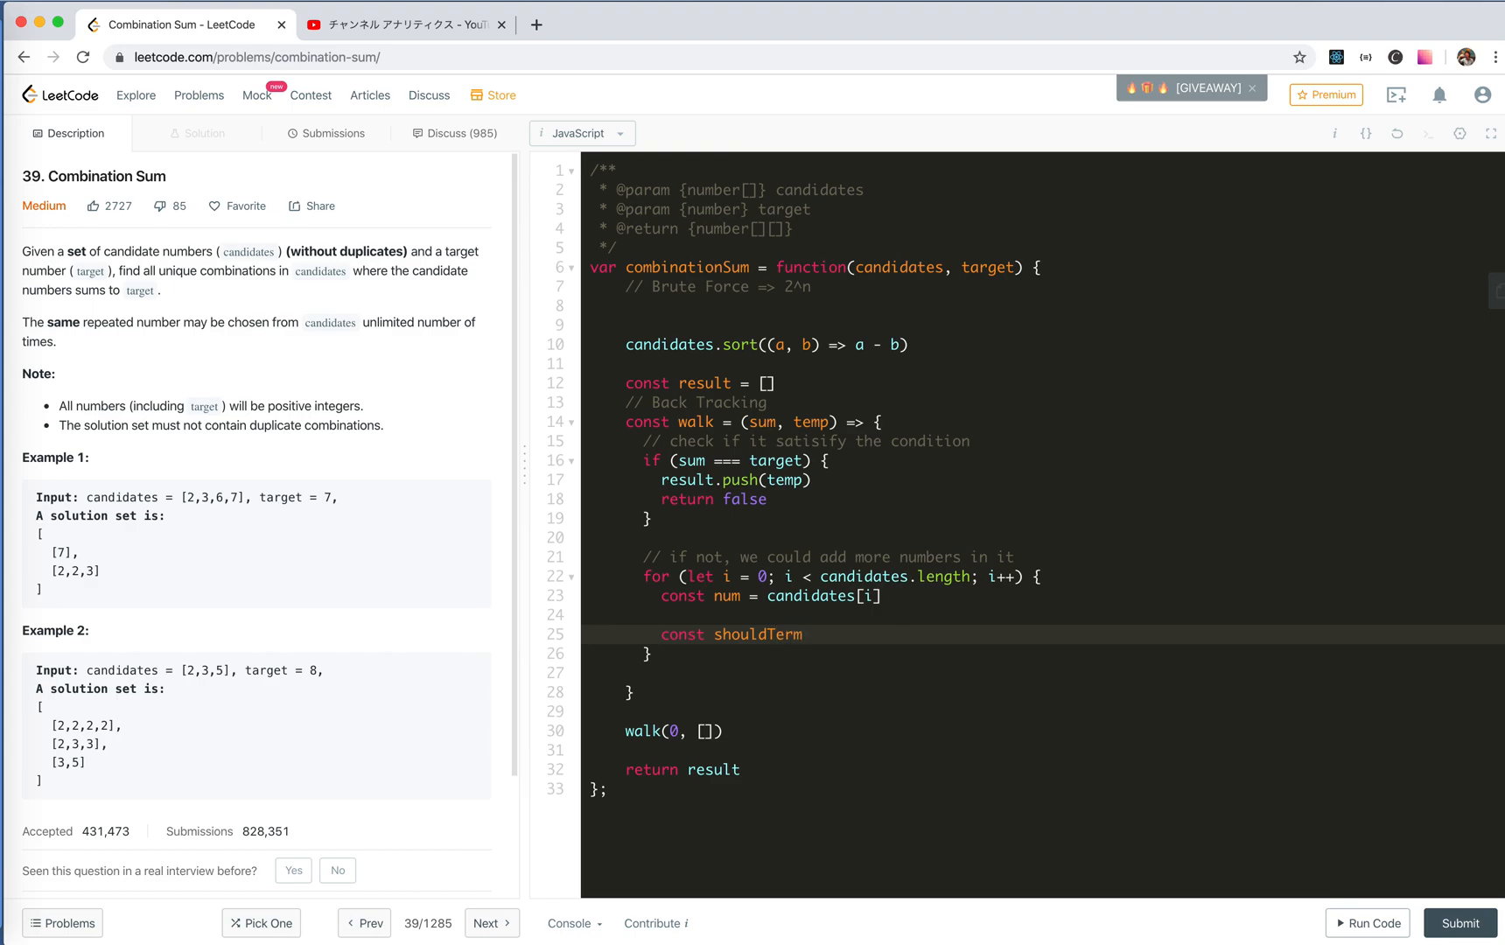
{"action": "type", "text": "inate = wal"}
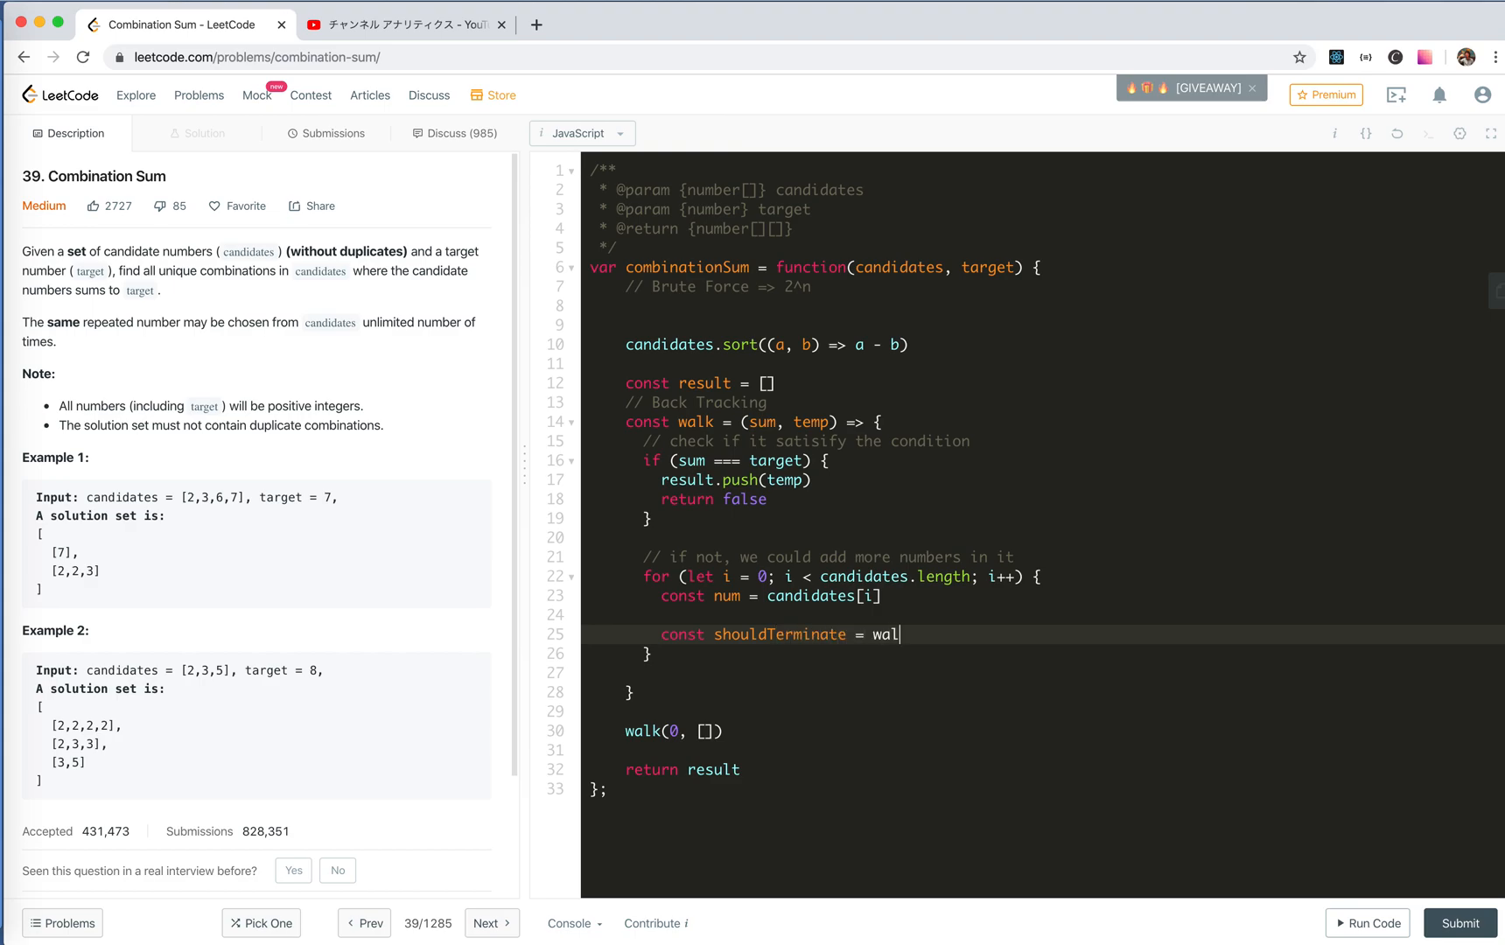
{"action": "type", "text": "k()"}
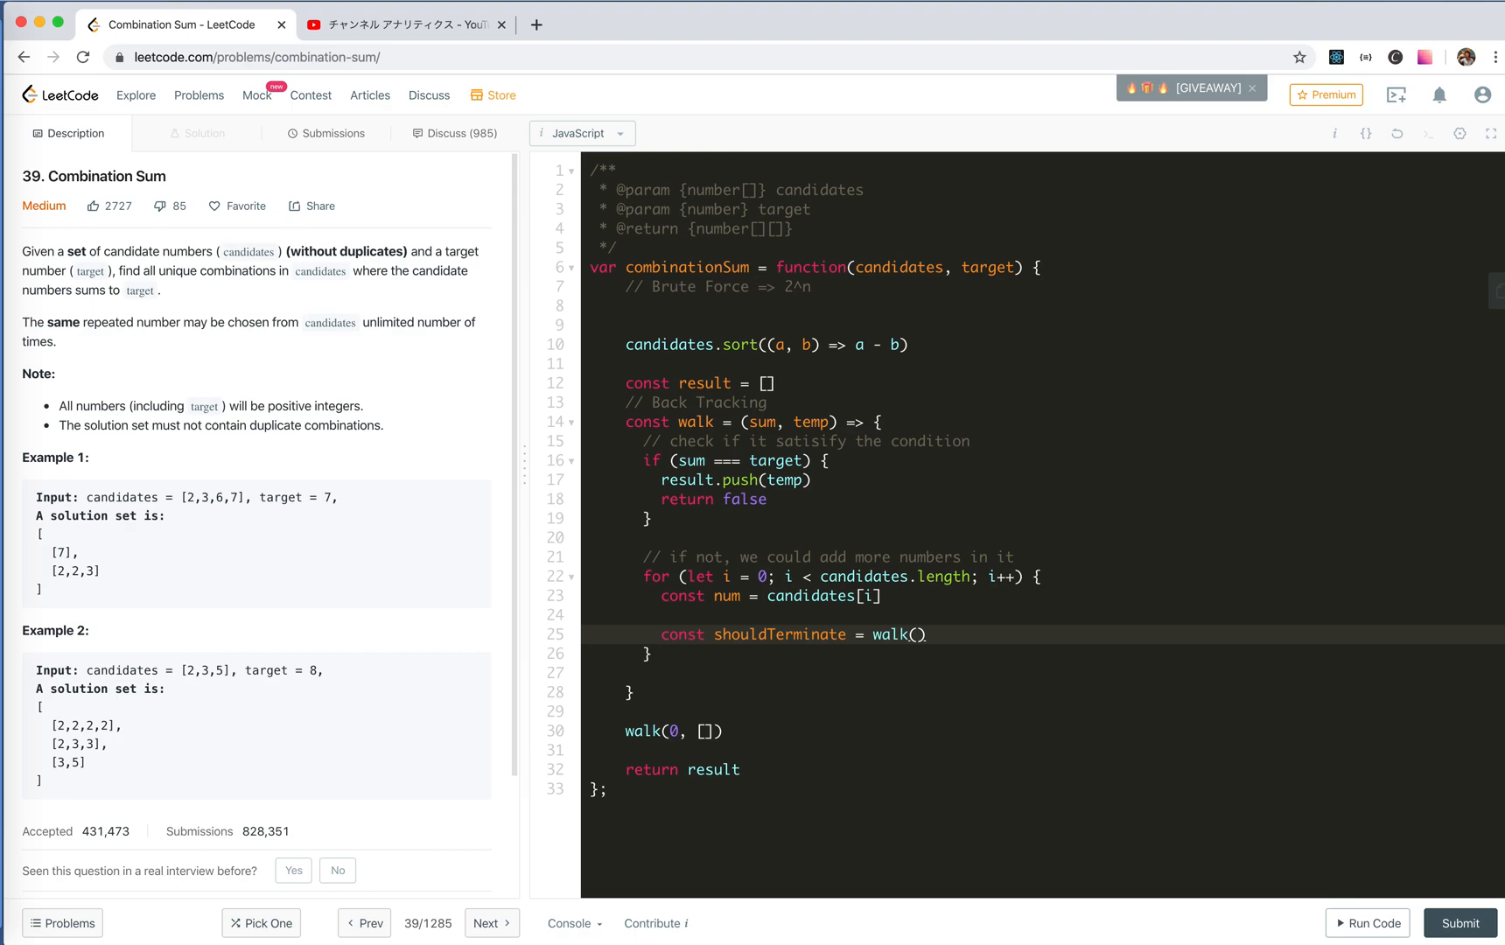
{"action": "type", "text": "sum + num,"}
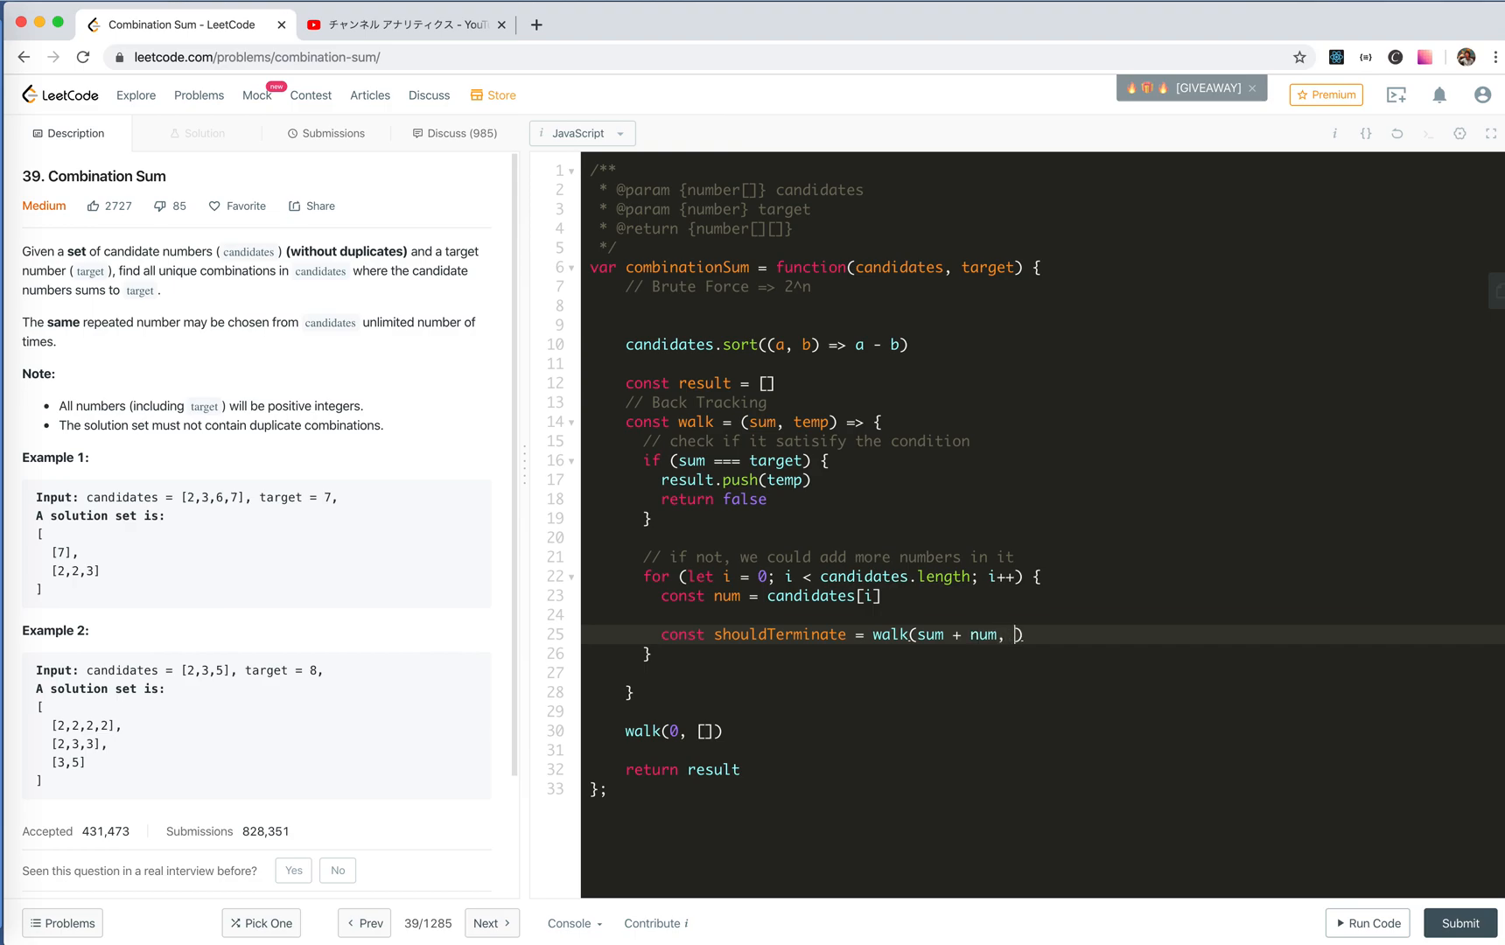
{"action": "type", "text": "temp.c"}
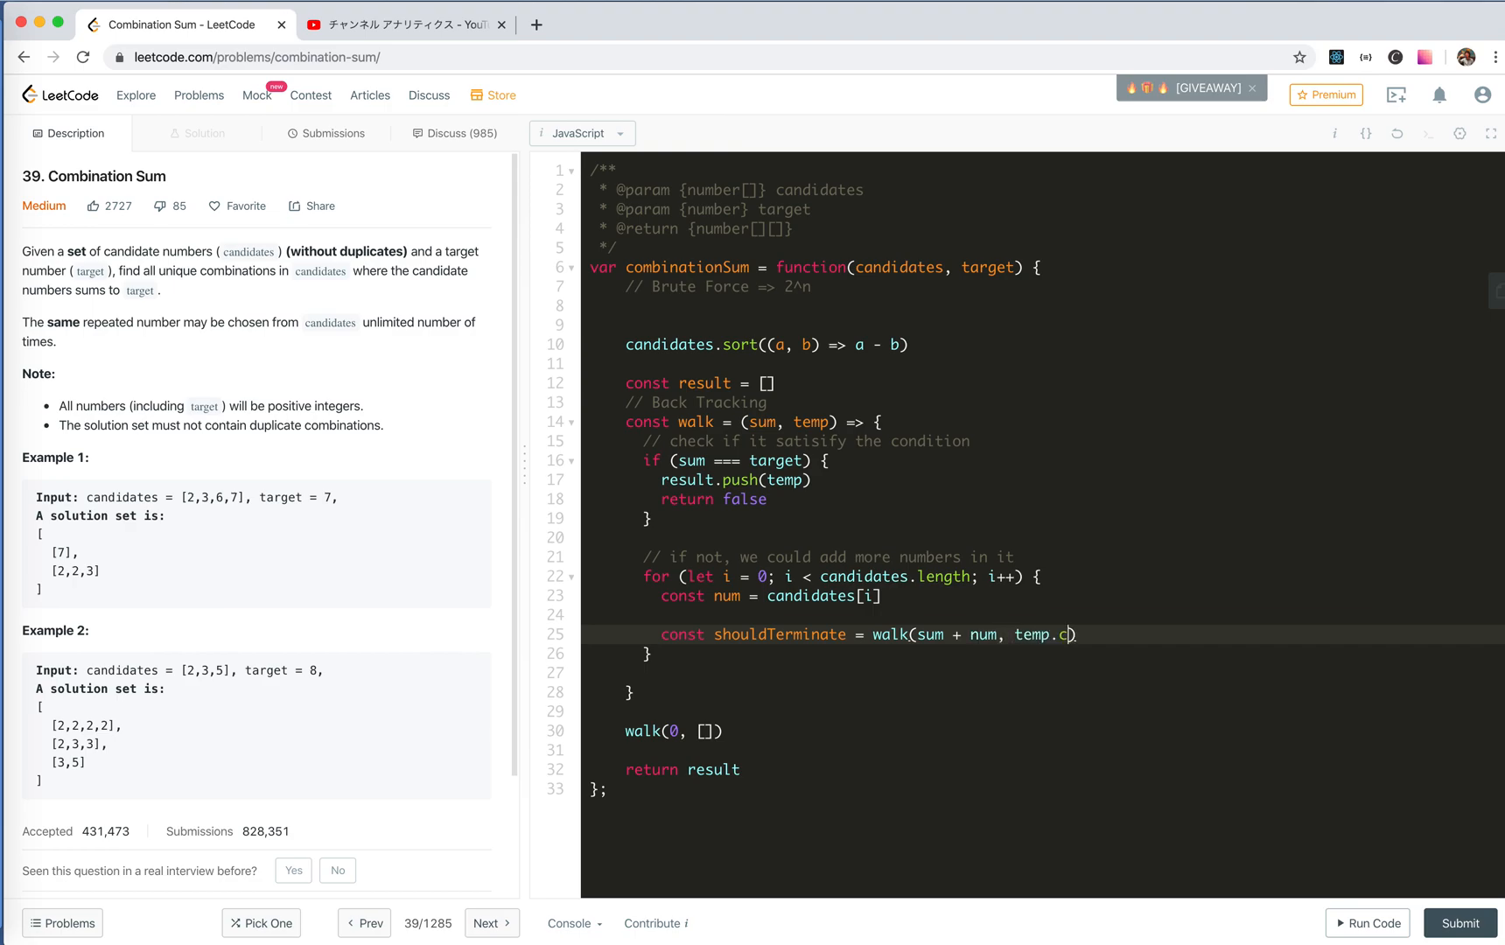
{"action": "type", "text": "oncat("}
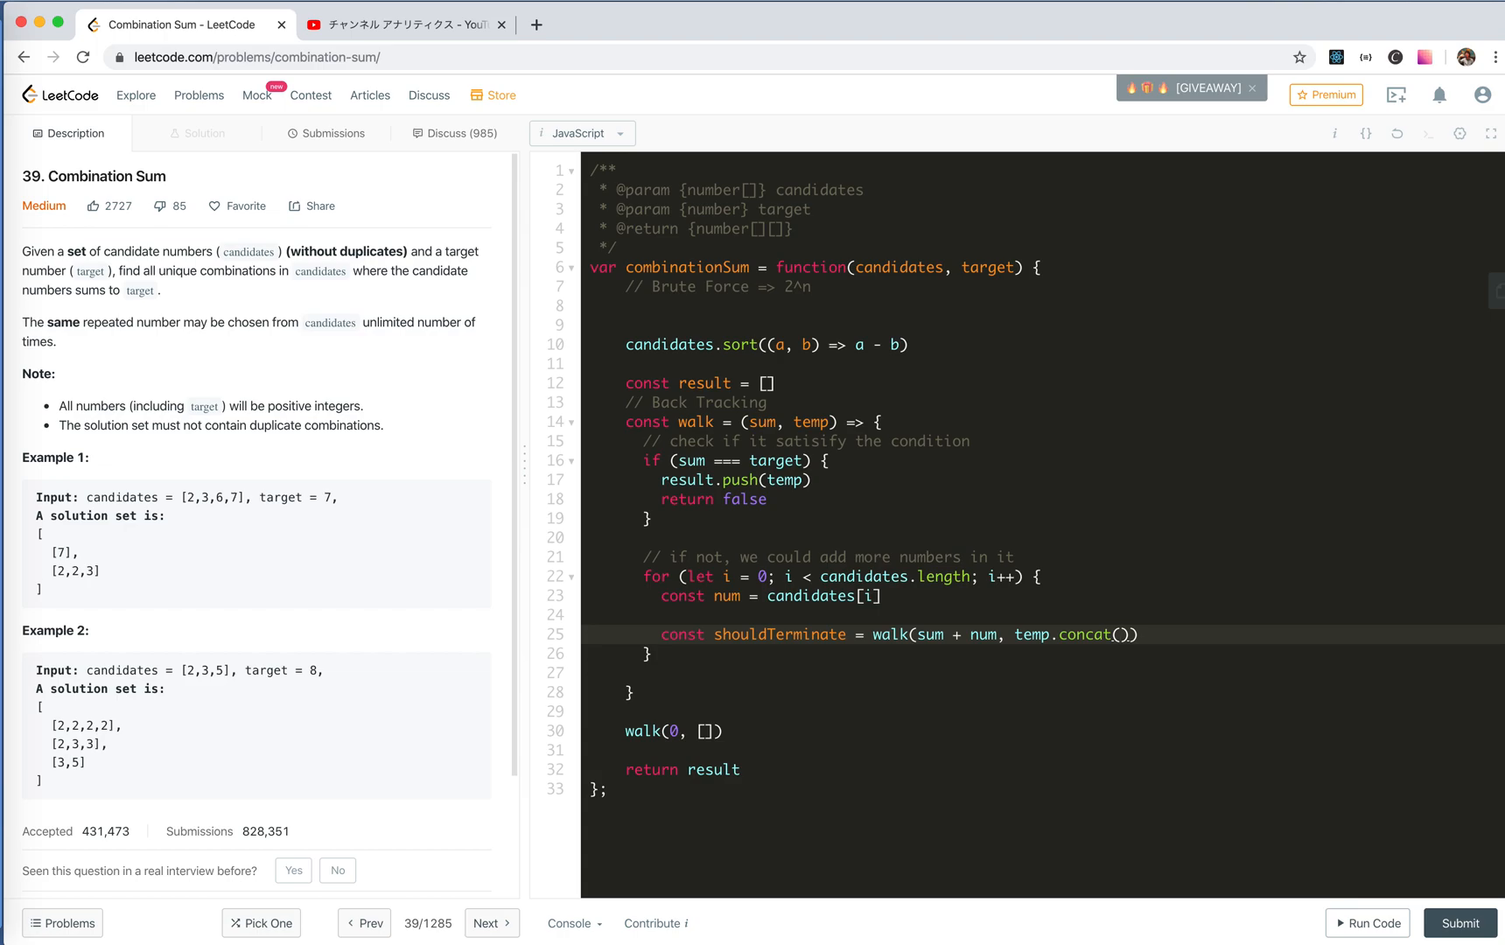
{"action": "type", "text": "num"}
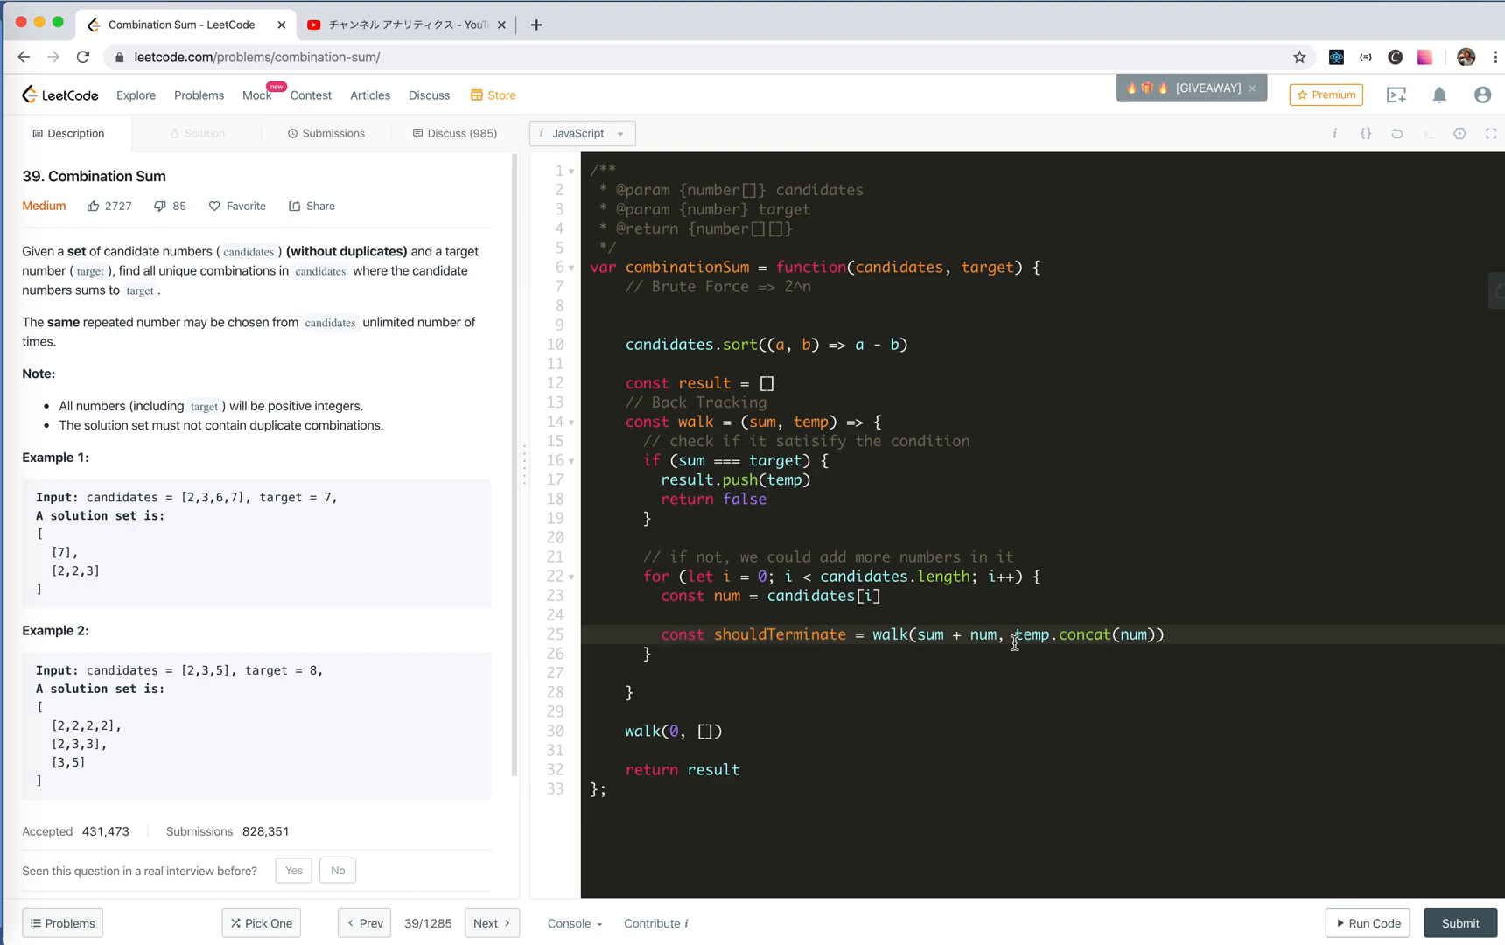
{"action": "mouse_move", "coordinate": [761, 518]}
{"action": "type", "text": "if (shouldTerminate) {"}
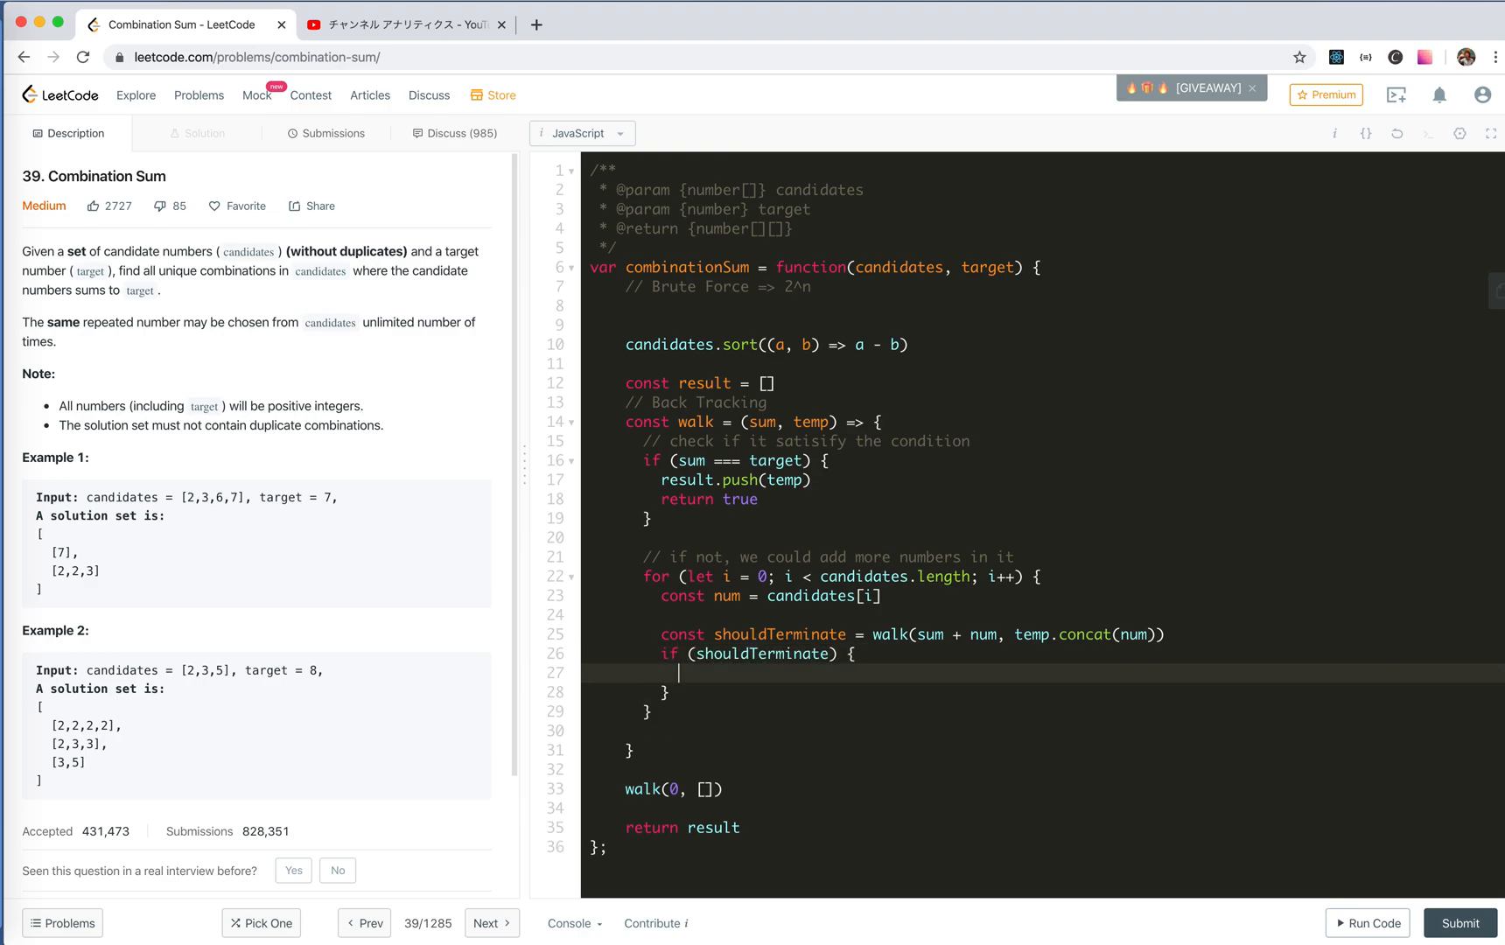
Step: Break out of the loop when shouldTerminate is true, with the base case returning true
{"action": "type", "text": "break"}
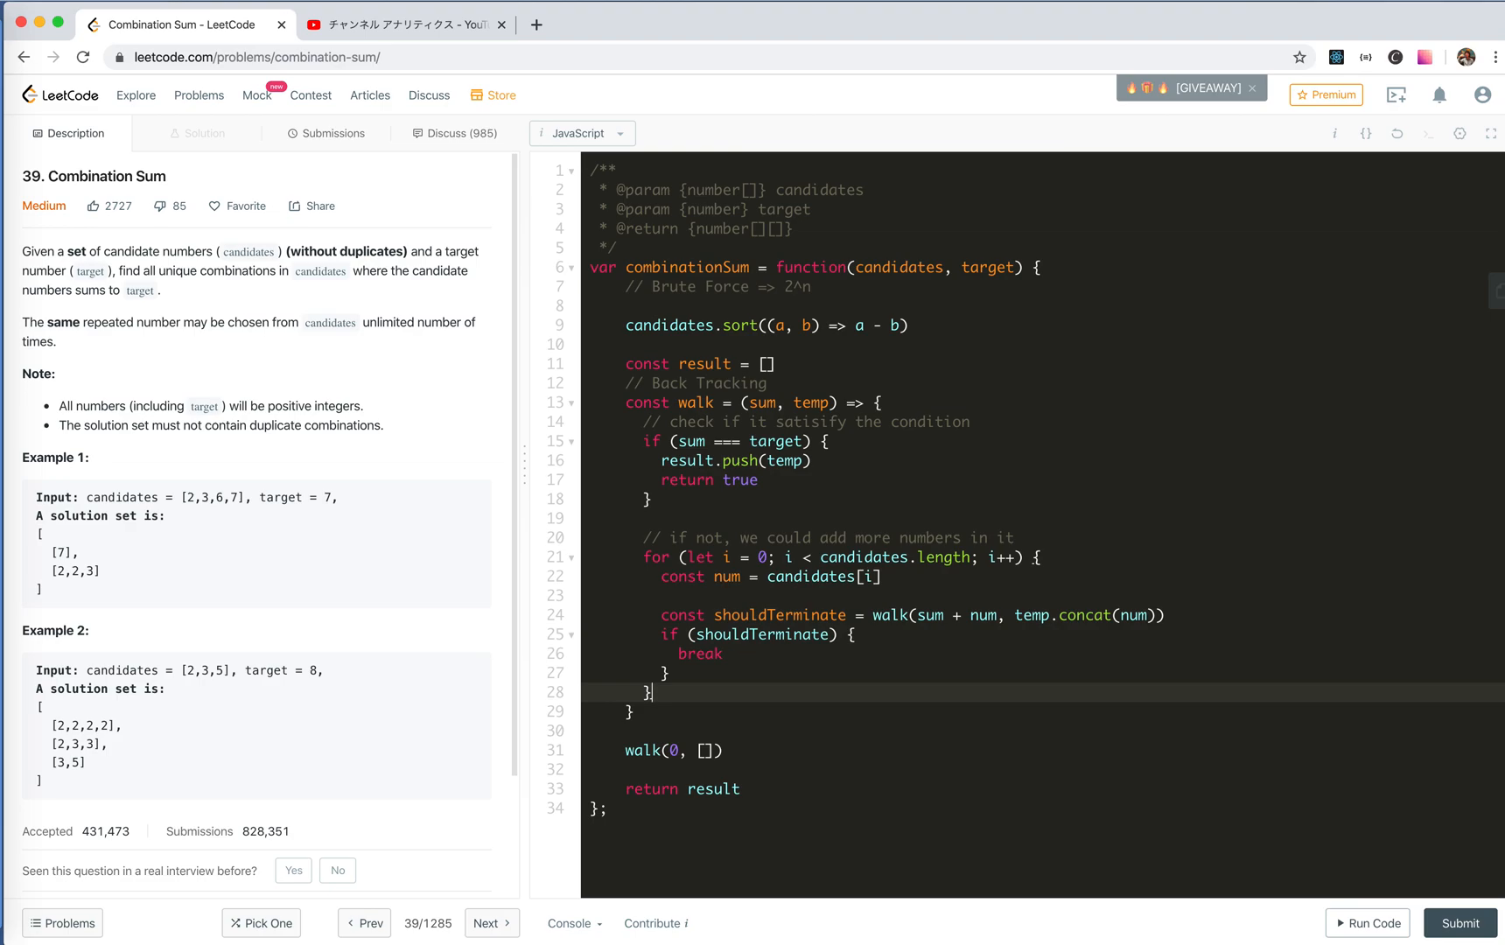
{"action": "mouse_move", "coordinate": [661, 717]}
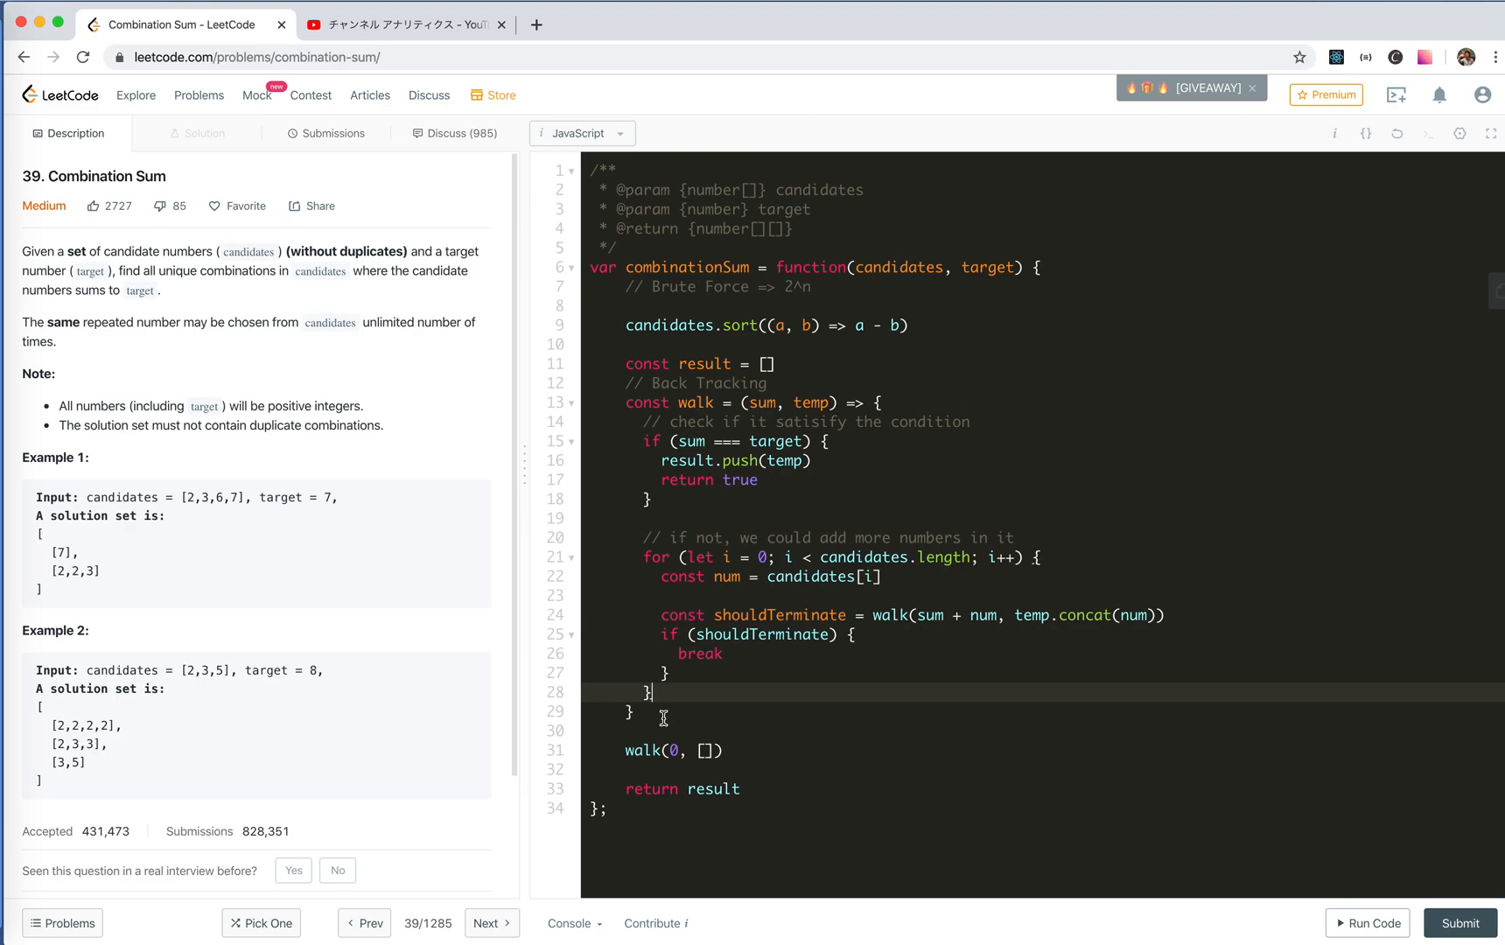
{"action": "mouse_move", "coordinate": [360, 610]}
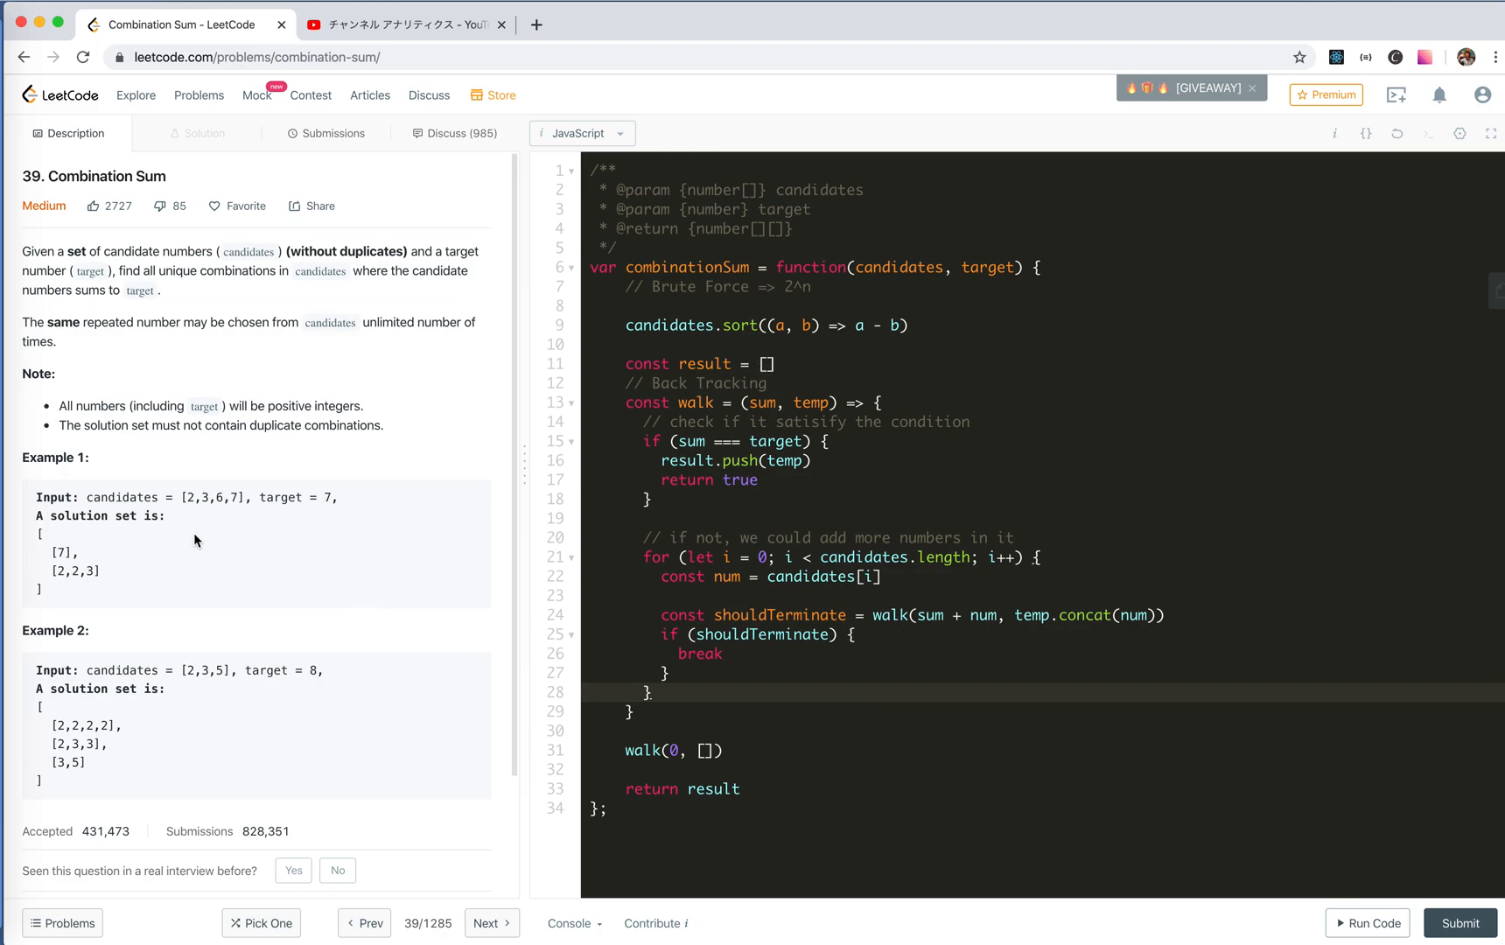
{"action": "left_click", "coordinate": [693, 750]}
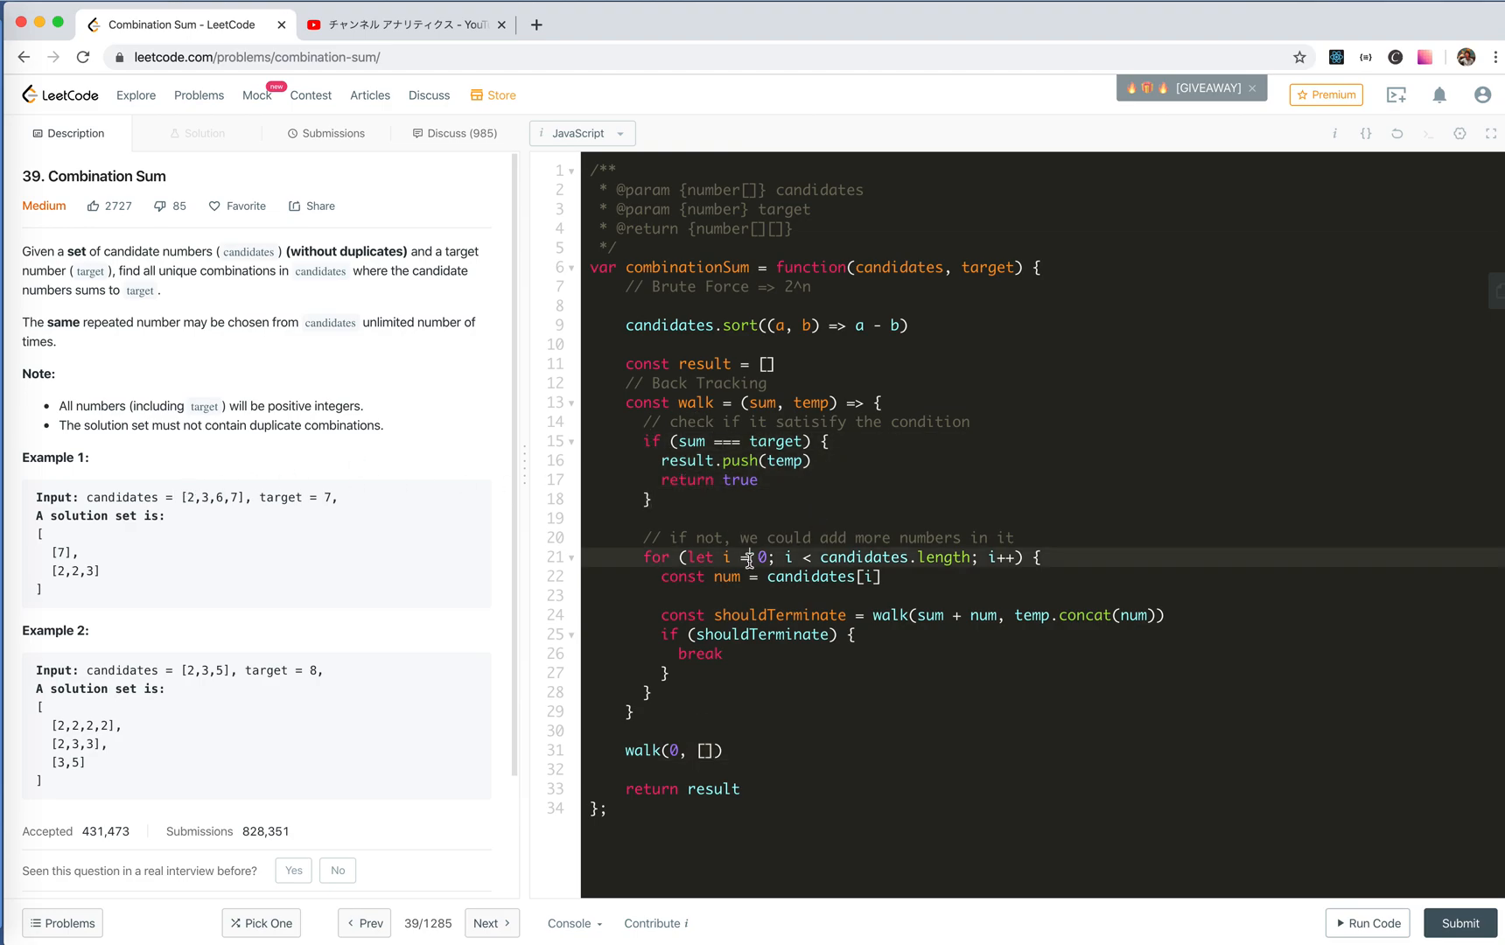
{"action": "left_click_drag", "start_coordinate": [189, 497], "coordinate": [218, 497]}
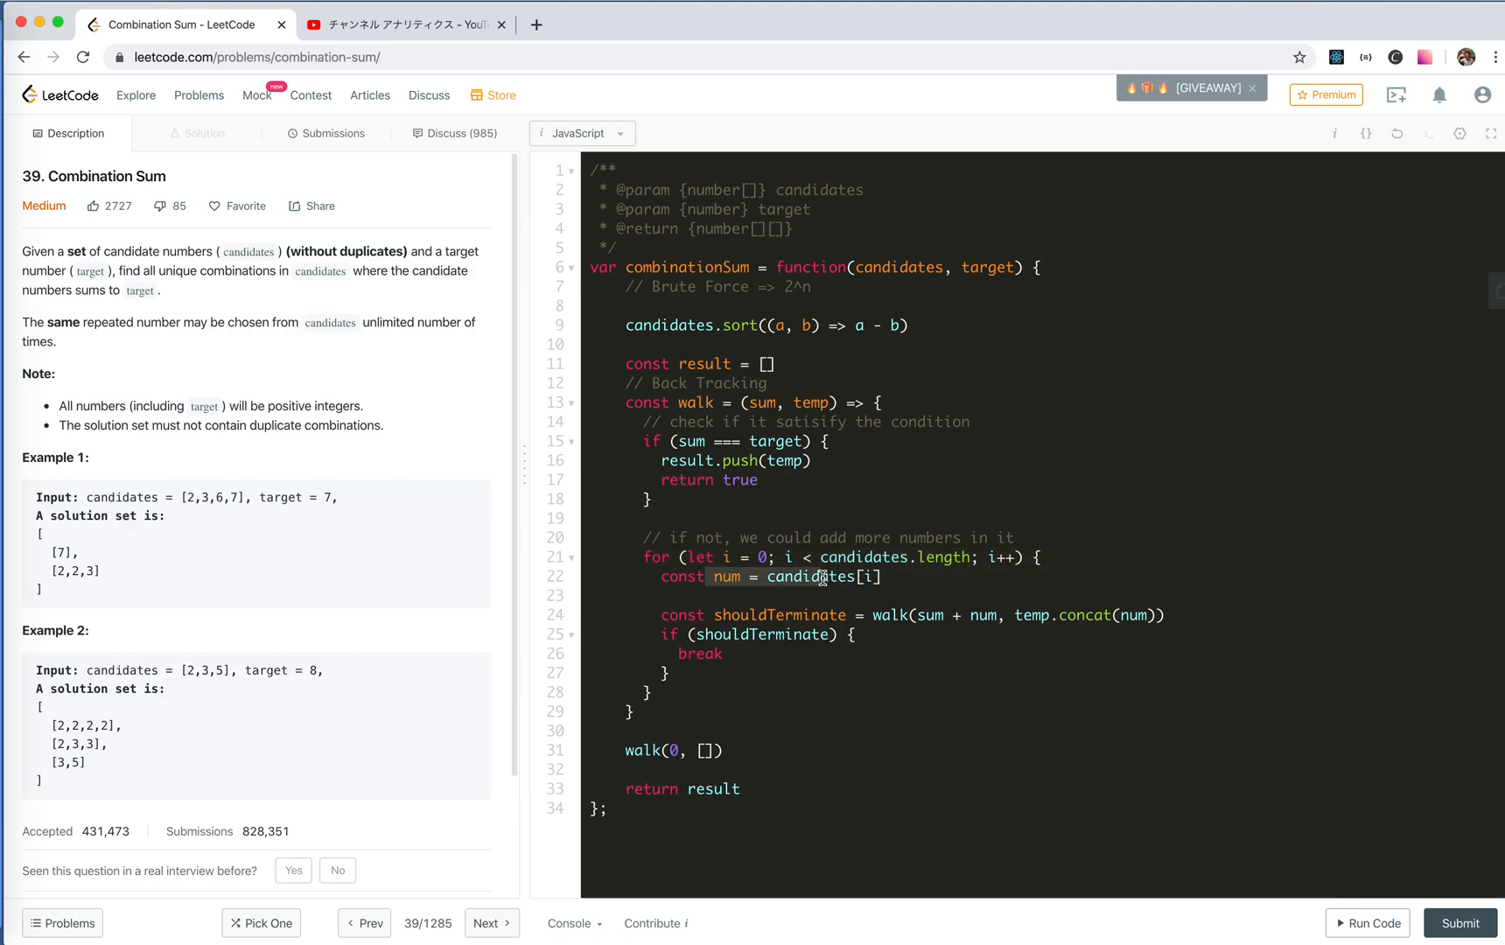
{"action": "mouse_move", "coordinate": [889, 619]}
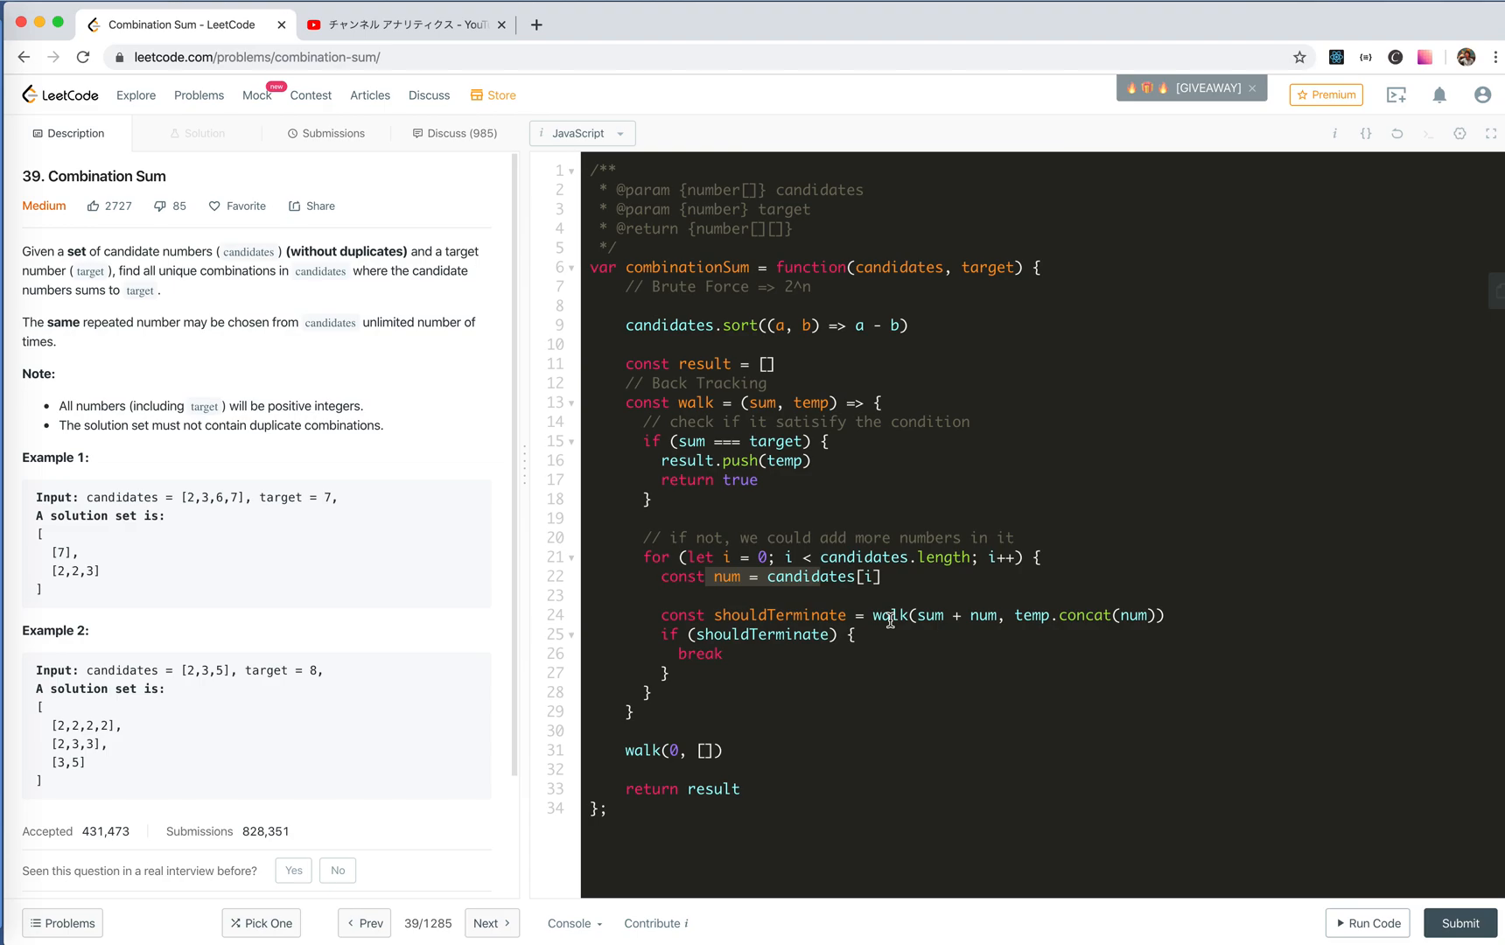
{"action": "mouse_move", "coordinate": [959, 616]}
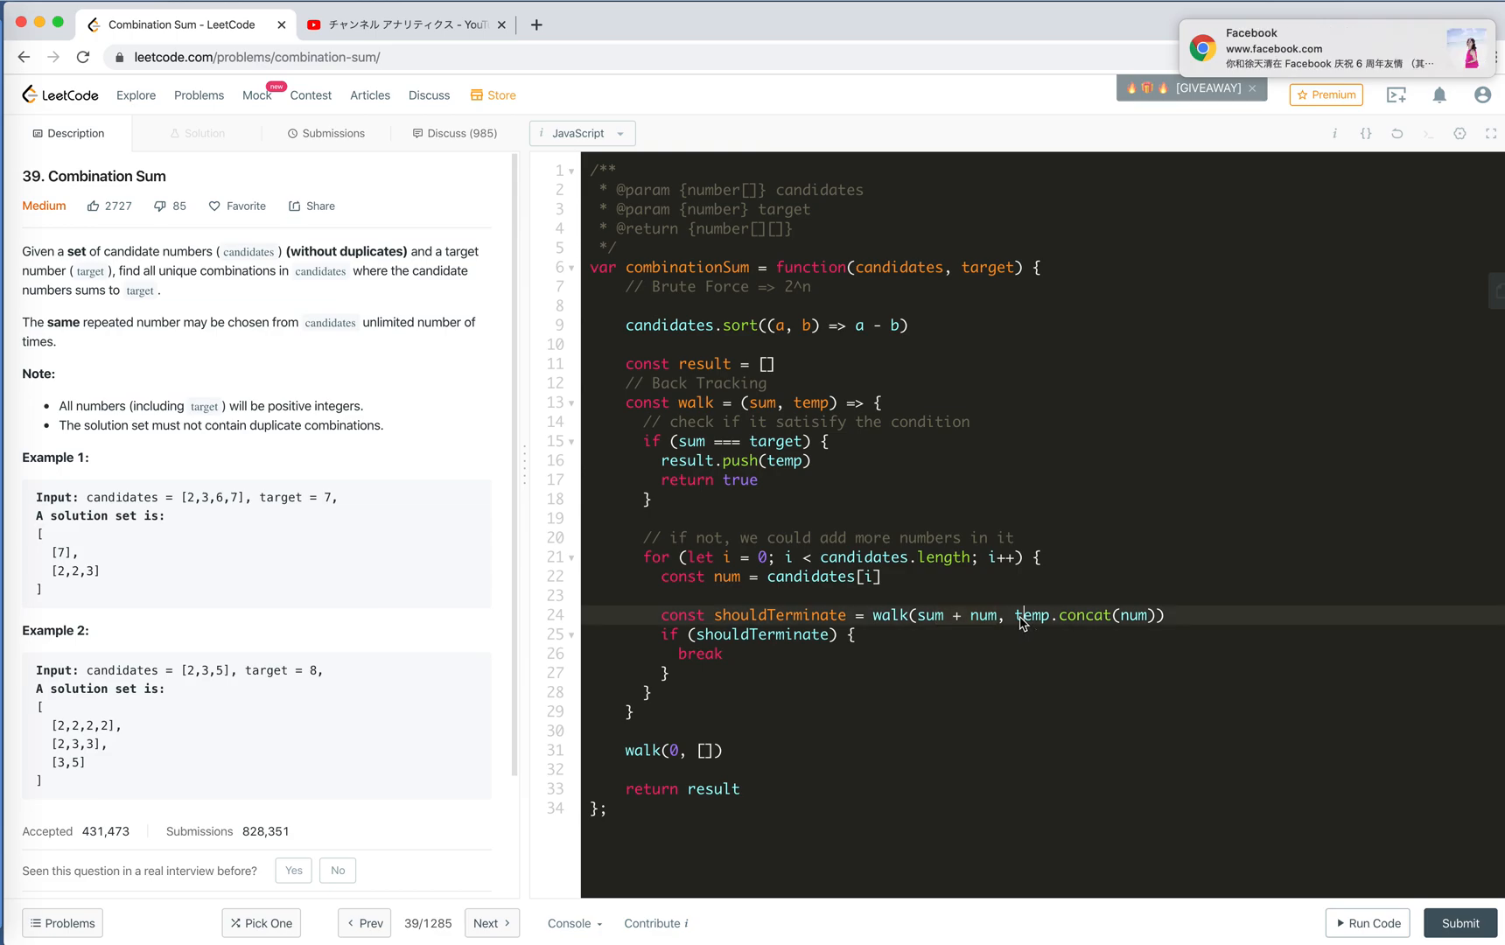
{"action": "mouse_move", "coordinate": [773, 644]}
{"action": "type", "text": "¥"}
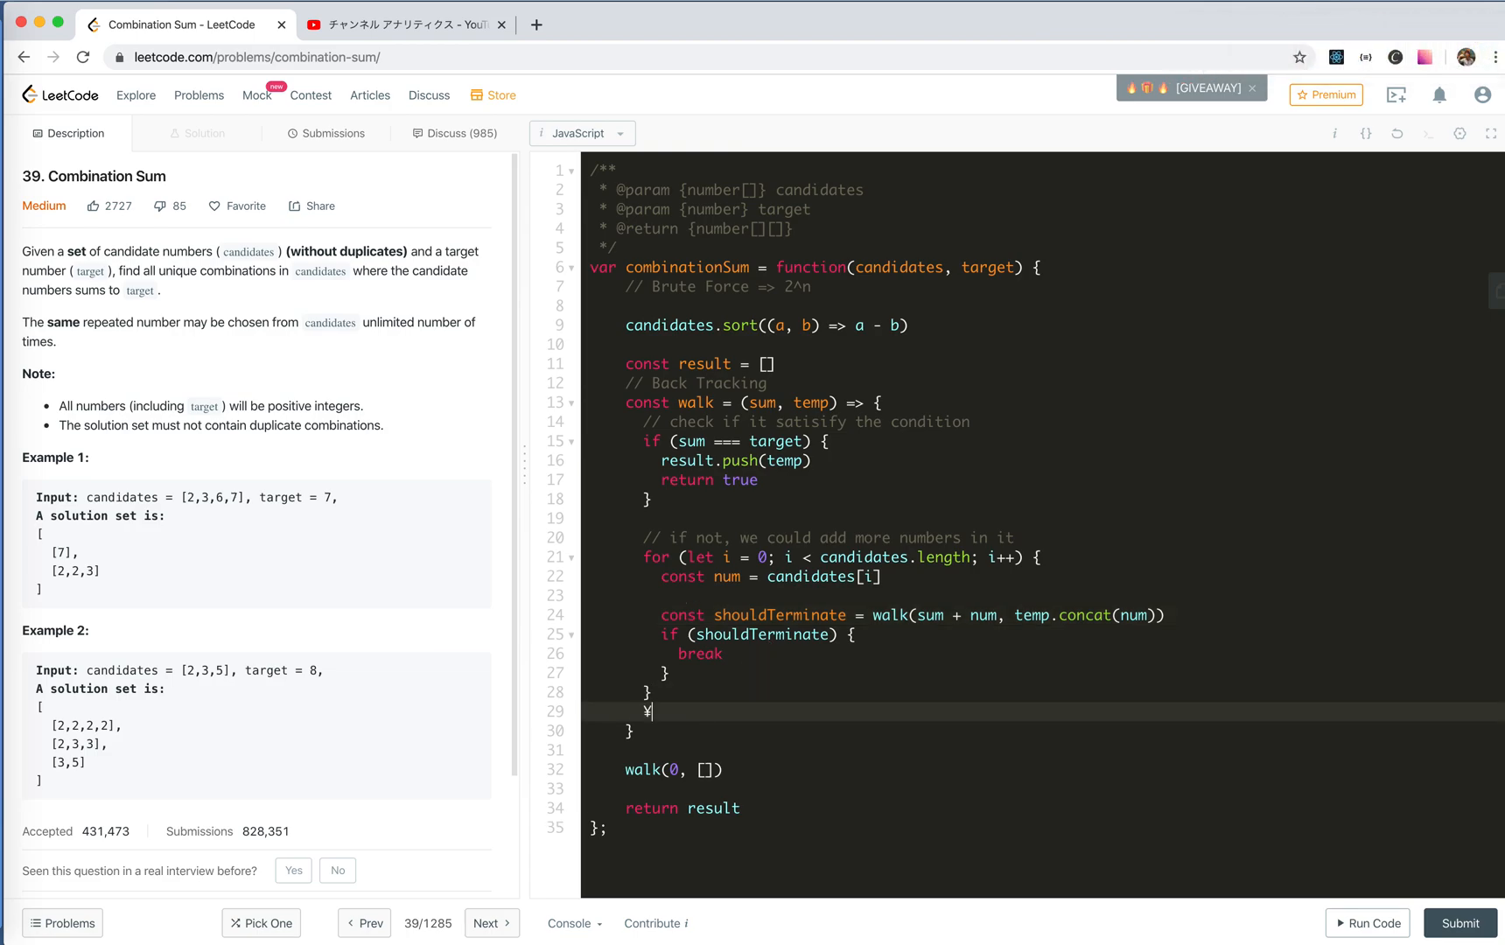
Step: End the walk helper with return false after the candidate loop and review the recursive call
{"action": "type", "text": "ret"}
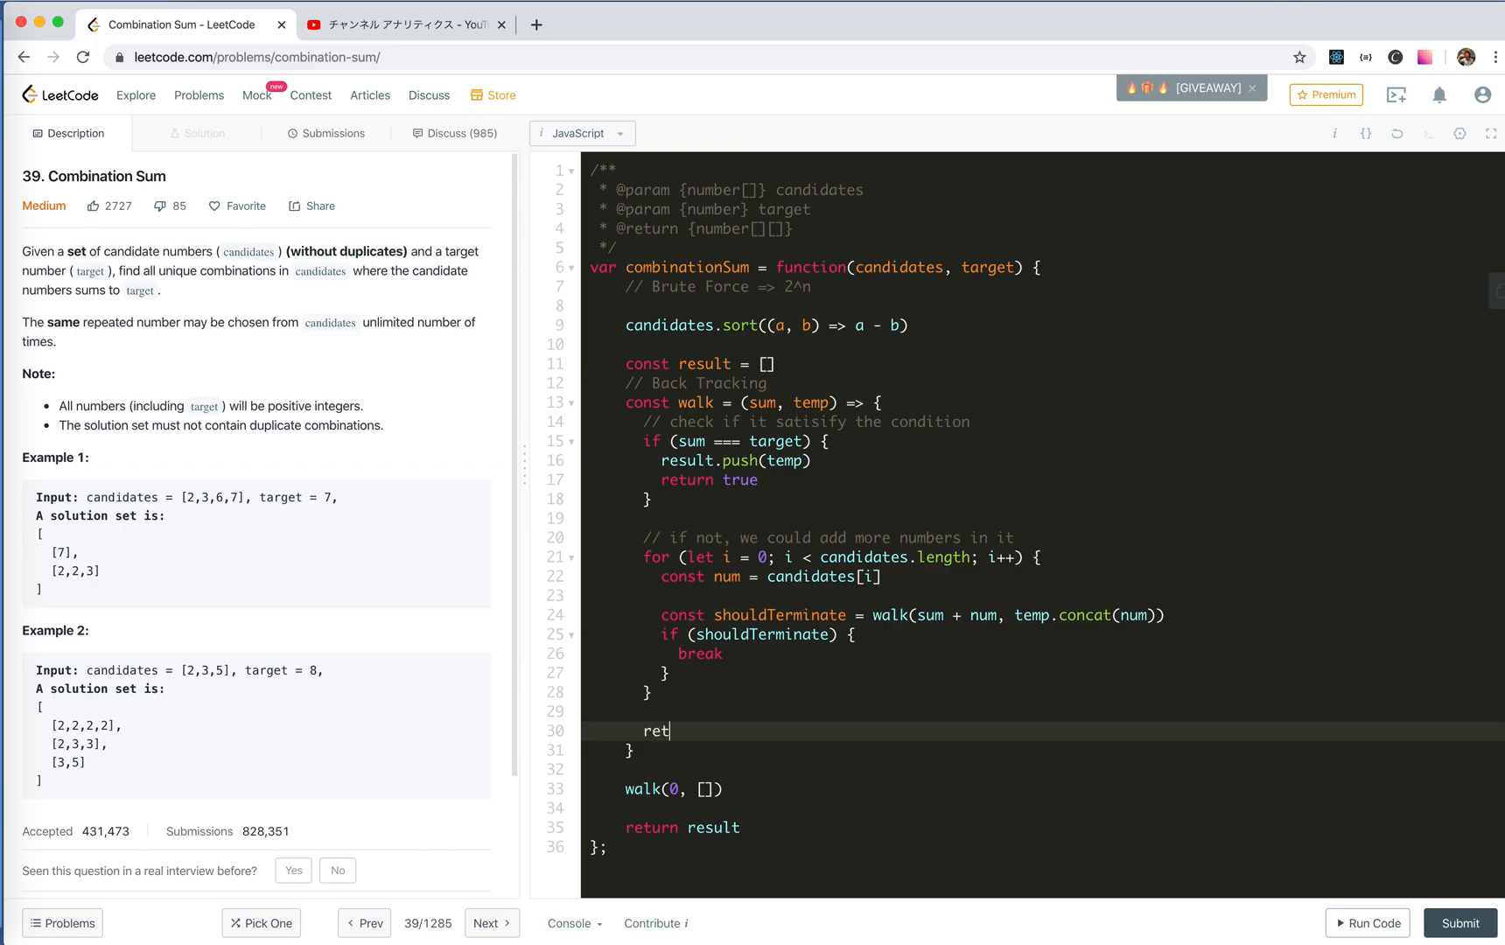
{"action": "type", "text": "urn false"}
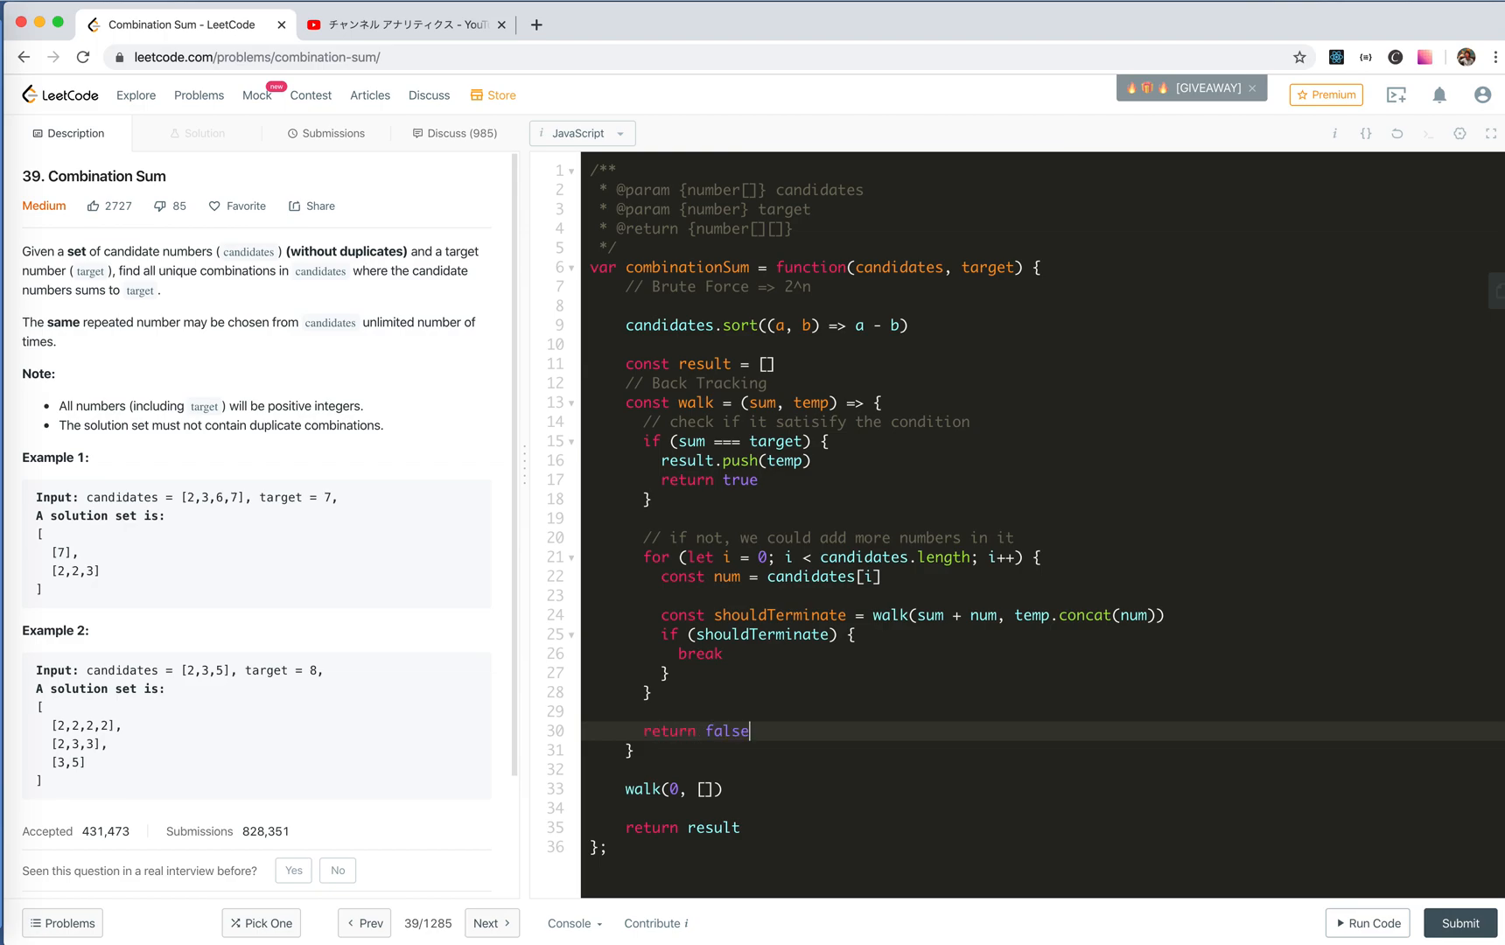
{"action": "mouse_move", "coordinate": [497, 648]}
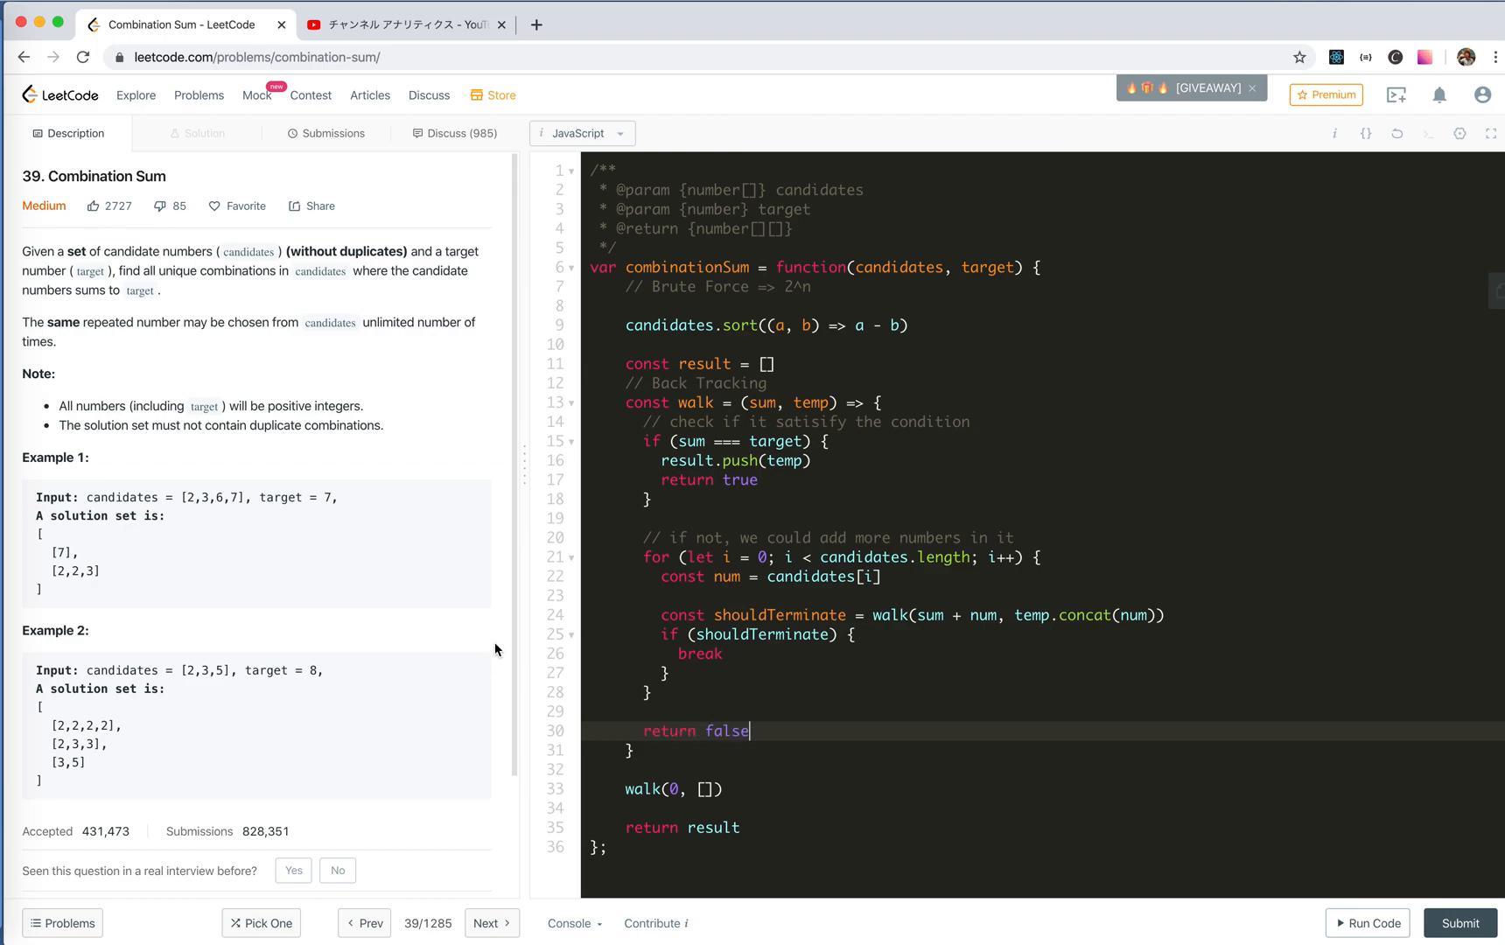
{"action": "mouse_move", "coordinate": [899, 640]}
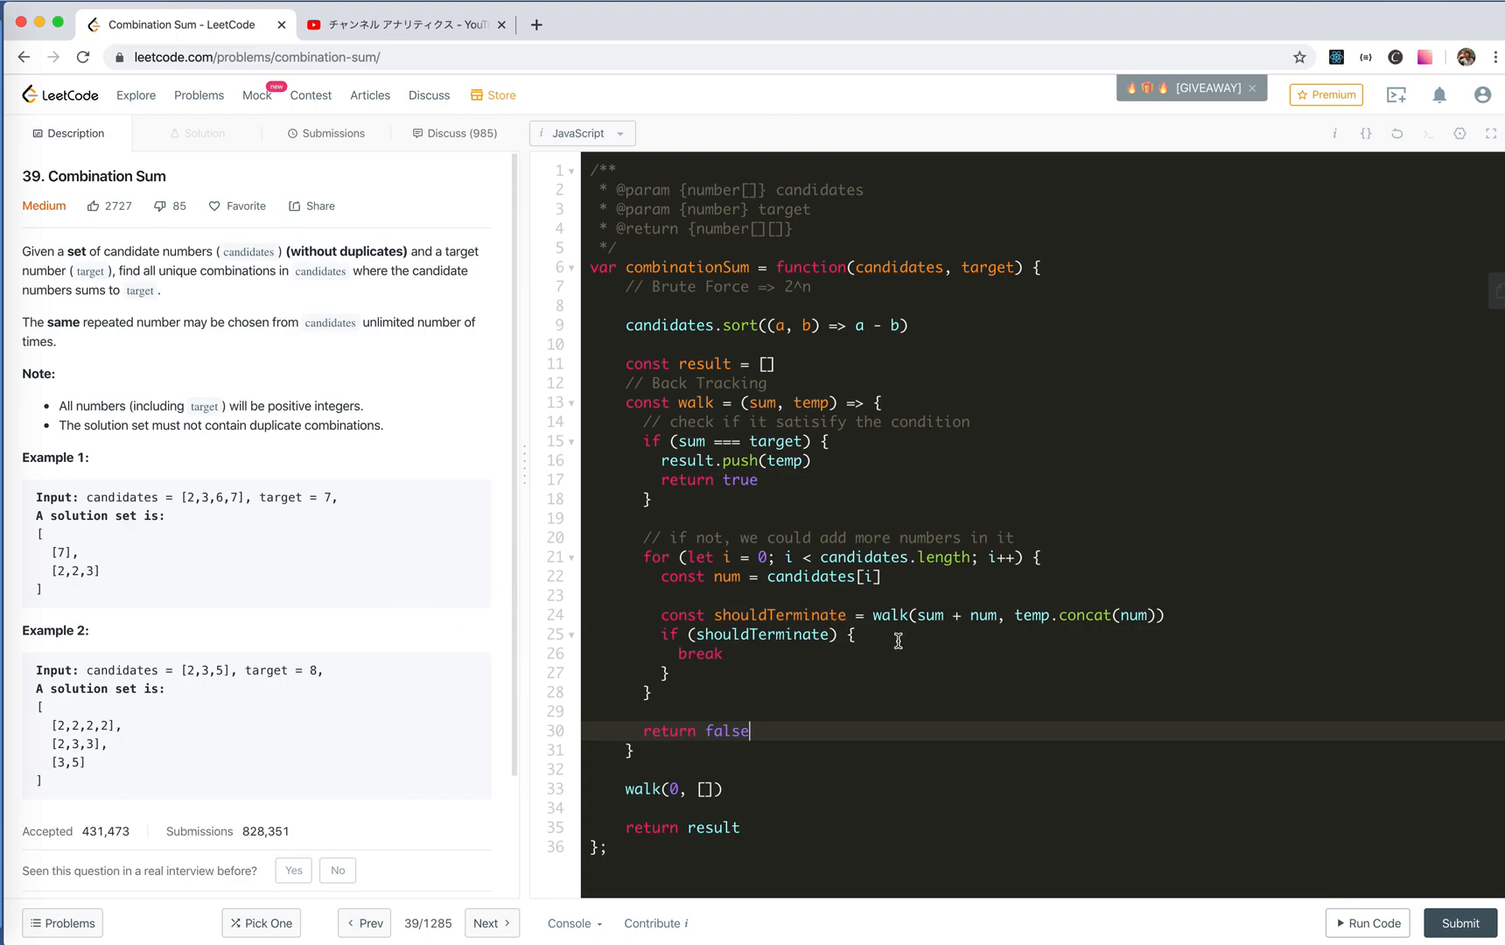
{"action": "mouse_move", "coordinate": [200, 496]}
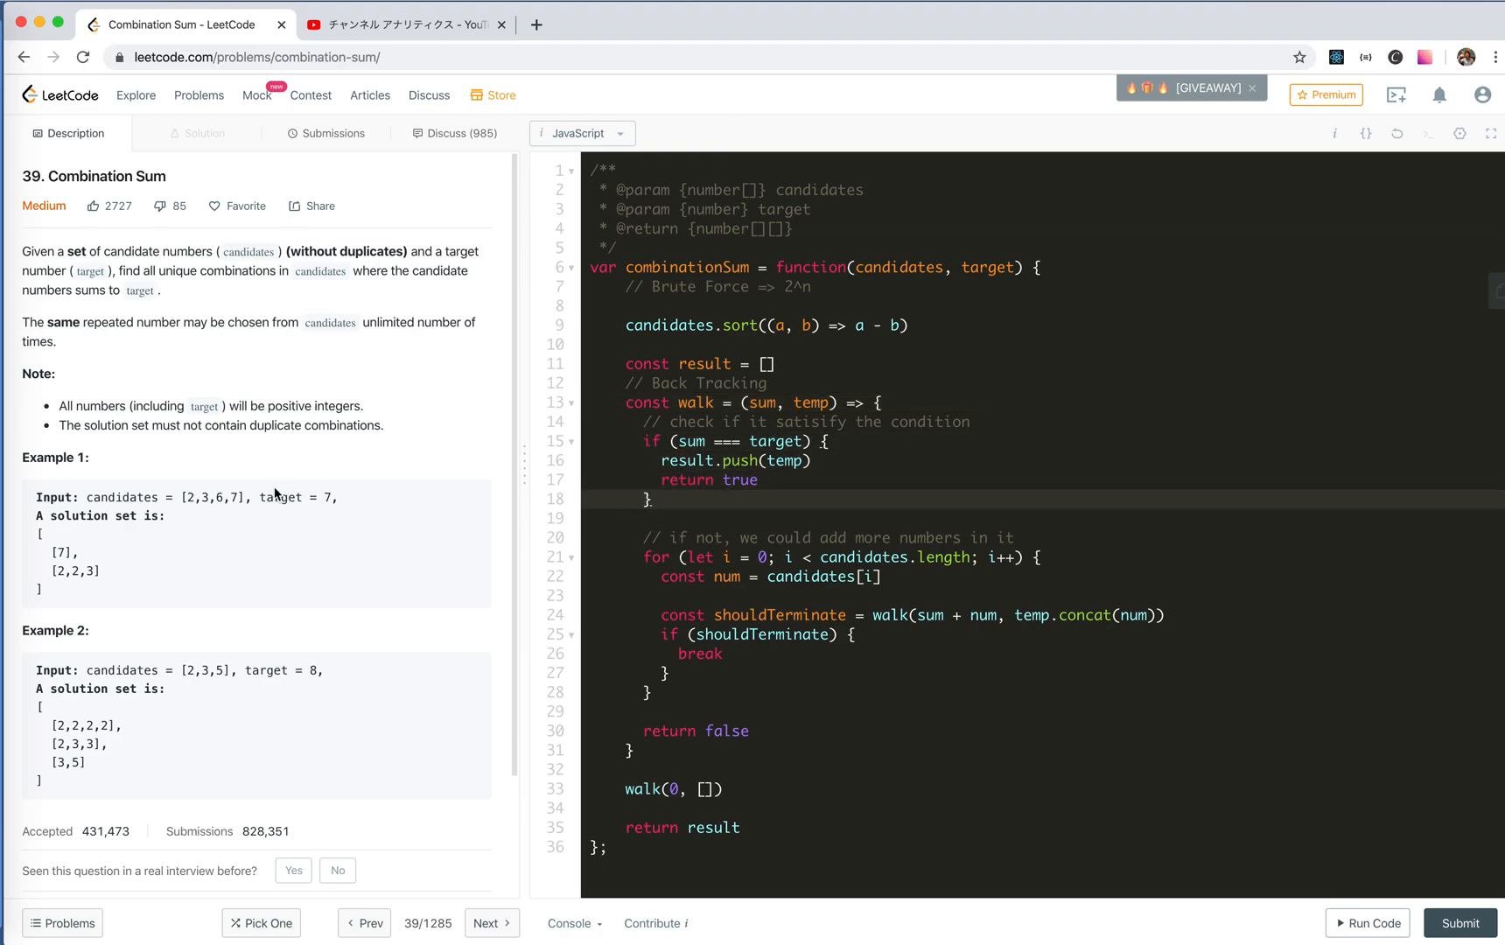
{"action": "left_click", "coordinate": [761, 479]}
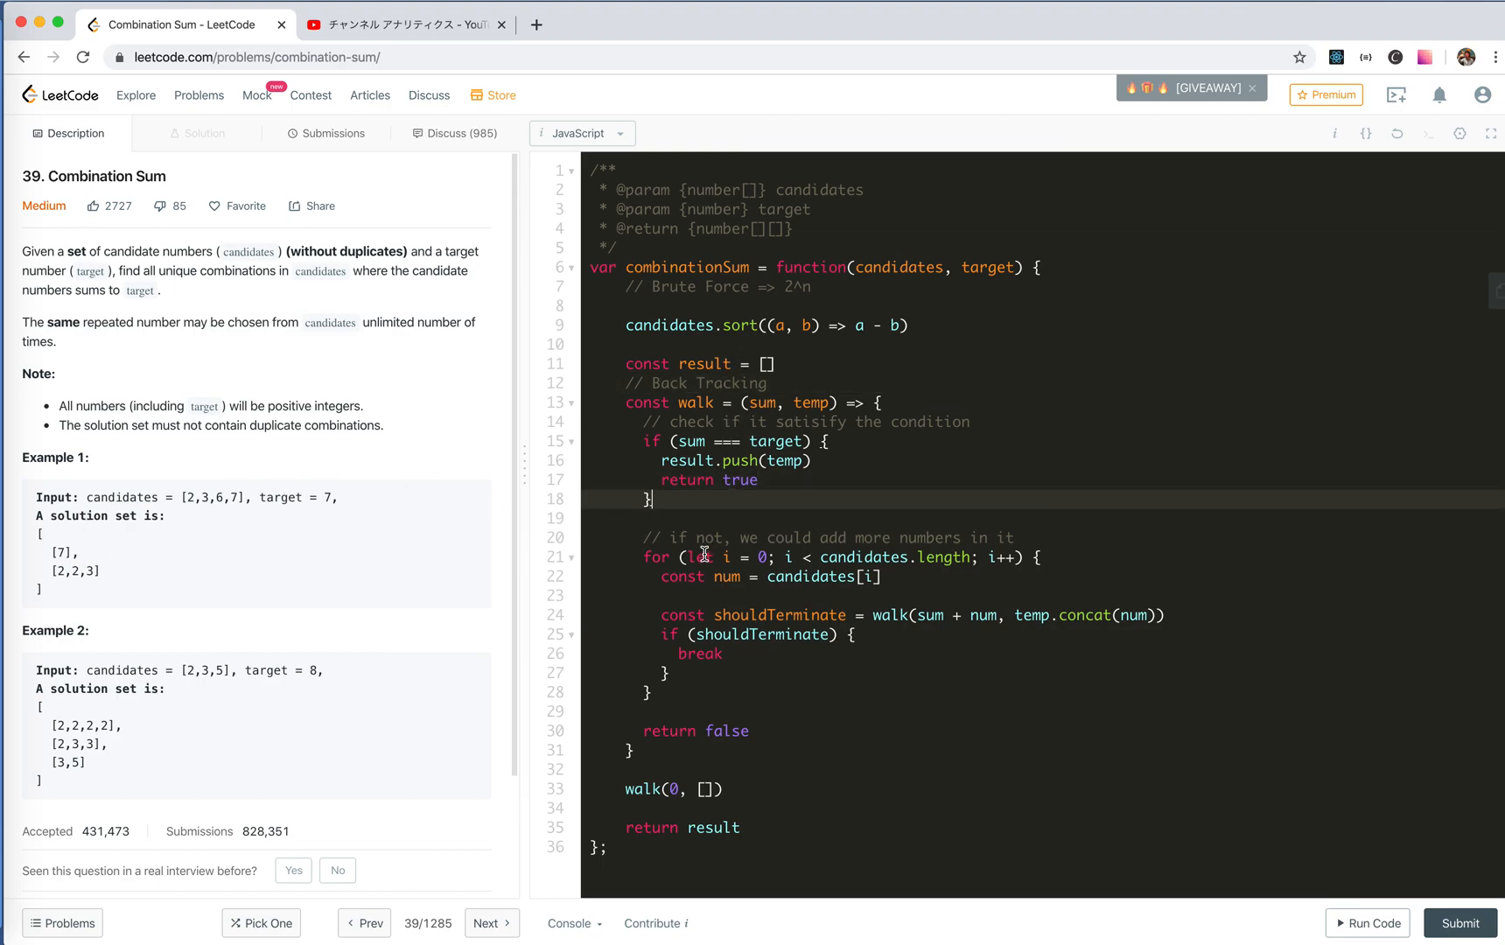
{"action": "mouse_move", "coordinate": [672, 519]}
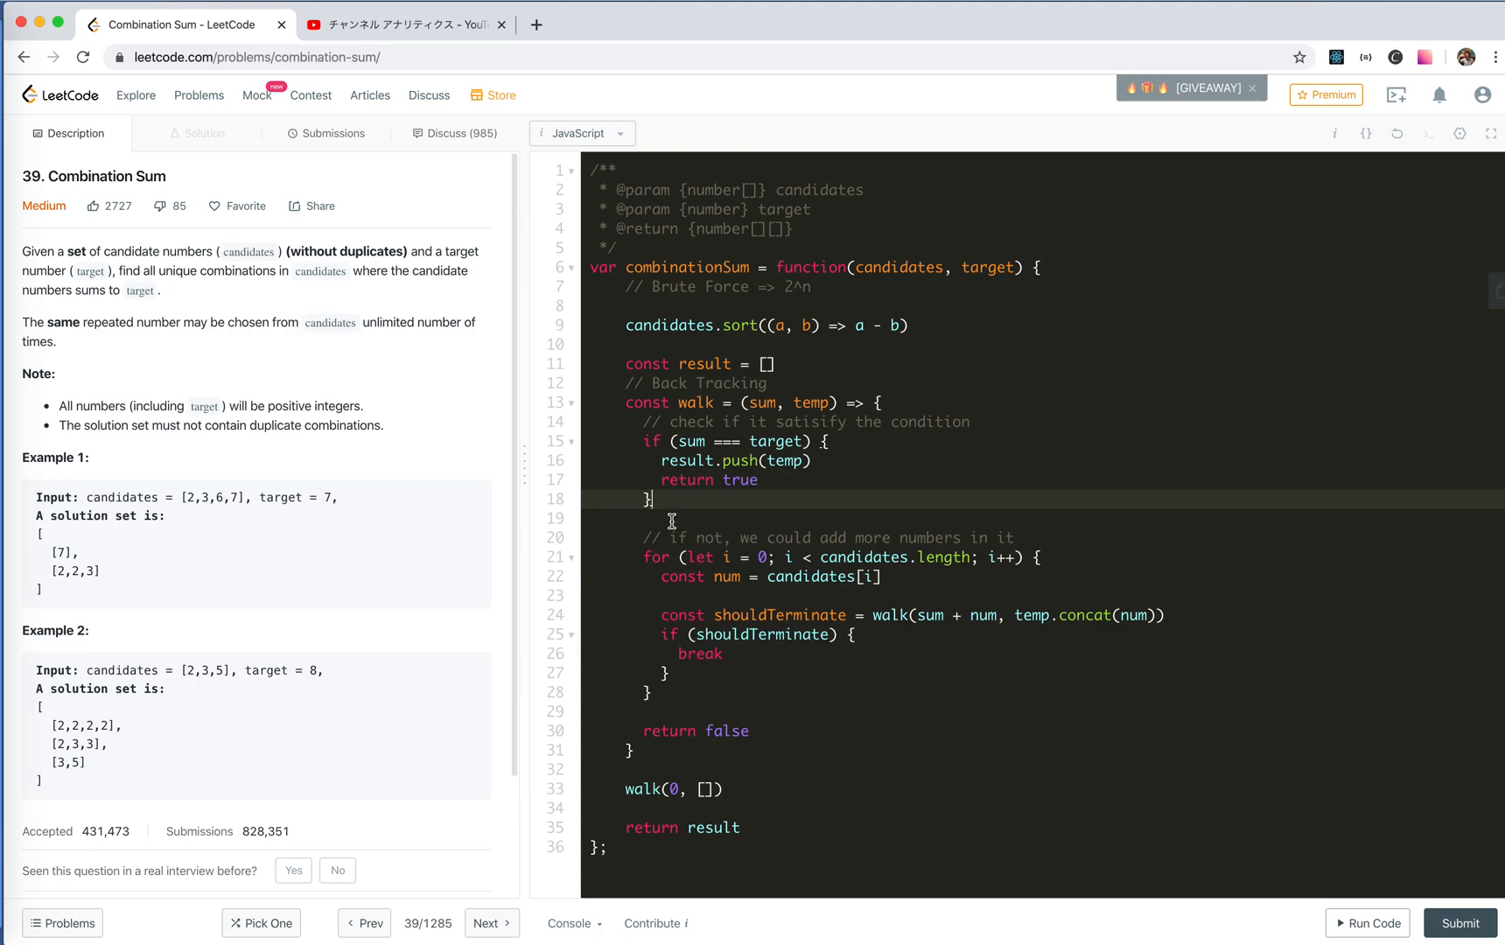
{"action": "mouse_move", "coordinate": [196, 499]}
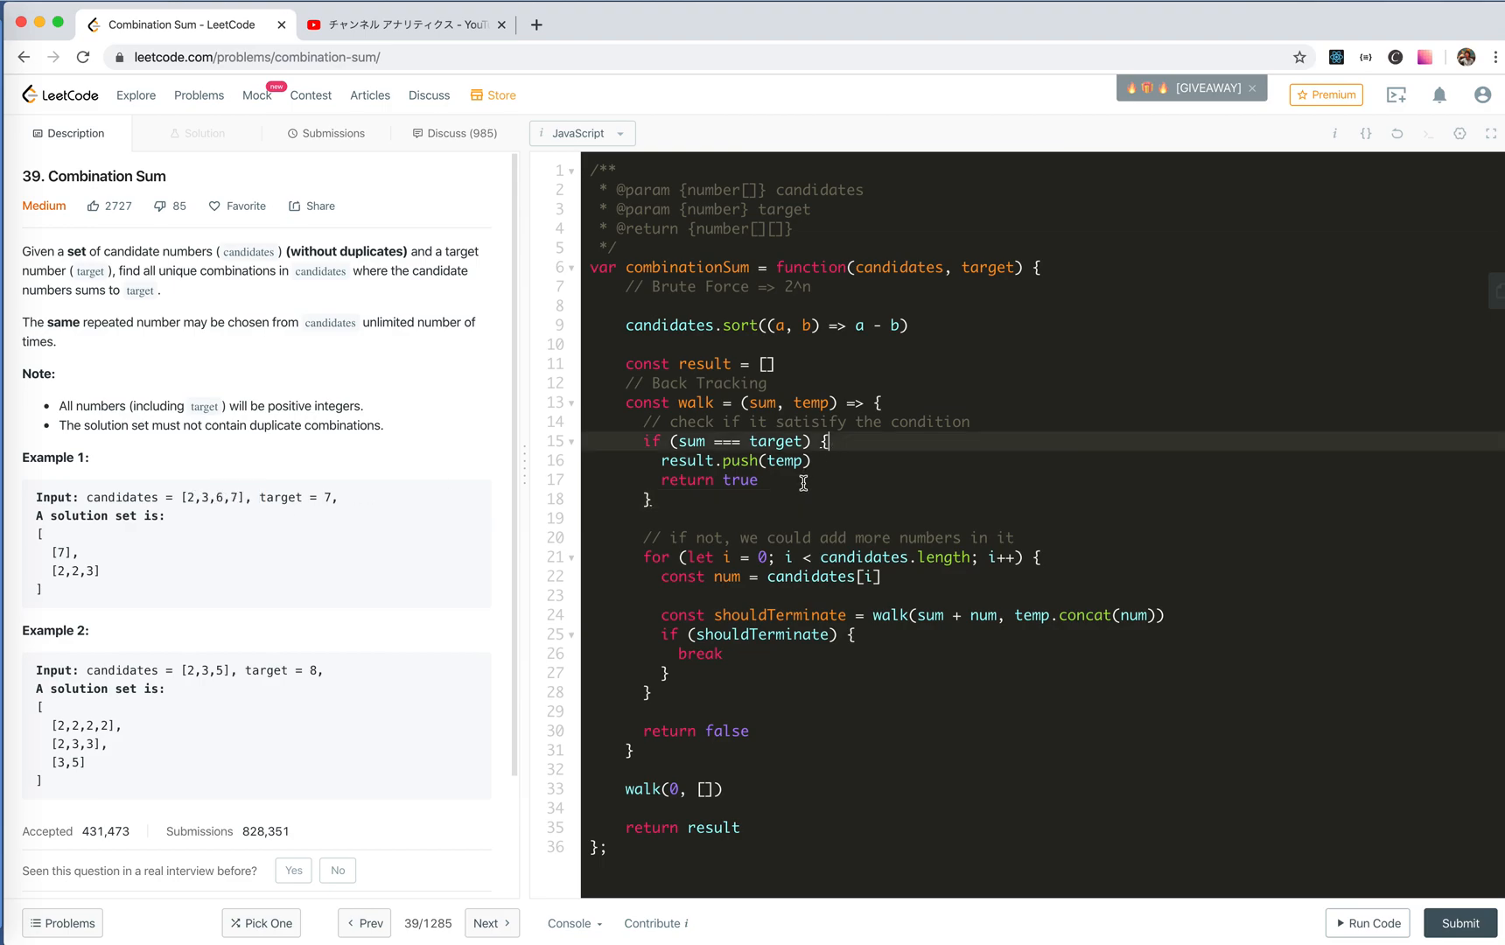
{"action": "mouse_move", "coordinate": [611, 504]}
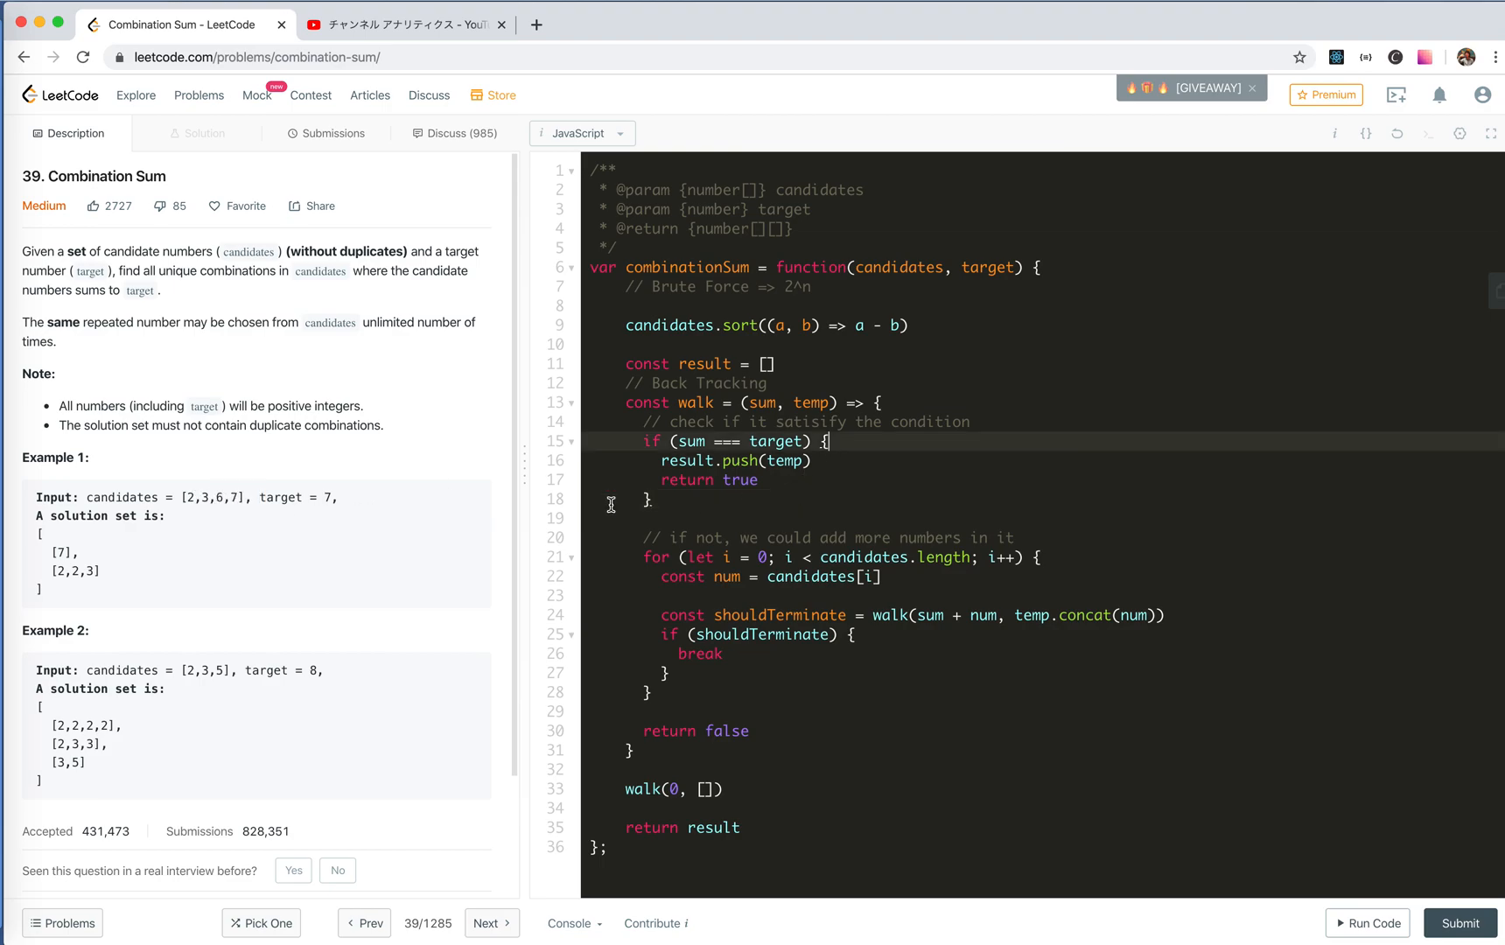
{"action": "mouse_move", "coordinate": [774, 460]}
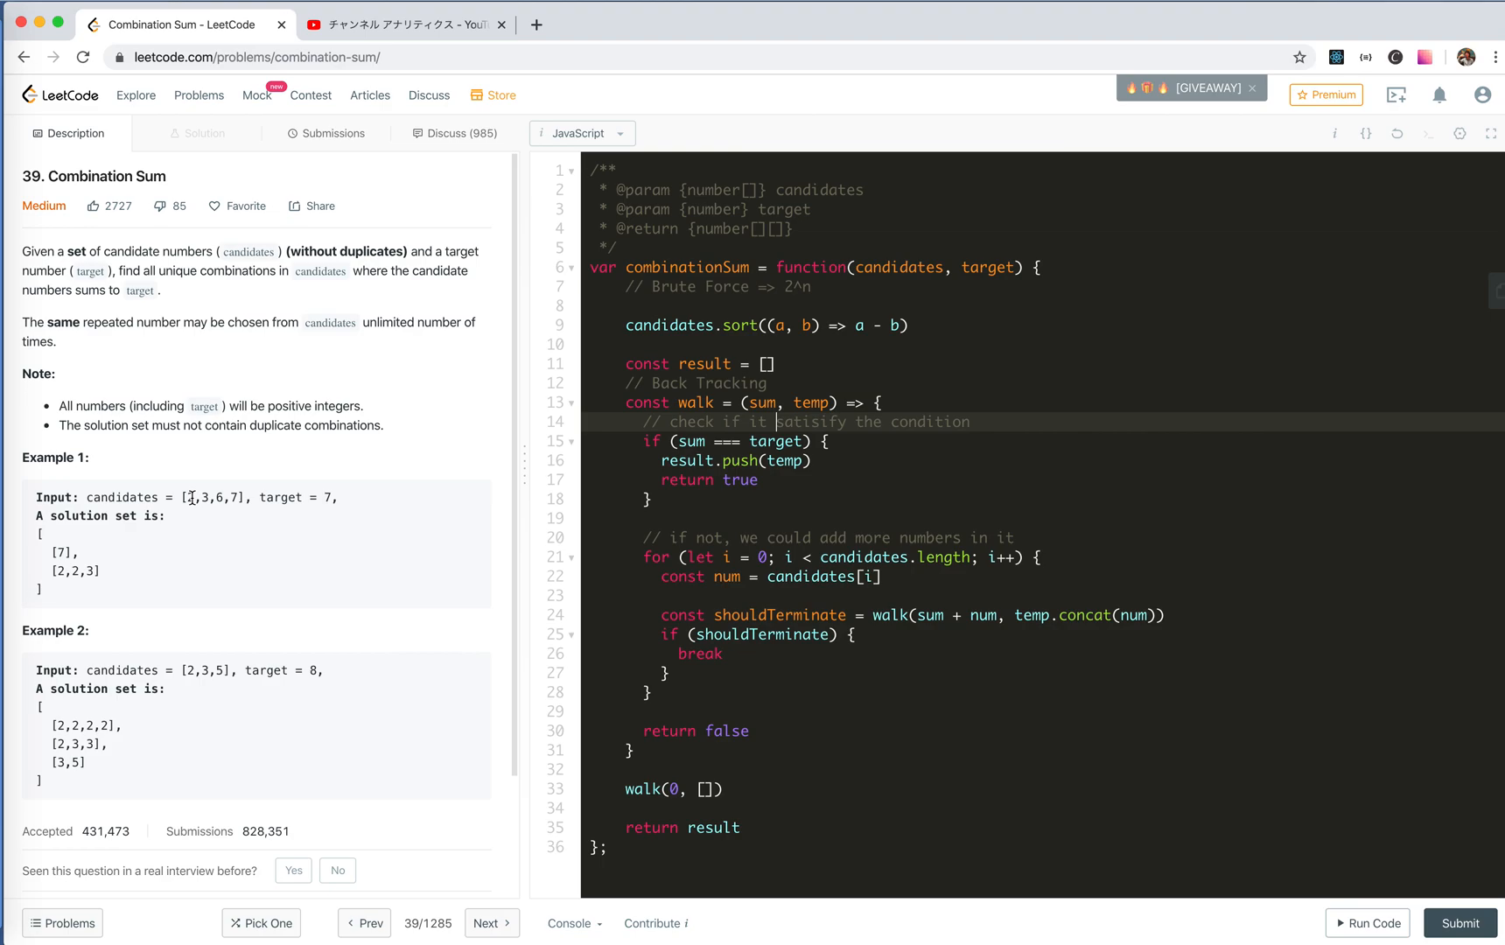
{"action": "mouse_move", "coordinate": [224, 527]}
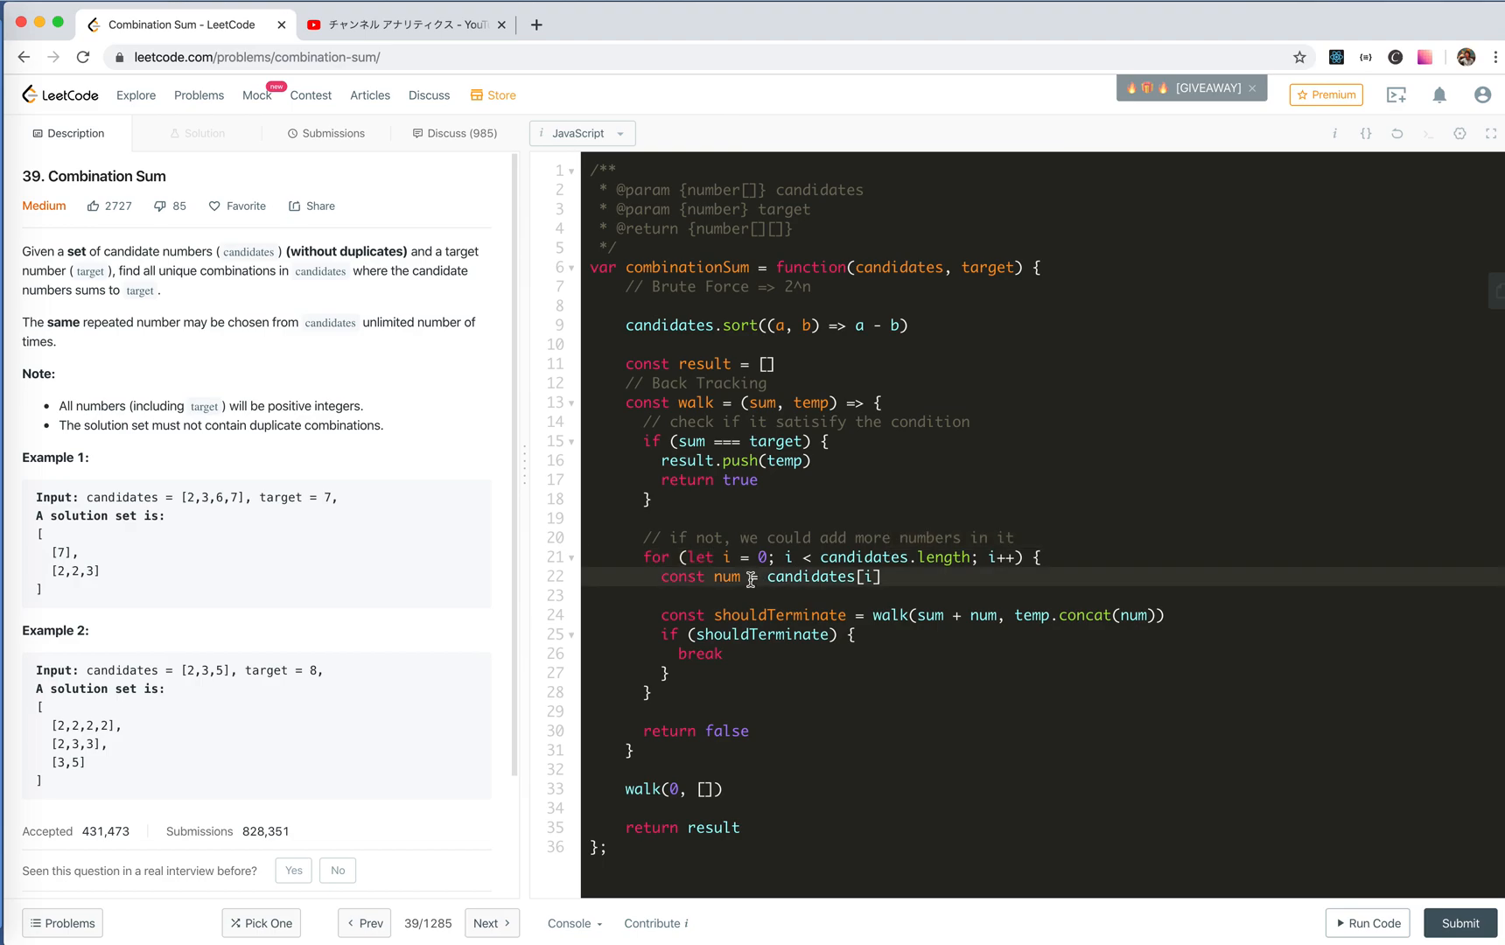
{"action": "mouse_move", "coordinate": [442, 560]}
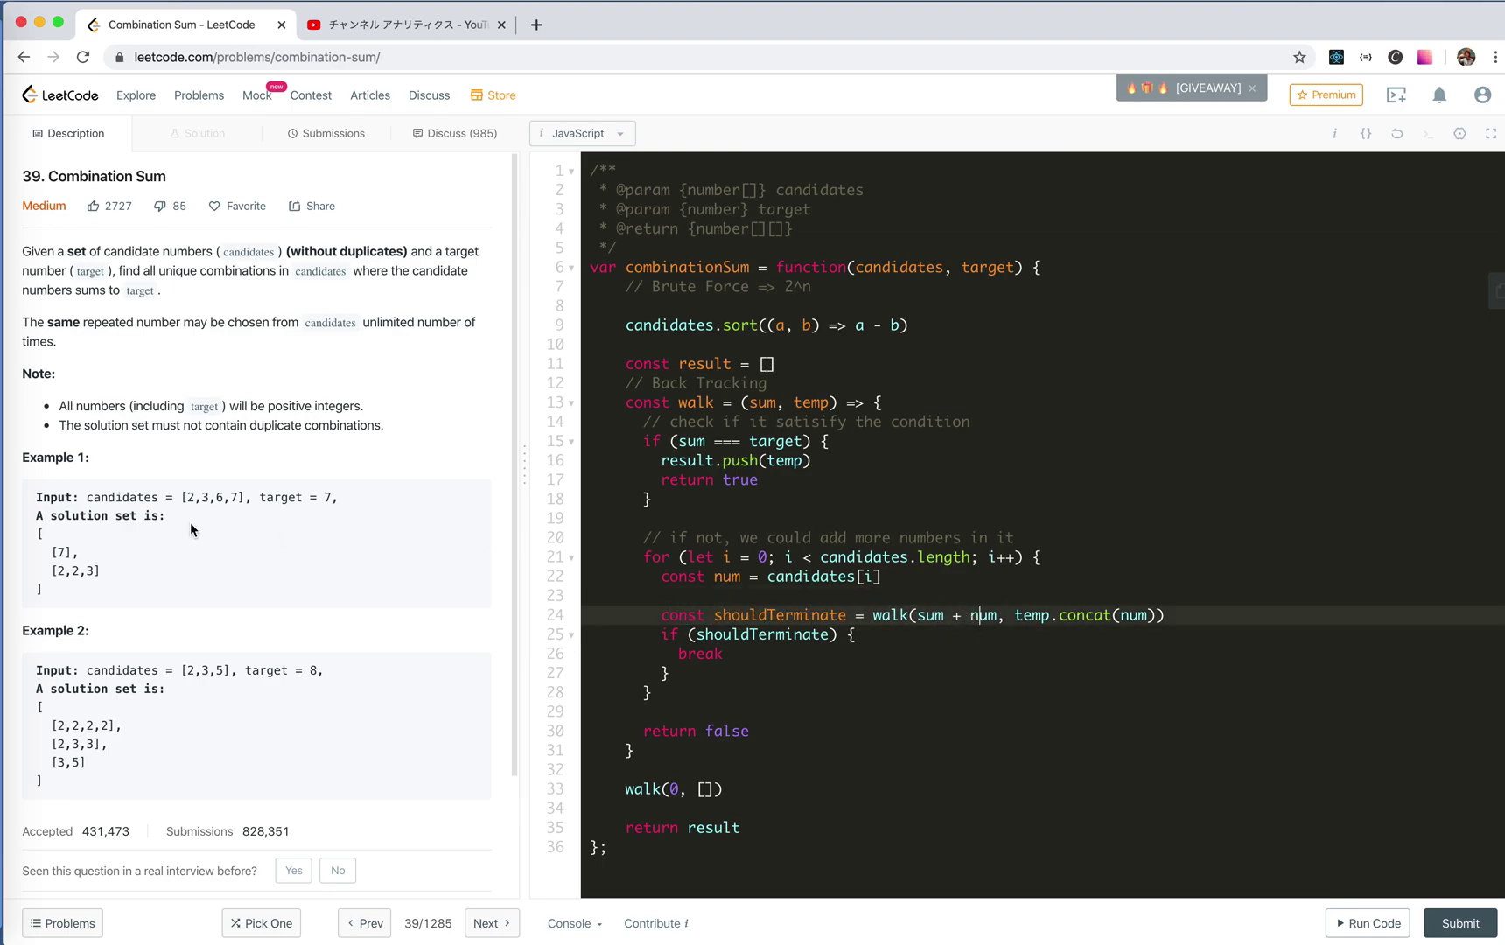
{"action": "double_click", "coordinate": [194, 497]}
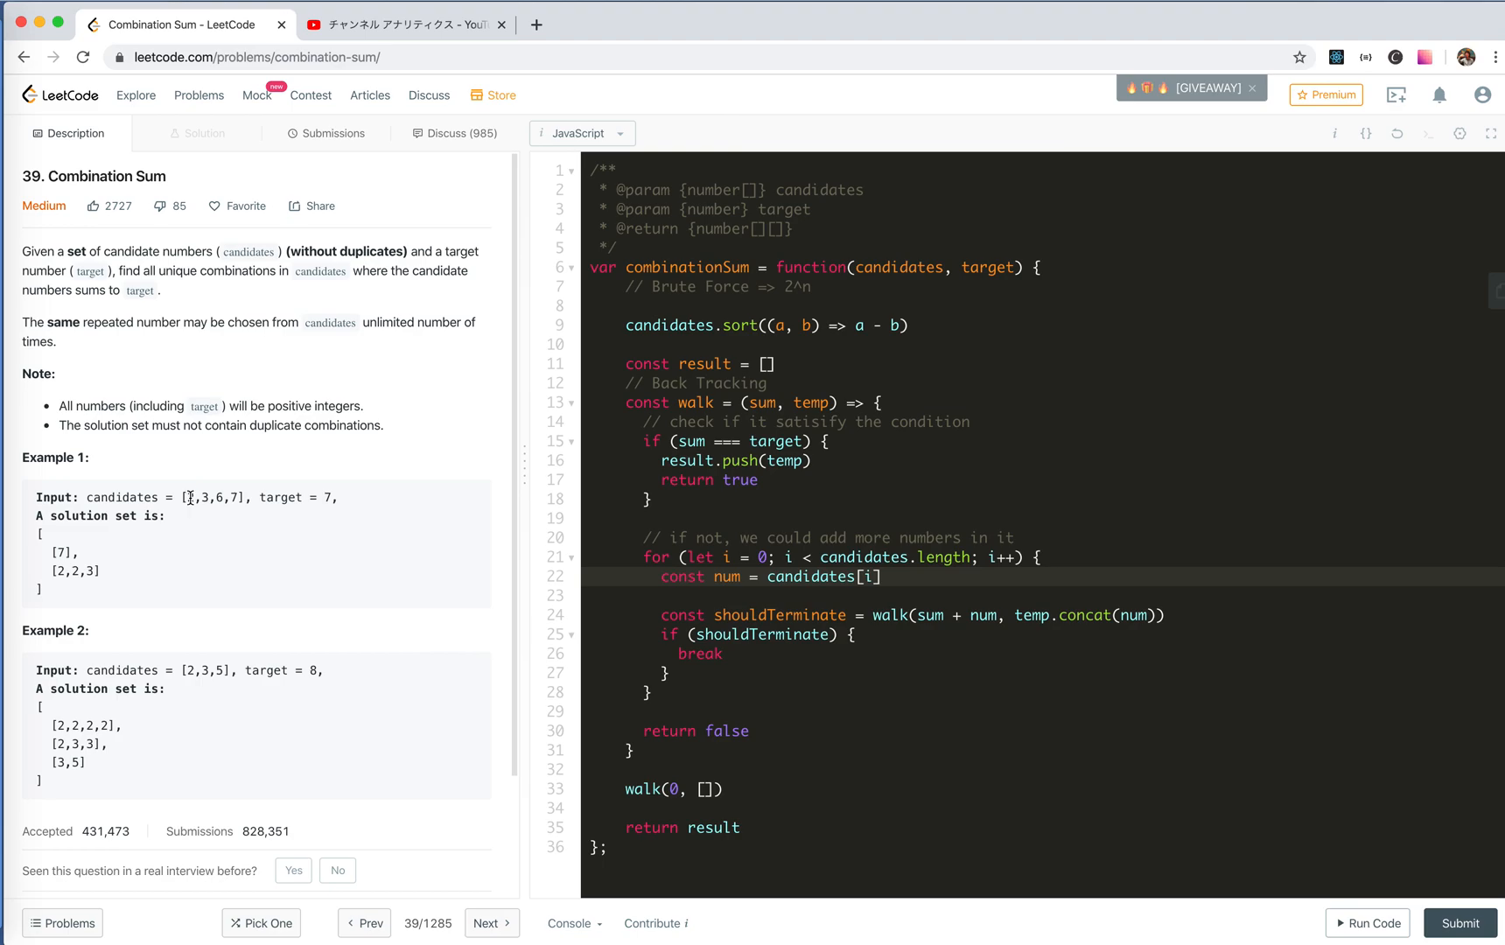
{"action": "double_click", "coordinate": [205, 497]}
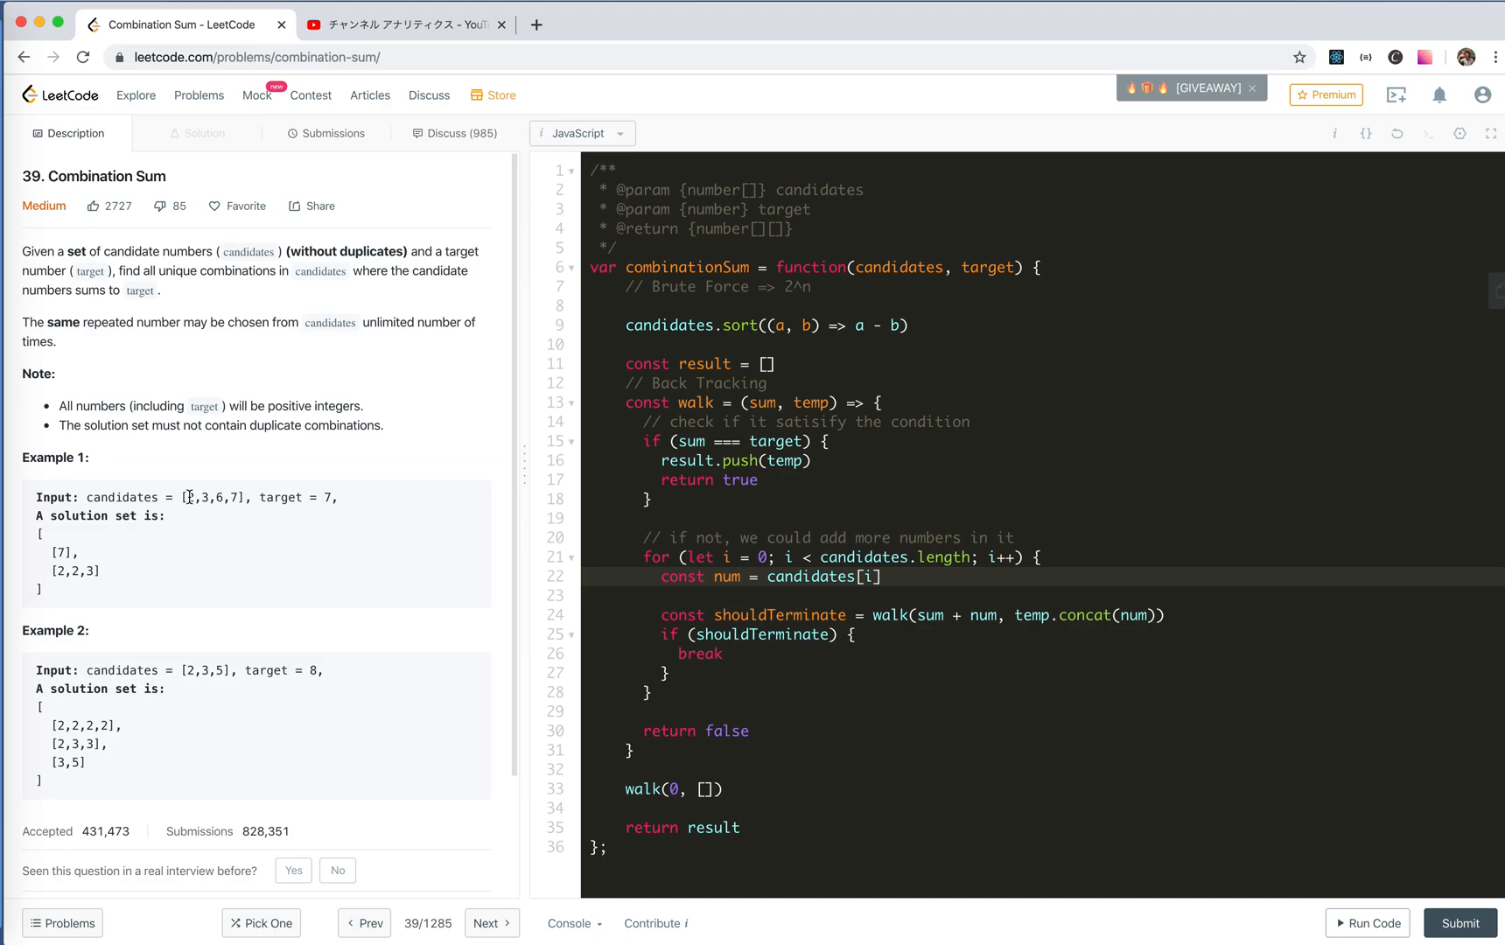
{"action": "mouse_move", "coordinate": [753, 531]}
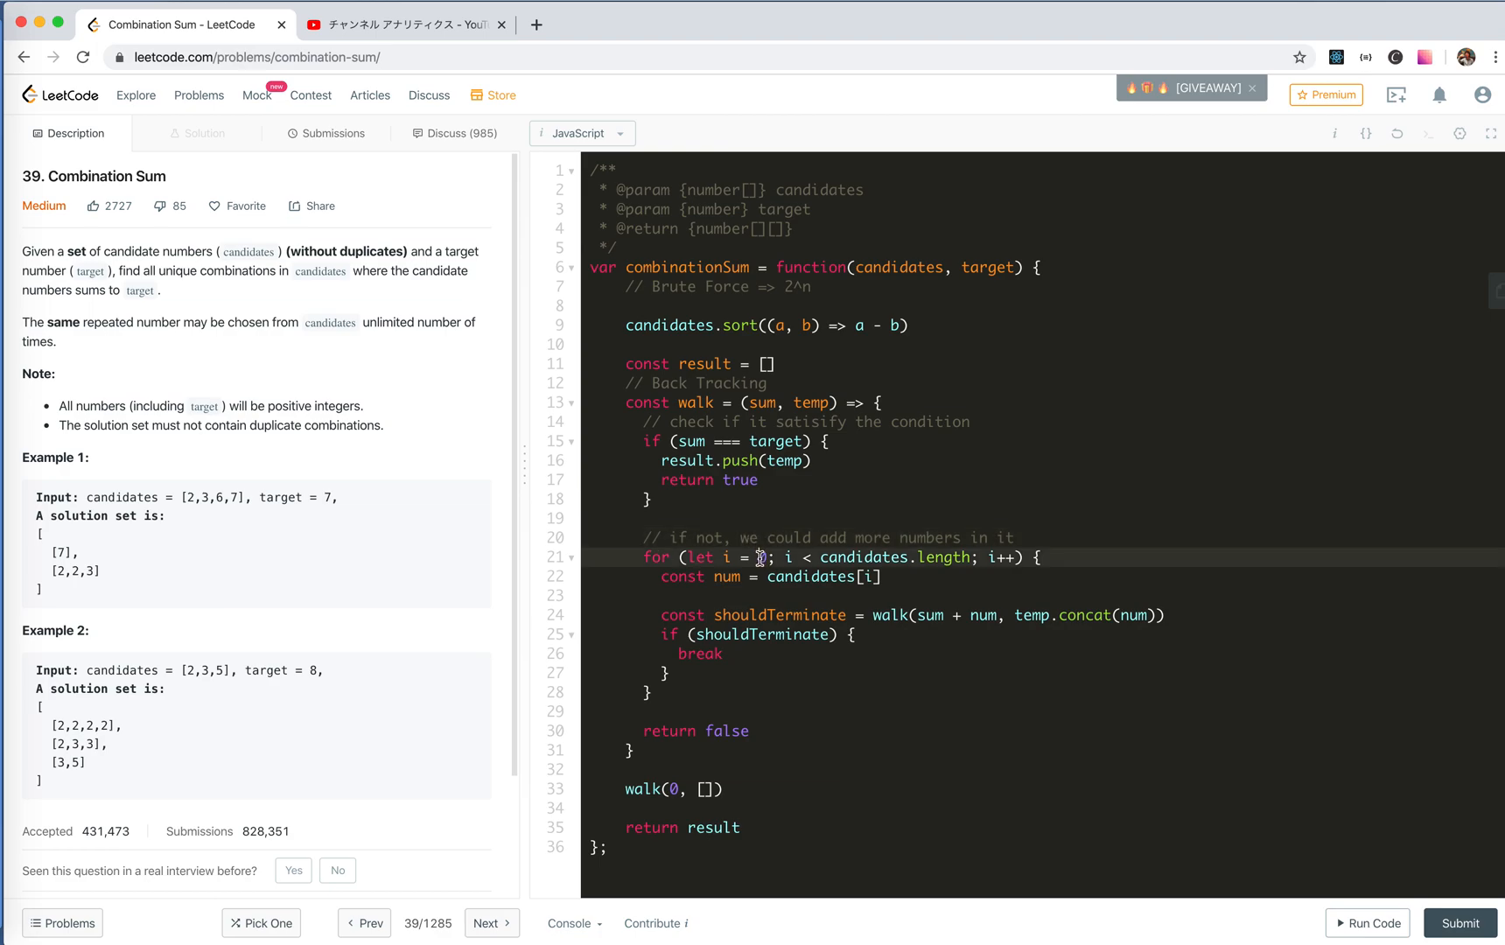
{"action": "mouse_move", "coordinate": [843, 551]}
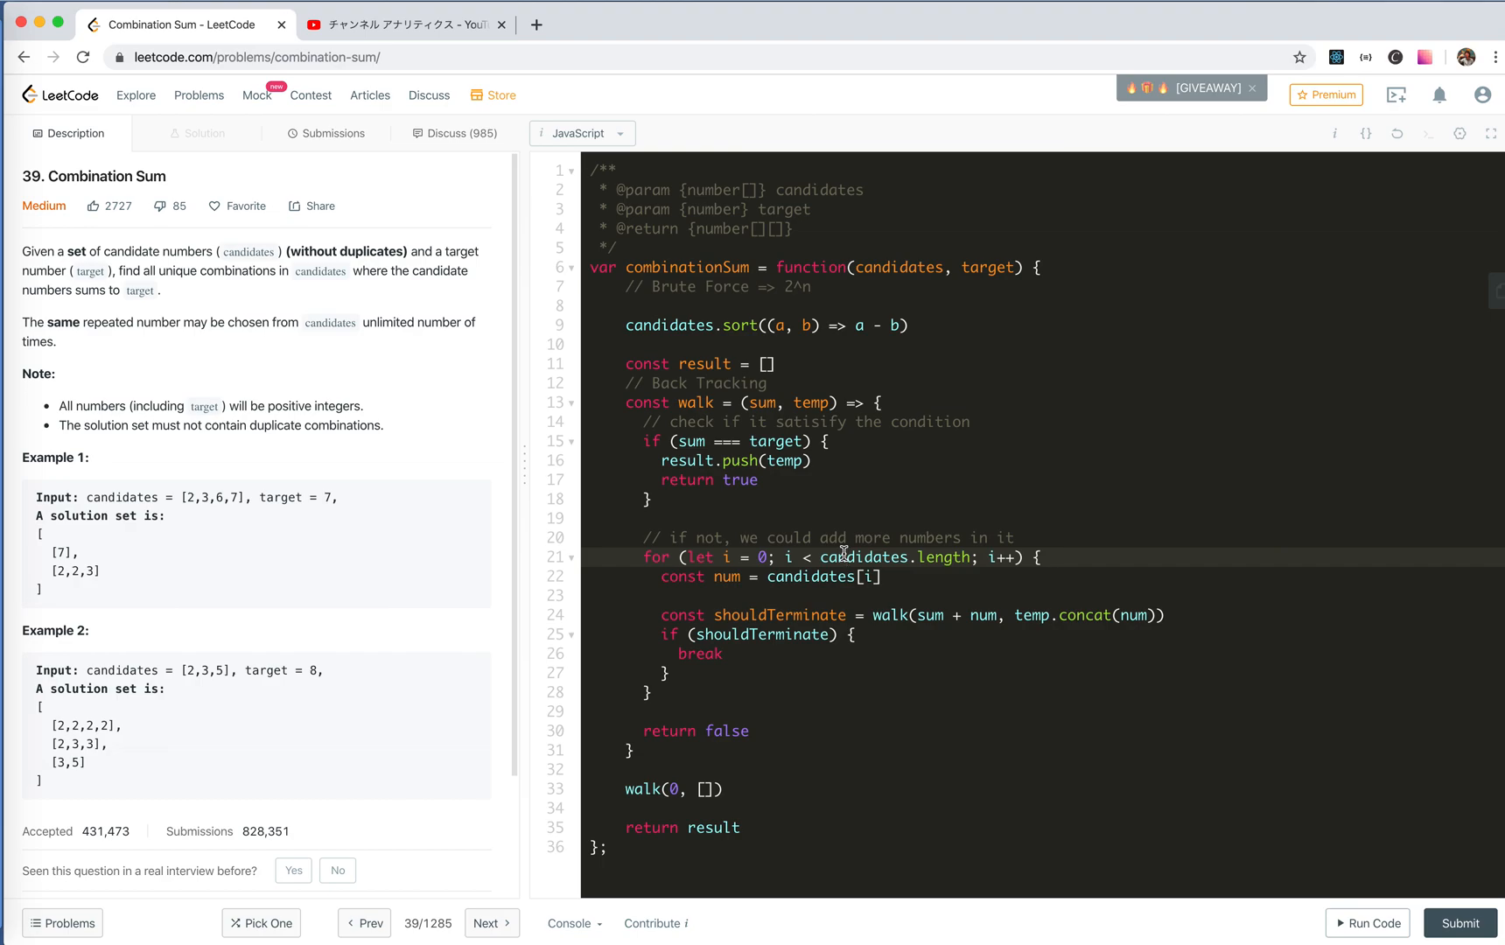
{"action": "mouse_move", "coordinate": [949, 537]}
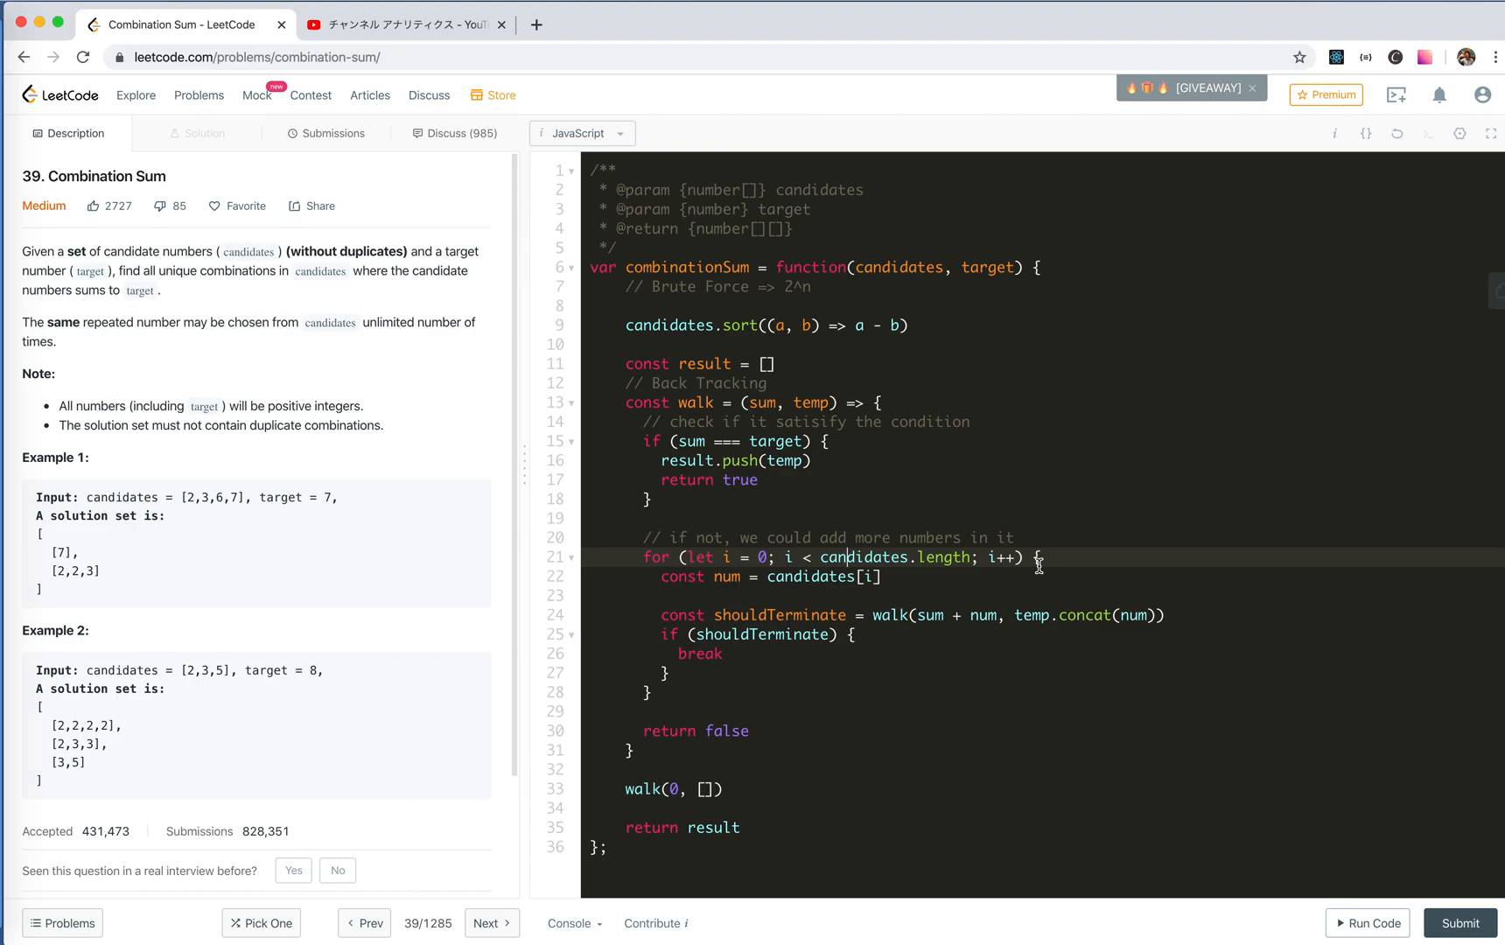
{"action": "mouse_move", "coordinate": [294, 541]}
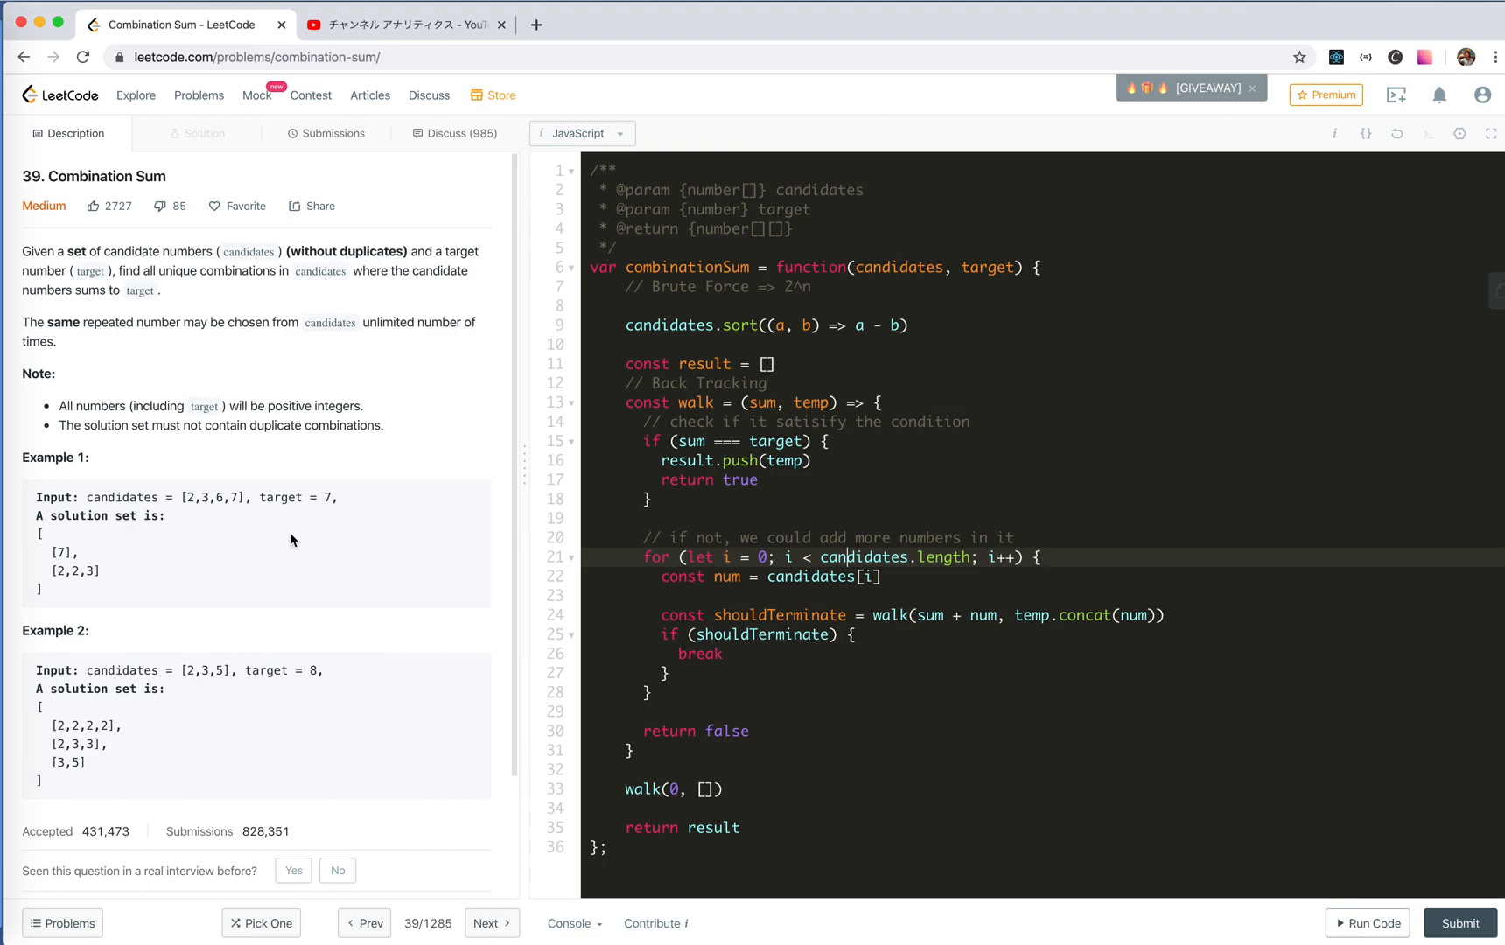
{"action": "mouse_move", "coordinate": [150, 528]}
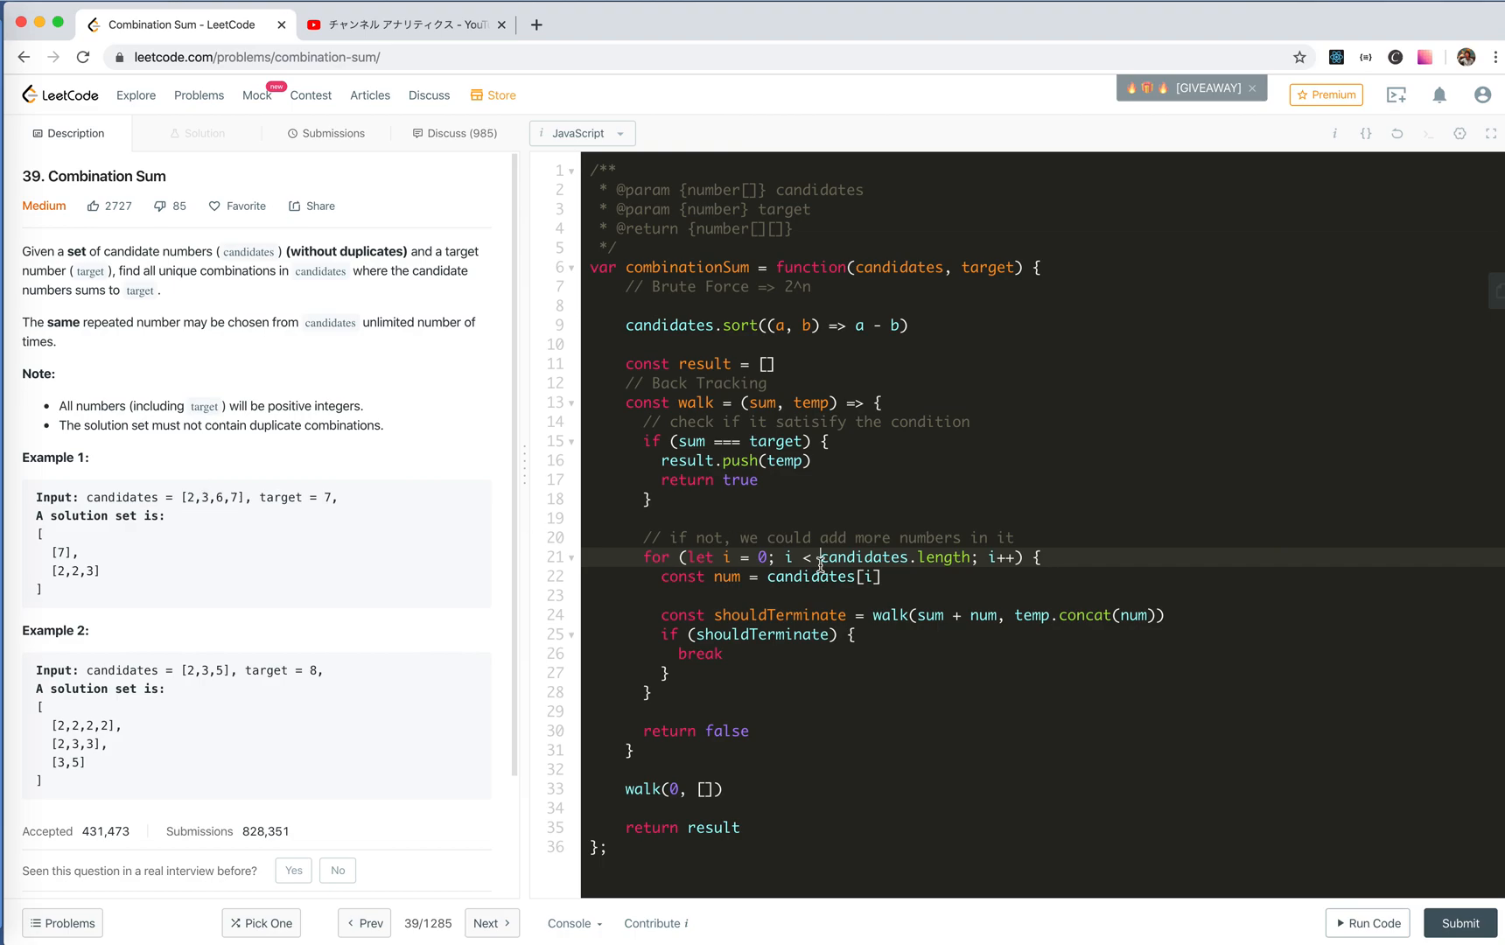
{"action": "mouse_move", "coordinate": [1060, 567]}
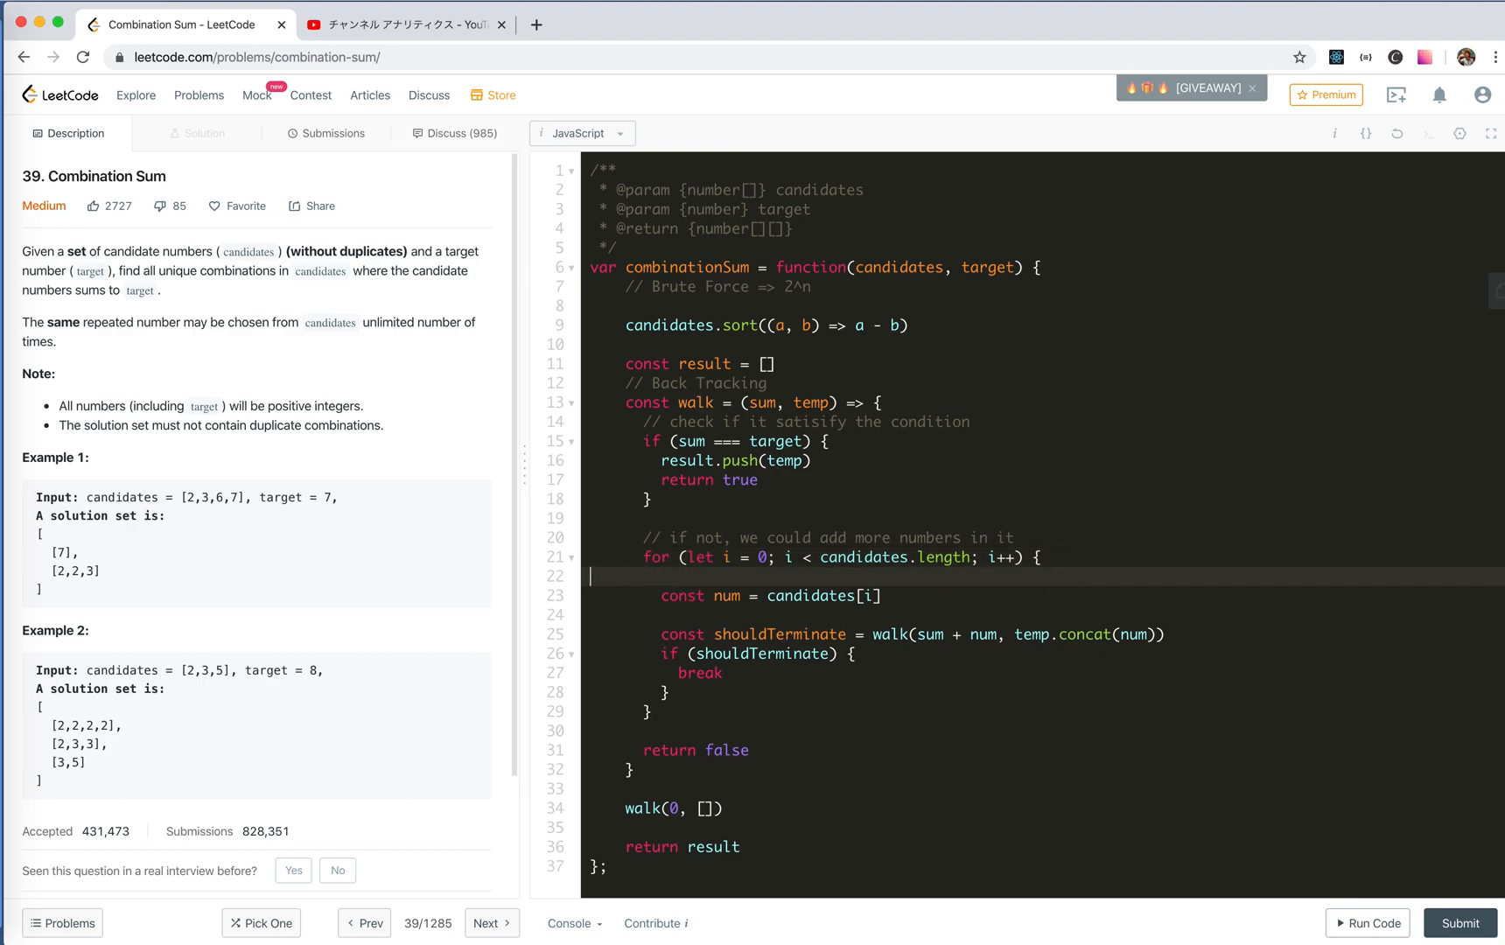
Step: Give walk an index parameter, start the loop at index, and pass i into the recursive call
{"action": "type", "text": "if (num <"}
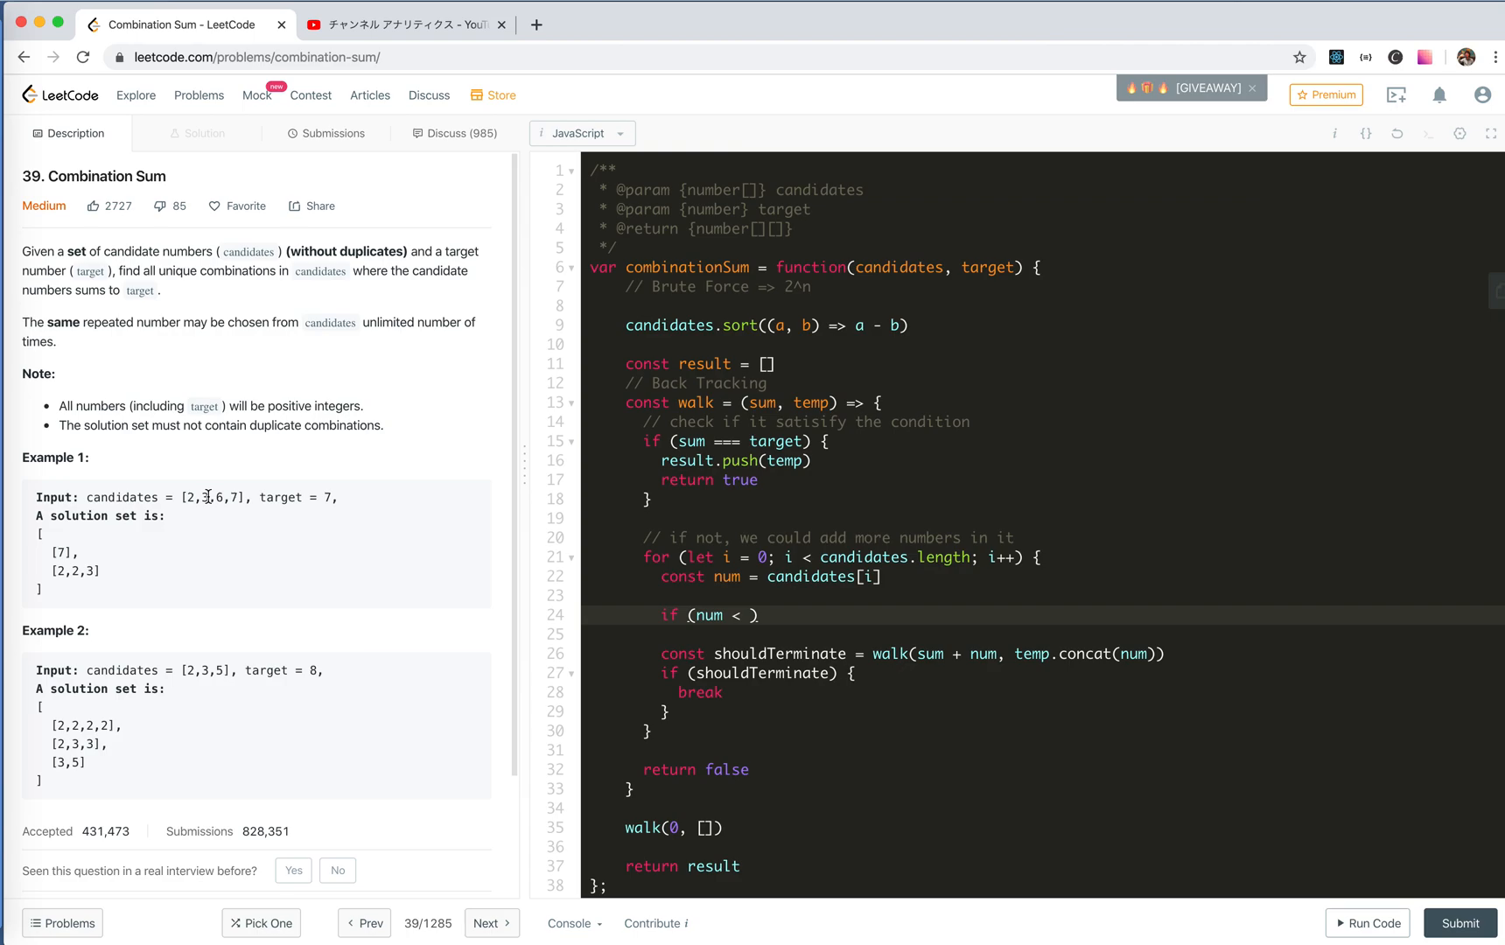
{"action": "mouse_move", "coordinate": [193, 497]}
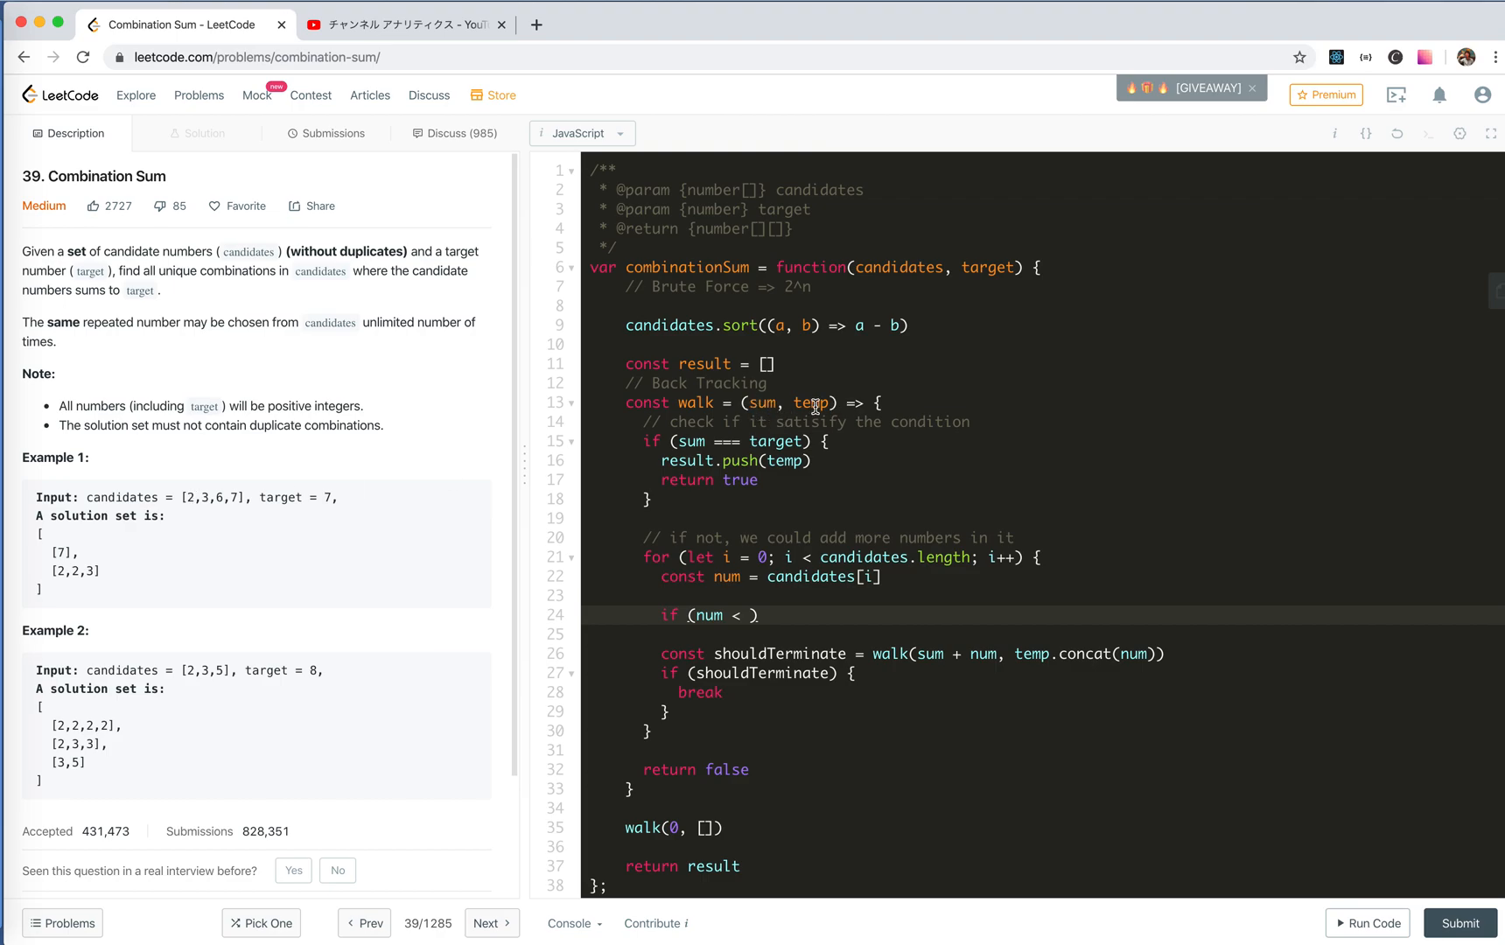
{"action": "mouse_move", "coordinate": [788, 402]}
{"action": "type", "text": "i, "}
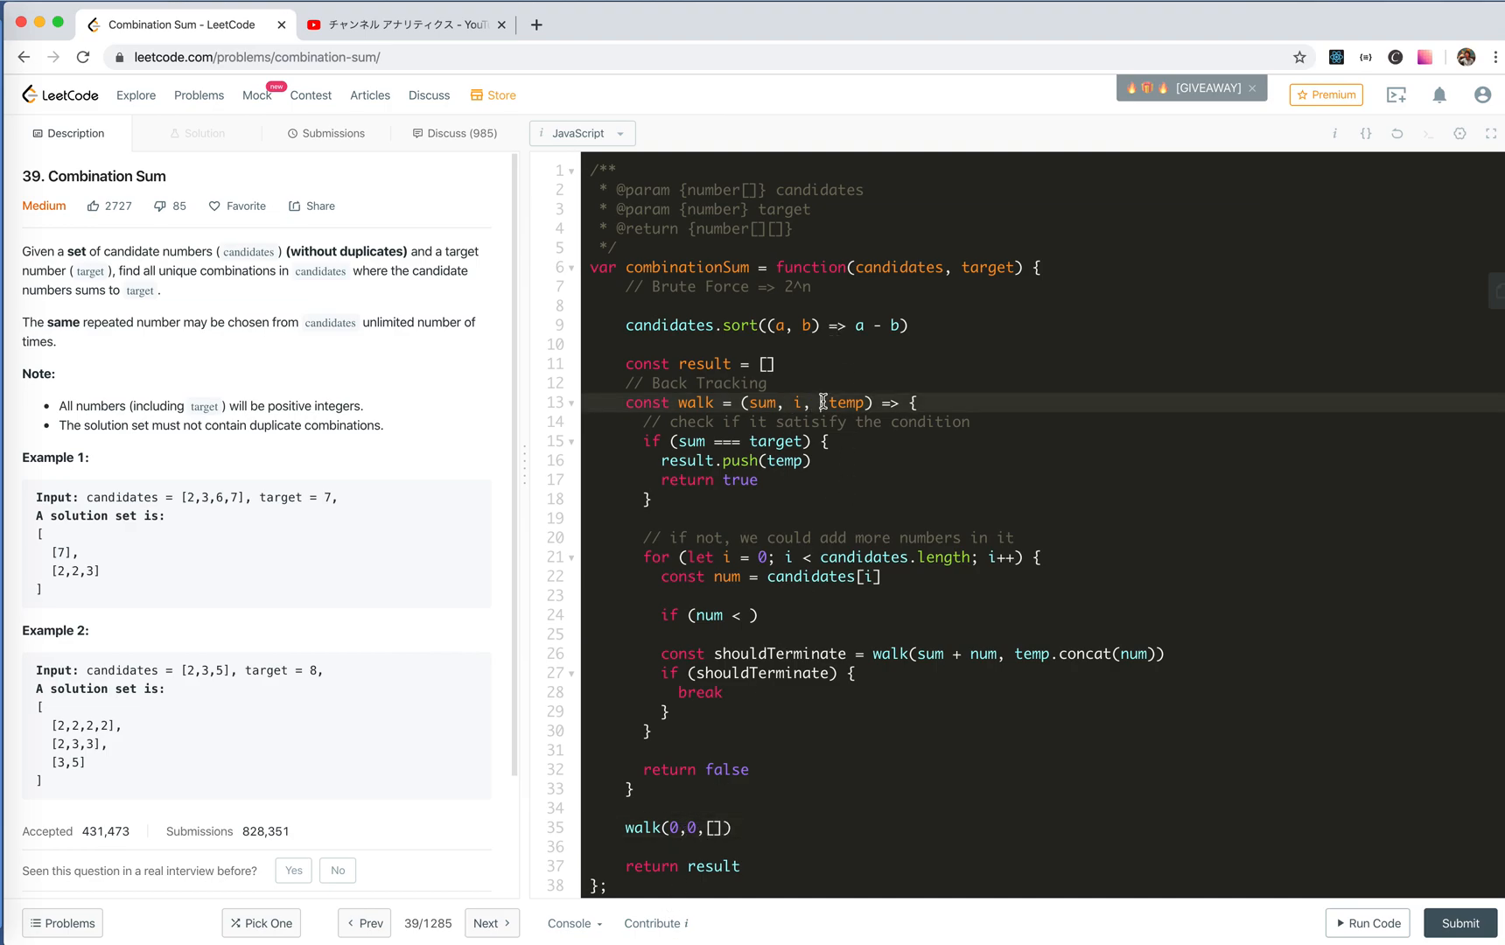
{"action": "left_click", "coordinate": [806, 402]}
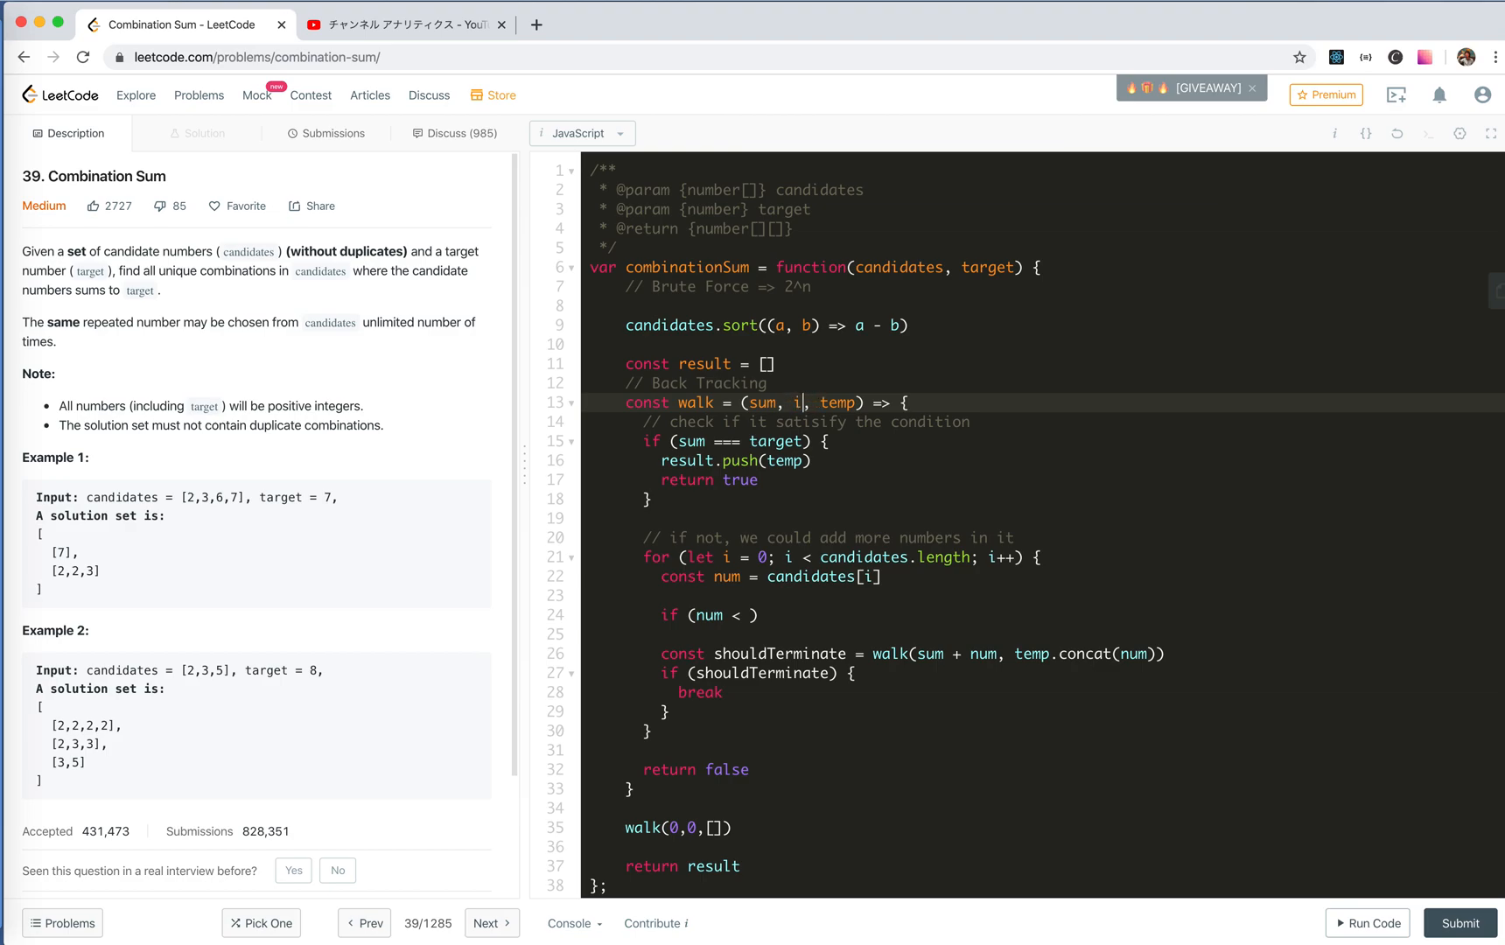
{"action": "type", "text": "ndex"}
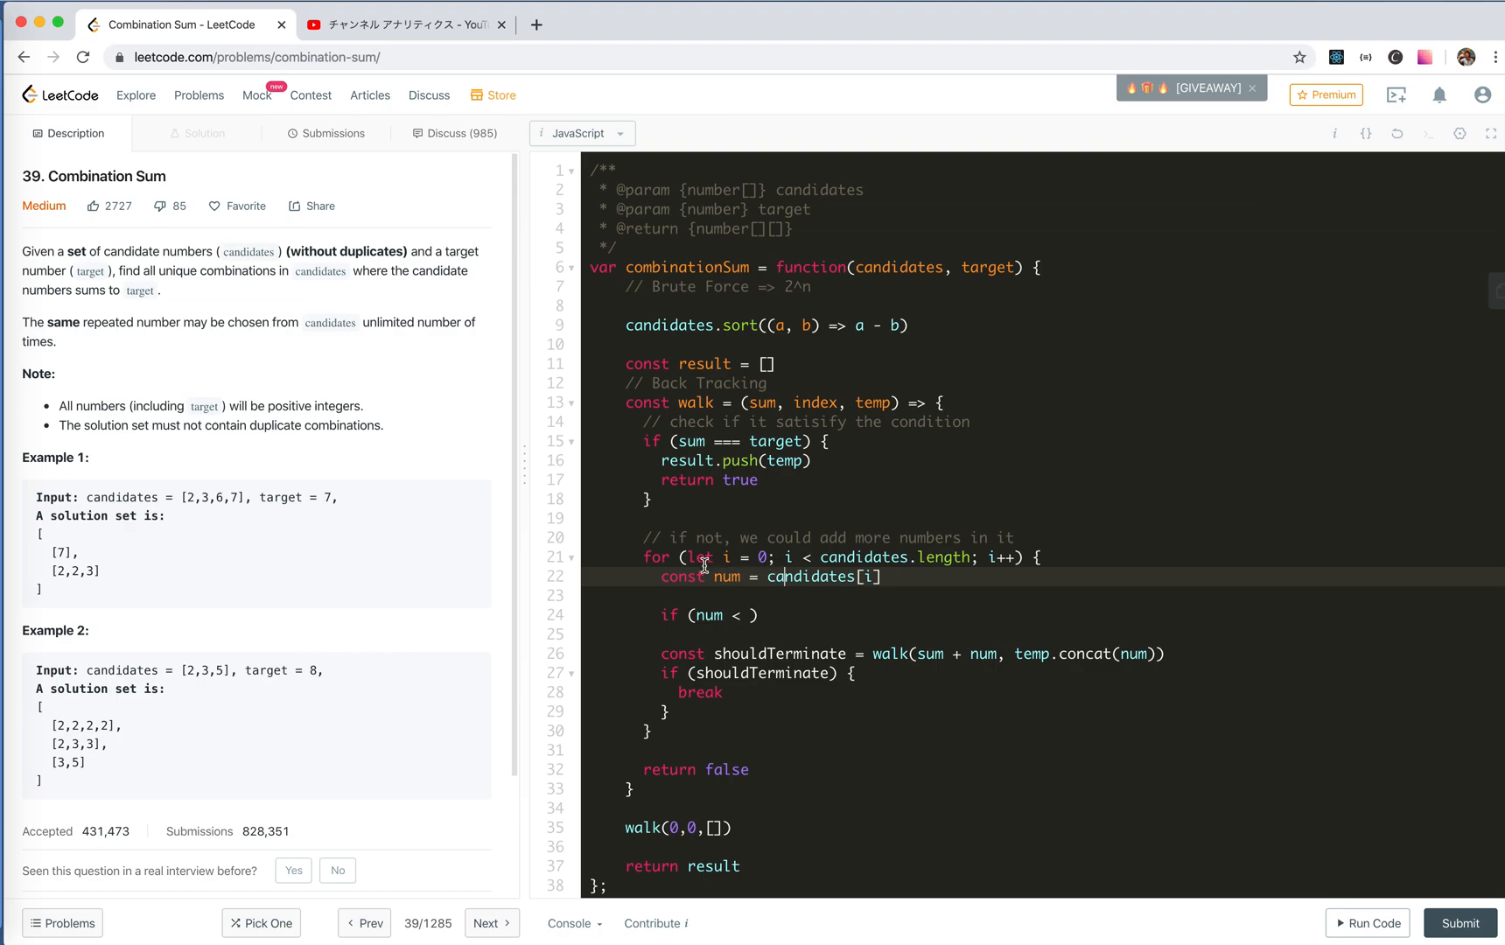
{"action": "mouse_move", "coordinate": [780, 537]}
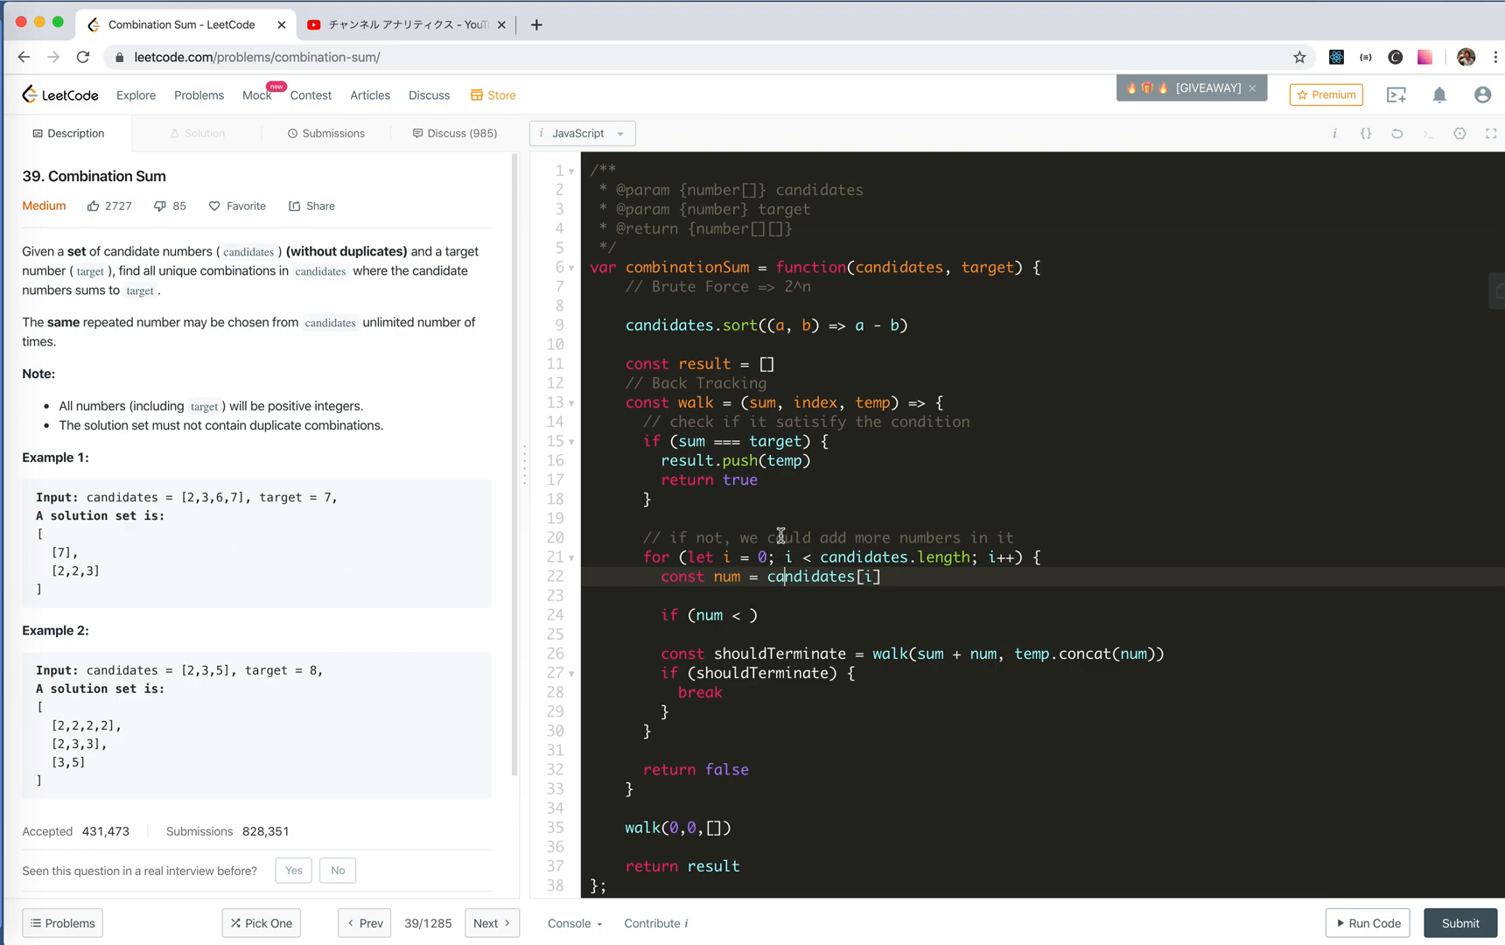
{"action": "mouse_move", "coordinate": [764, 556]}
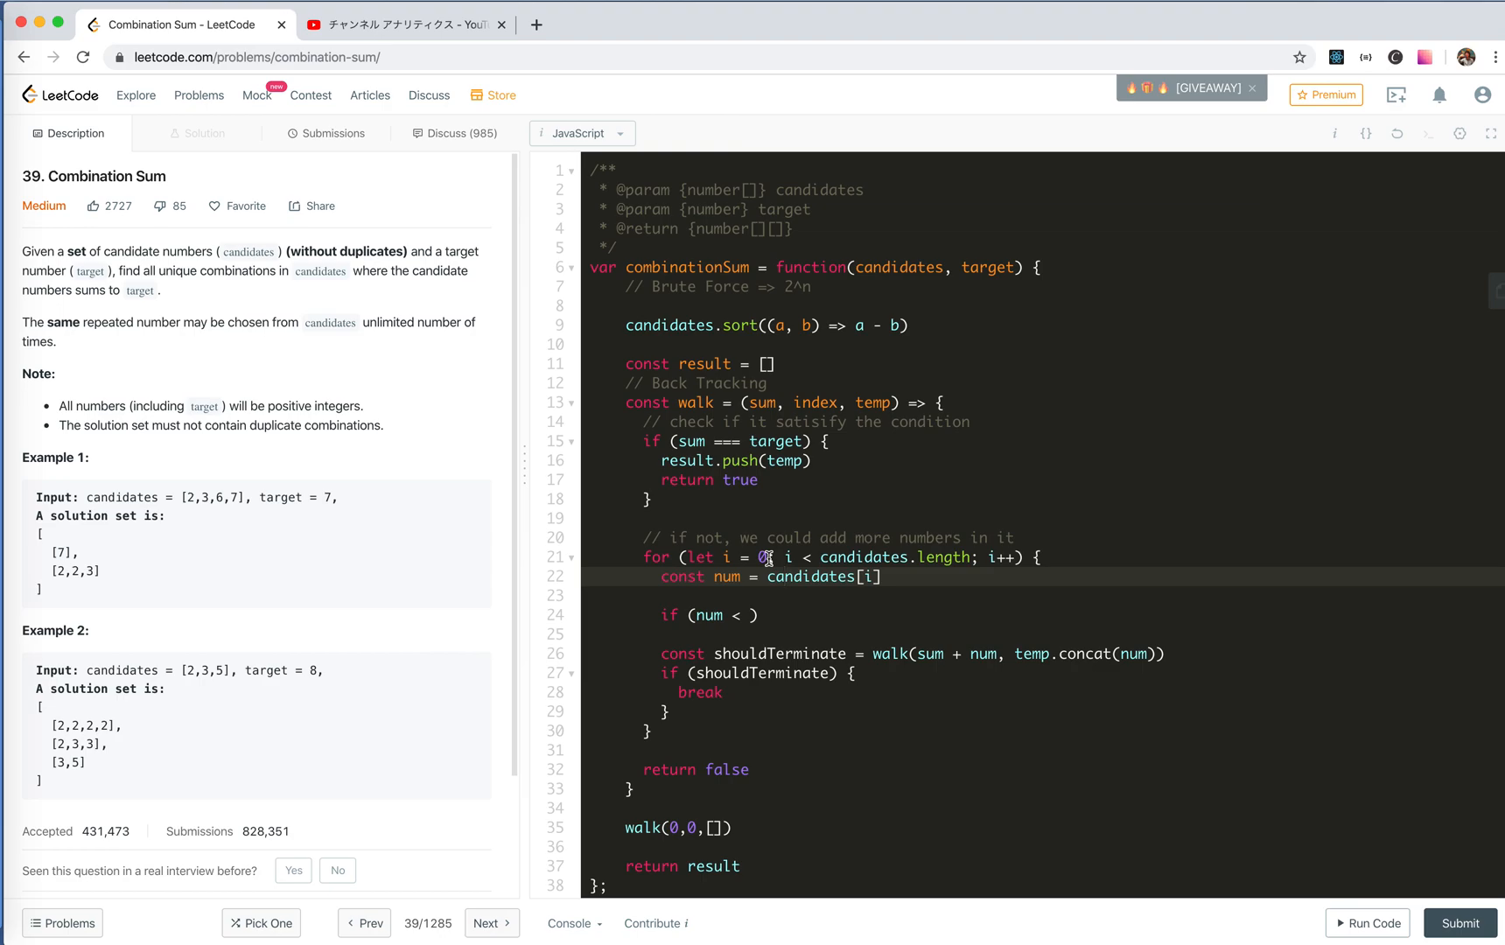
{"action": "type", "text": "index"}
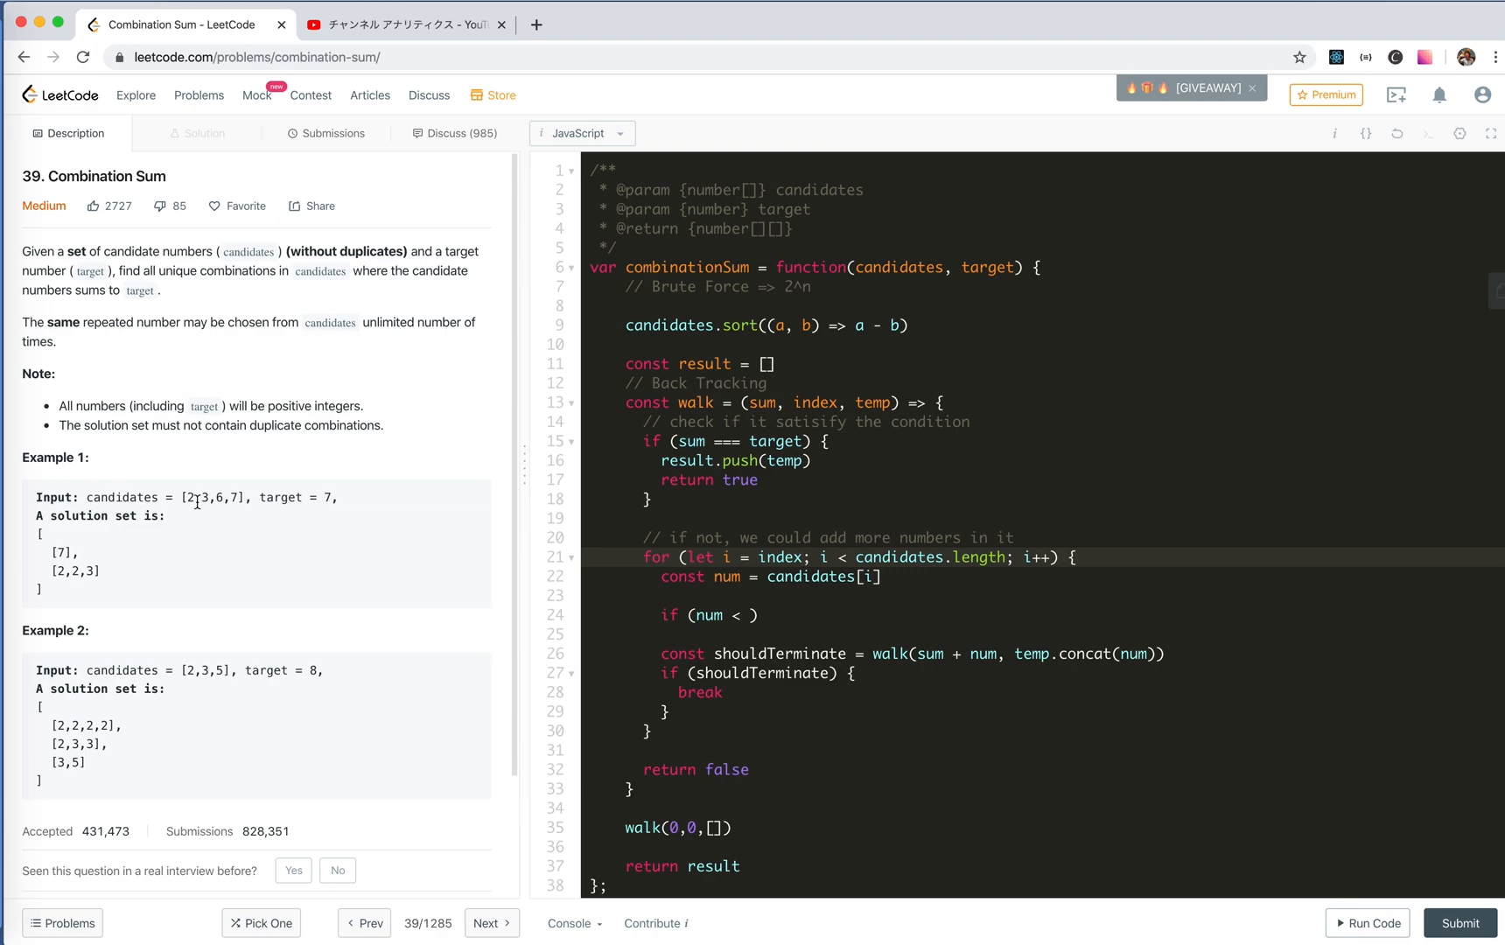
{"action": "left_click_drag", "start_coordinate": [189, 496], "coordinate": [231, 497]}
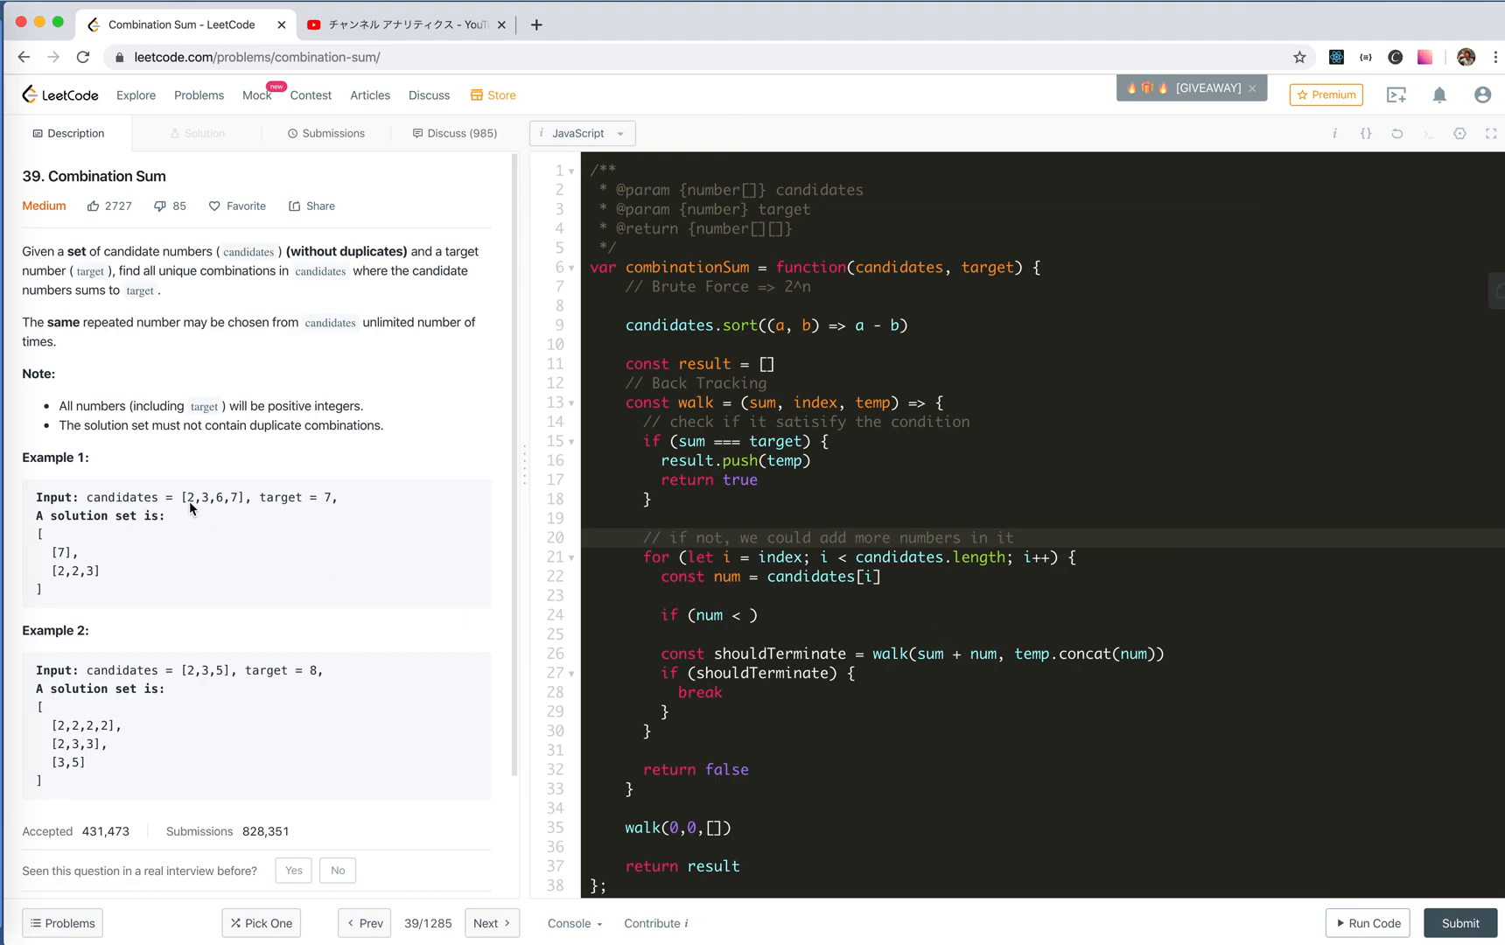
{"action": "mouse_move", "coordinate": [1007, 653]}
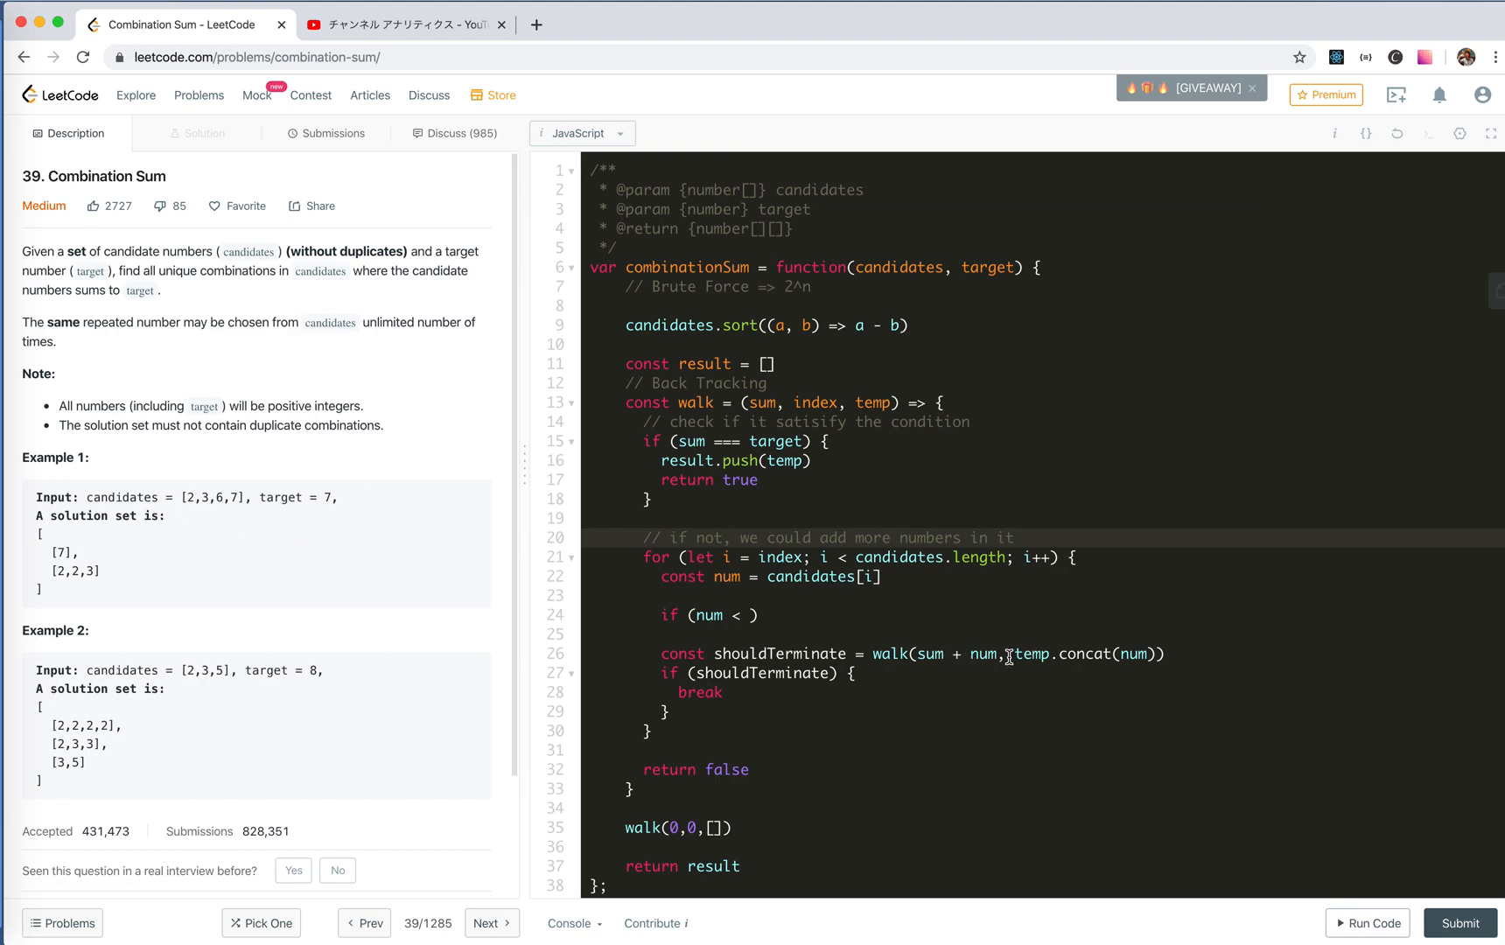
{"action": "type", "text": "i,"}
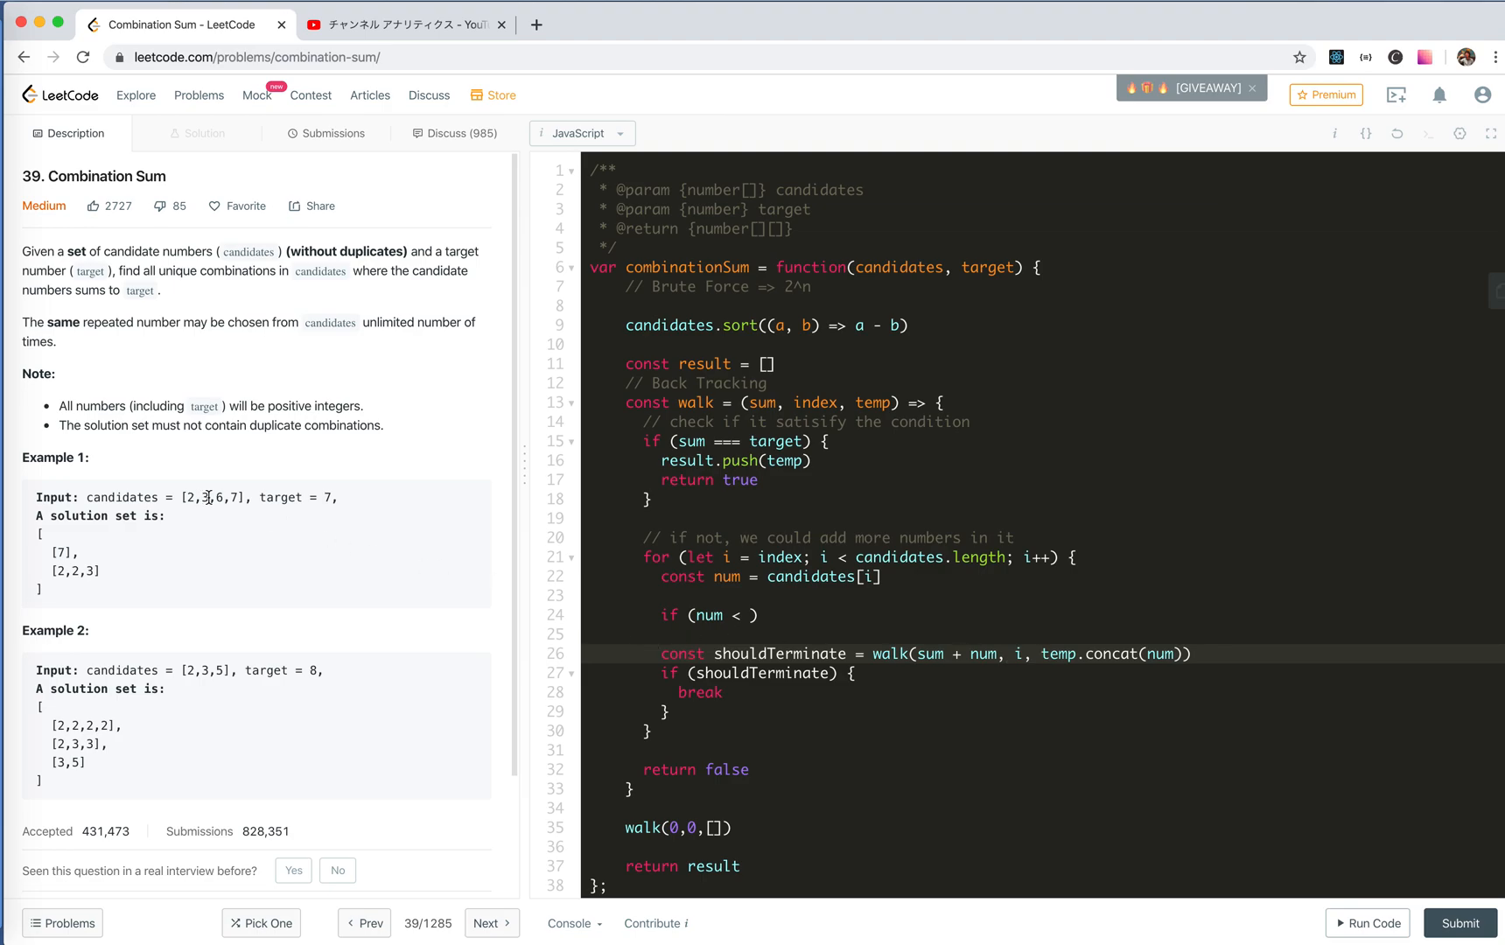
{"action": "mouse_move", "coordinate": [1207, 626]}
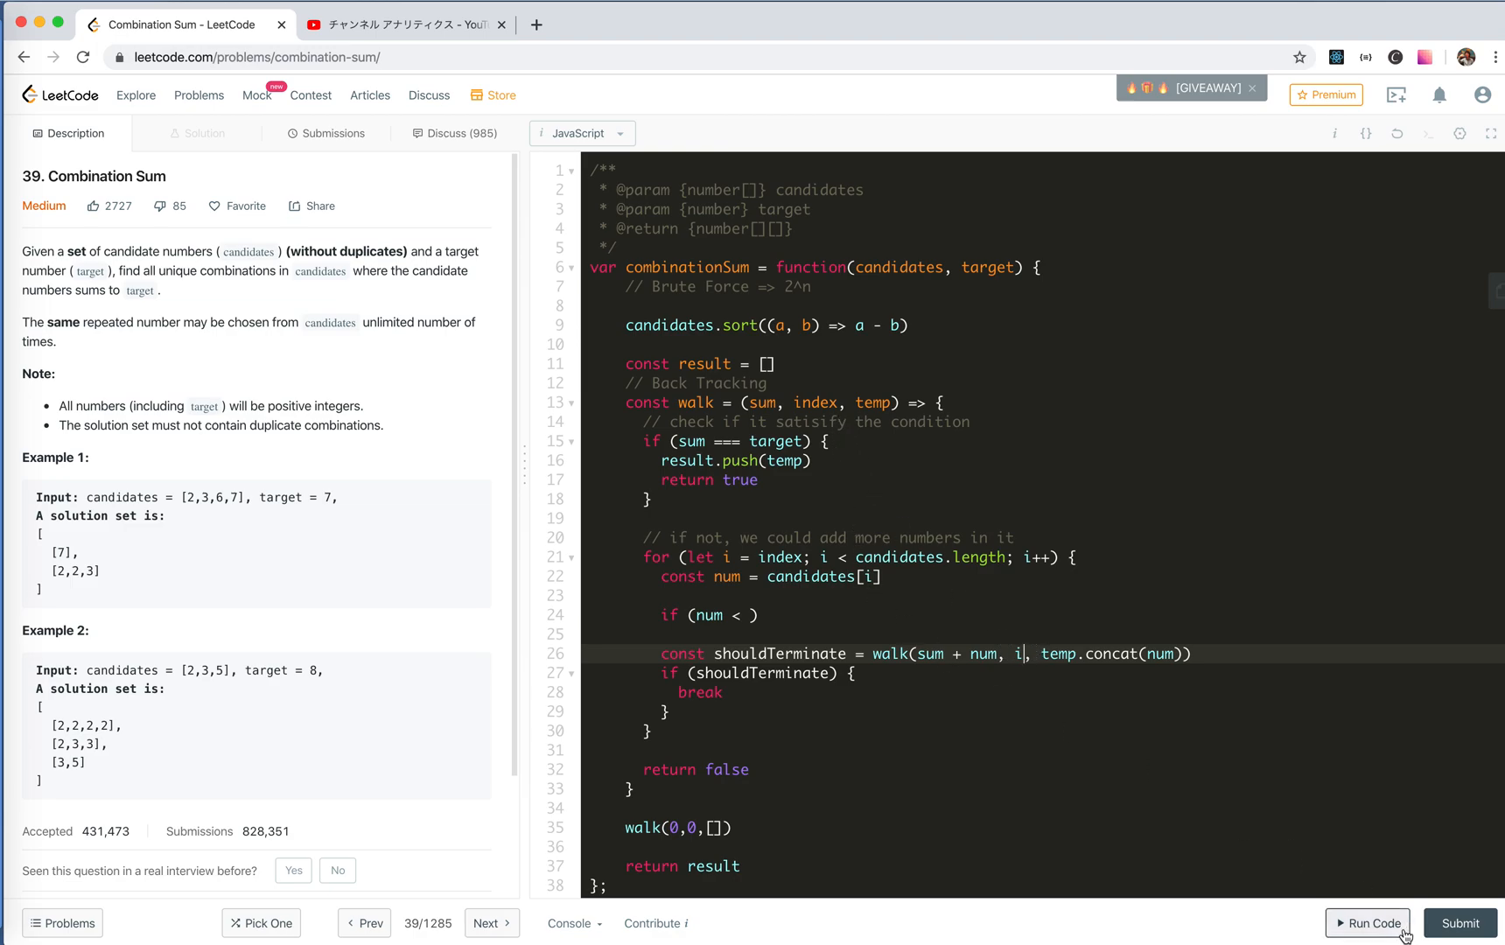
Step: Run the code on the example test, removing the unfinished if line between runs
{"action": "left_click", "coordinate": [1365, 922]}
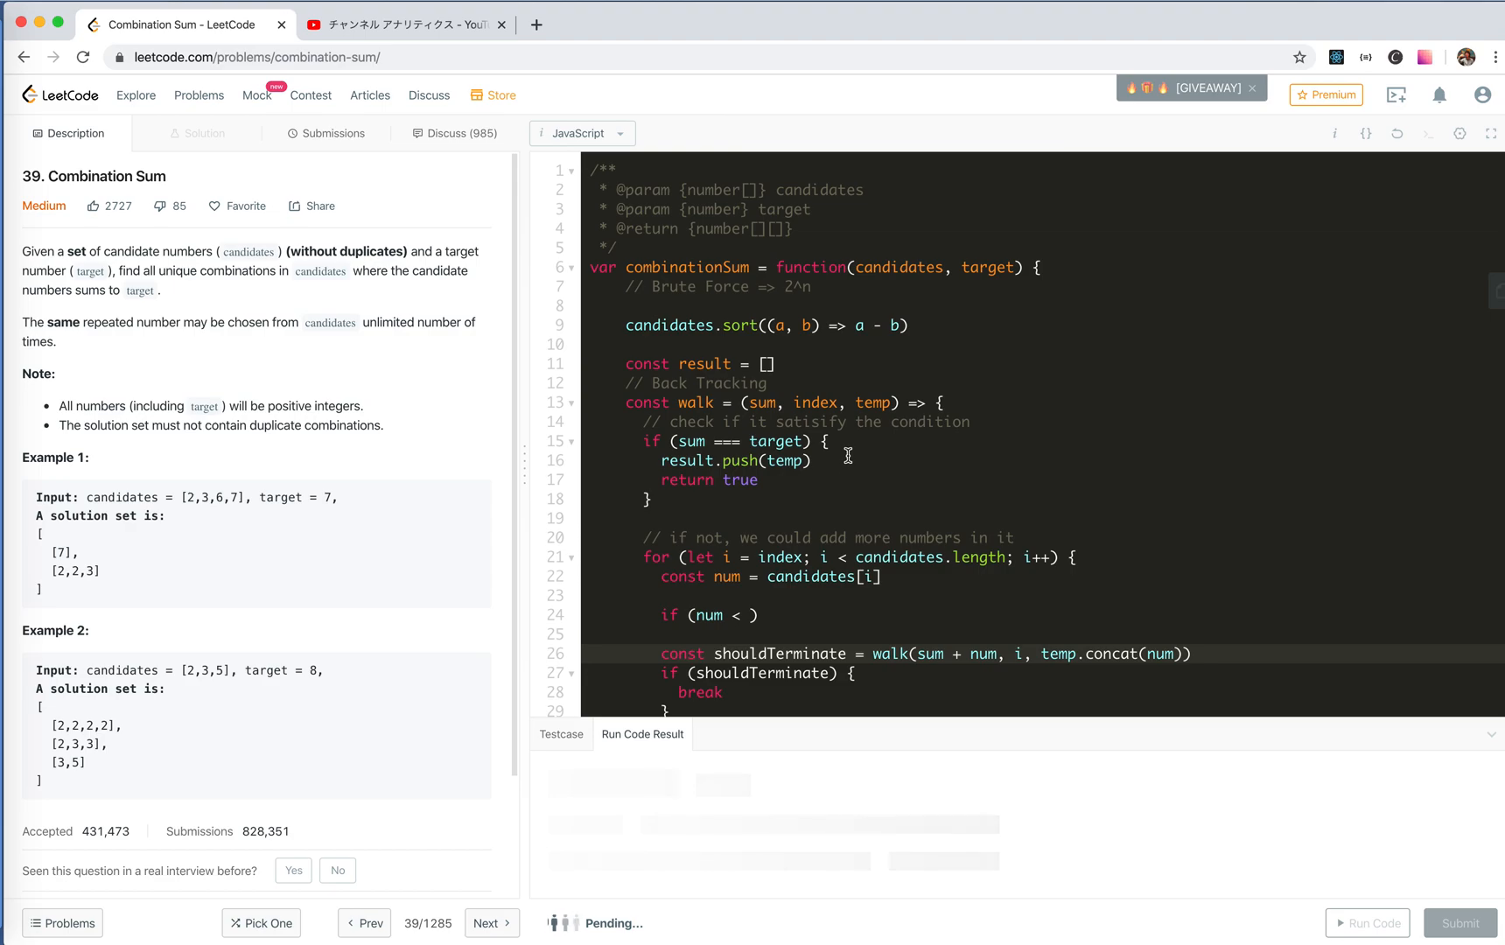
{"action": "scroll", "scroll_direction": "down", "scroll_amount": 3}
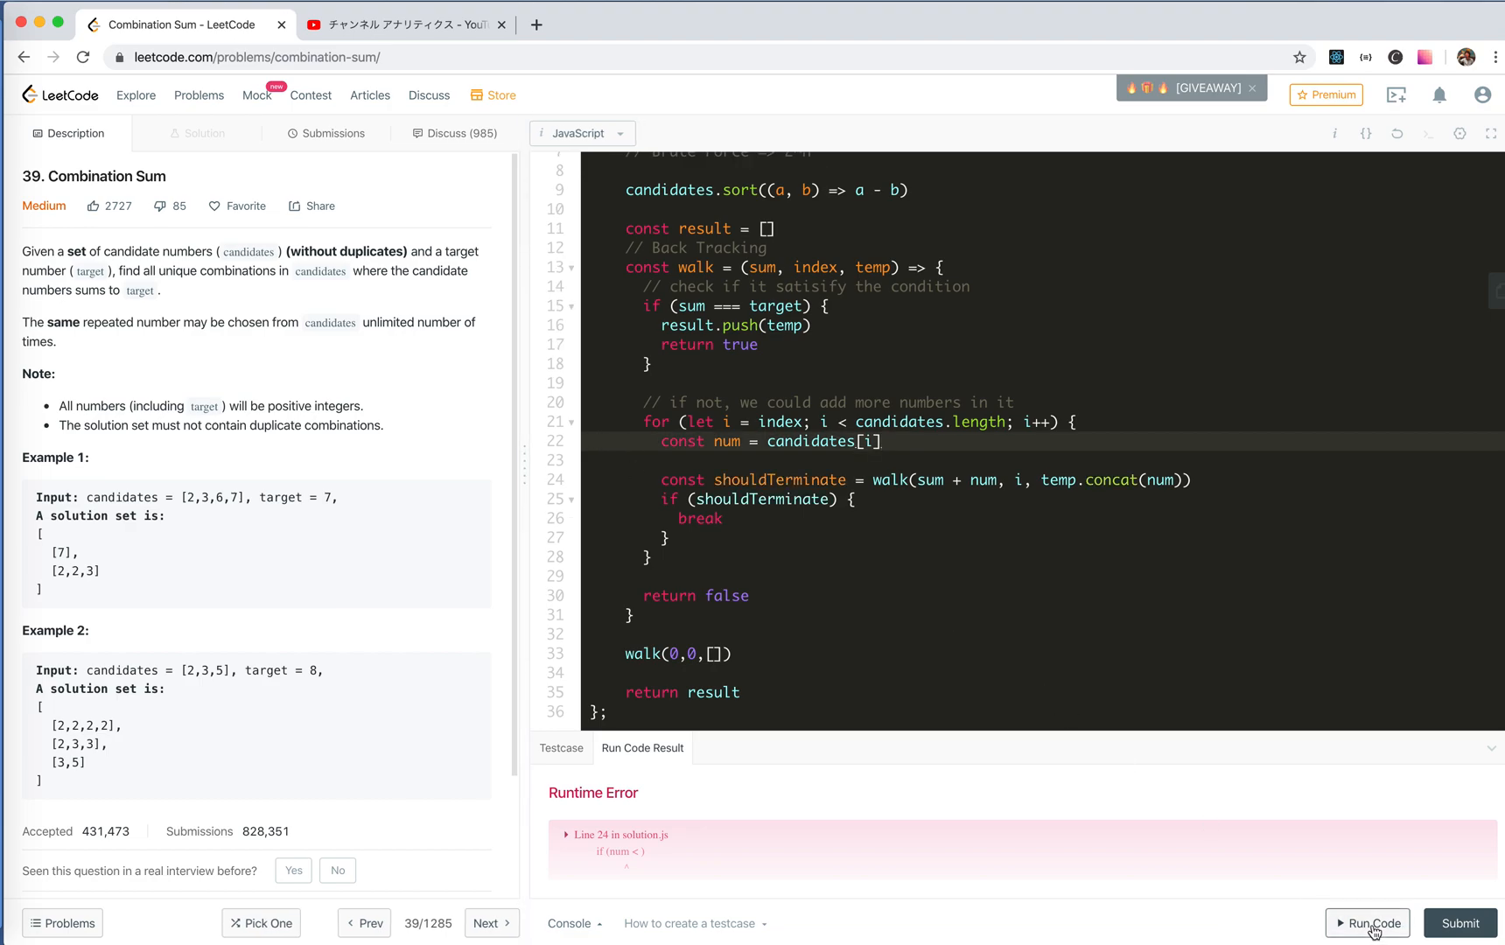
{"action": "left_click", "coordinate": [1367, 922]}
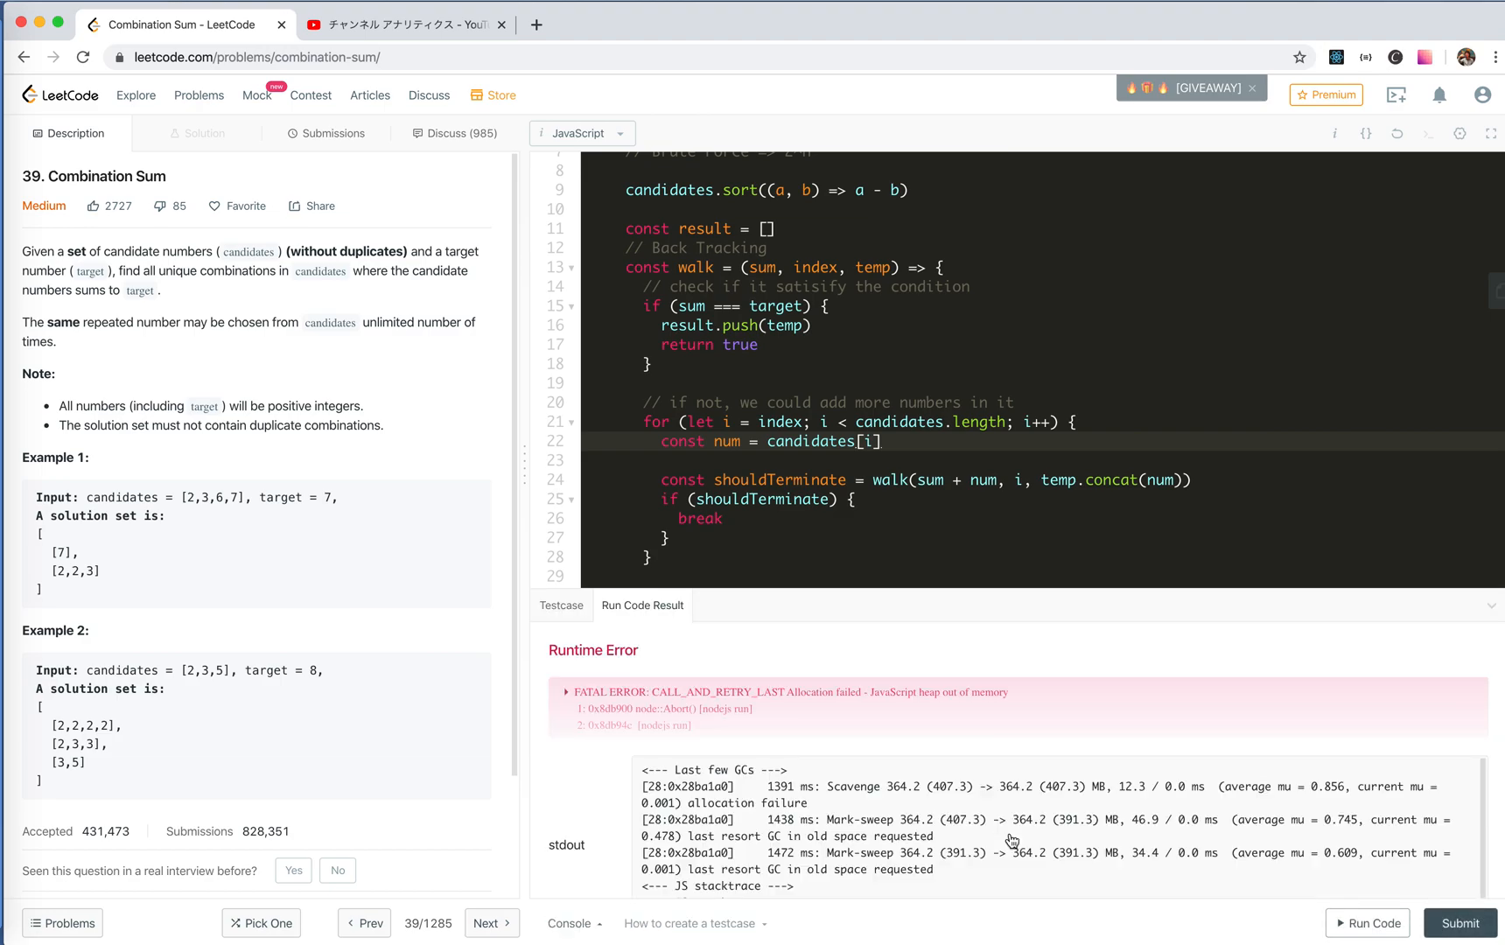
{"action": "left_click", "coordinate": [565, 691]}
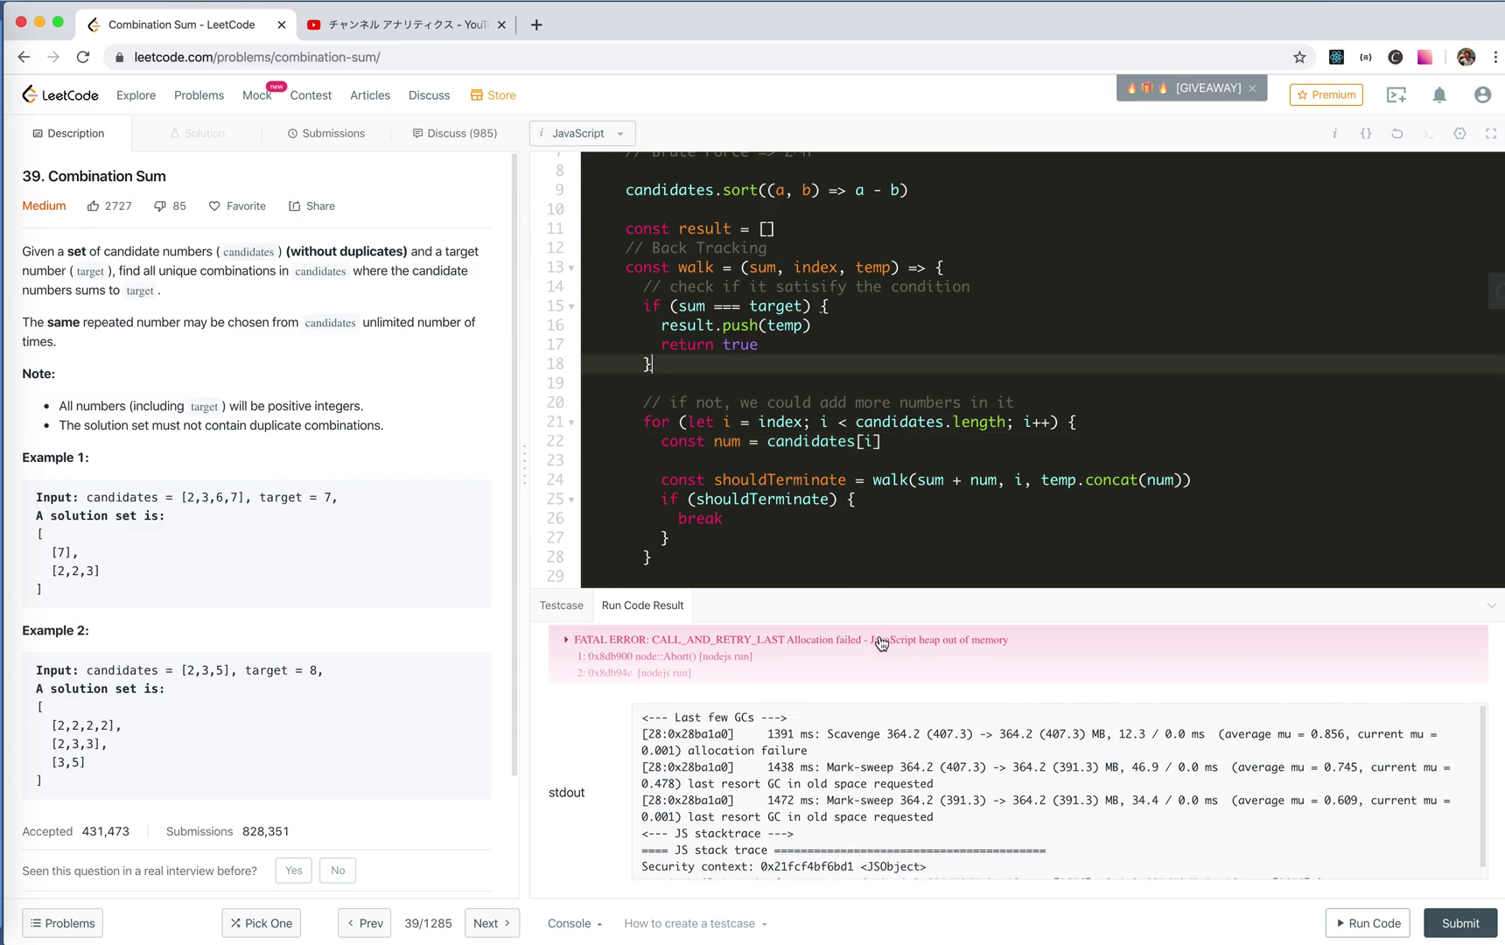
{"action": "mouse_move", "coordinate": [883, 630]}
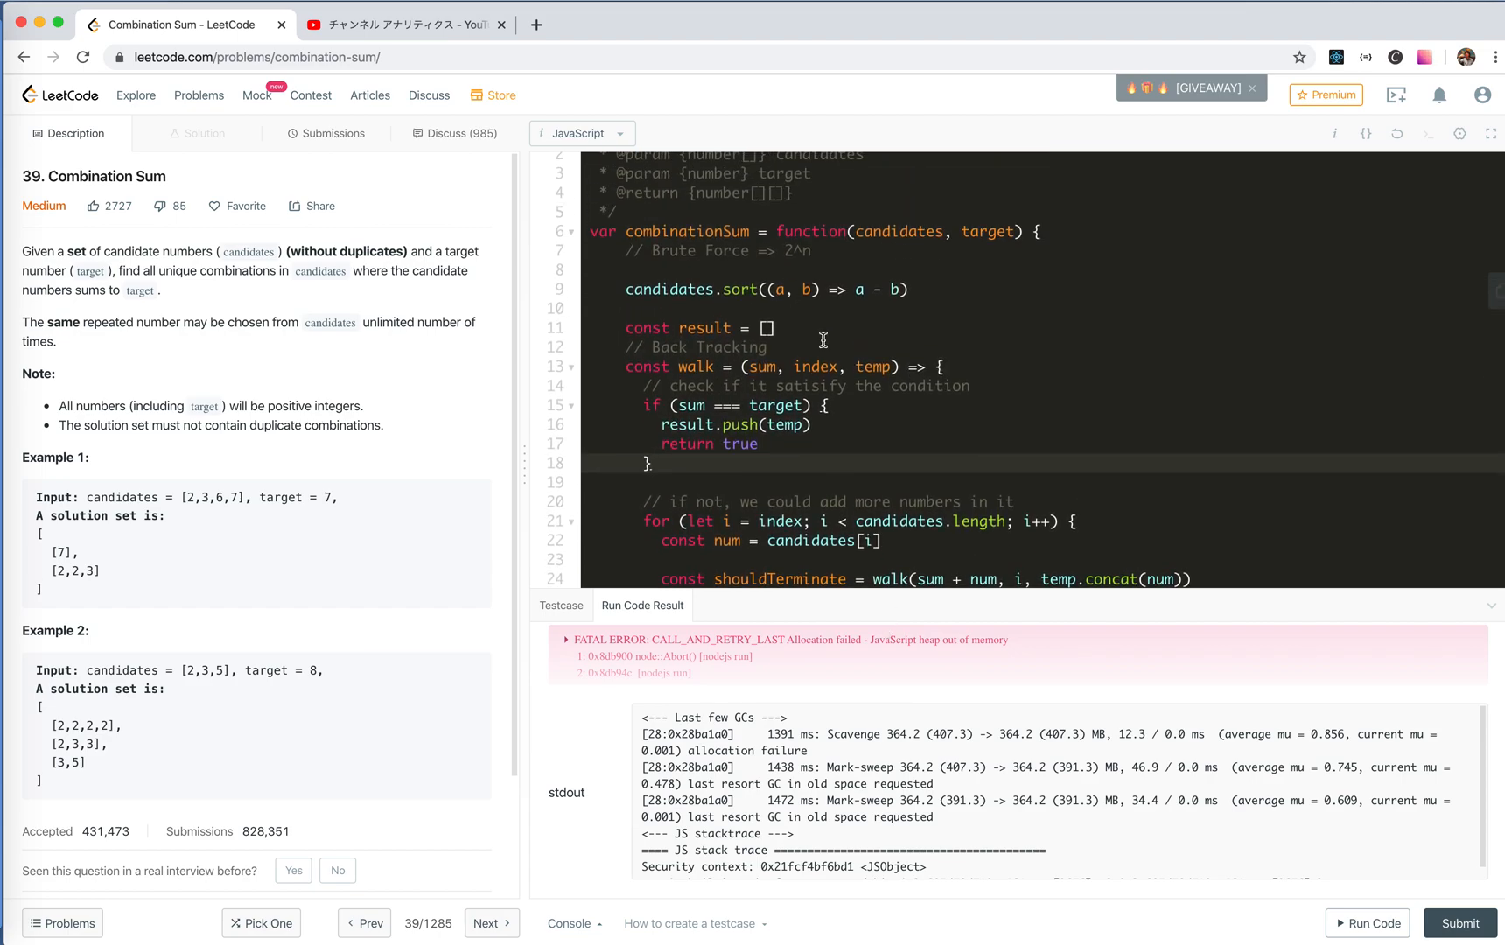
{"action": "scroll", "scroll_direction": "down", "scroll_amount": 3}
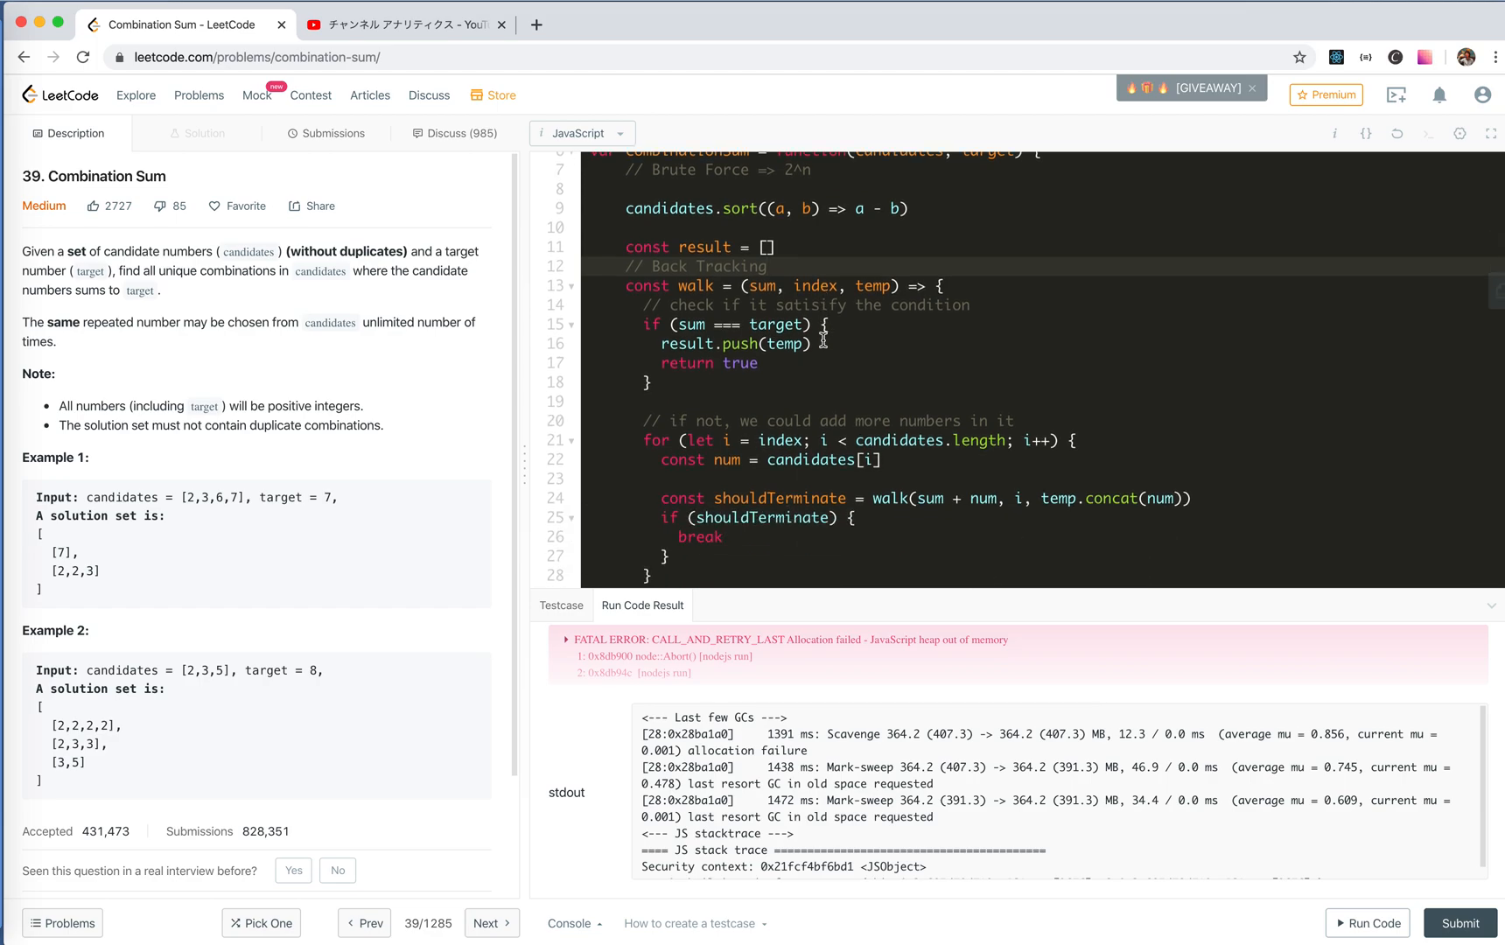
{"action": "scroll", "scroll_direction": "down", "scroll_amount": 3}
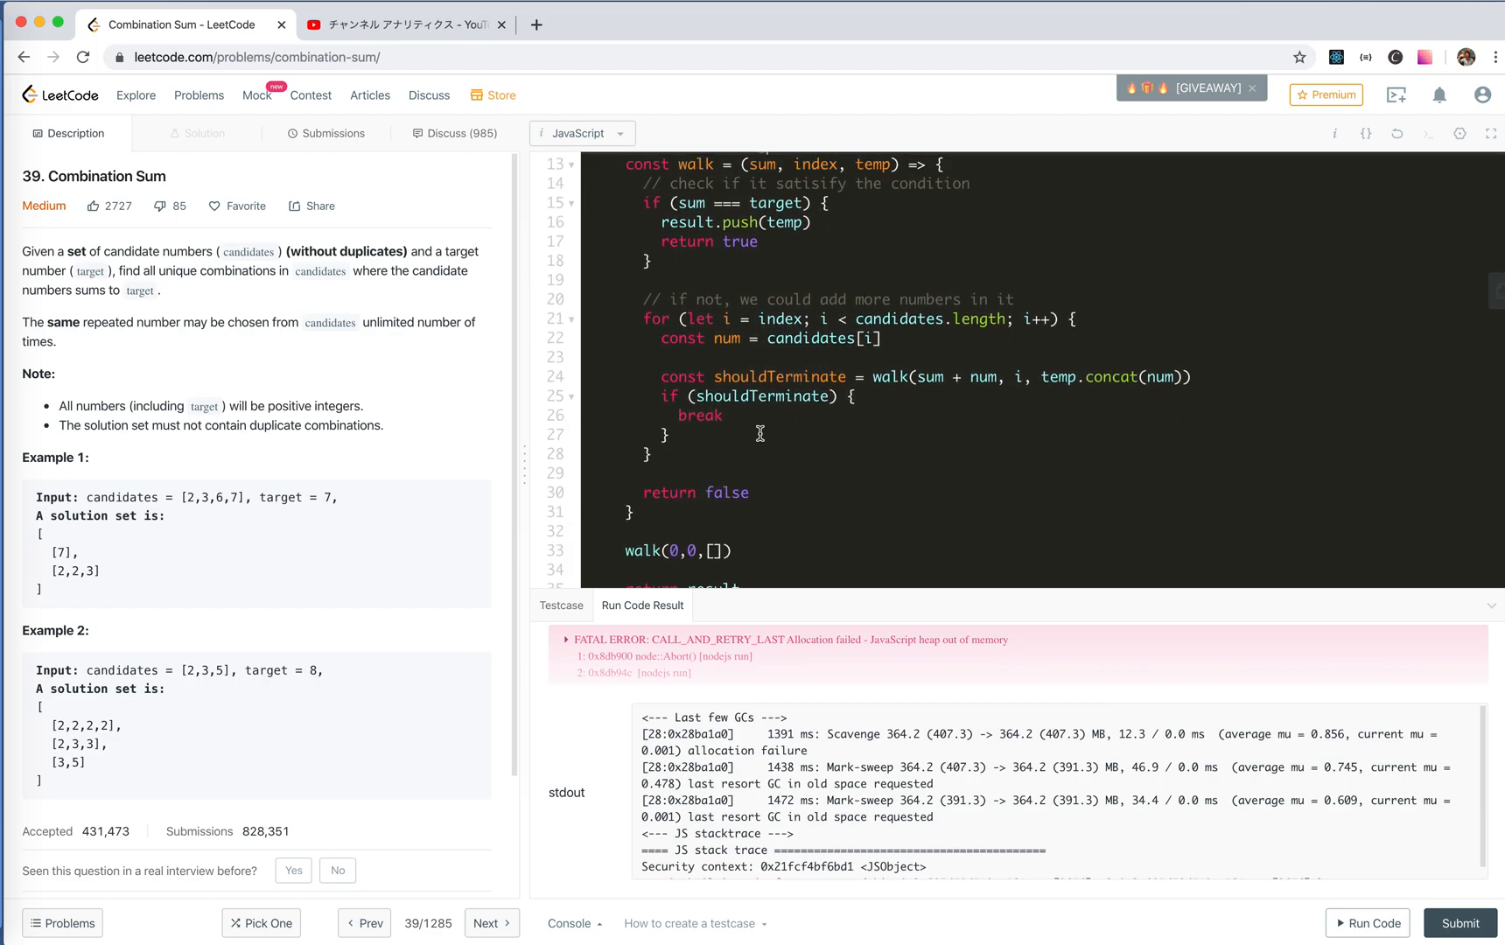
{"action": "mouse_move", "coordinate": [703, 549]}
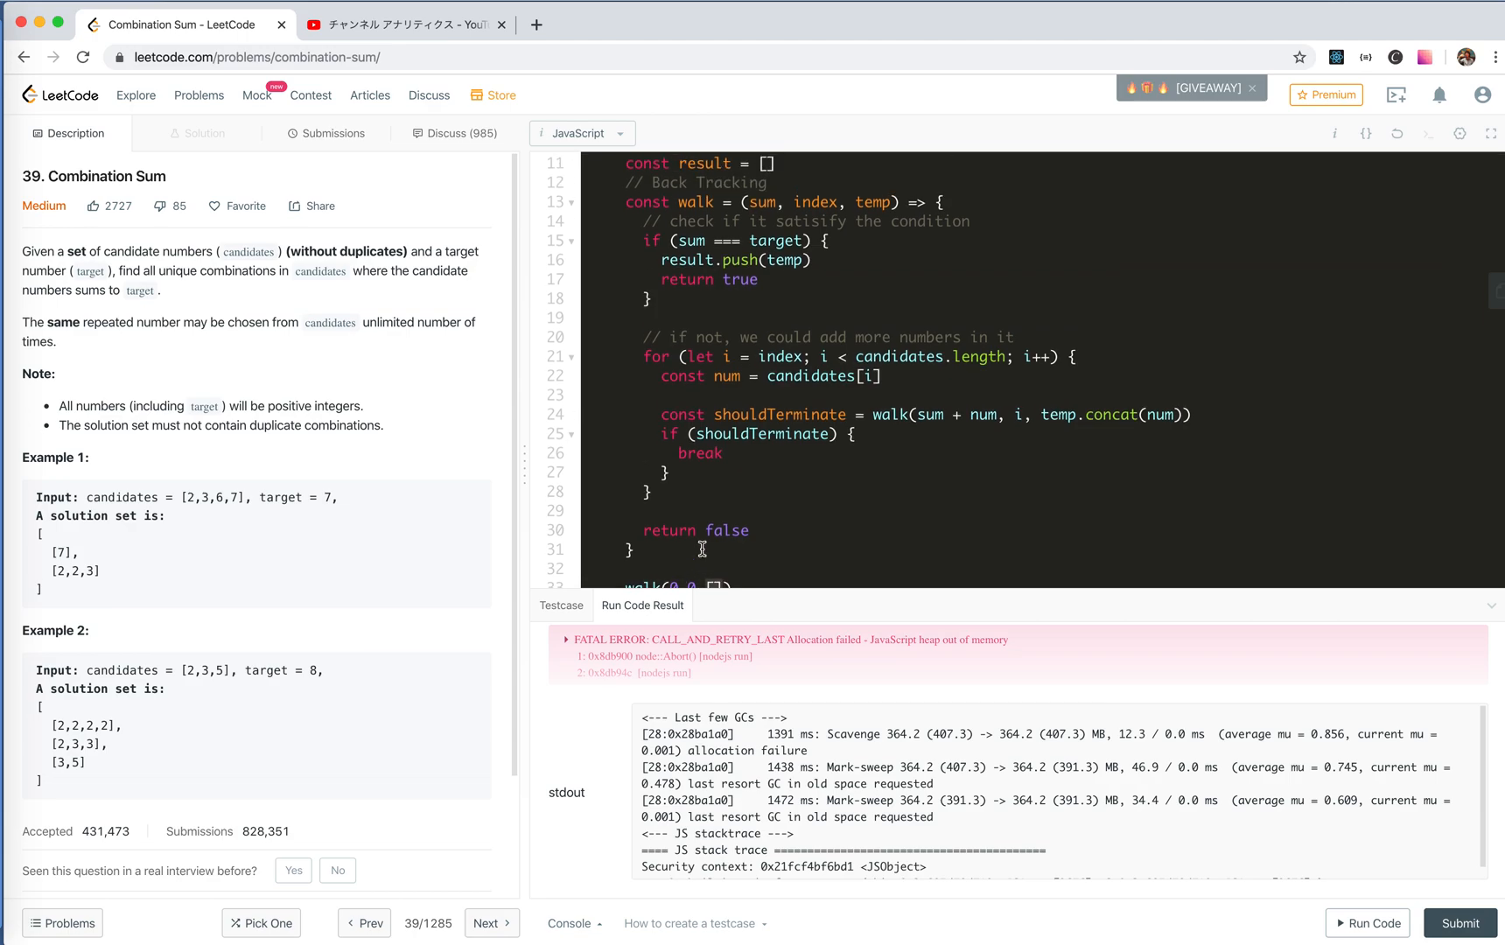
Step: Log sum and index with console.log(sum, index) and rerun the code
{"action": "type", "text": "console.log(su,"}
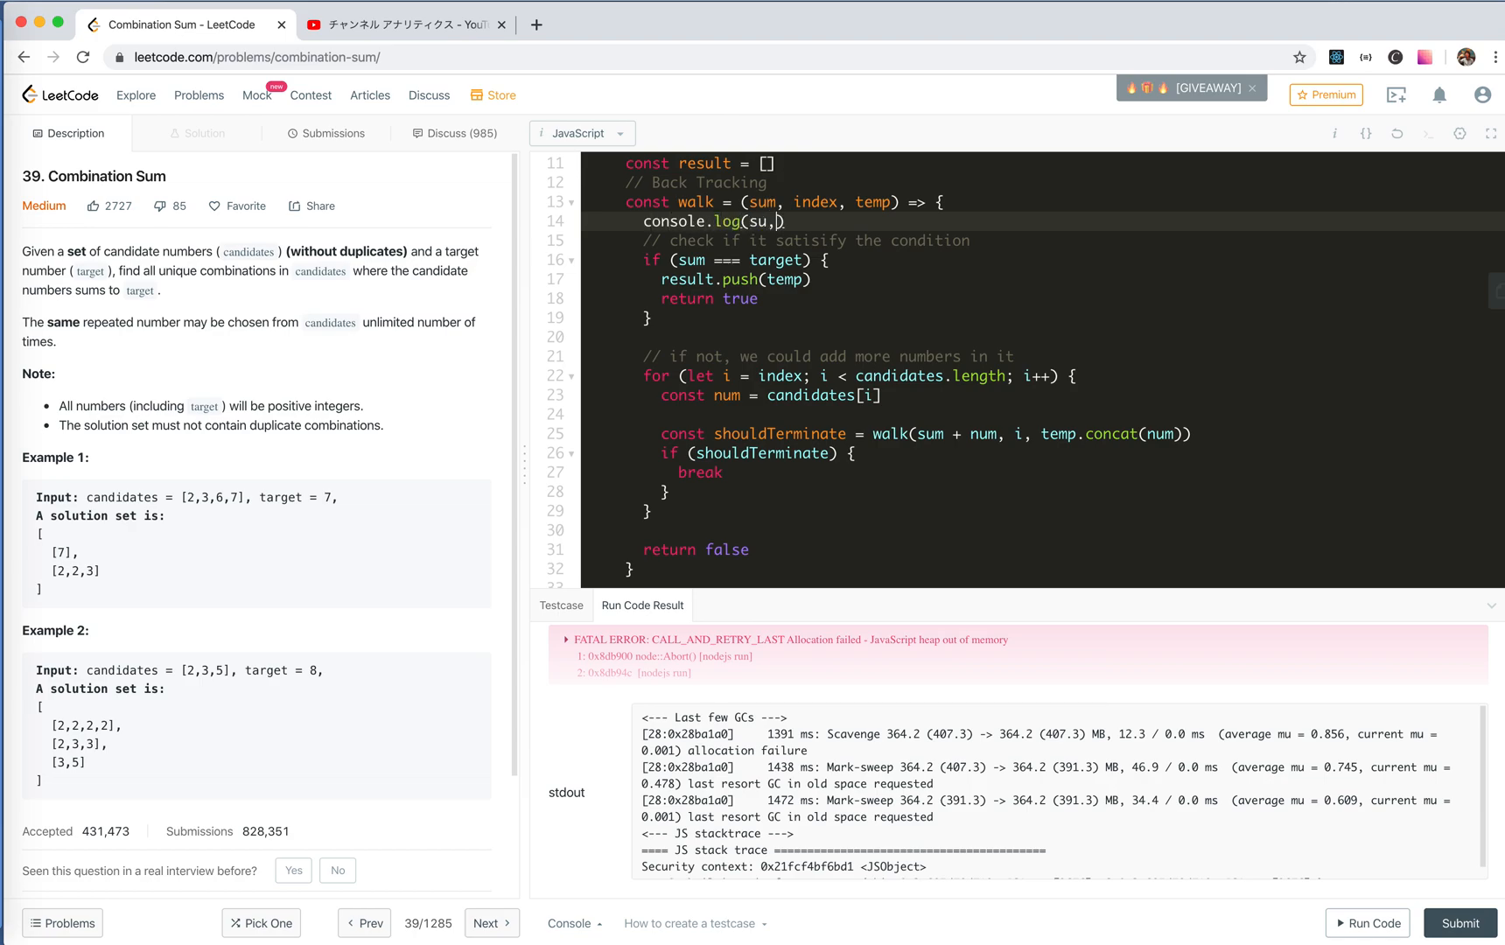
{"action": "type", "text": "m, index"}
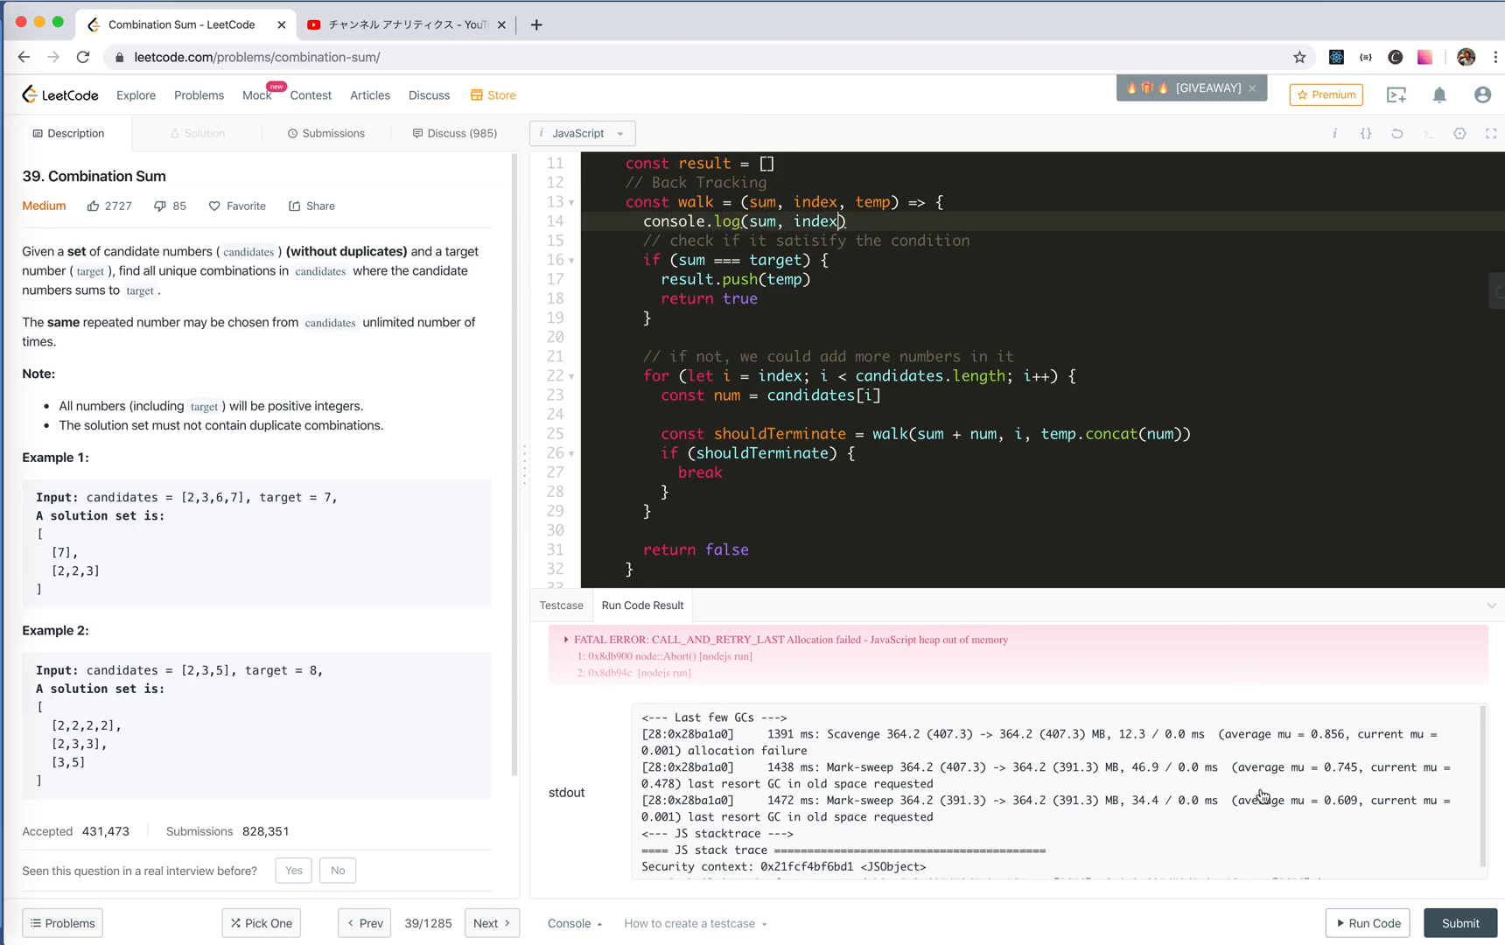
{"action": "left_click", "coordinate": [1366, 922]}
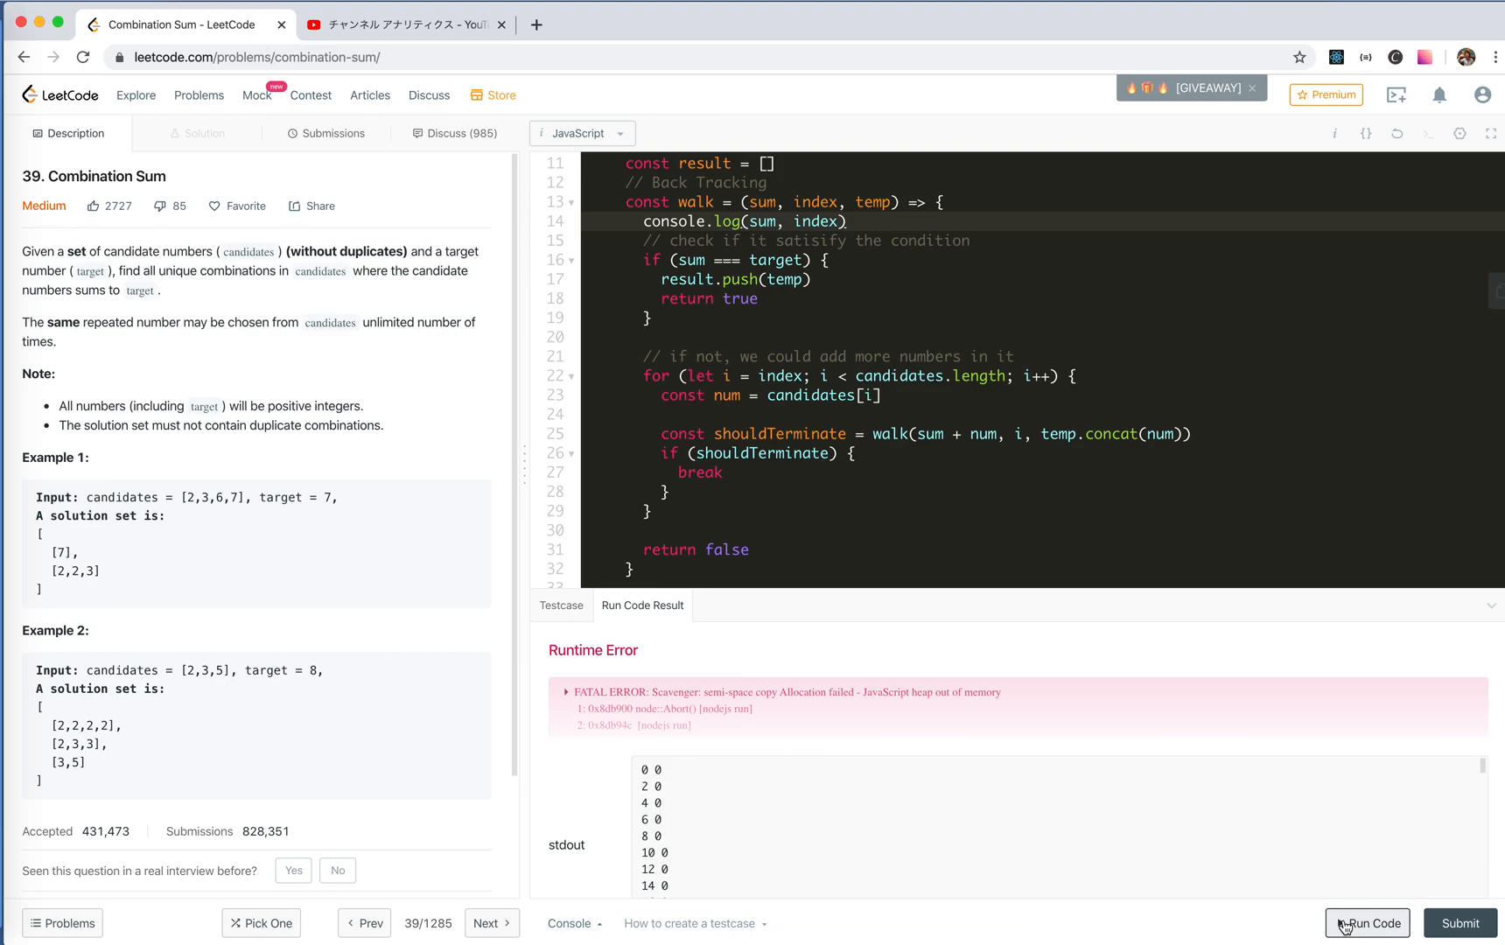
{"action": "mouse_move", "coordinate": [778, 315]}
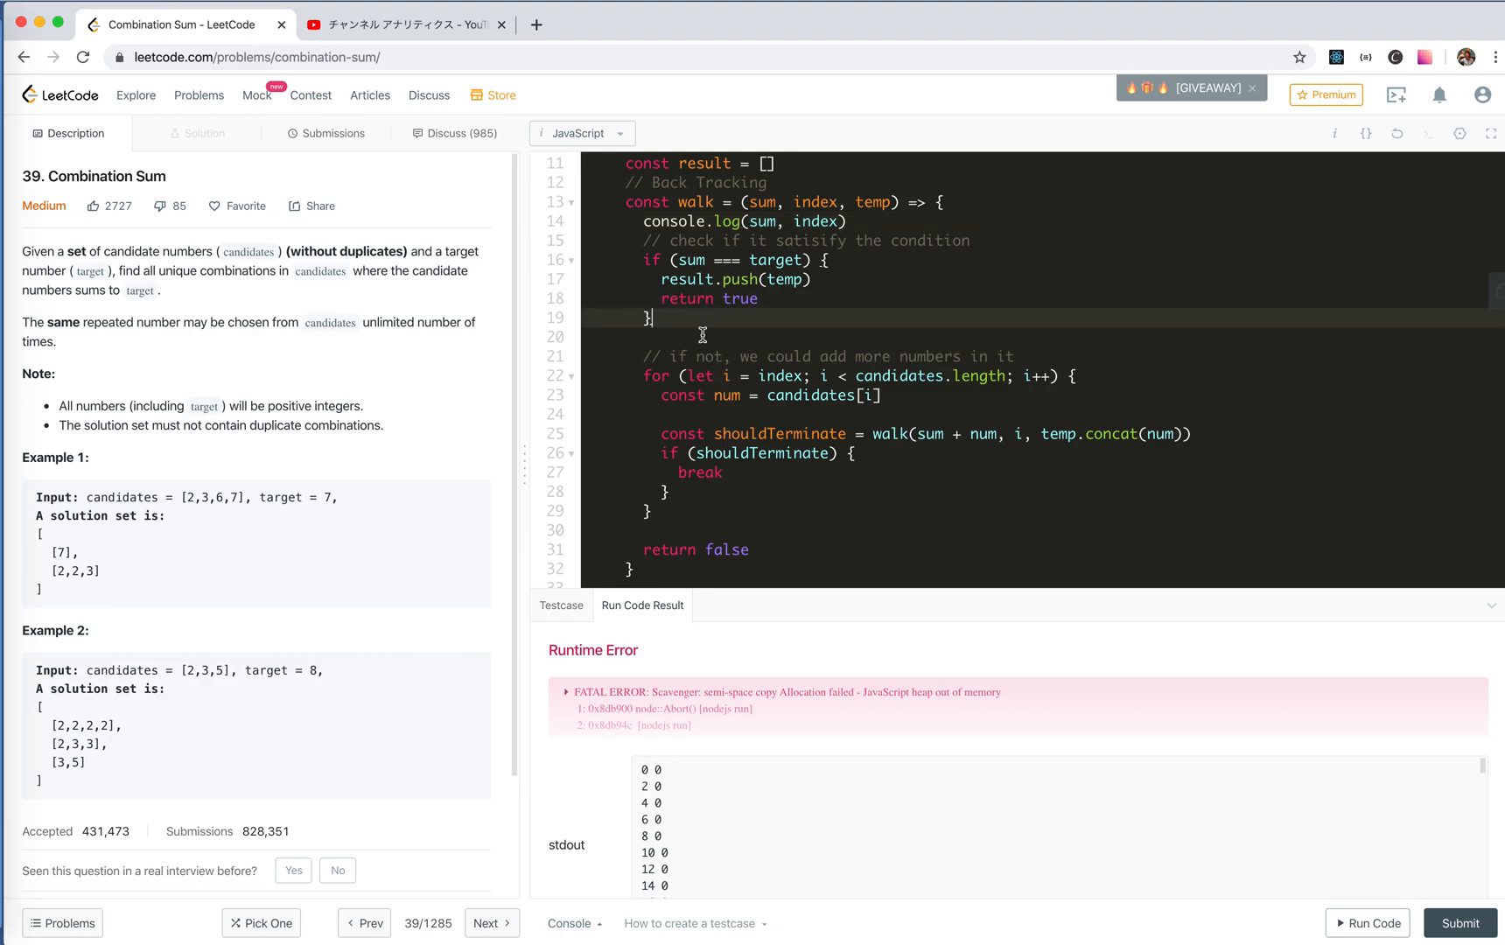
Step: Stop when sum >= target, with a nested if (sum === target) pushing exact matches
{"action": "type", "text": "fi"}
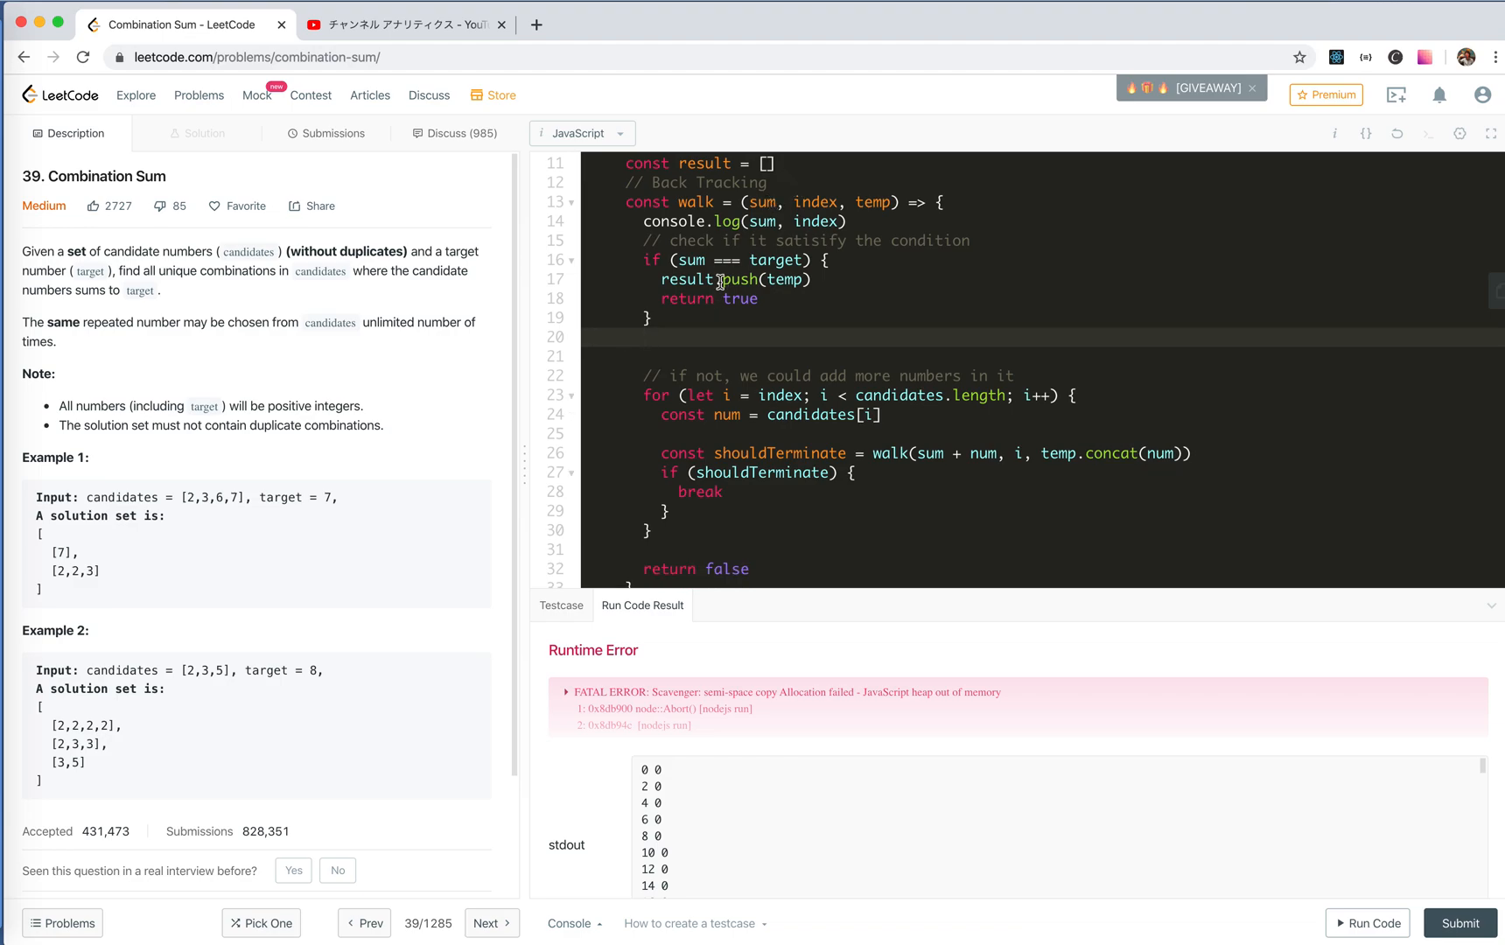
{"action": "type", "text": ">="}
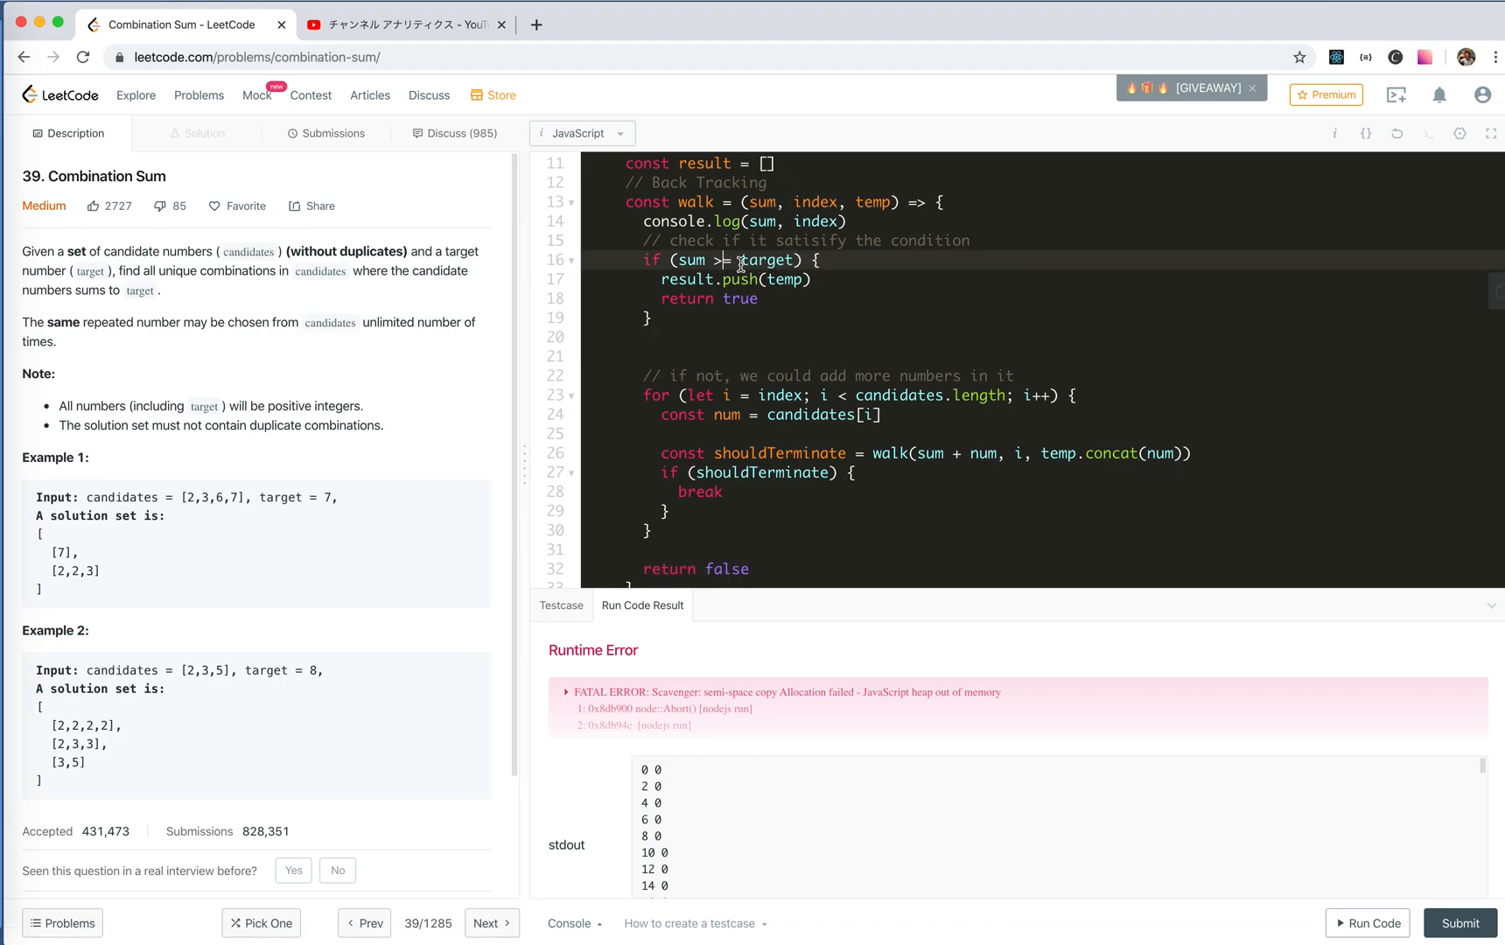
{"action": "mouse_move", "coordinate": [731, 280]}
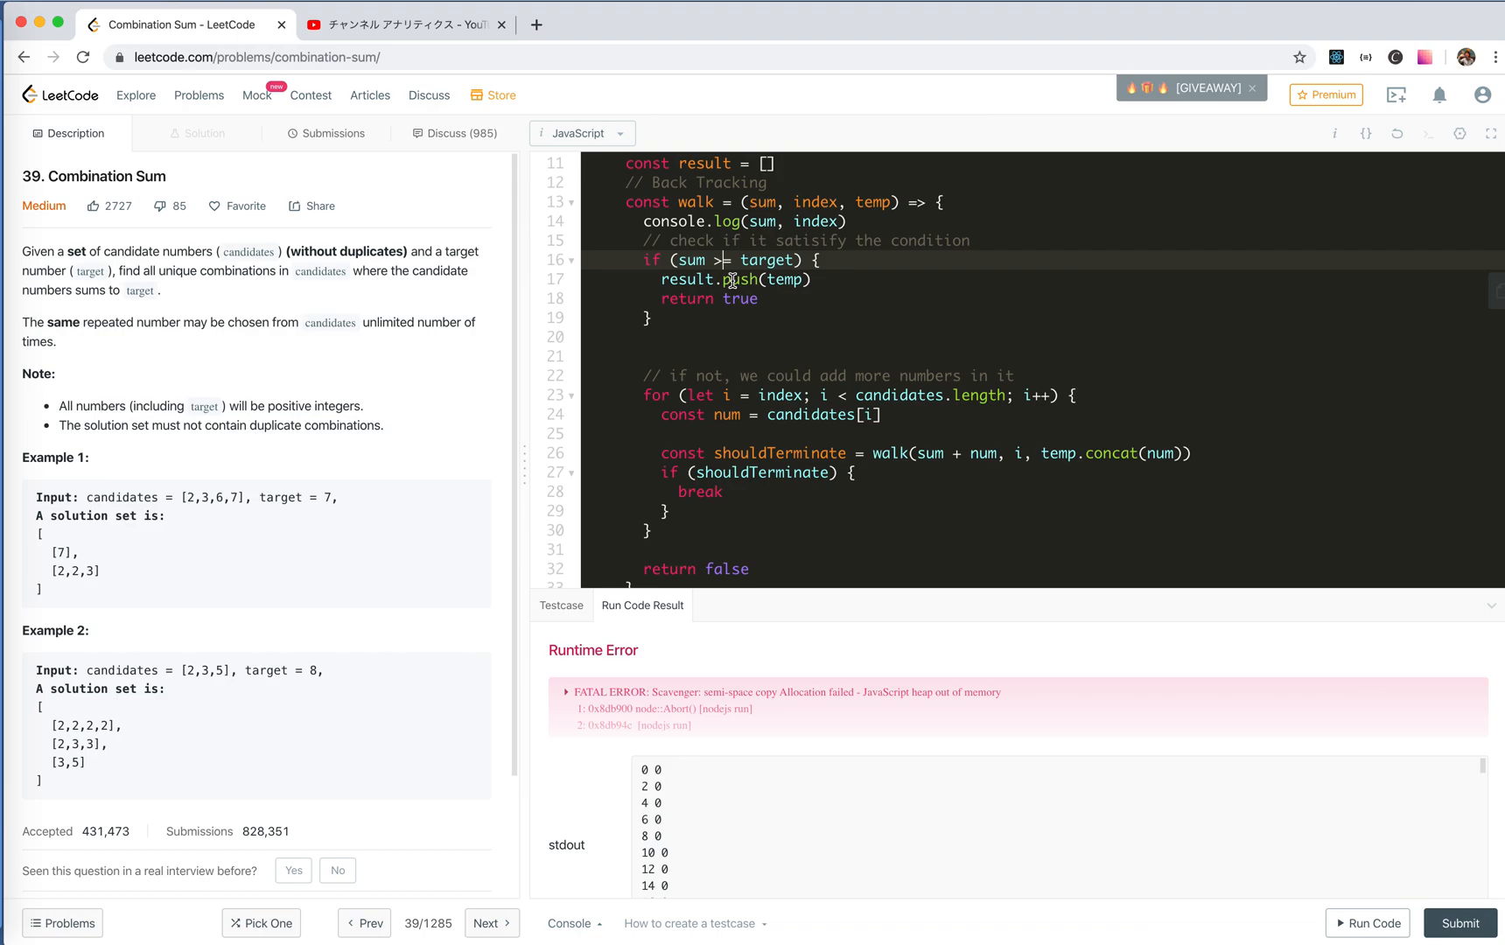
{"action": "type", "text": "if"}
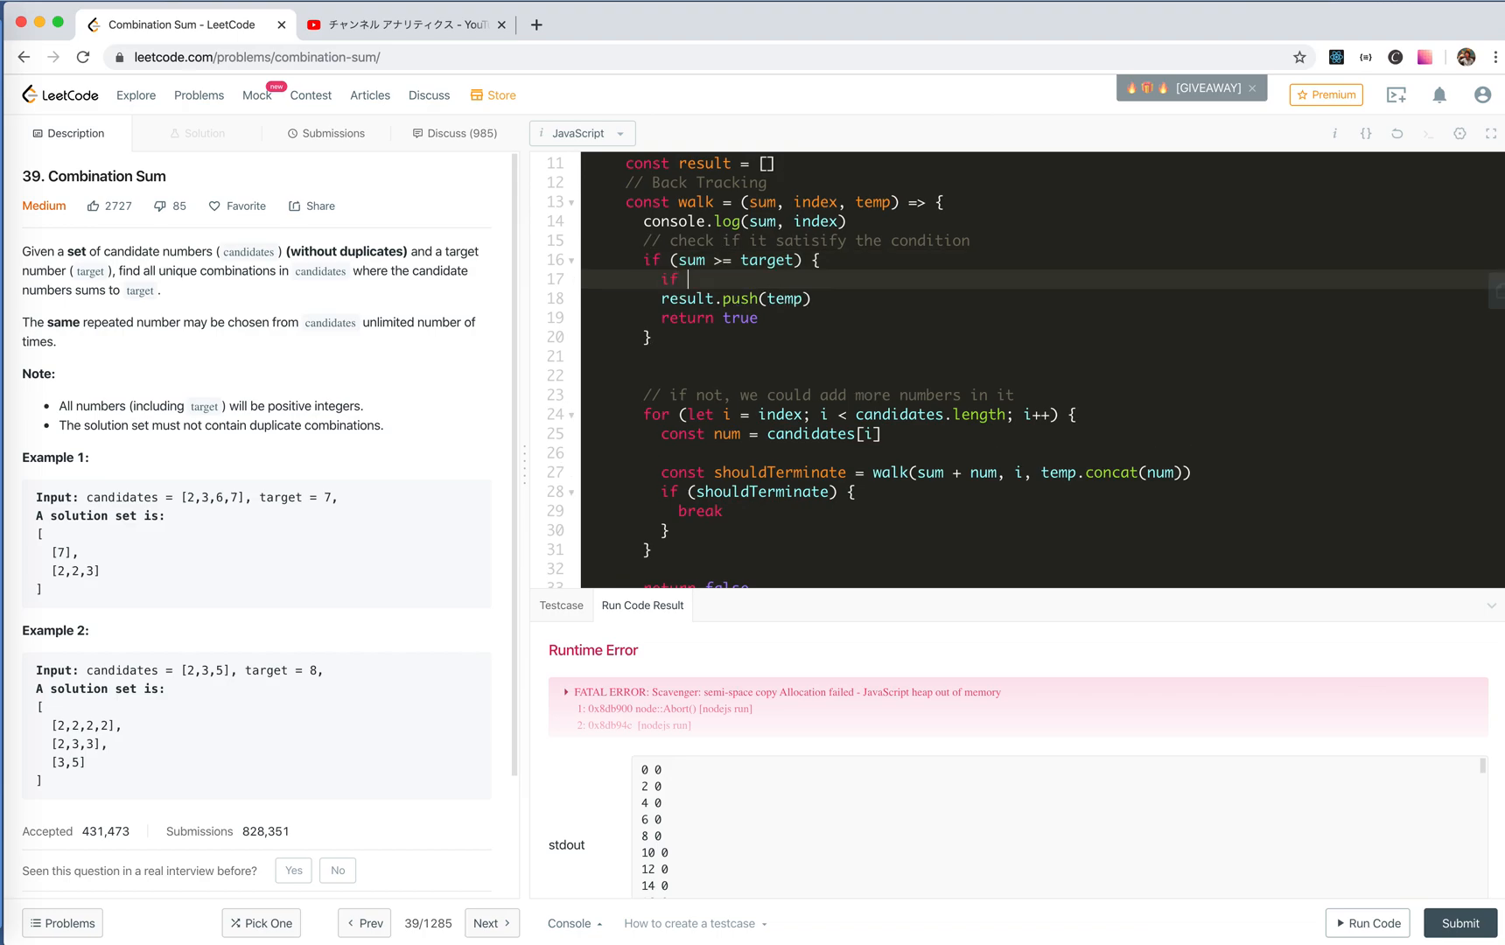
{"action": "type", "text": "(sum === target) {"}
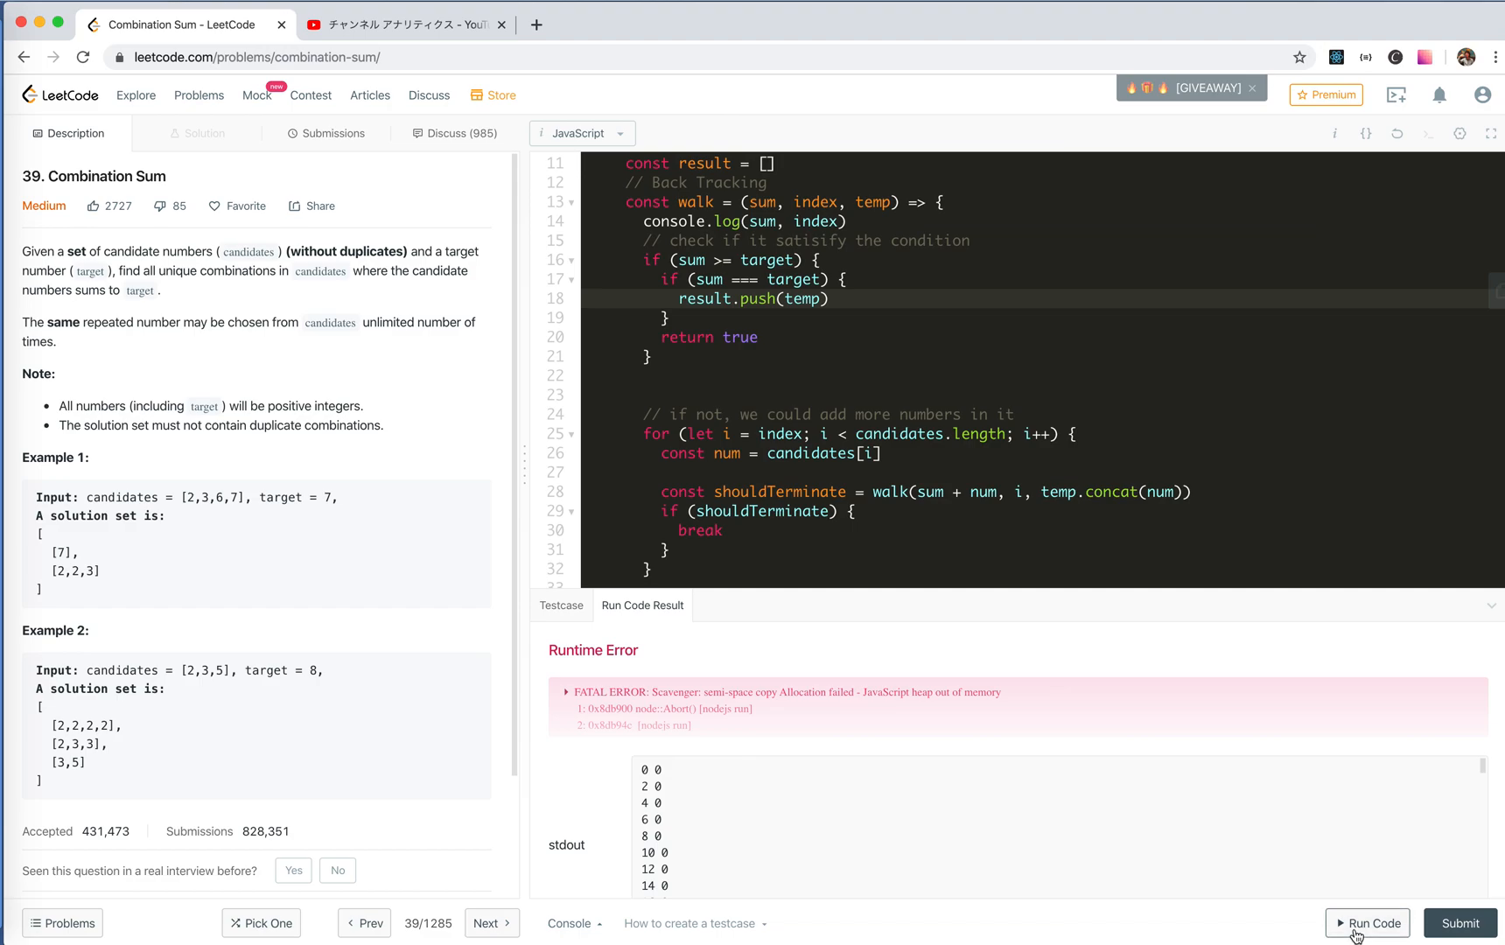
Step: Run the example test with the new stopping condition, then submit for an Accepted result
{"action": "left_click", "coordinate": [1366, 922]}
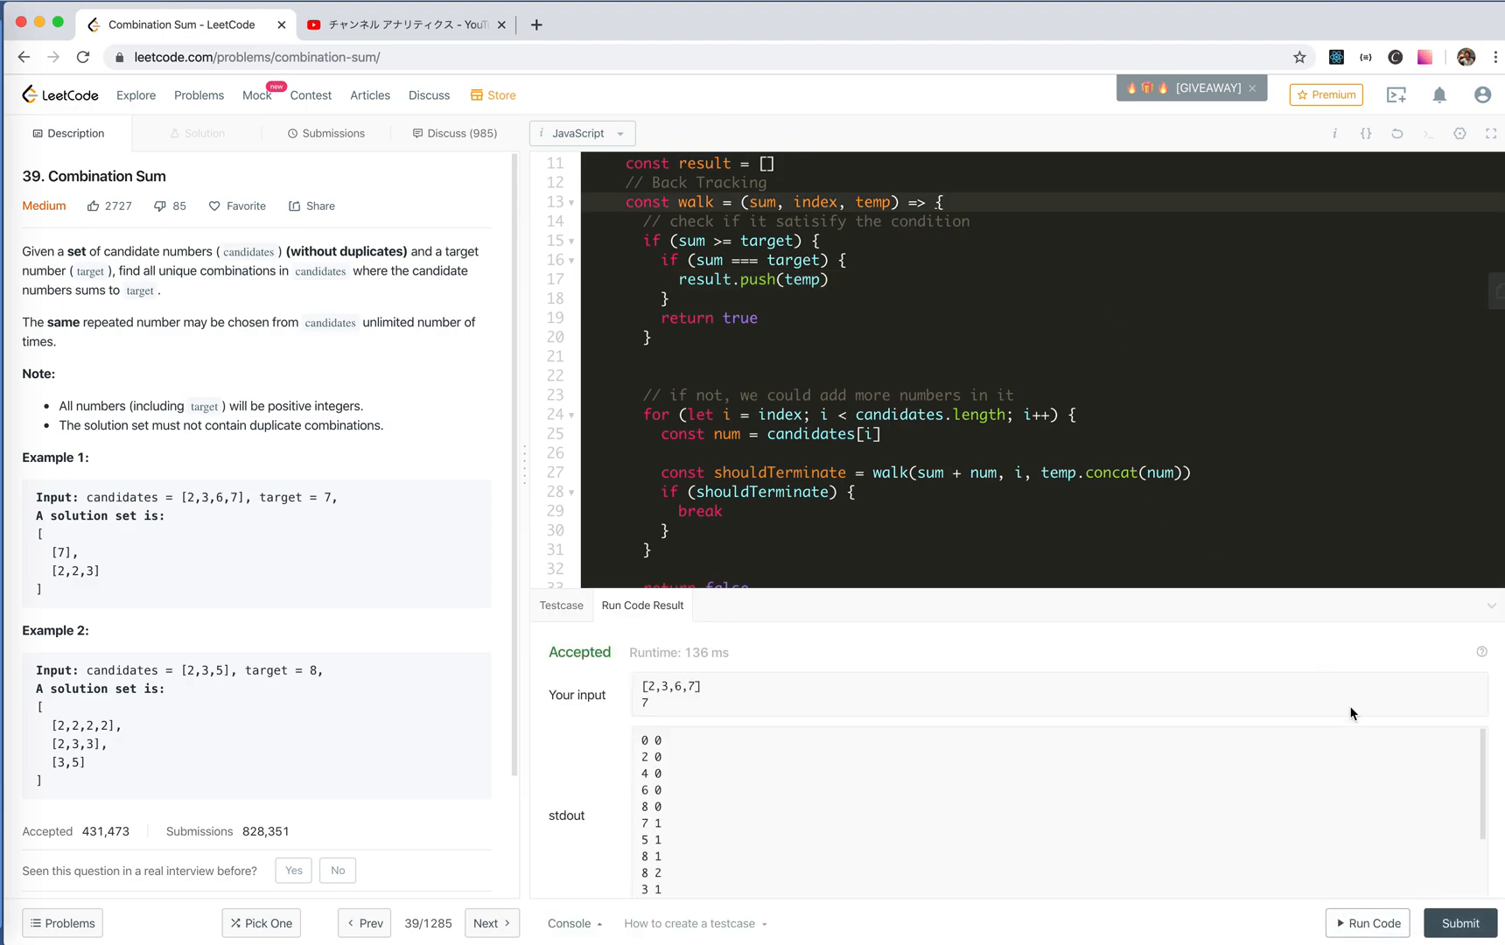
{"action": "left_click", "coordinate": [332, 133]}
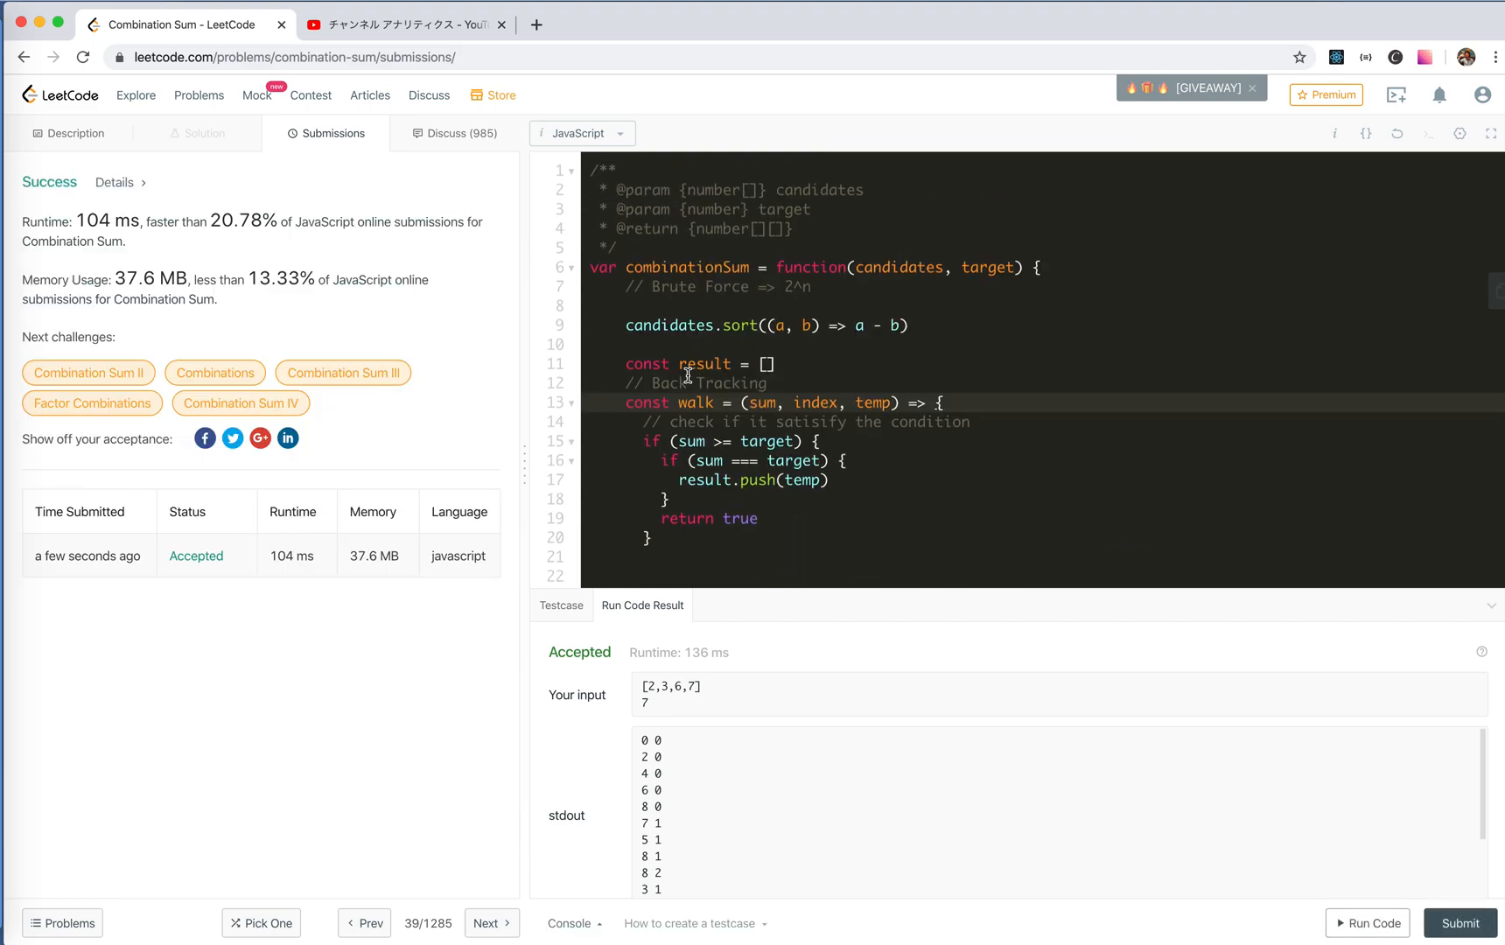
Step: Begin the time-complexity comment as "// Time:" and consult Example 1's candidates in the Description
{"action": "type", "text": "// WT"}
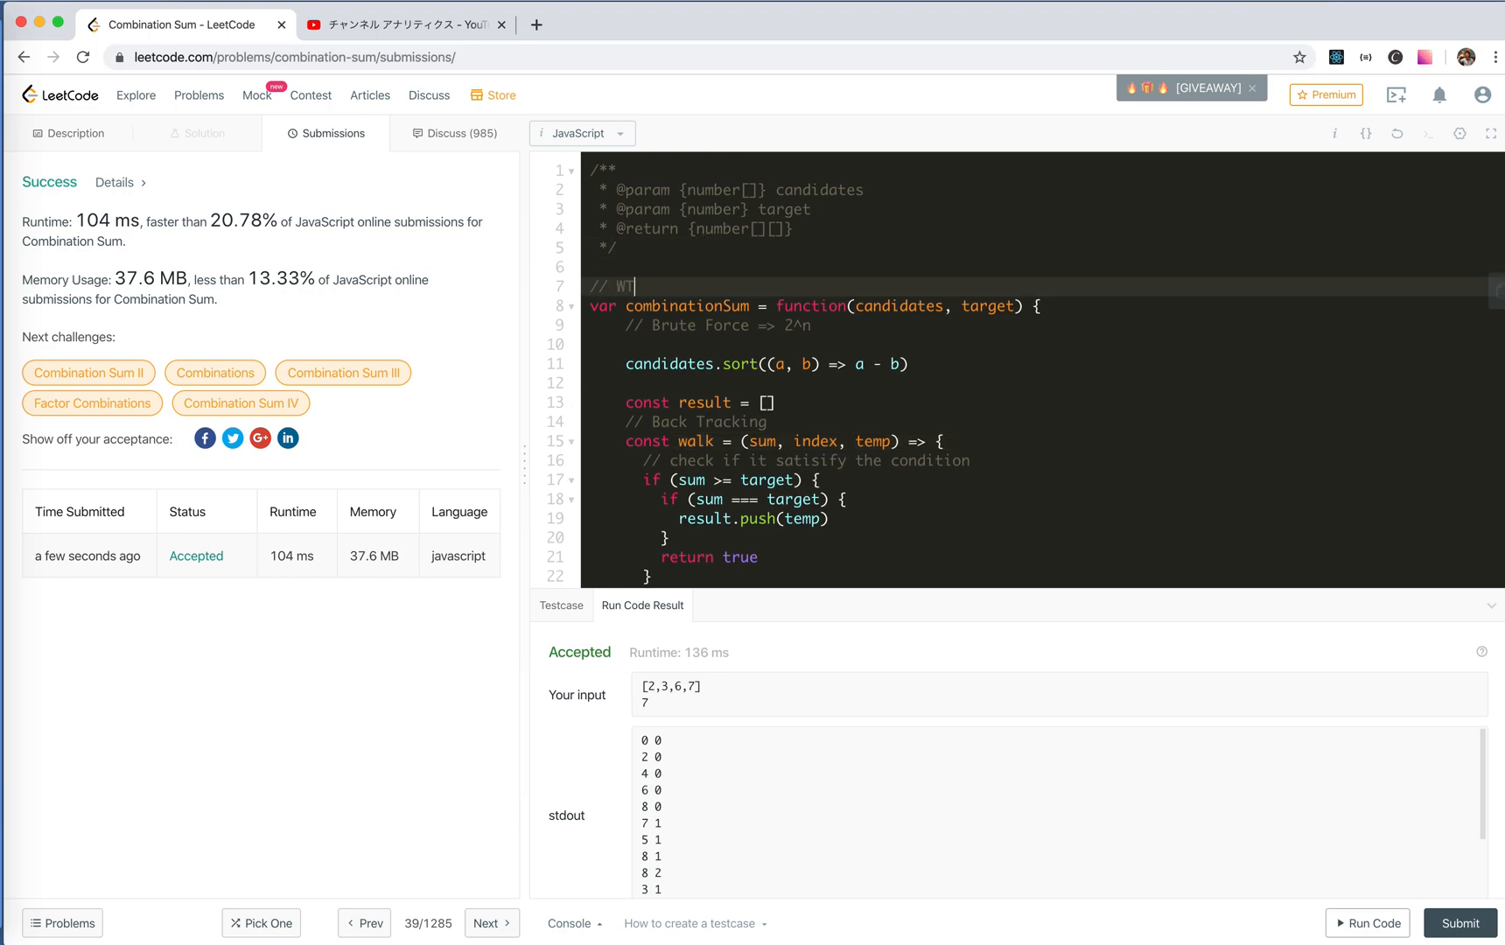
{"action": "type", "text": "im"}
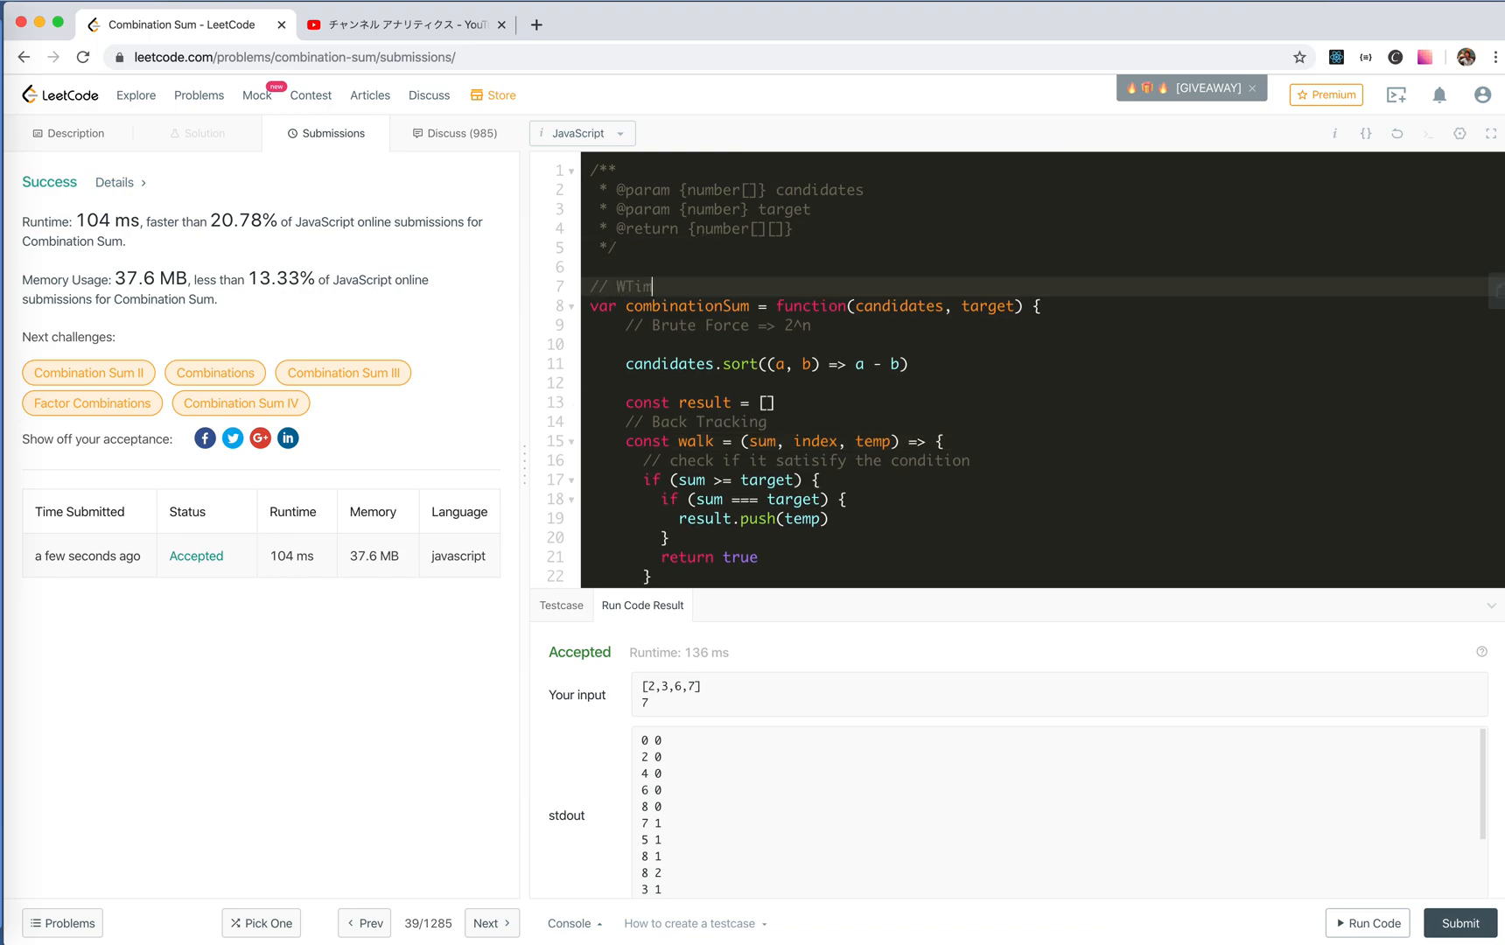
{"action": "type", "text": "Time:"}
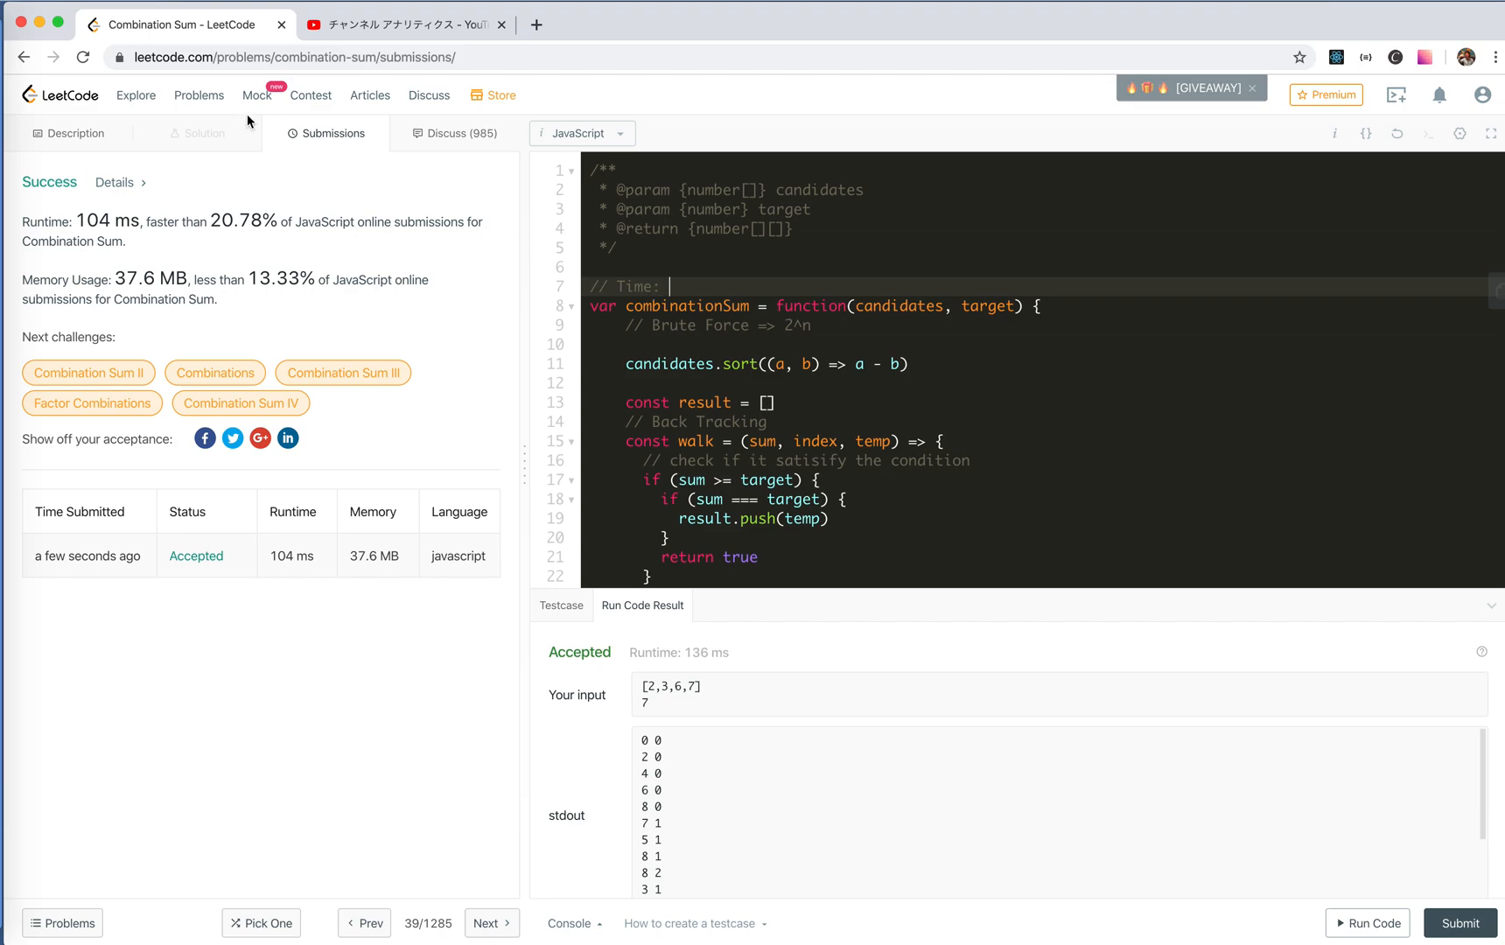
{"action": "left_click", "coordinate": [75, 133]}
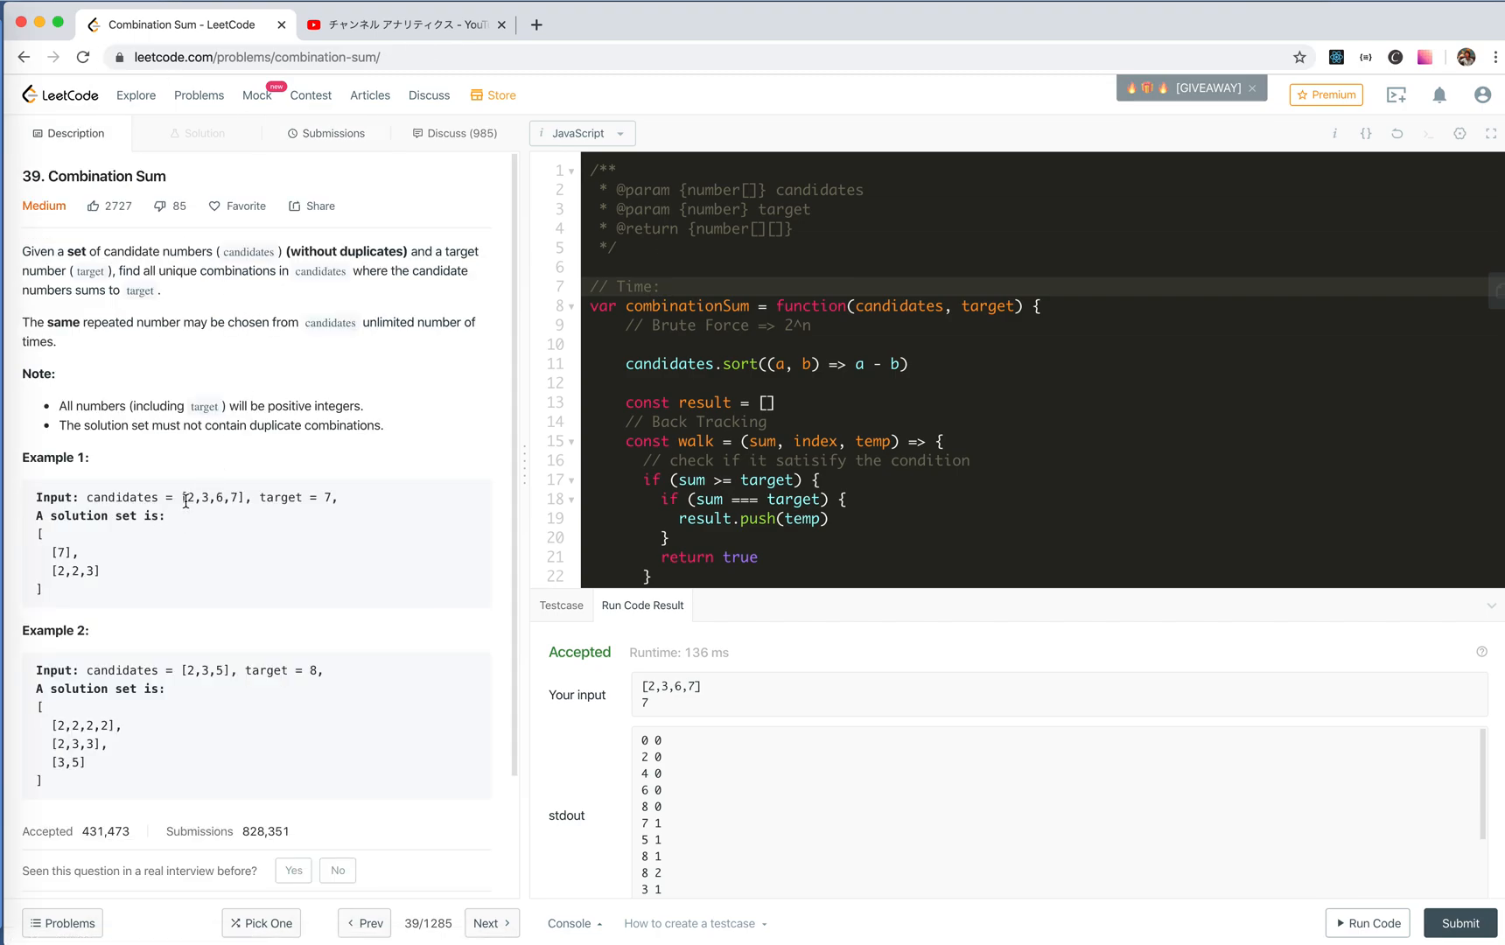
{"action": "double_click", "coordinate": [188, 497]}
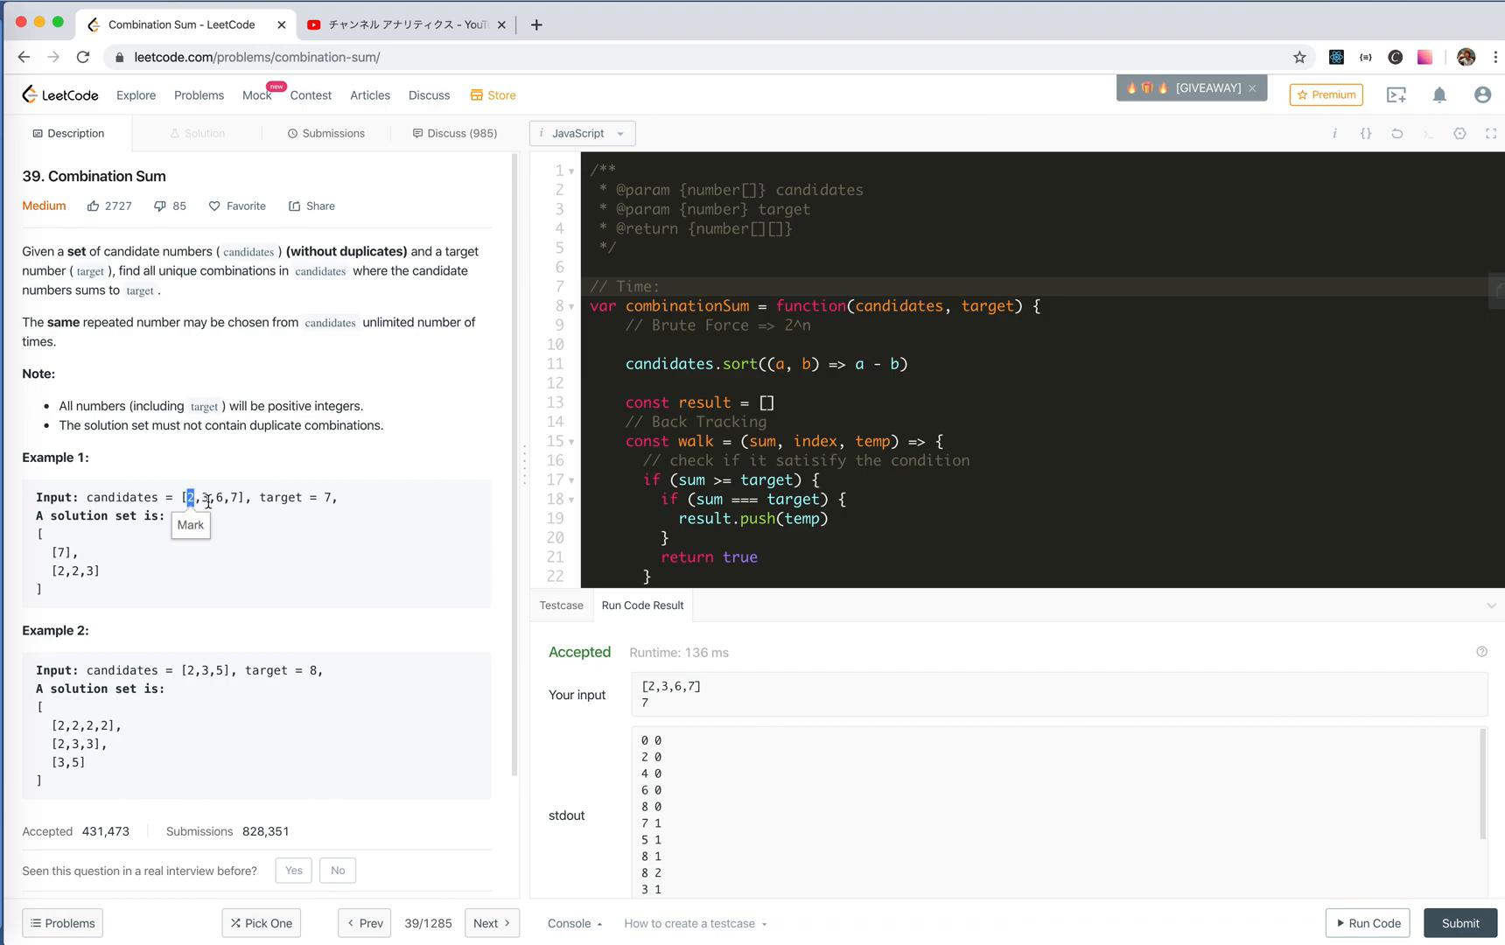
{"action": "mouse_move", "coordinate": [299, 523]}
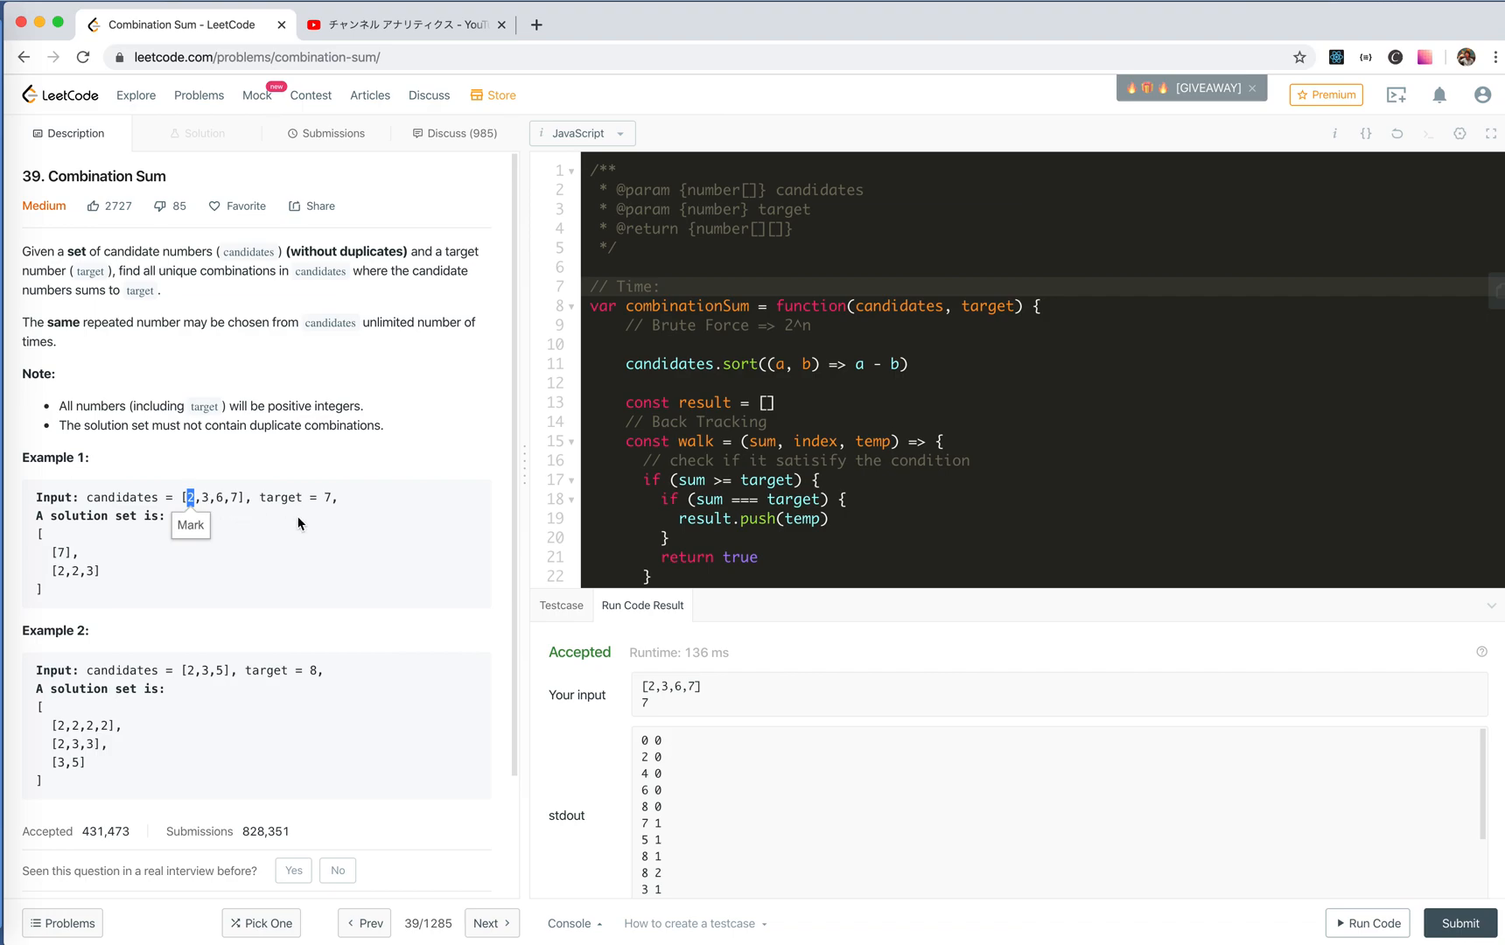
{"action": "mouse_move", "coordinate": [724, 315]}
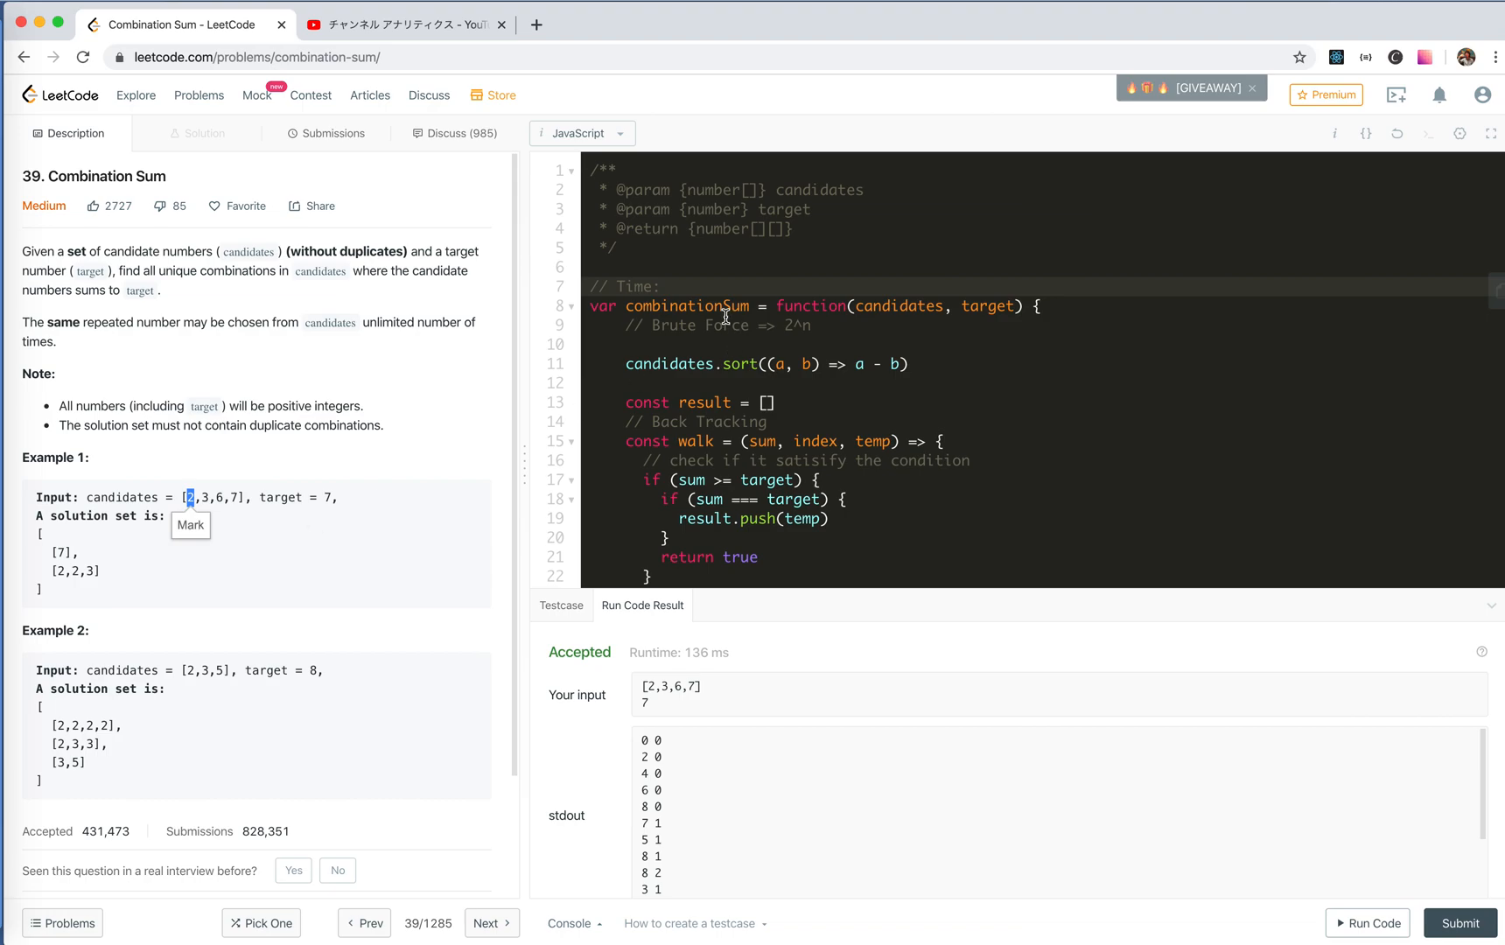
Step: Complete the comment as "// Time: worst O(2^n)" and return to editing it
{"action": "type", "text": "worst O(2^n"}
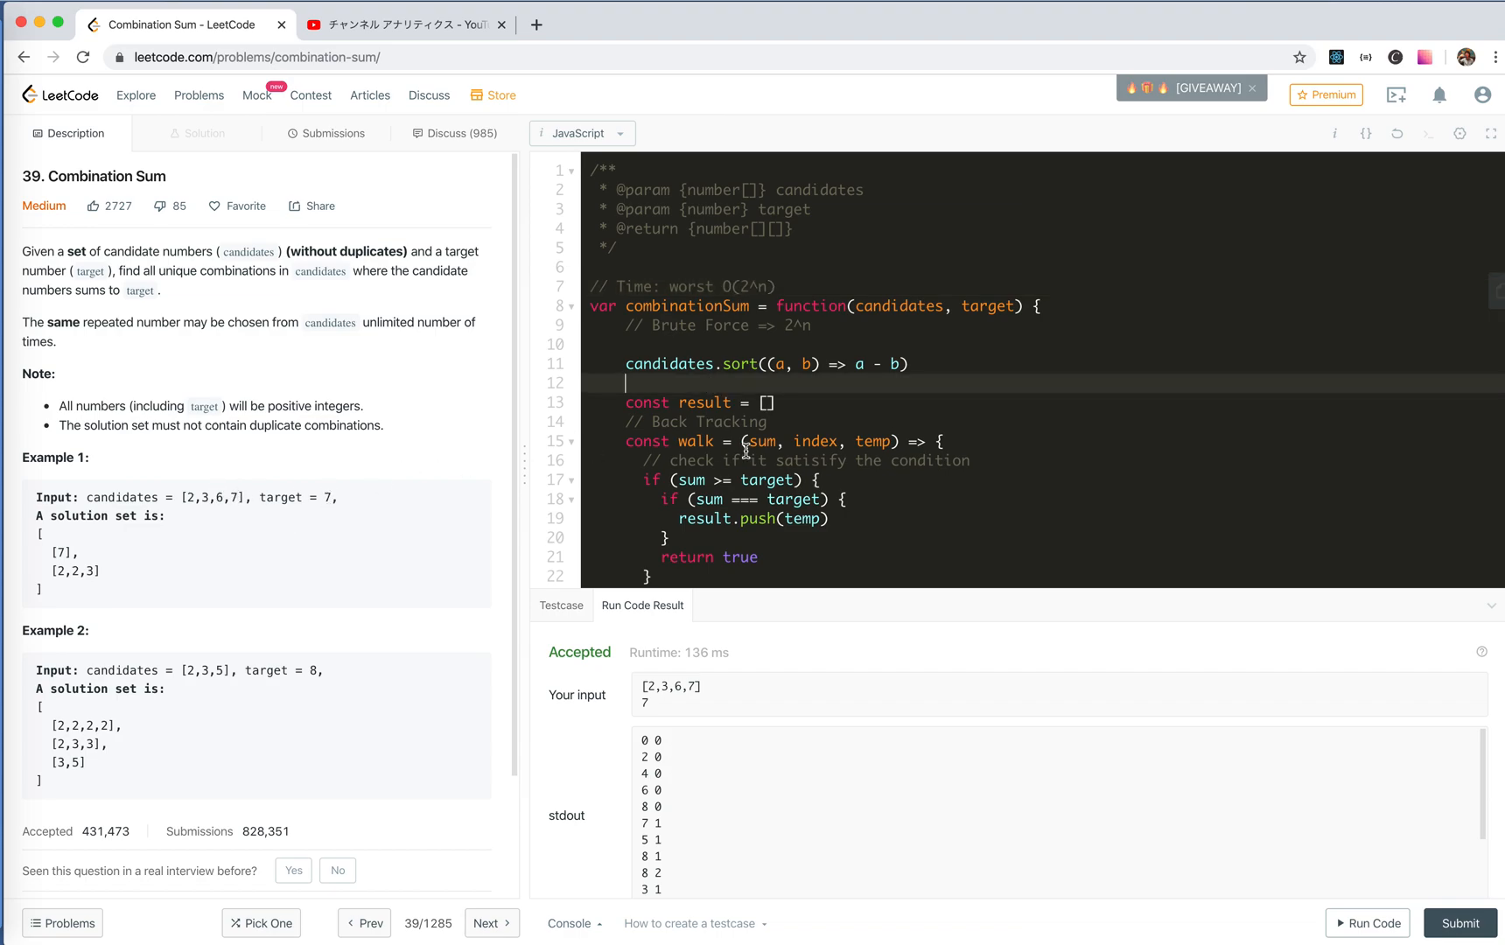
{"action": "scroll", "scroll_direction": "down", "scroll_amount": 3}
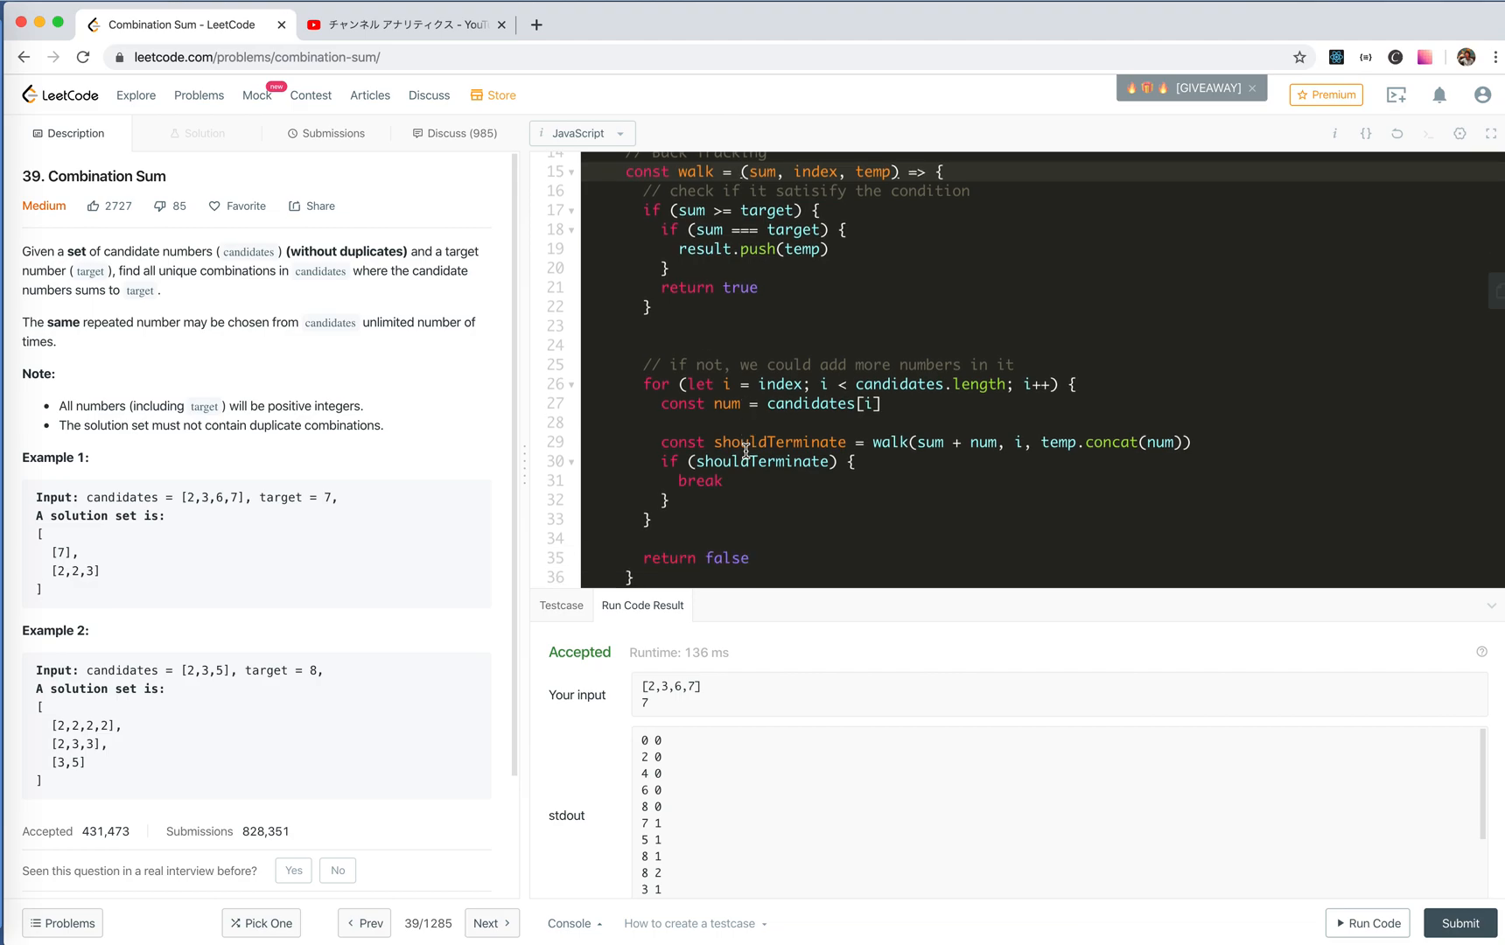
{"action": "scroll", "scroll_direction": "down", "scroll_amount": 3}
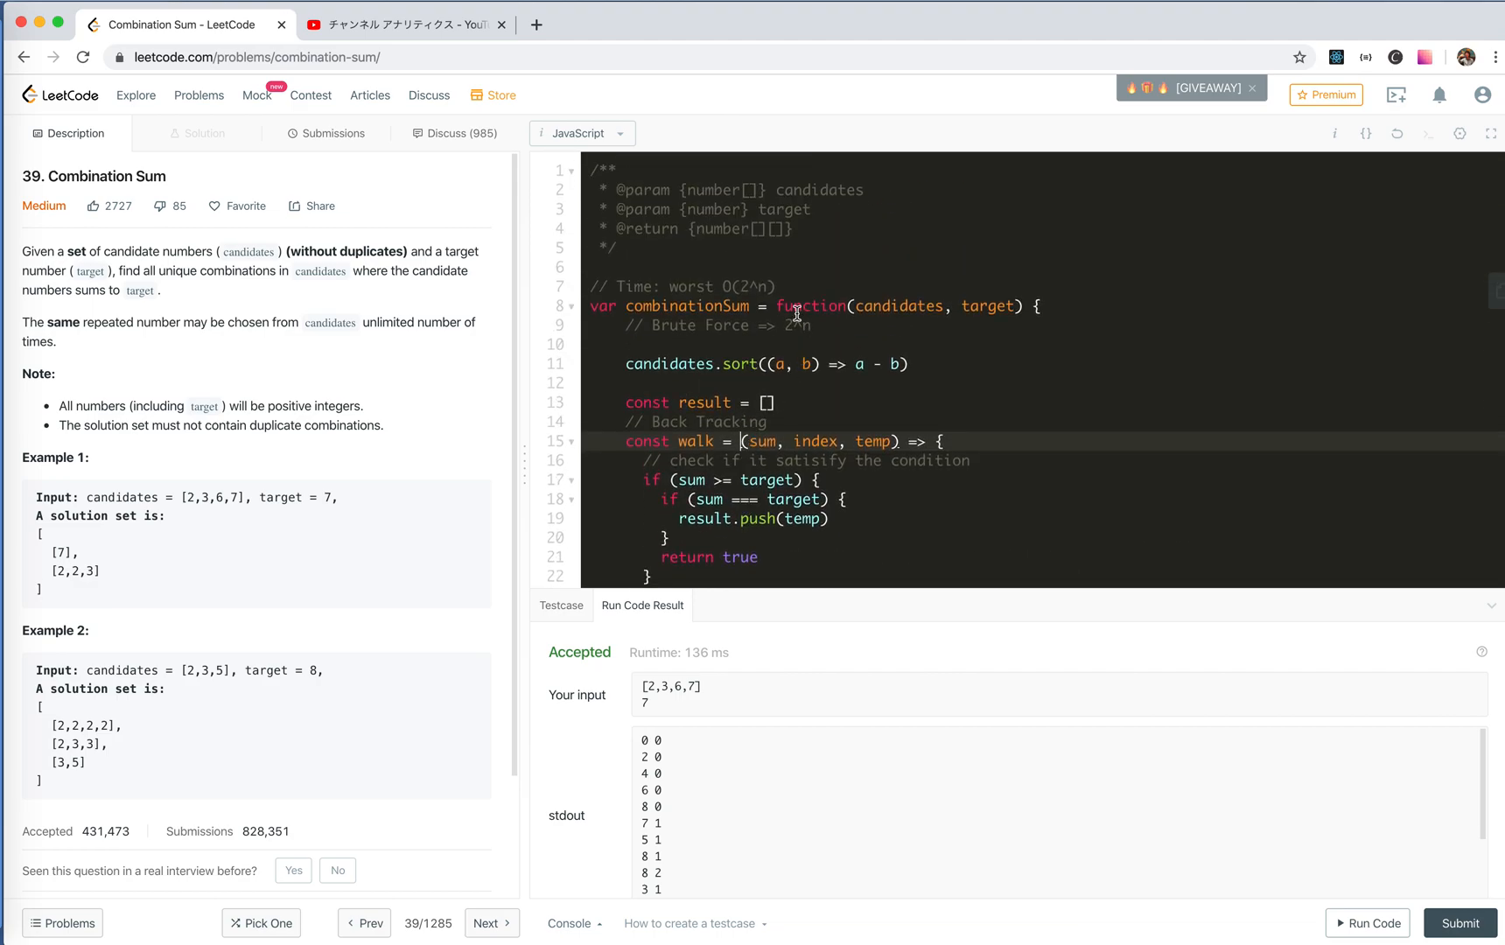
{"action": "left_click", "coordinate": [777, 285]}
{"action": "type", "text": "// Space:"}
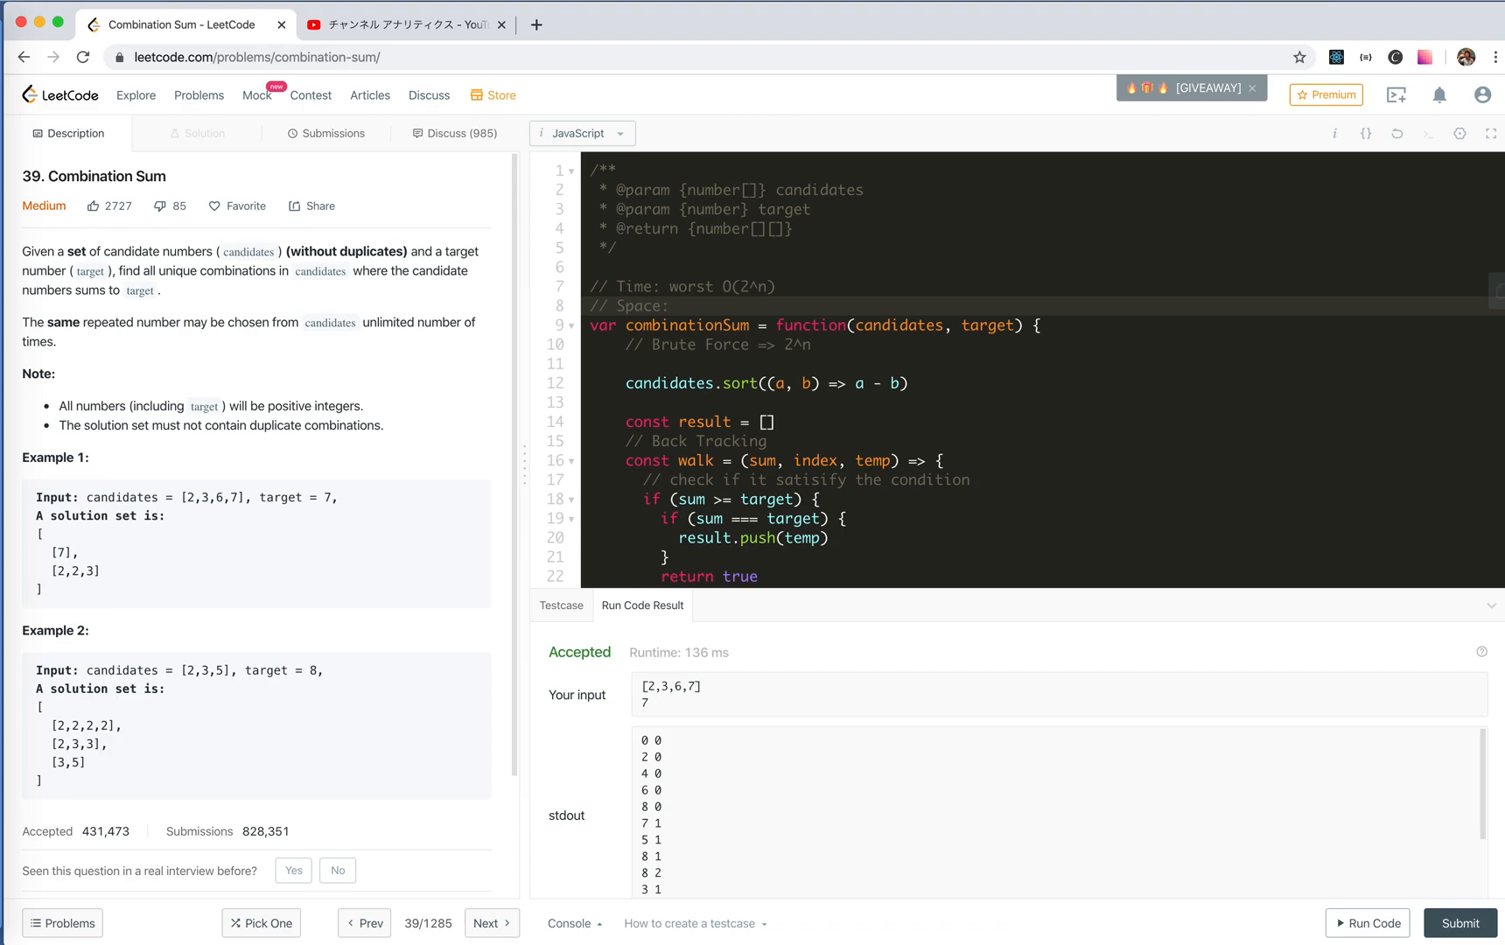
{"action": "type", "text": "??"}
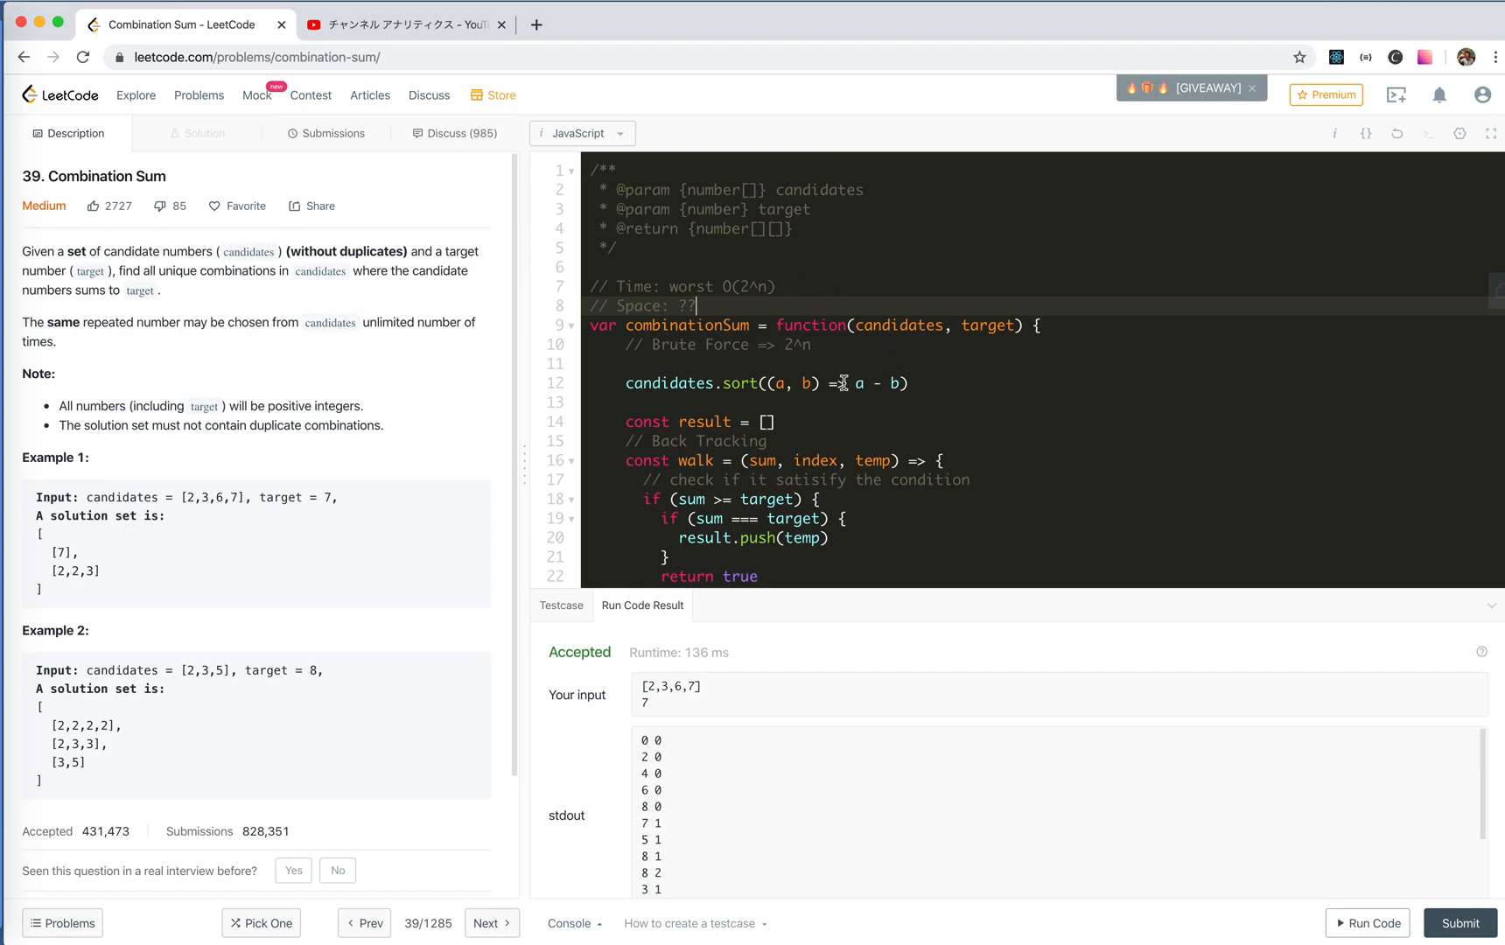
{"action": "scroll", "scroll_direction": "down", "scroll_amount": 3}
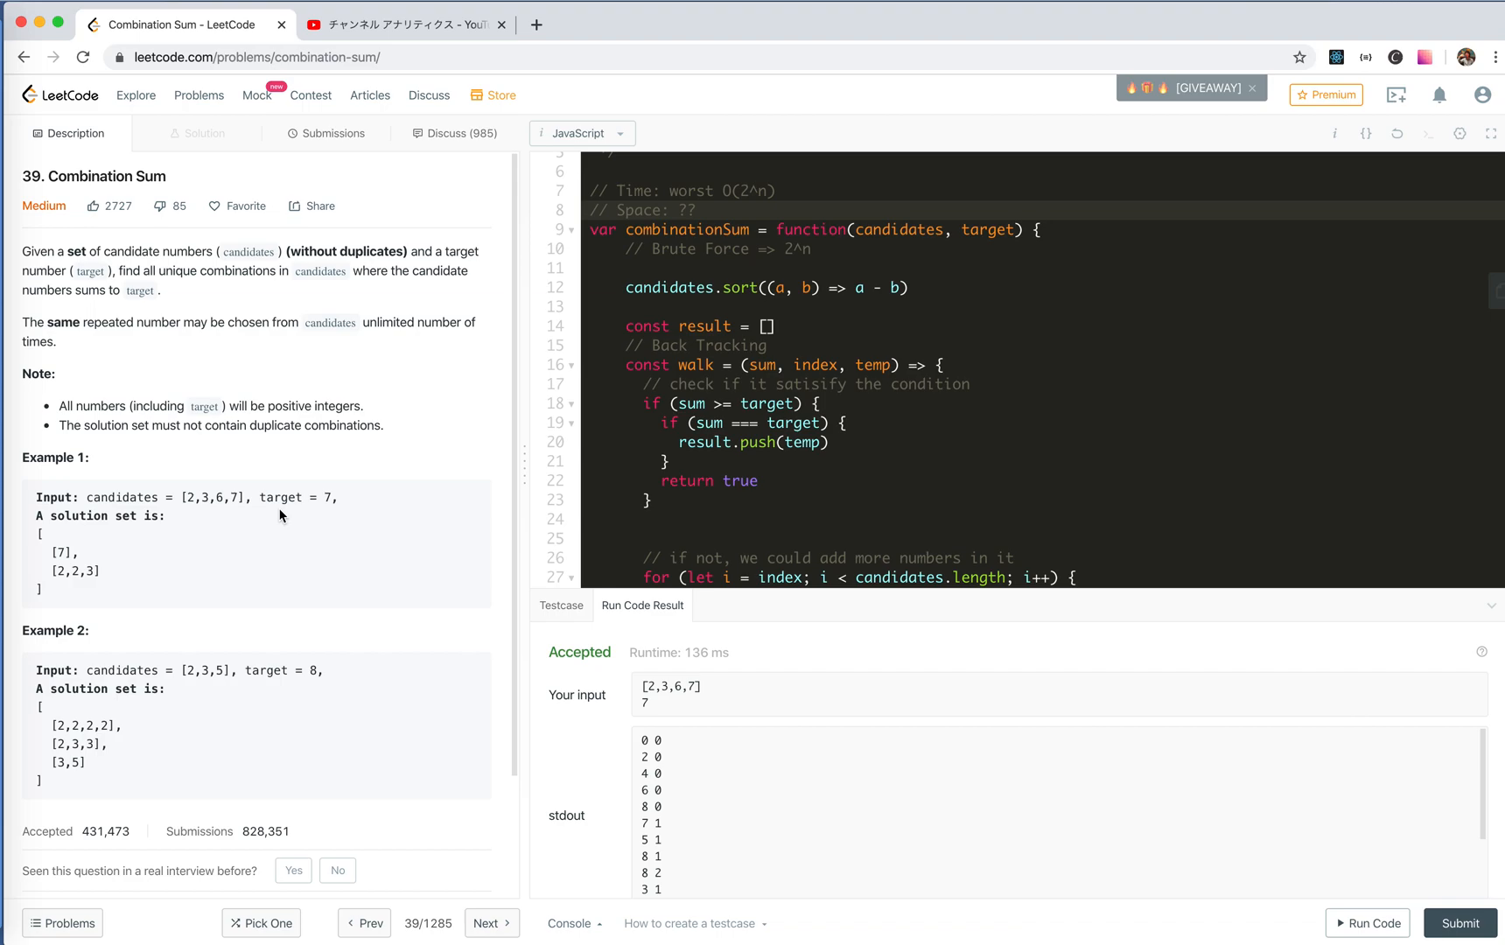
{"action": "mouse_move", "coordinate": [185, 670]}
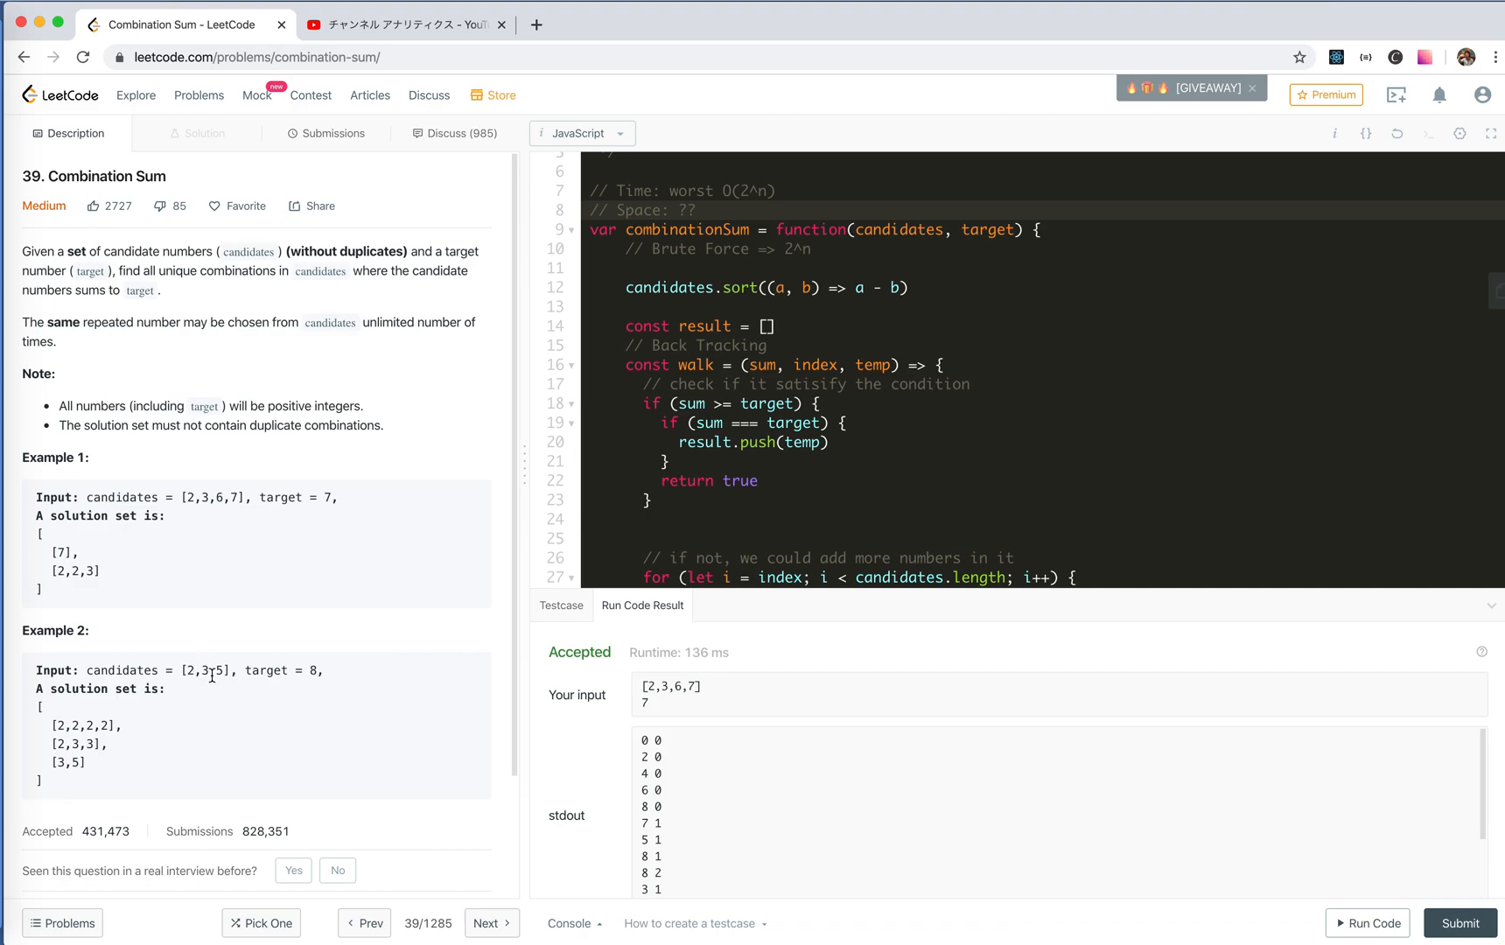
{"action": "mouse_move", "coordinate": [607, 404]}
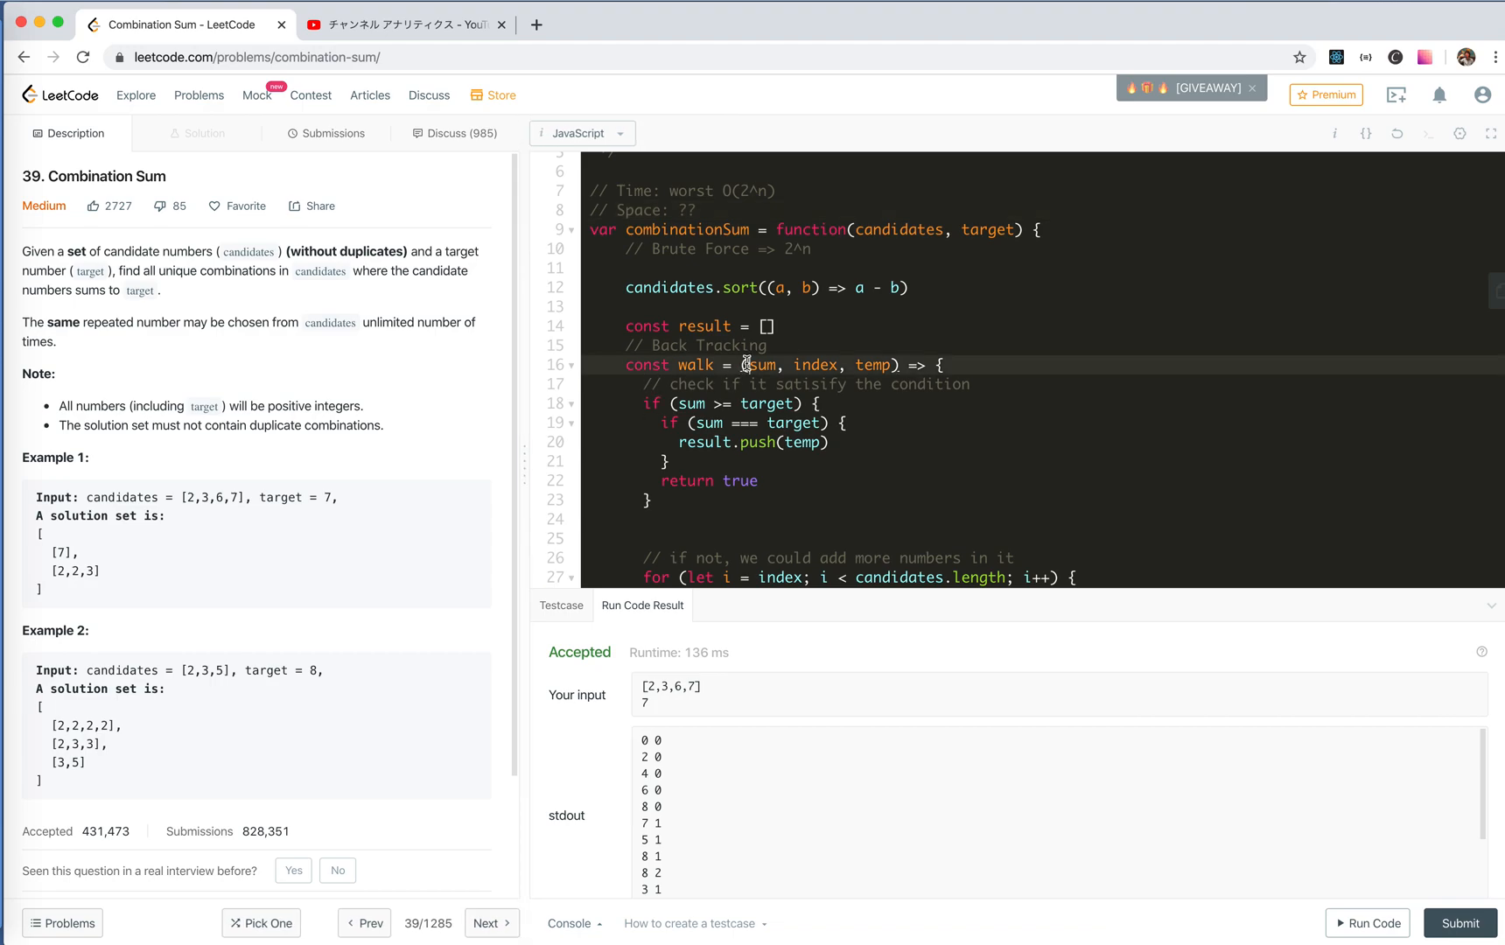
{"action": "mouse_move", "coordinate": [414, 520]}
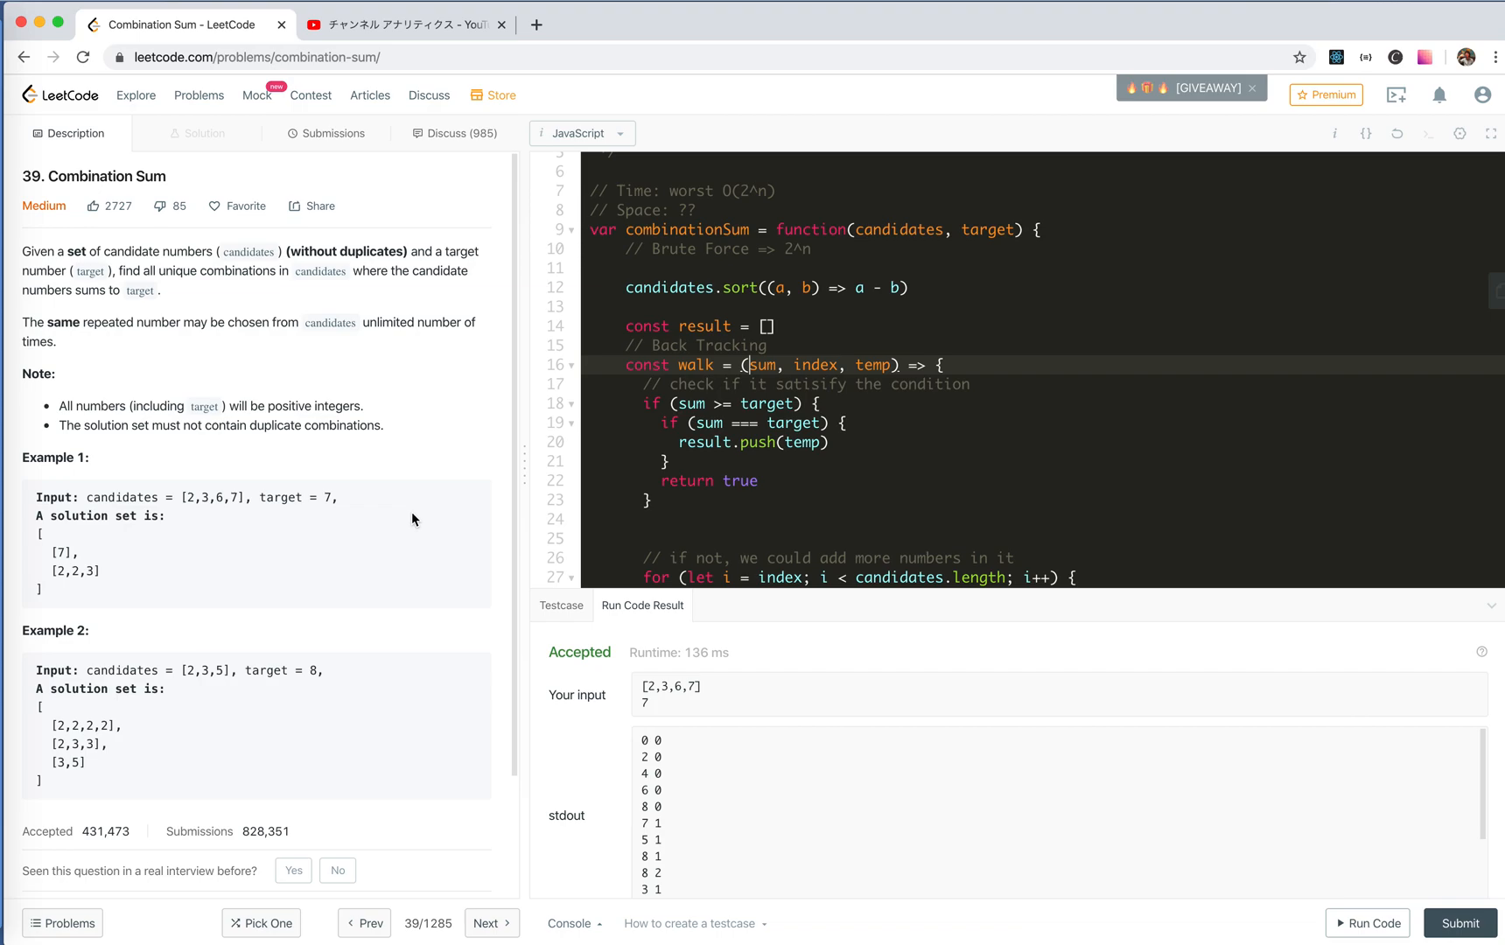
{"action": "mouse_move", "coordinate": [169, 714]}
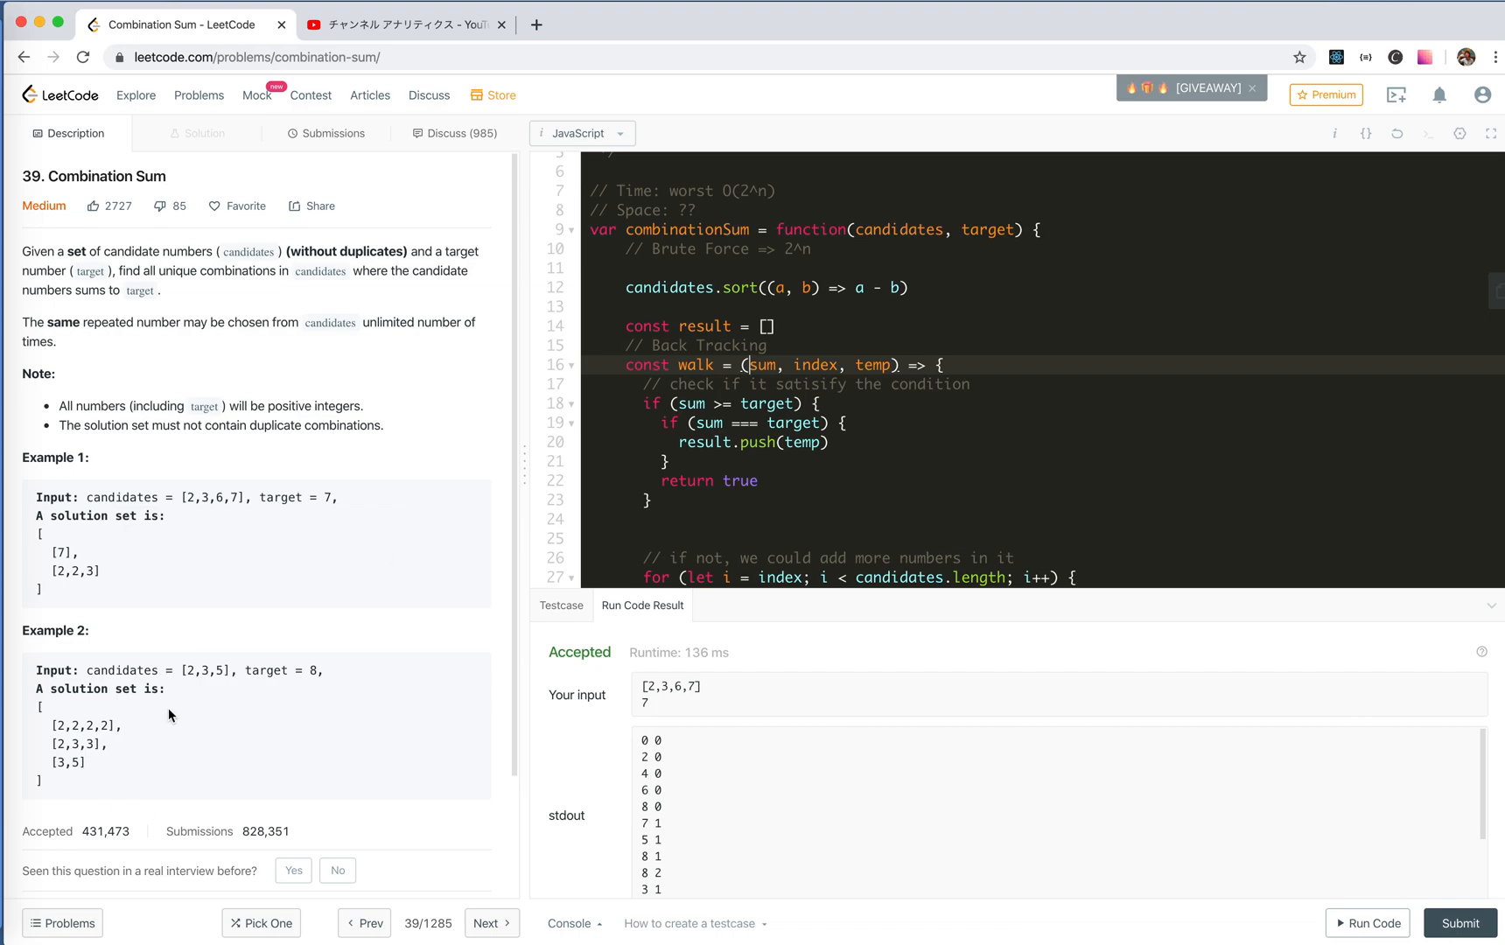
{"action": "mouse_move", "coordinate": [266, 668]}
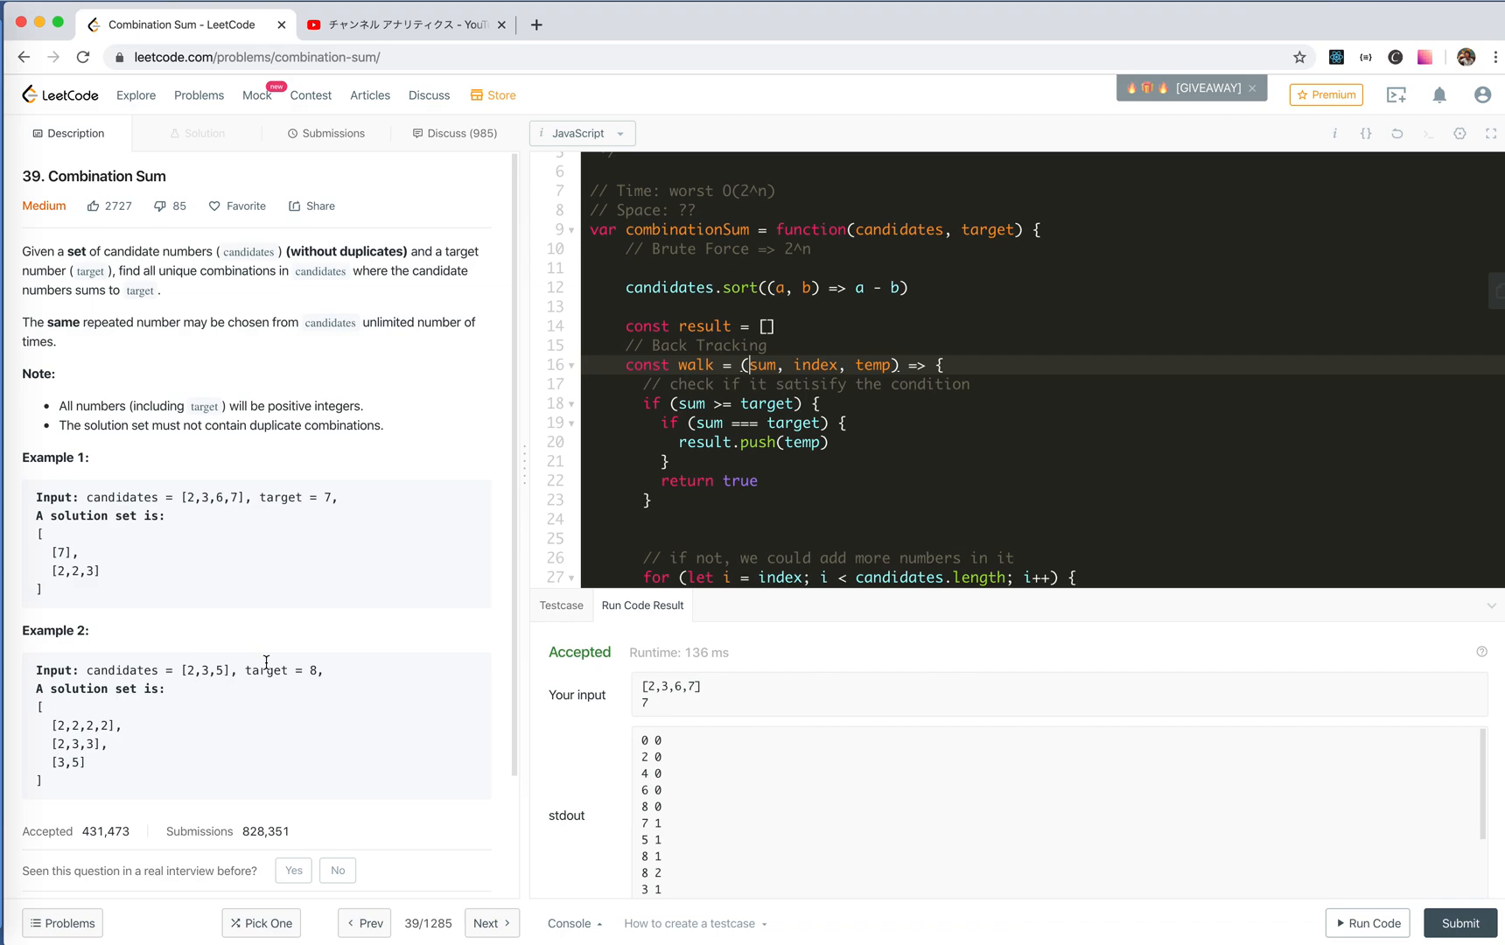
{"action": "mouse_move", "coordinate": [208, 689]}
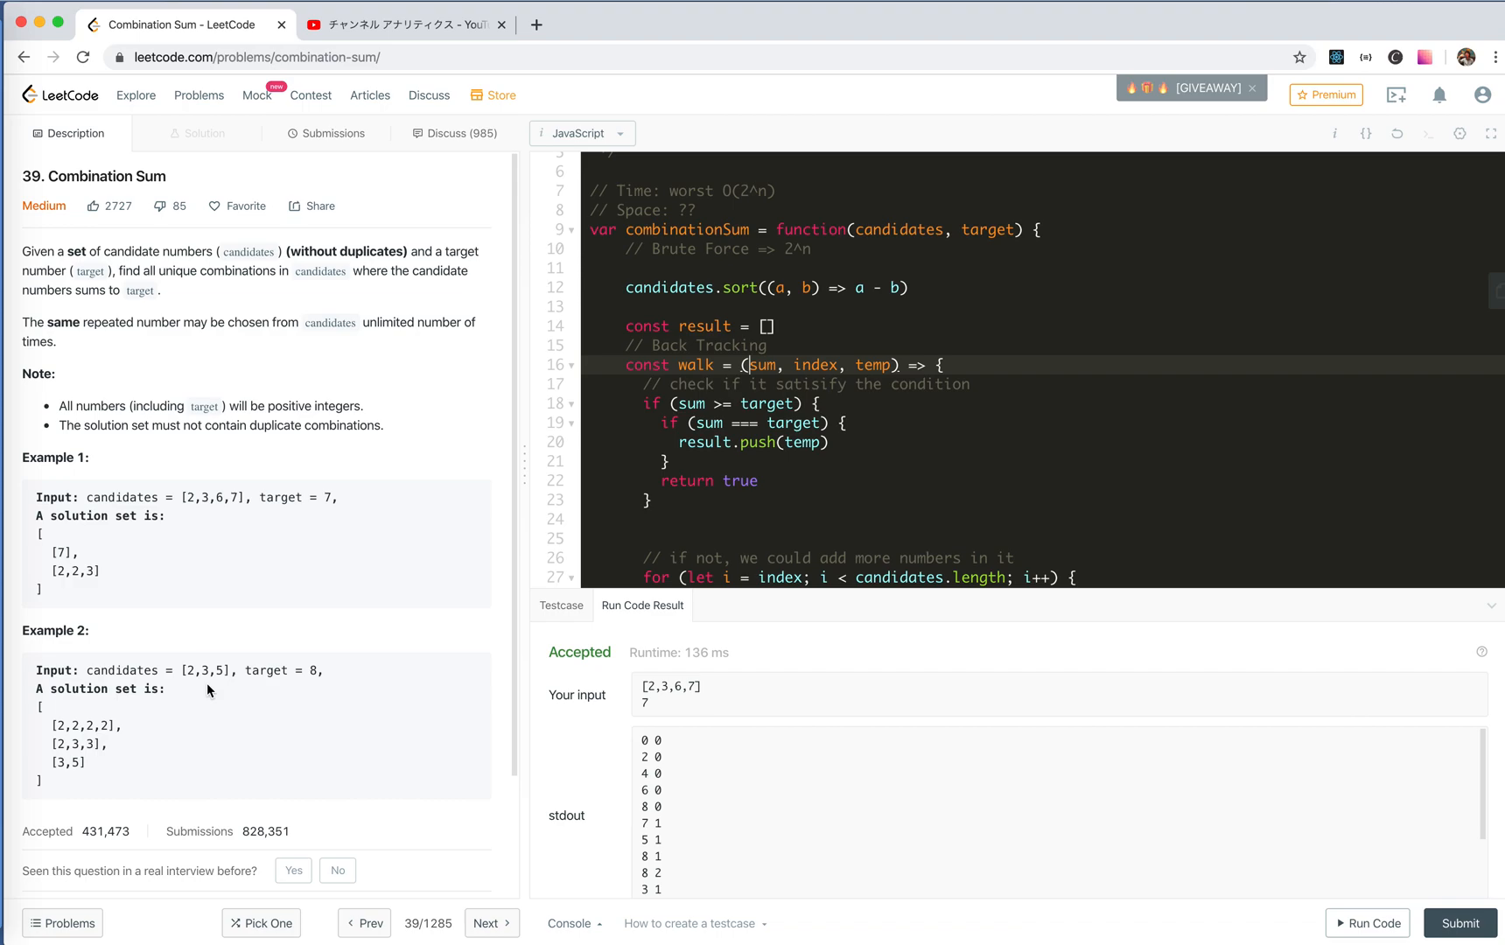
{"action": "mouse_move", "coordinate": [685, 246]}
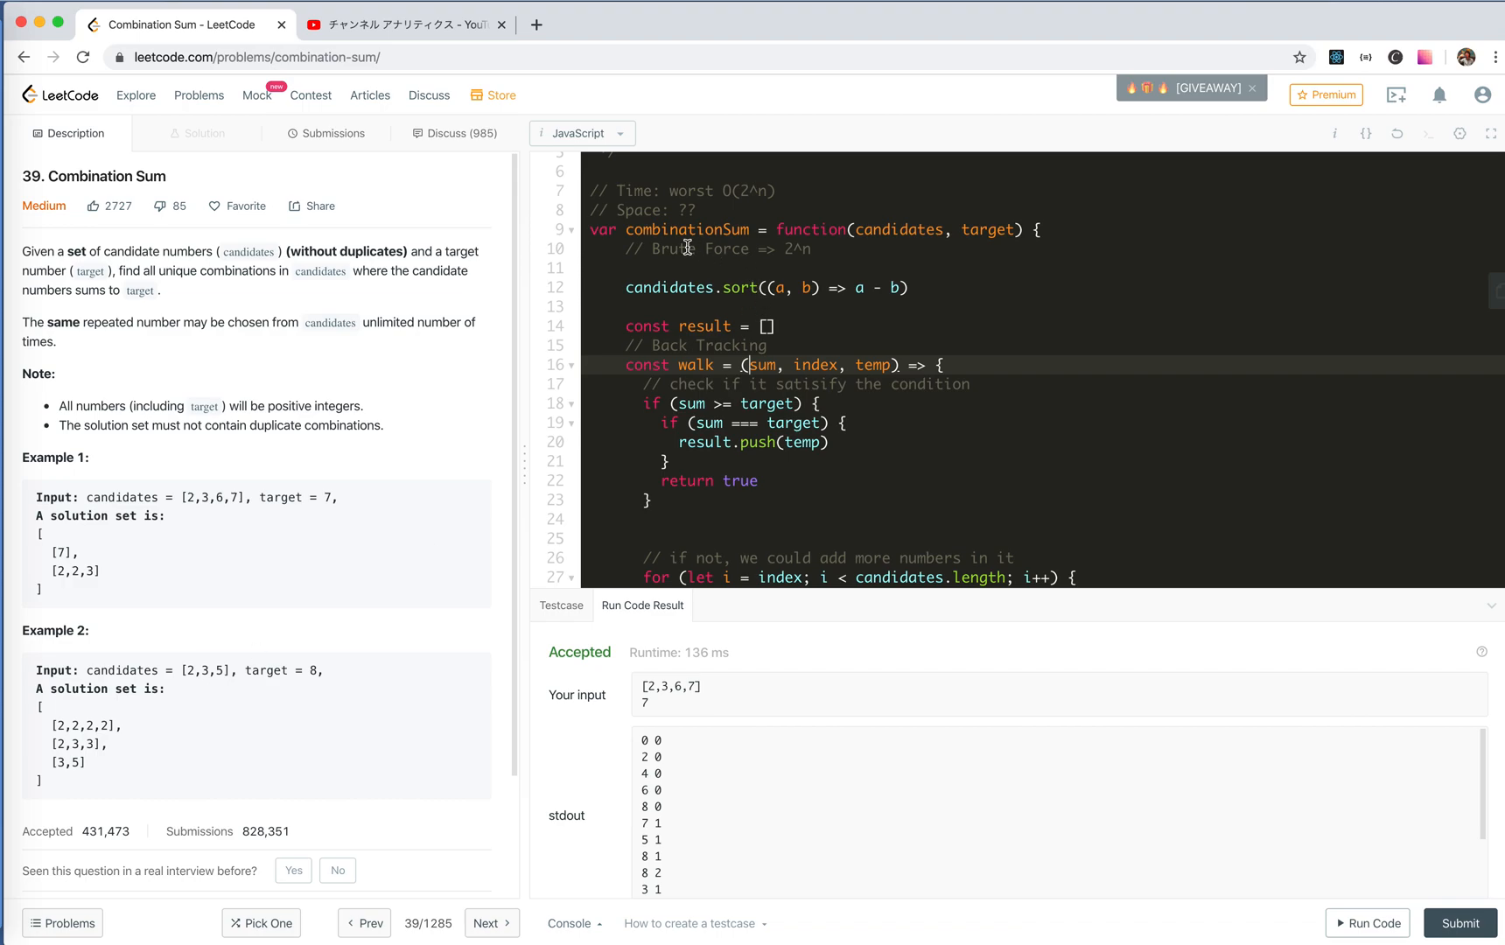
{"action": "mouse_move", "coordinate": [247, 670]}
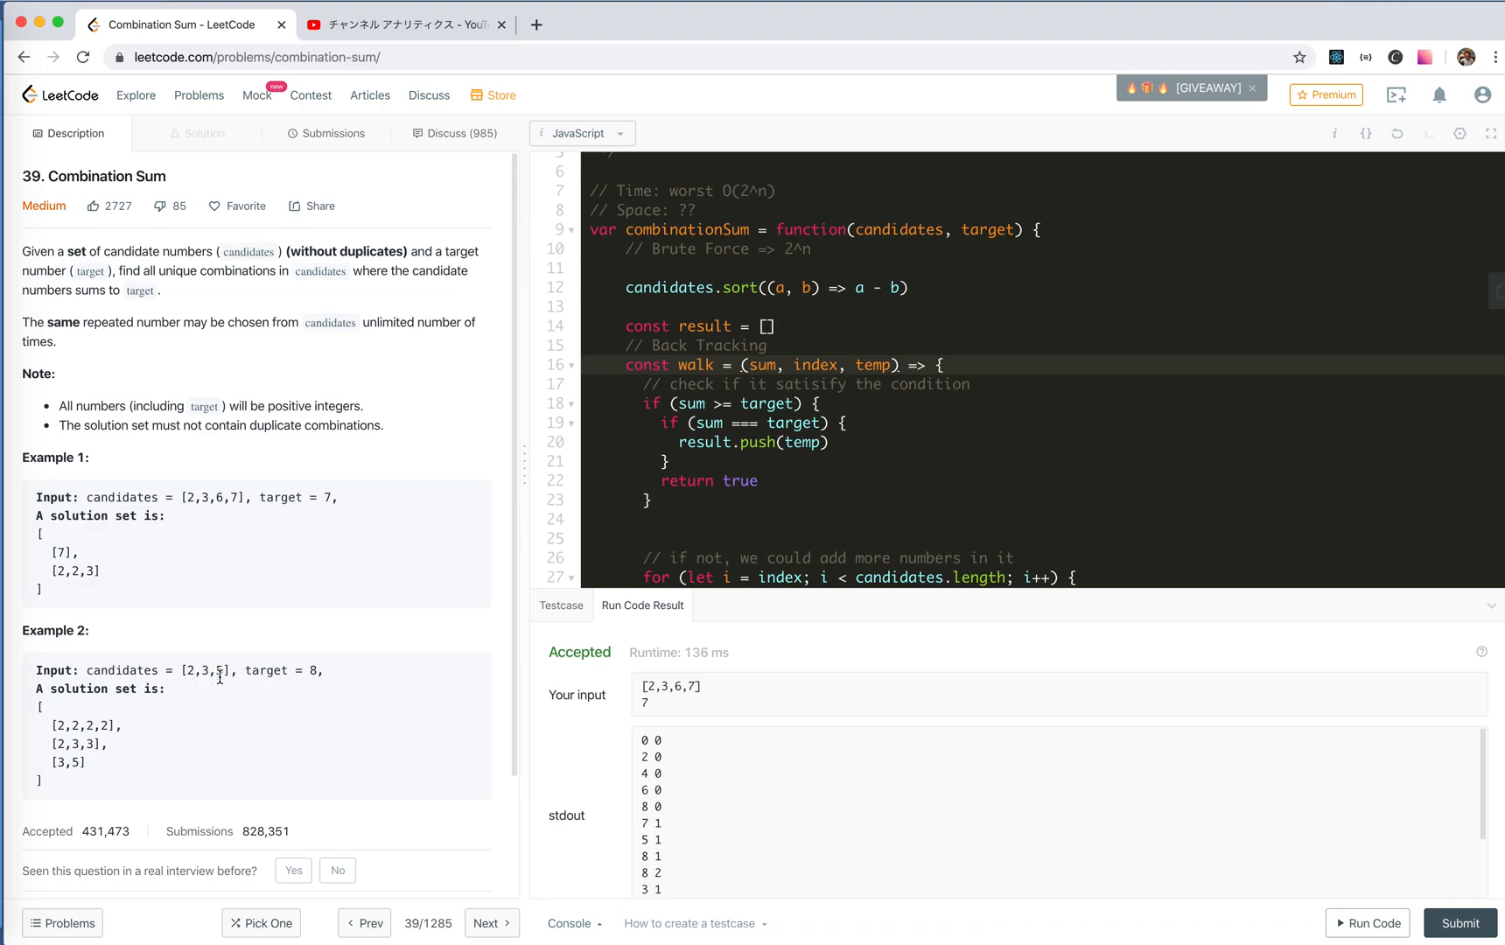
{"action": "mouse_move", "coordinate": [637, 288]}
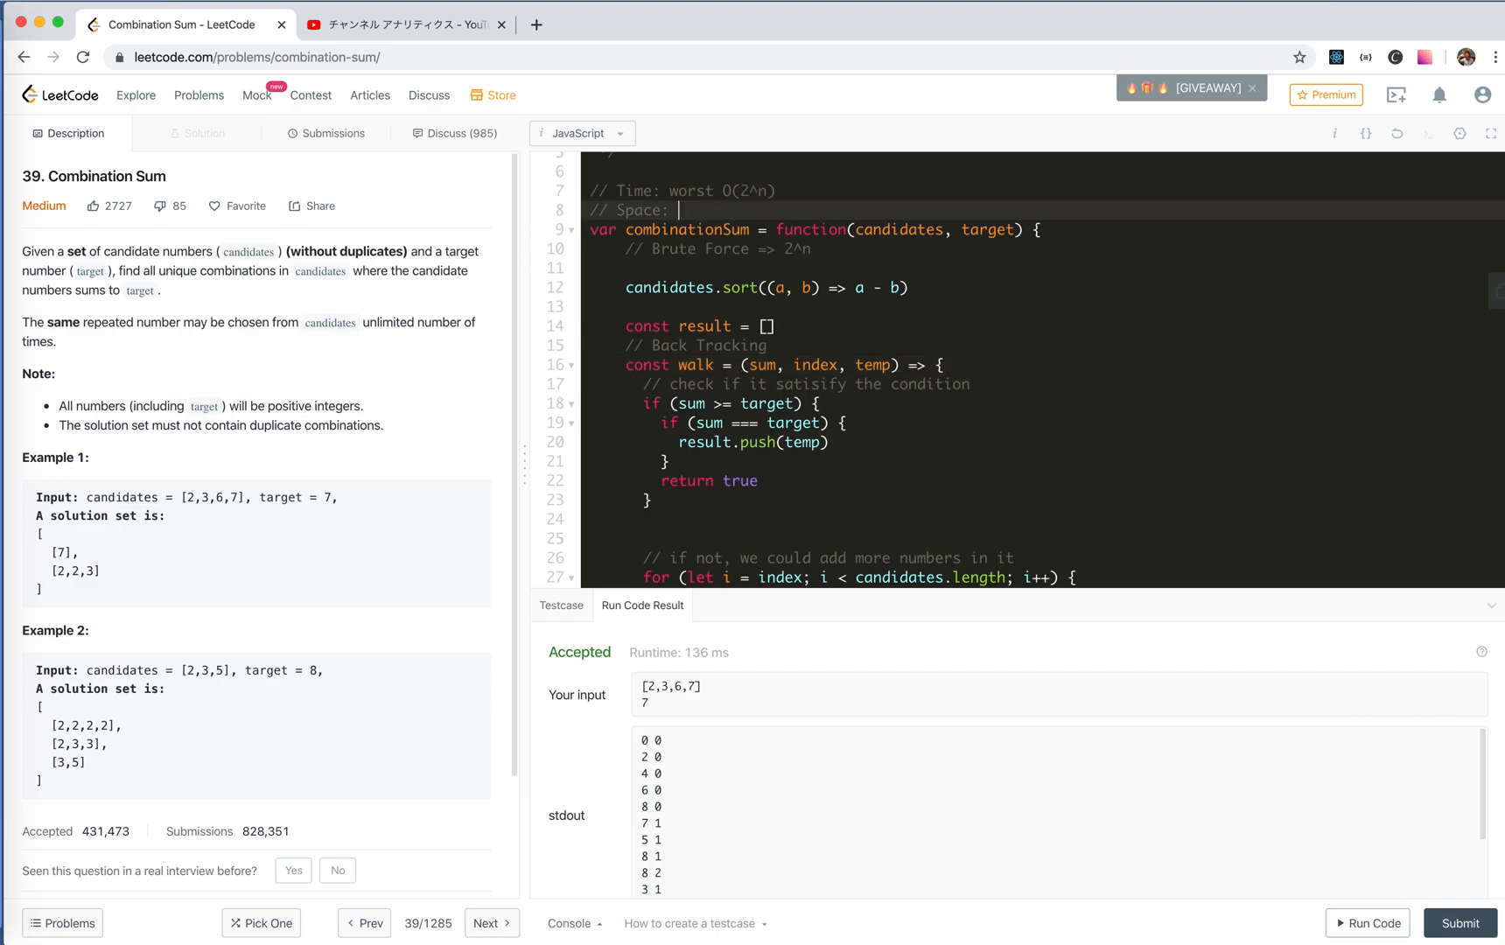
Step: Complete the line as "// Space: O(2^N)???", marking the answer tentative
{"action": "type", "text": "0"}
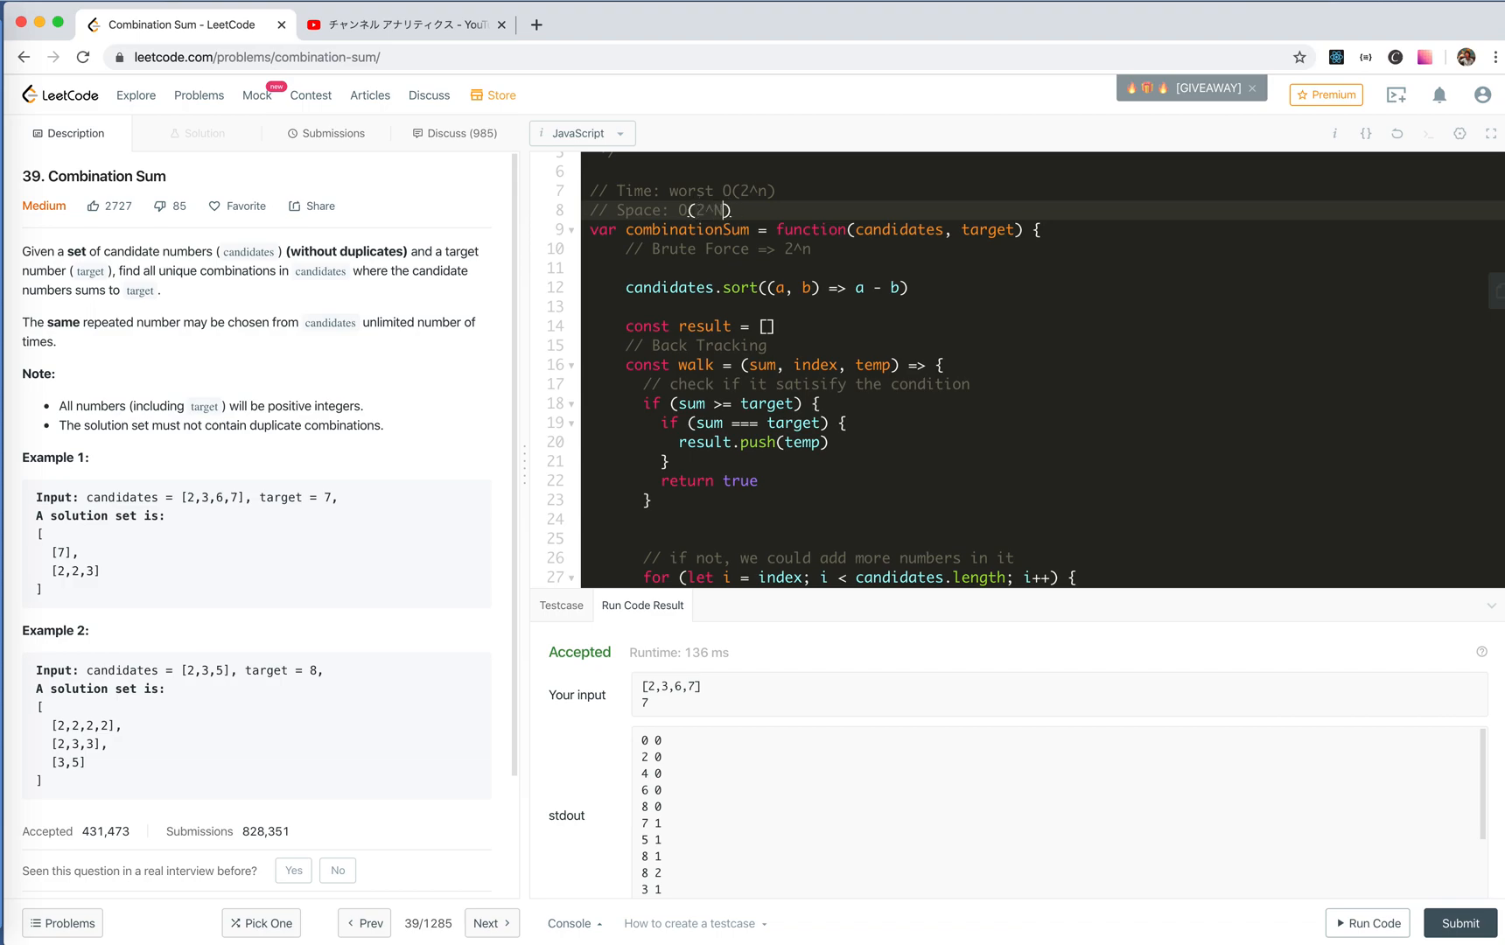
{"action": "type", "text": "???"}
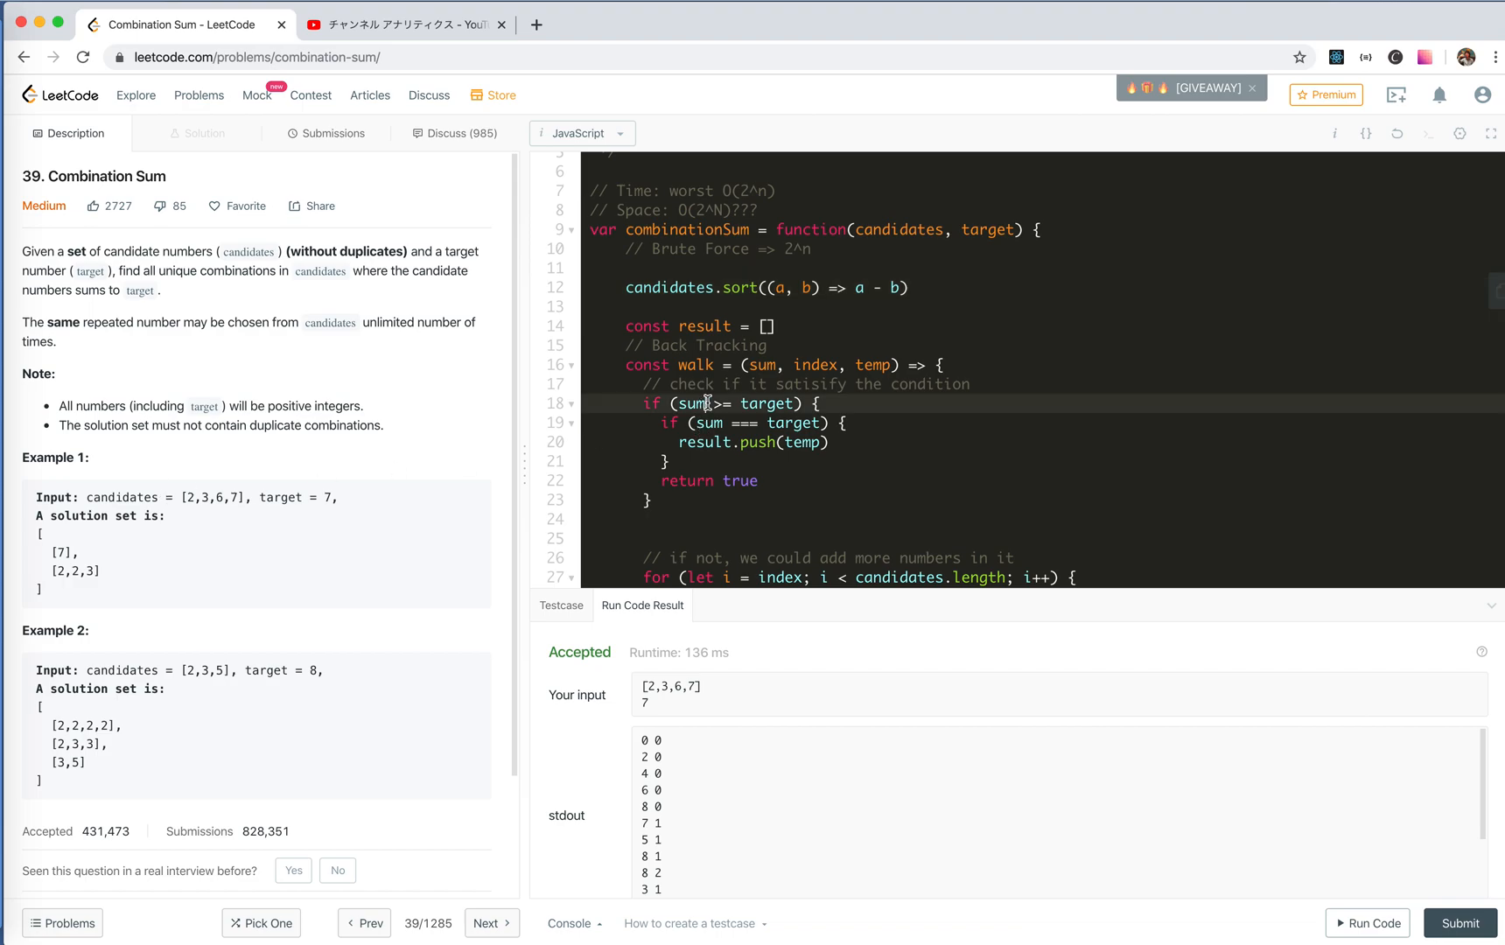
{"action": "scroll", "scroll_direction": "down", "scroll_amount": 3}
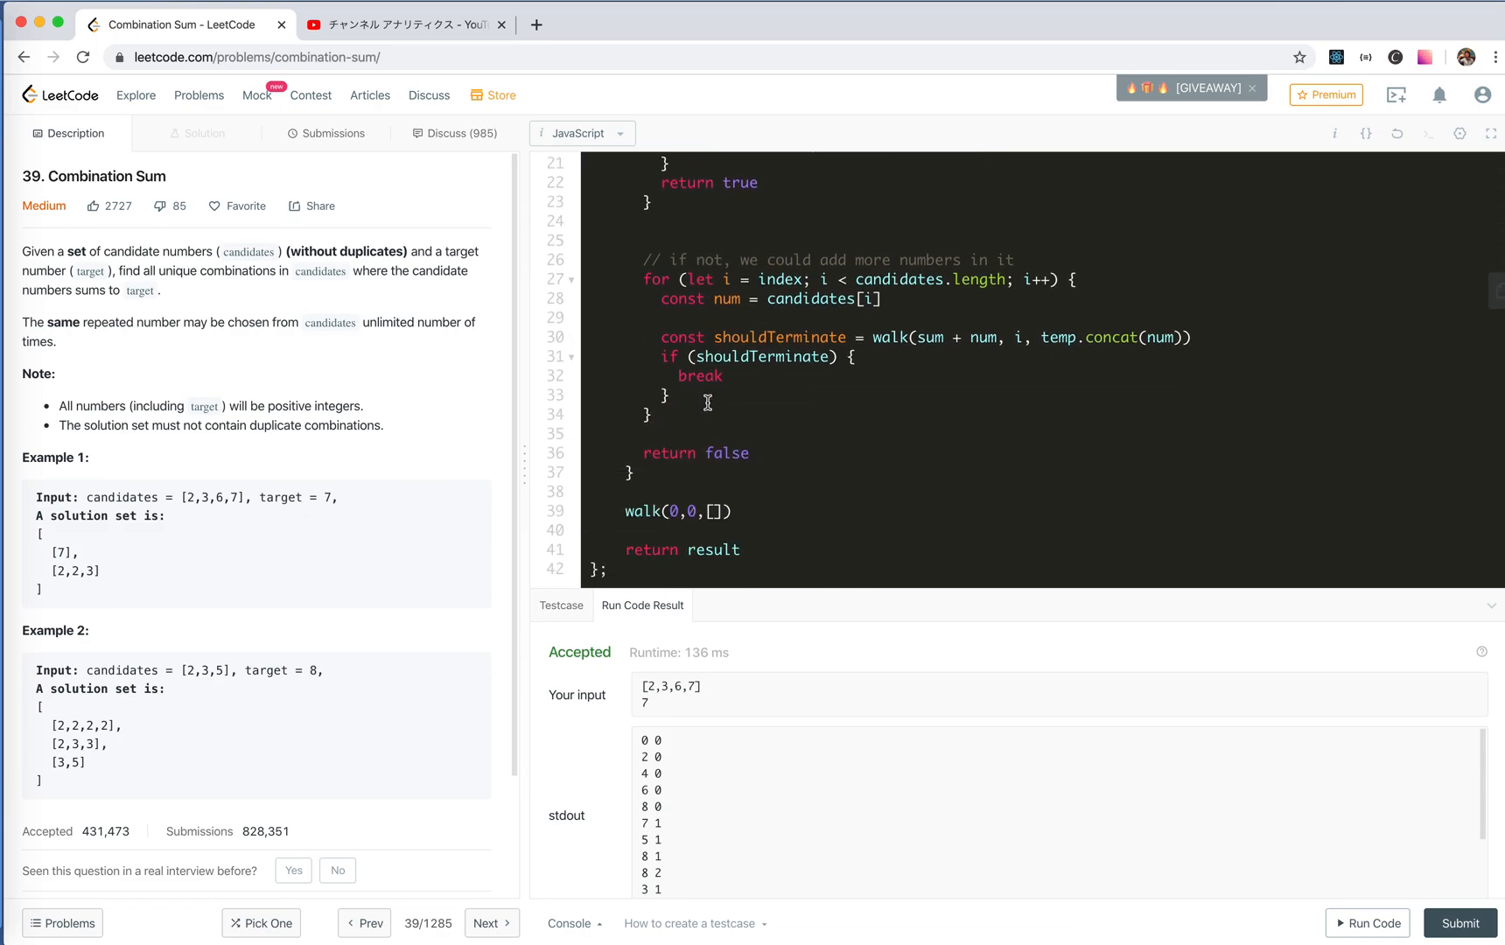
{"action": "mouse_move", "coordinate": [685, 407]}
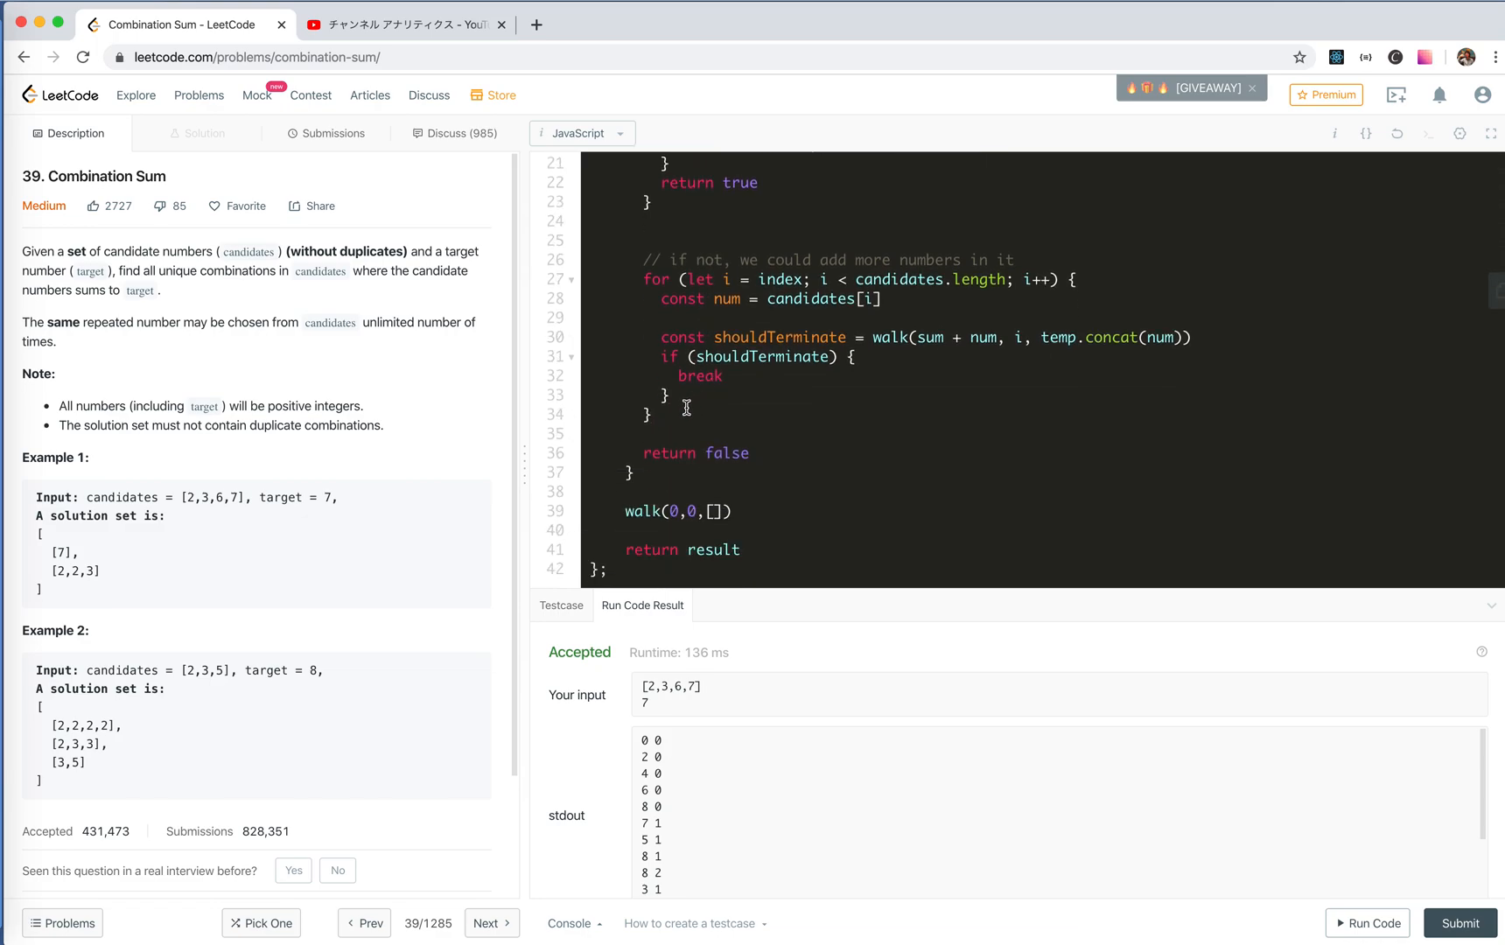
{"action": "mouse_move", "coordinate": [416, 511]}
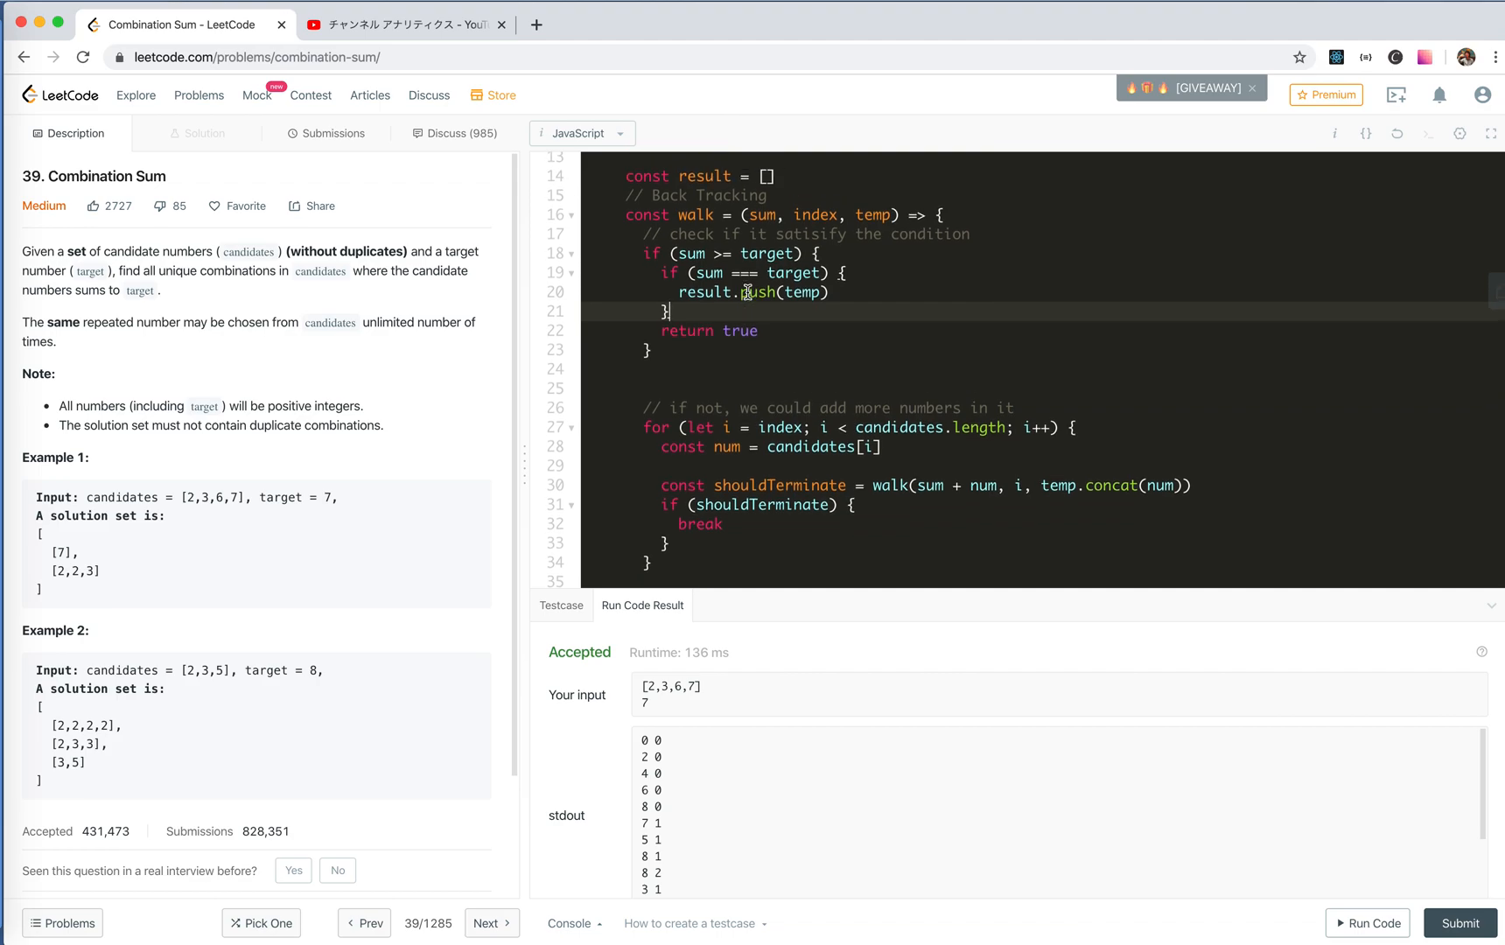
{"action": "mouse_move", "coordinate": [835, 233]}
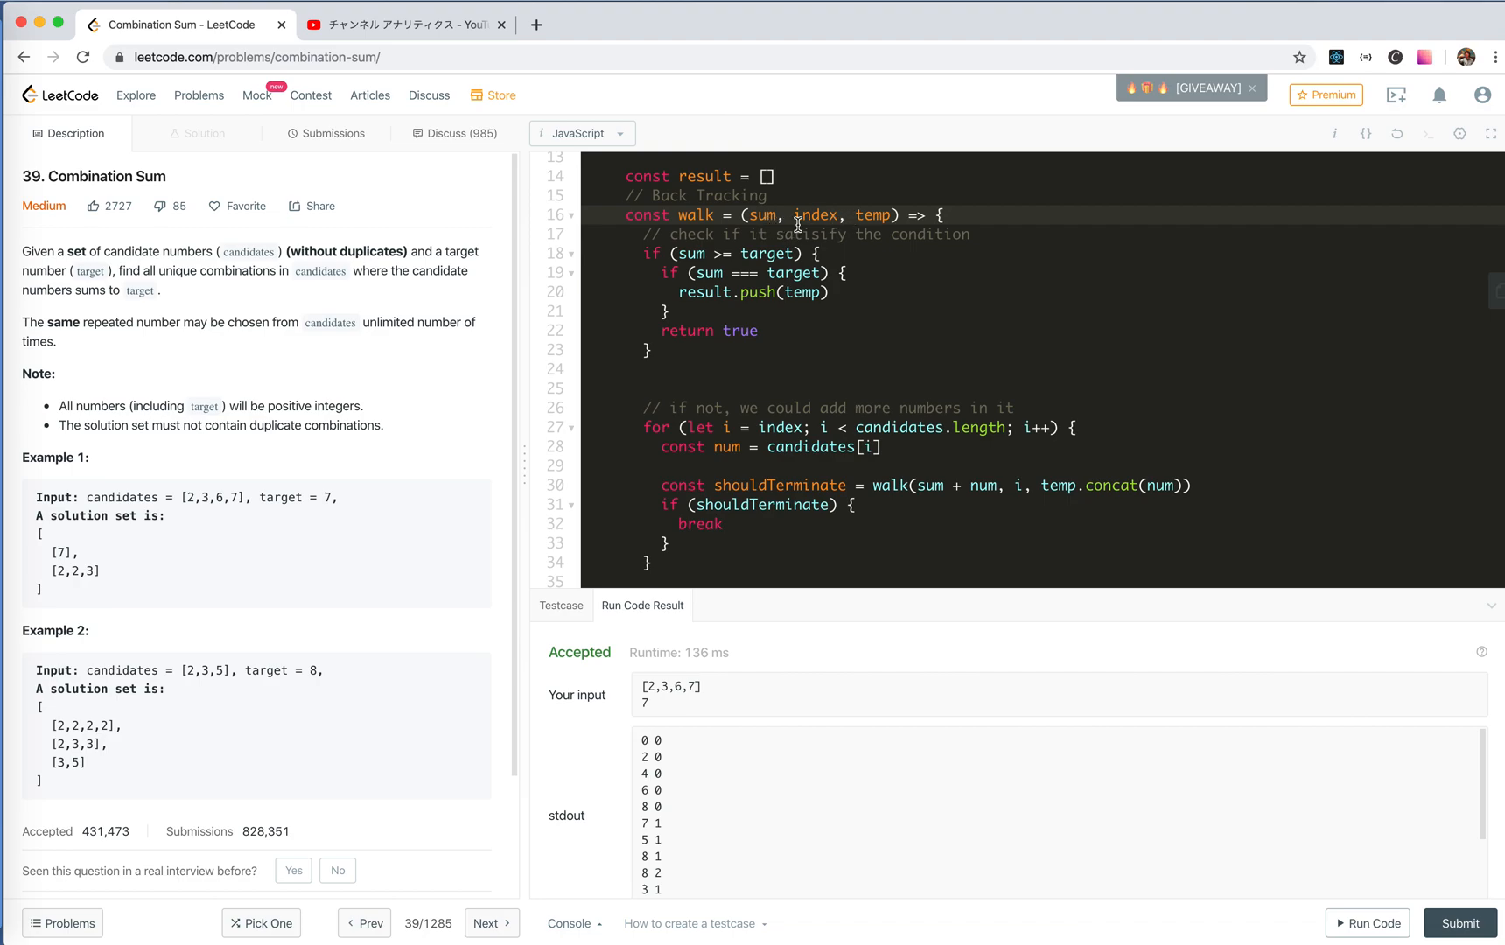
{"action": "scroll", "scroll_direction": "down", "scroll_amount": 3}
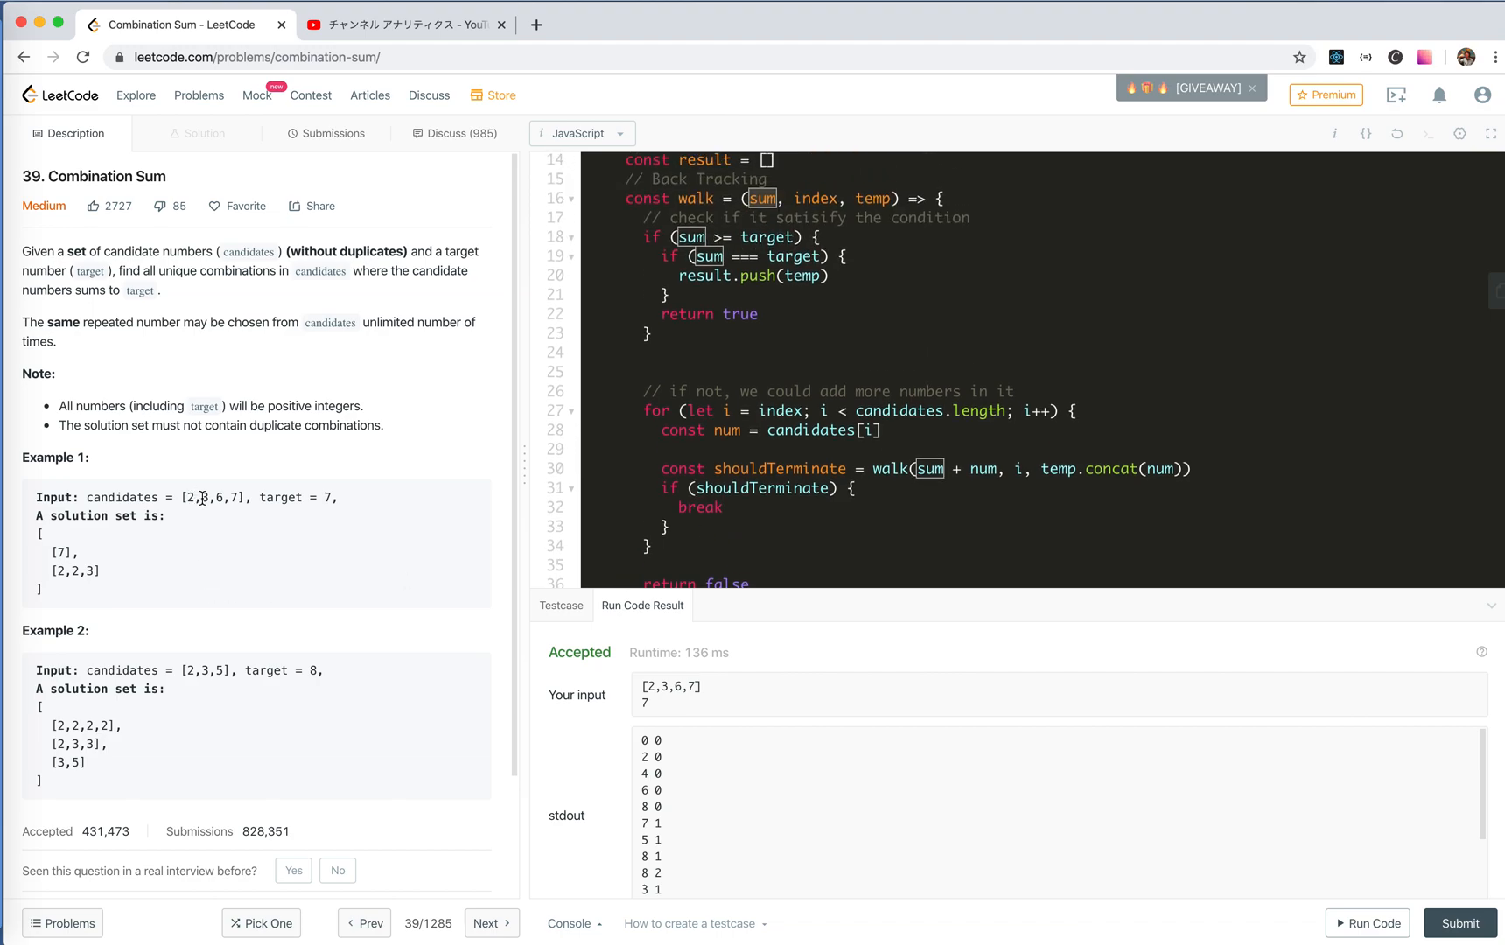
{"action": "mouse_move", "coordinate": [863, 203]}
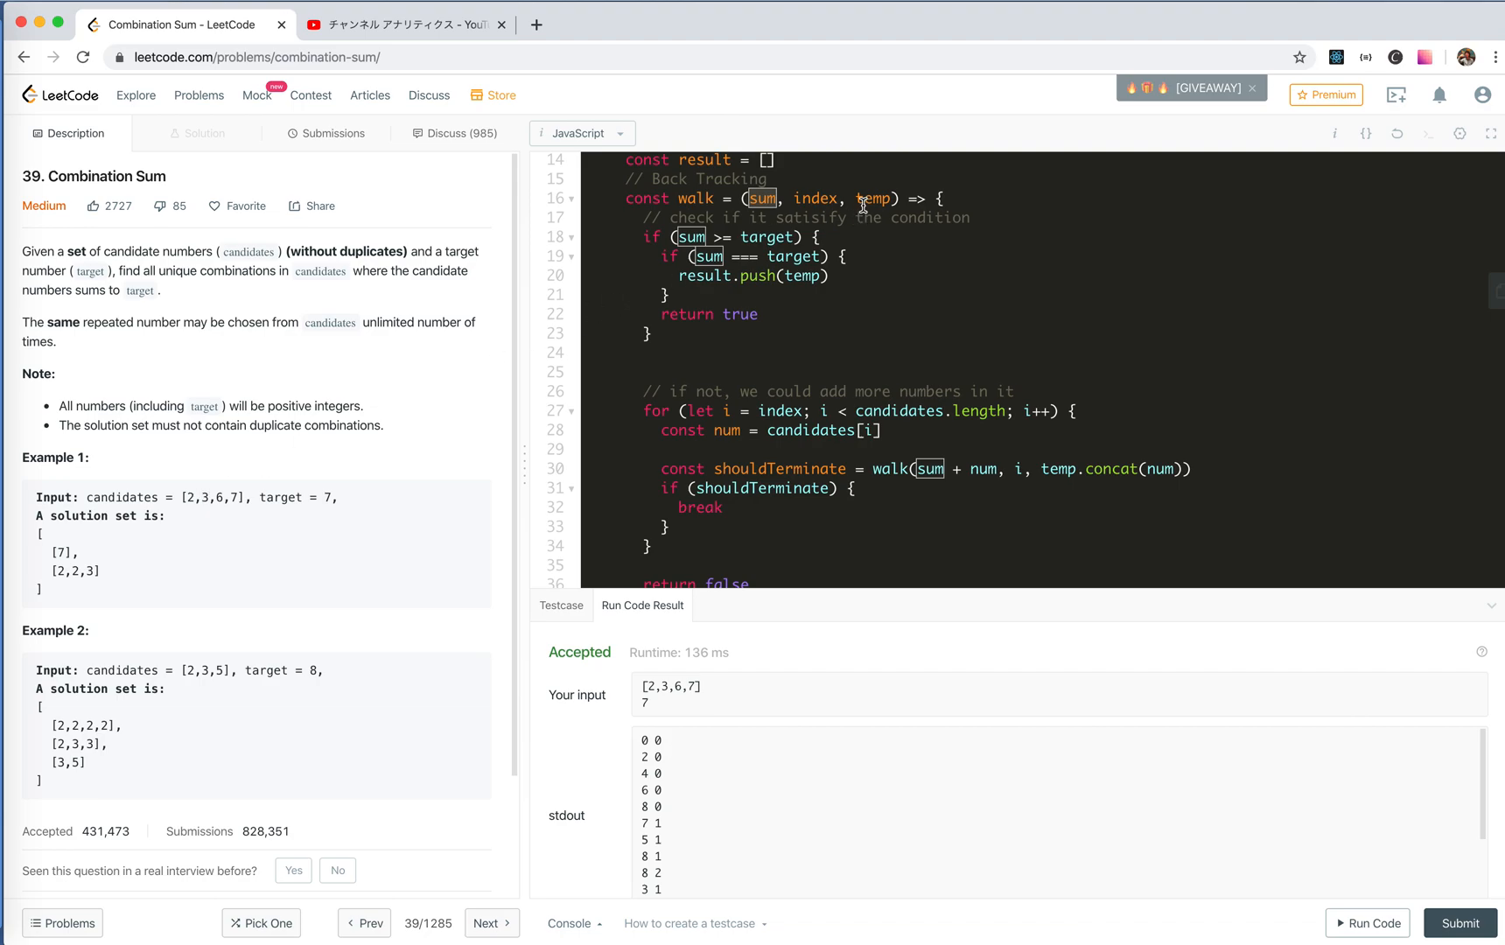
{"action": "scroll", "scroll_direction": "down", "scroll_amount": 3}
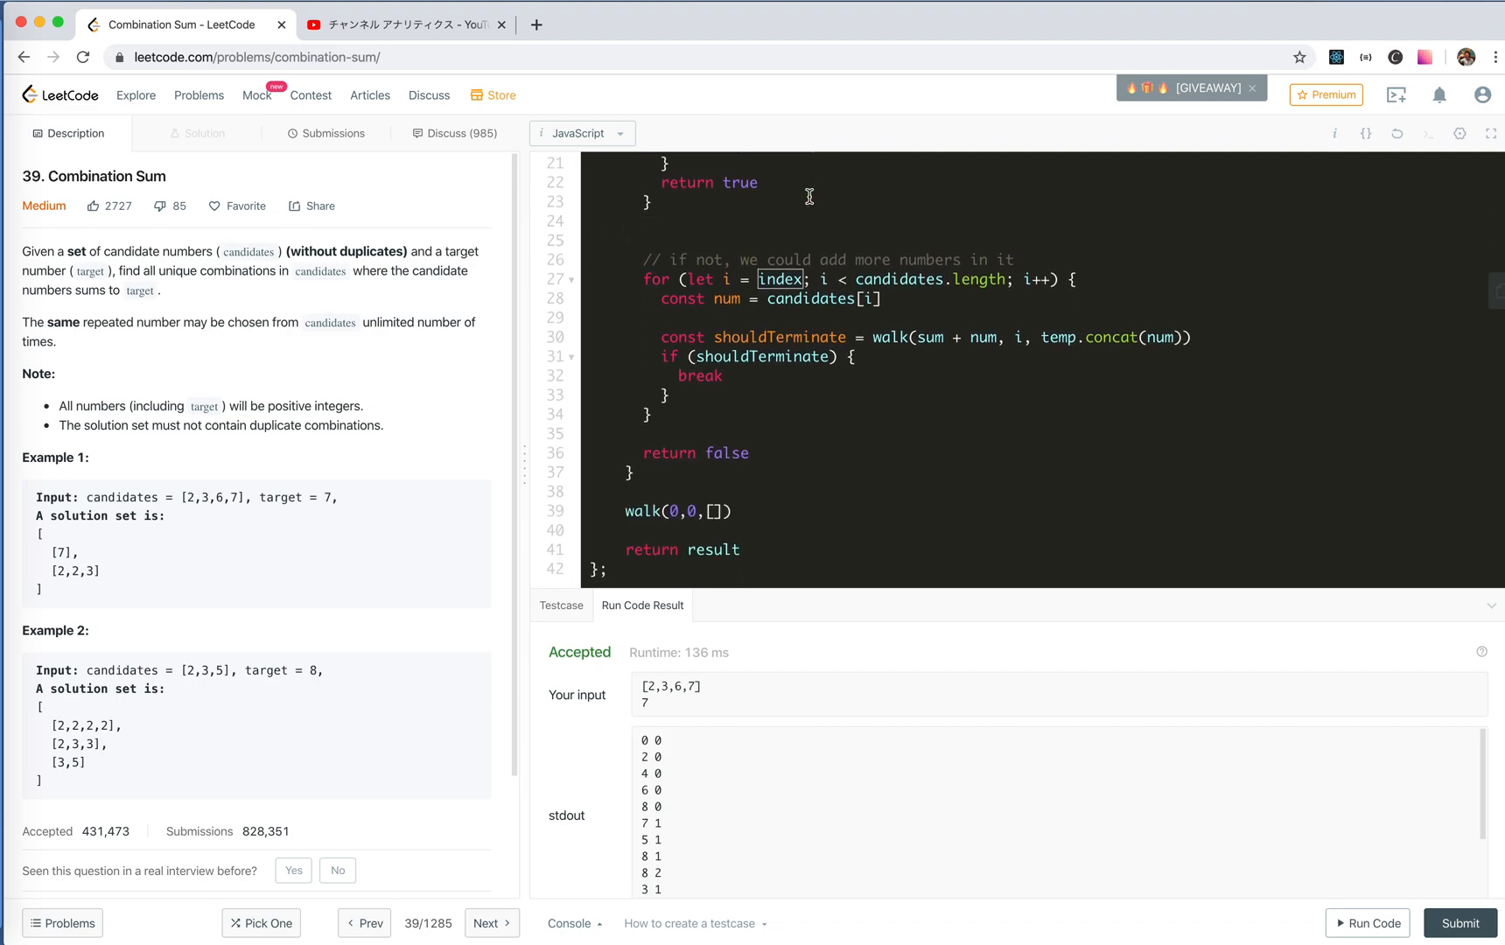